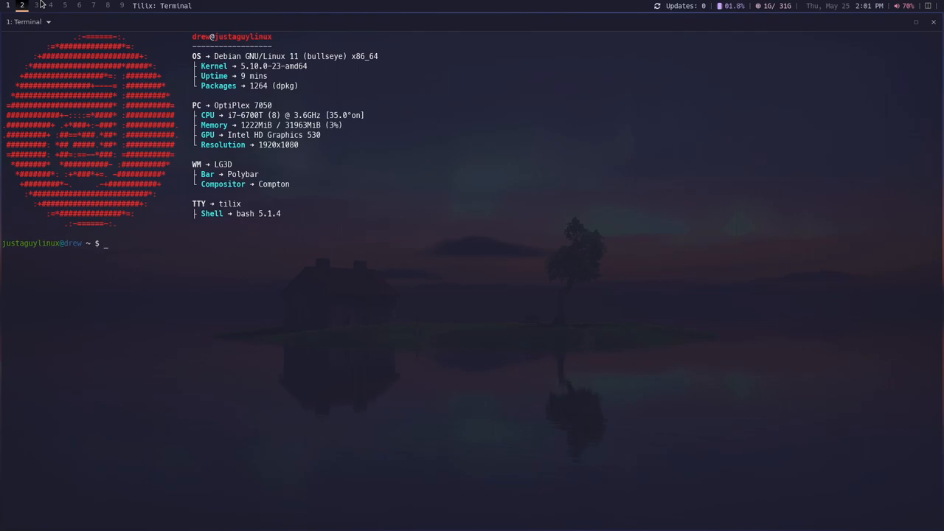
mouse_move(86, 91)
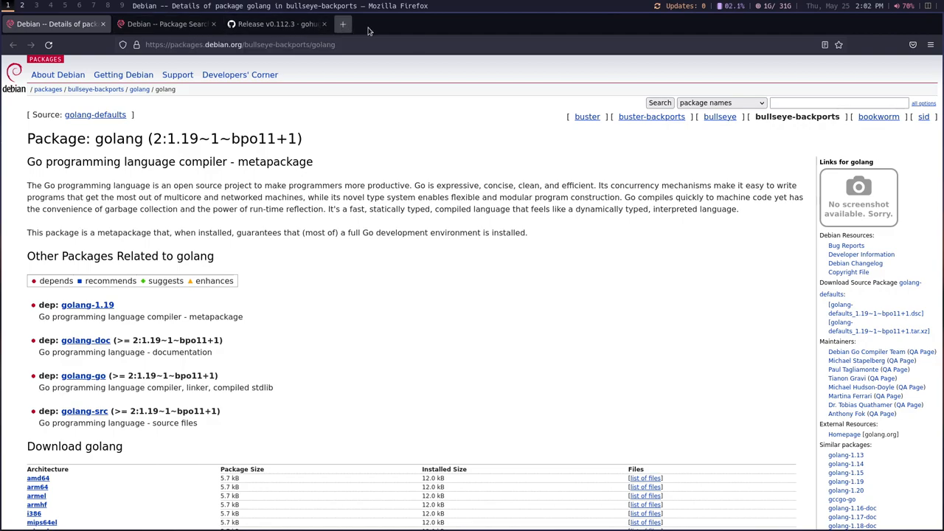
Step: Open gohugo.io in a new tab, then return to the Debian golang package page and select 'golang'
type("google.com/")
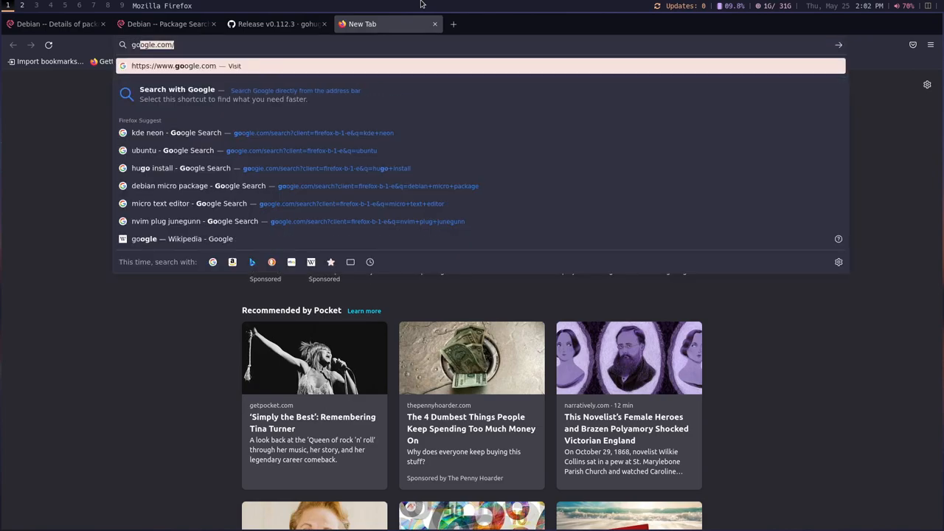
type("gohugo")
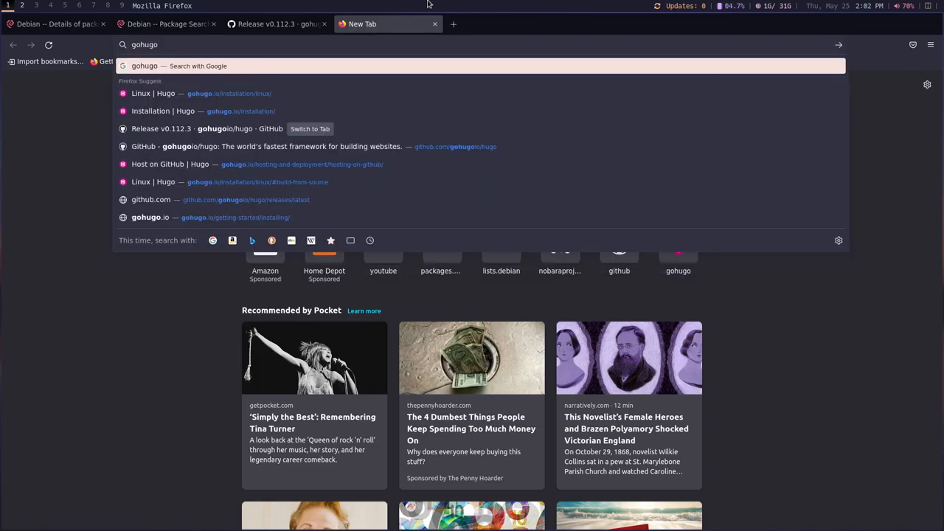
left_click(154, 95)
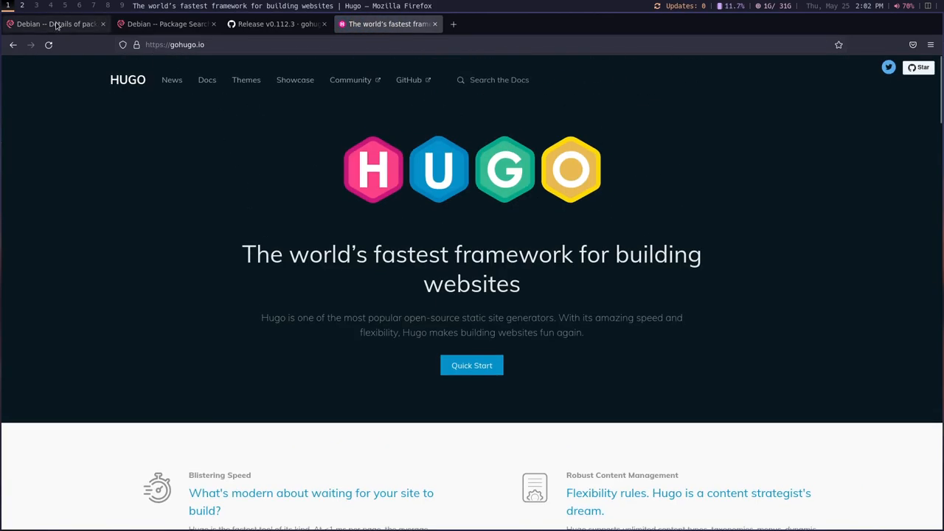
left_click(56, 29)
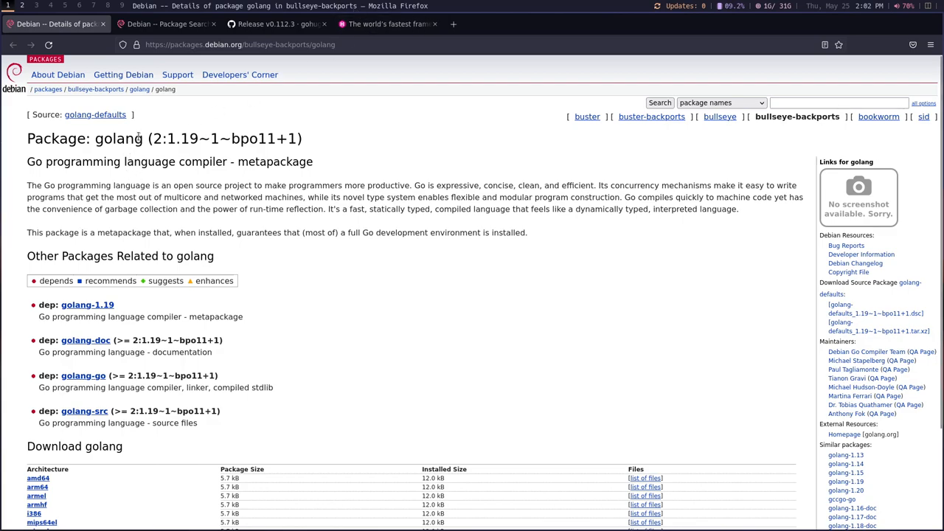
double_click(118, 138)
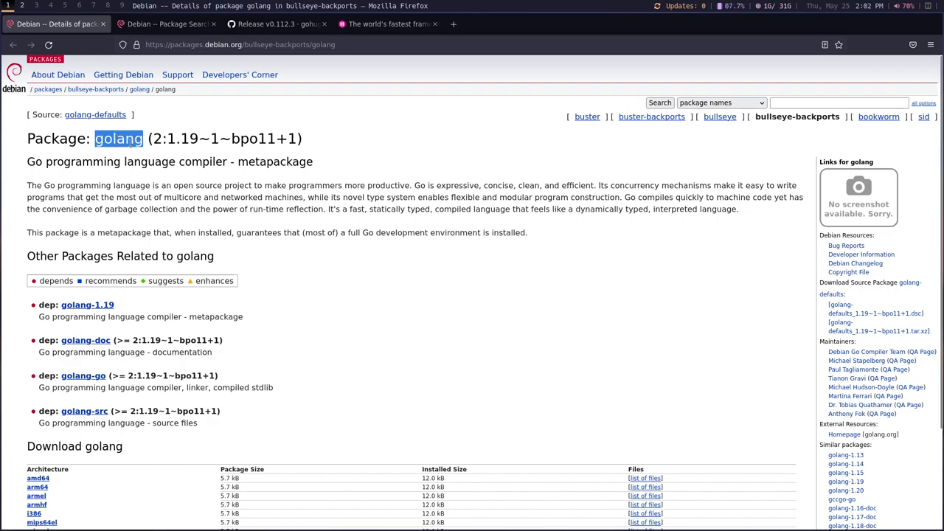
mouse_move(197, 150)
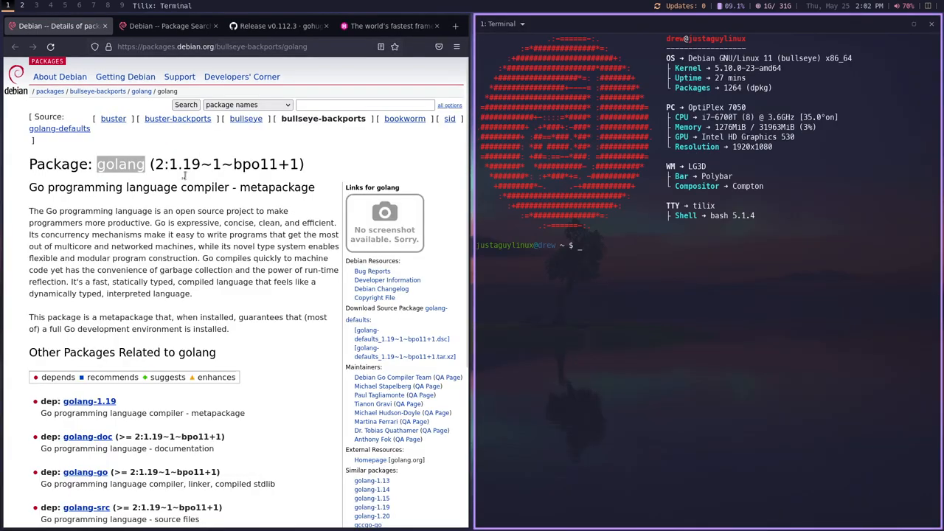
Step: Run sudo apt install golang -t bullseye-backports in the terminal and confirm the install
scroll("down", 3)
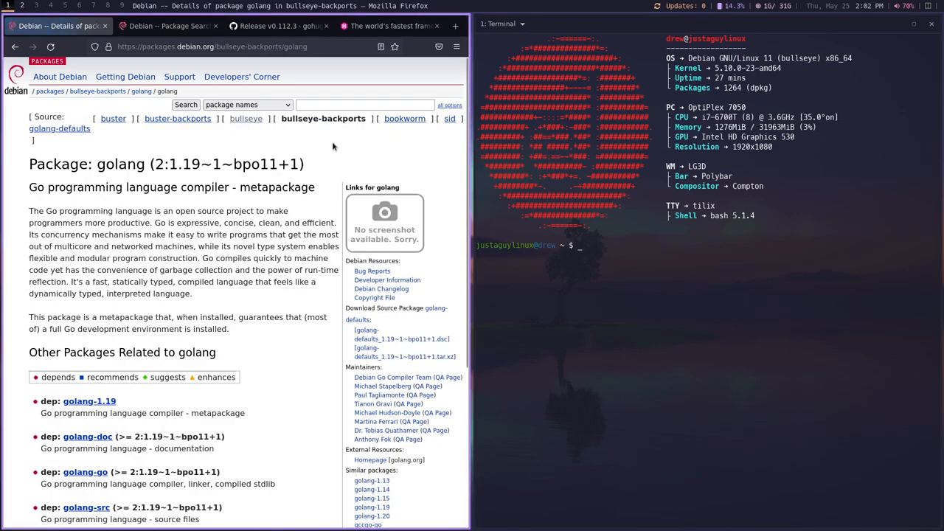
left_click(611, 250)
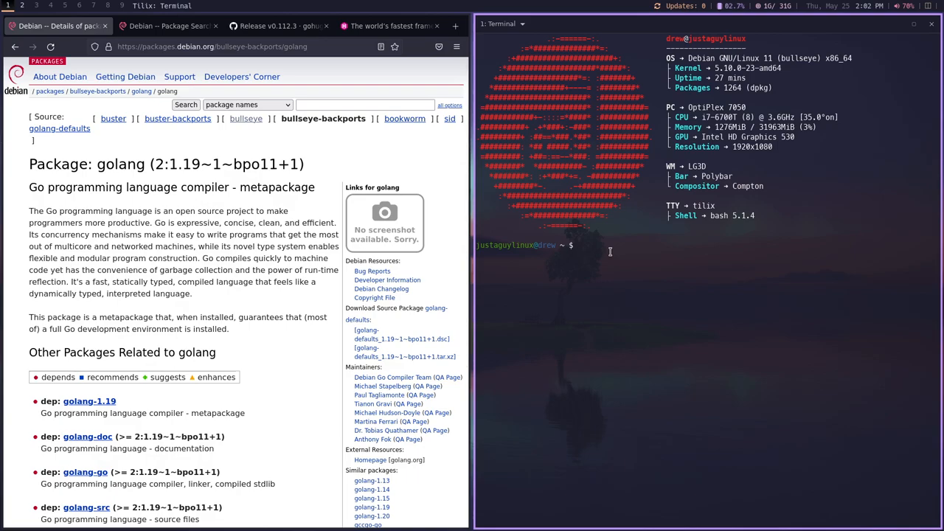
mouse_move(706, 230)
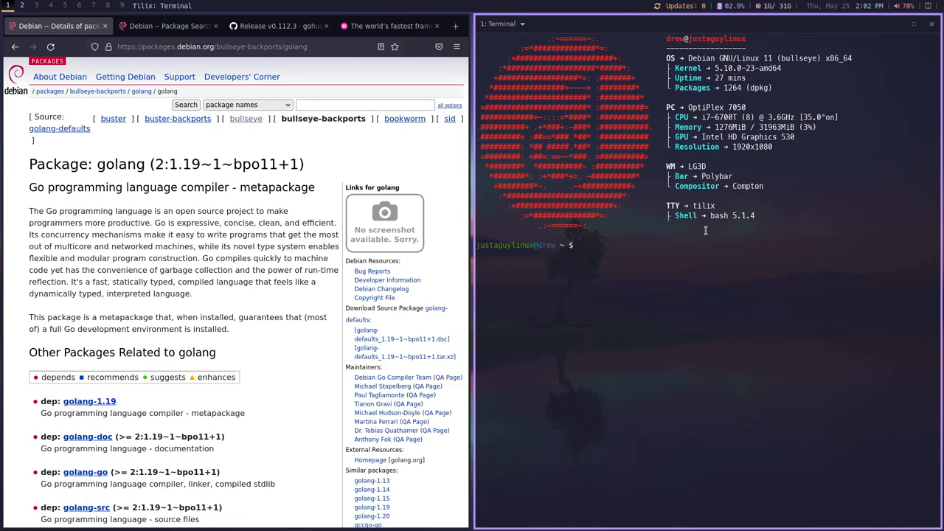
type("sudo apt")
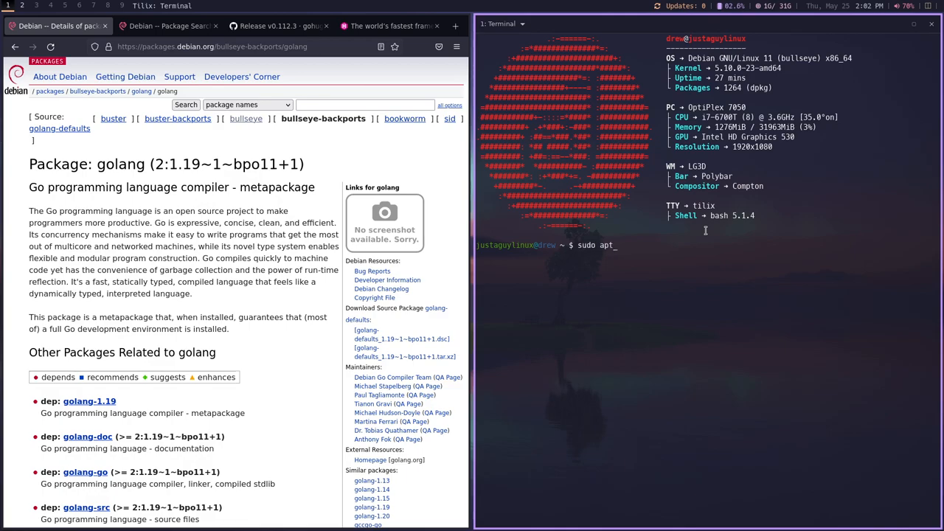
type("install golang -t")
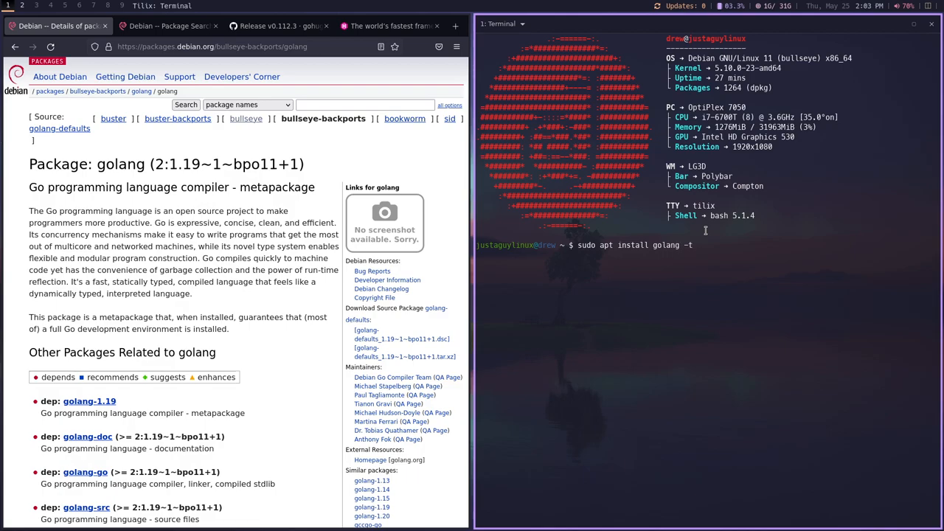
type("bullseye")
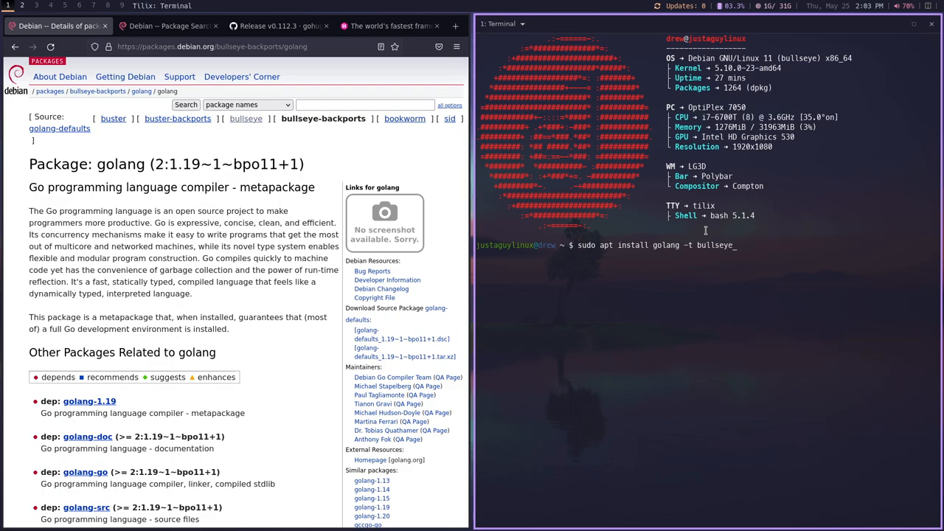
type("-backports")
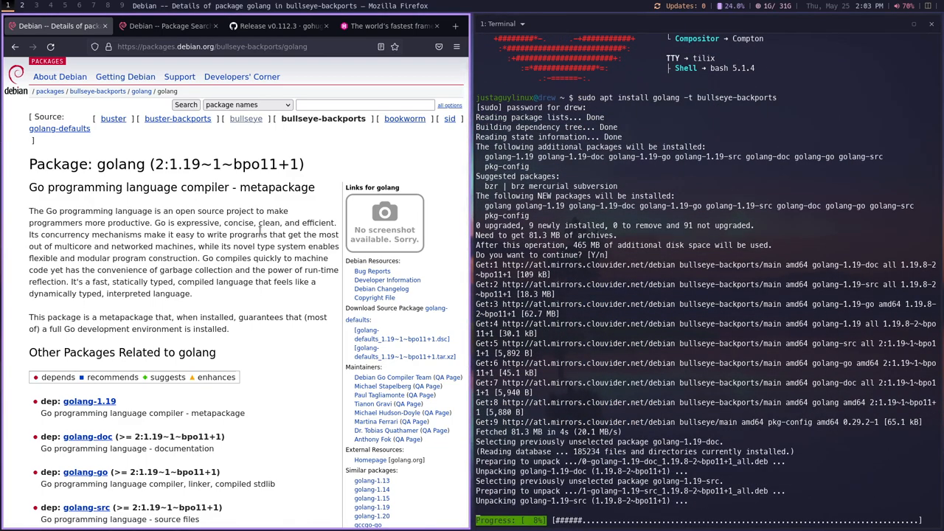
Step: Switch to the Debian Package Search results and select the package name 'ghostwriter'
left_click(162, 26)
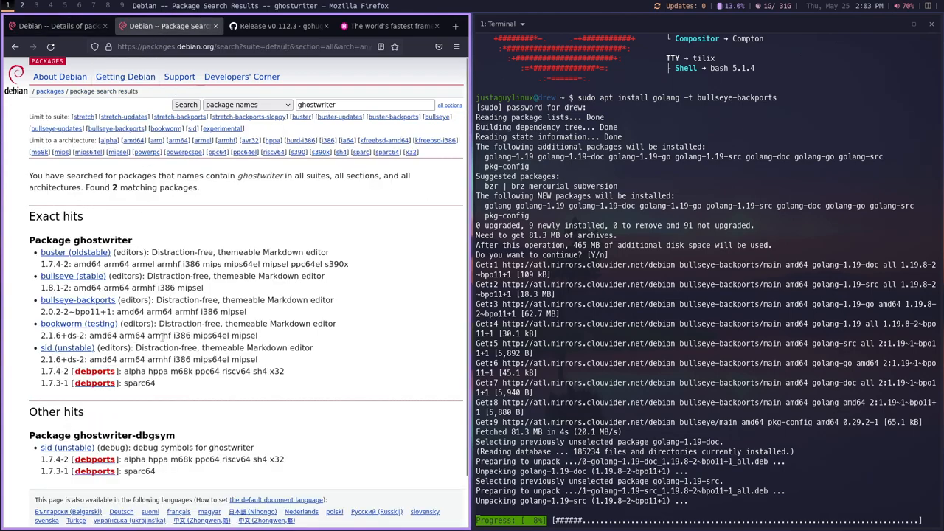
mouse_move(53, 252)
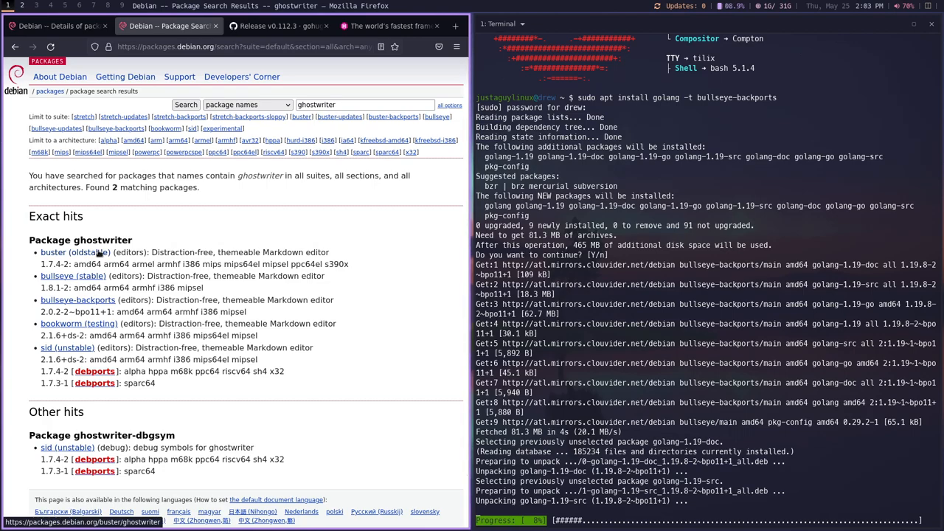
mouse_move(78, 196)
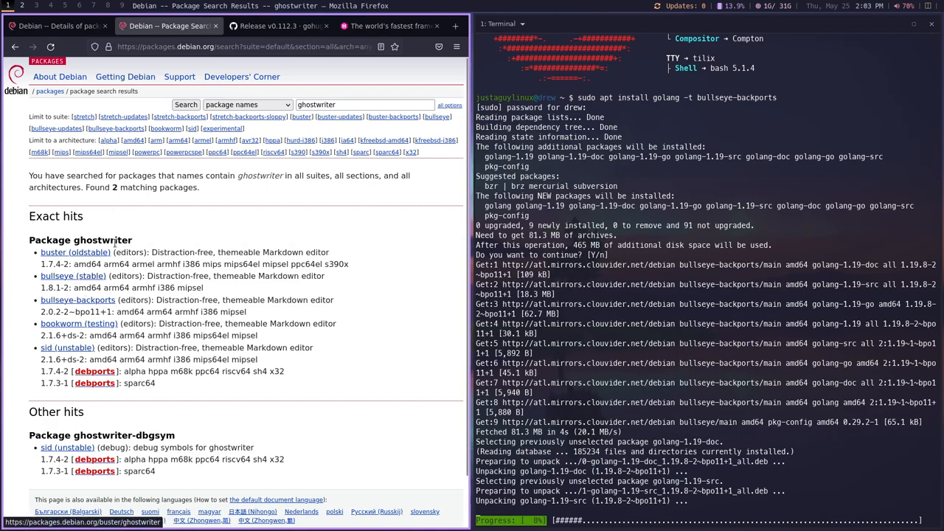
double_click(103, 239)
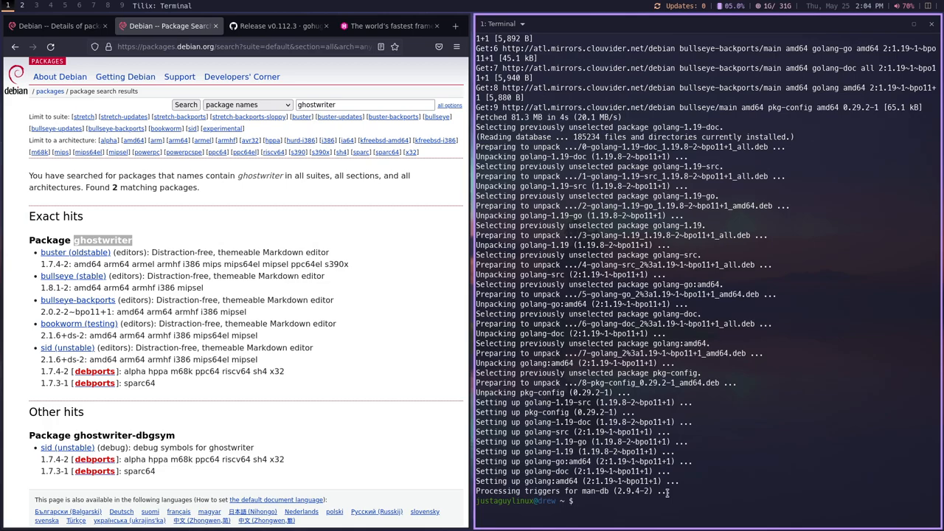
Step: Run sudo apt install ghostwriter -t bullseye-backports and let apt proceed
type("sudo apt install ghost")
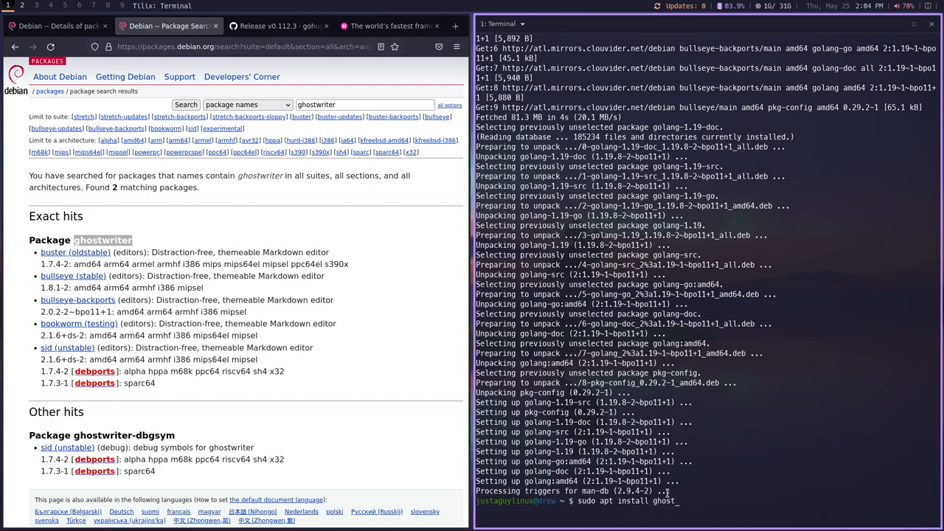
type("writer")
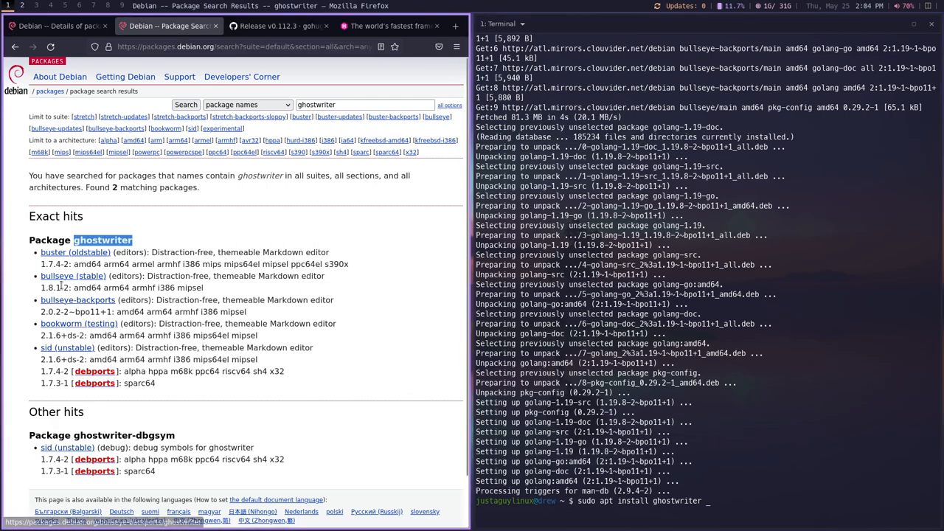
mouse_move(62, 327)
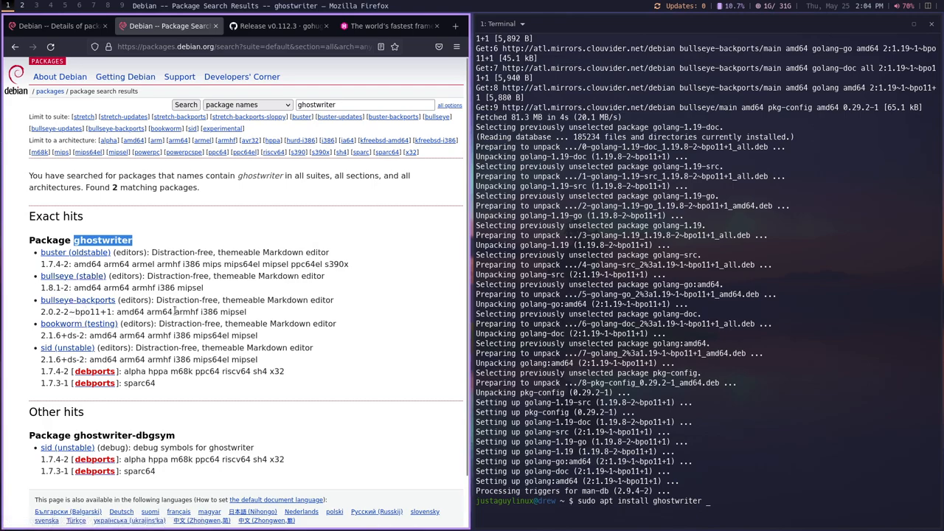
type("-t")
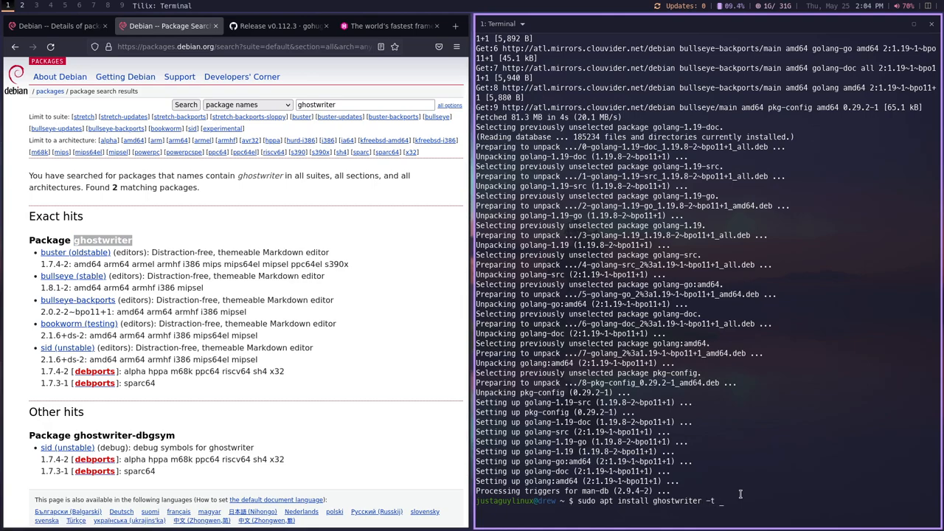
type("bullseye-")
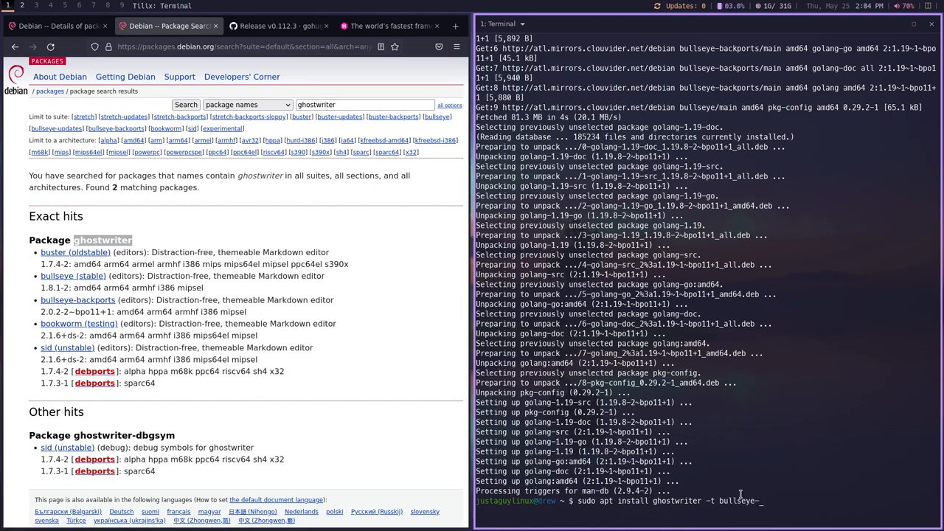
type("ba")
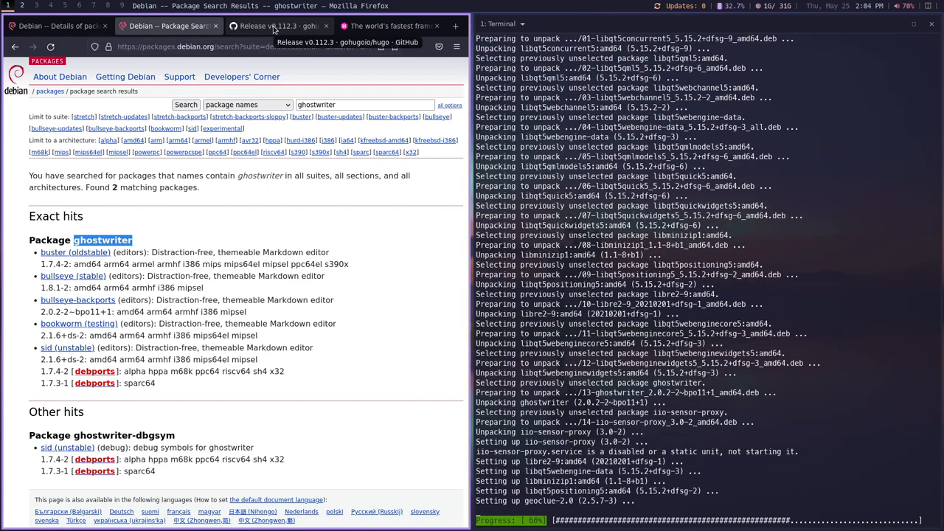
Step: On the Hugo v0.112.3 release page, download hugo_0.112.3_linux-amd64.deb from the Assets list
left_click(274, 27)
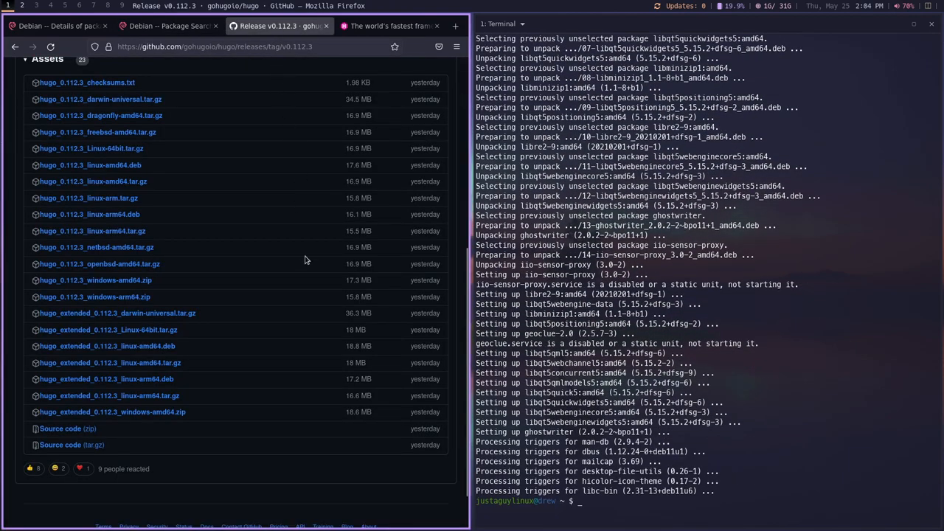
scroll("up", 3)
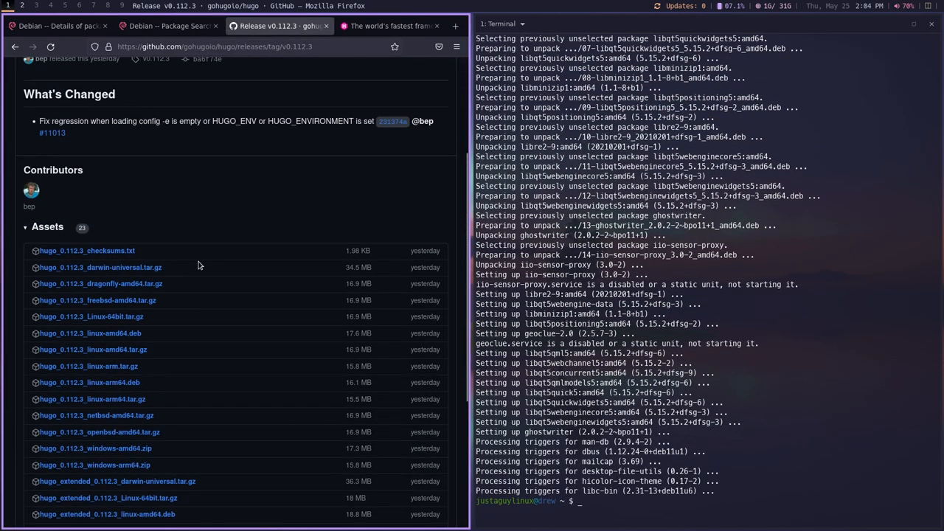
scroll("down", 3)
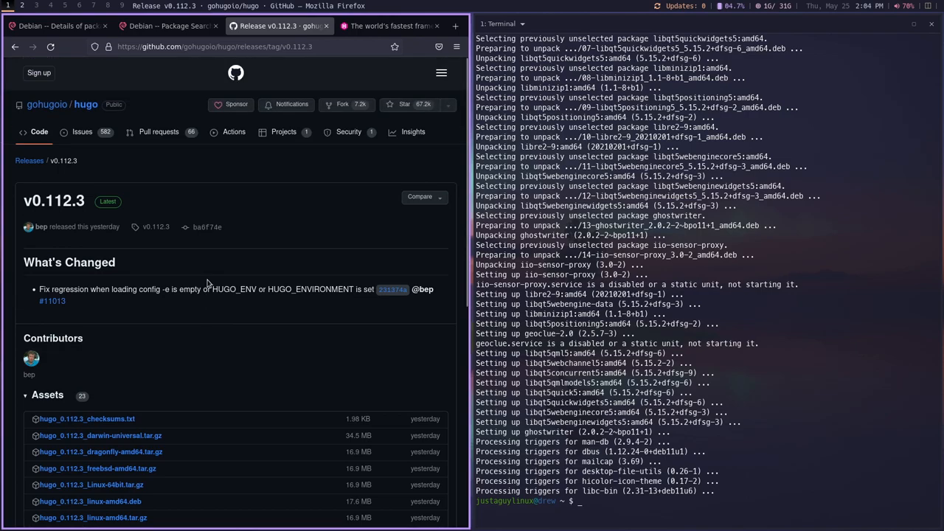
scroll("down", 3)
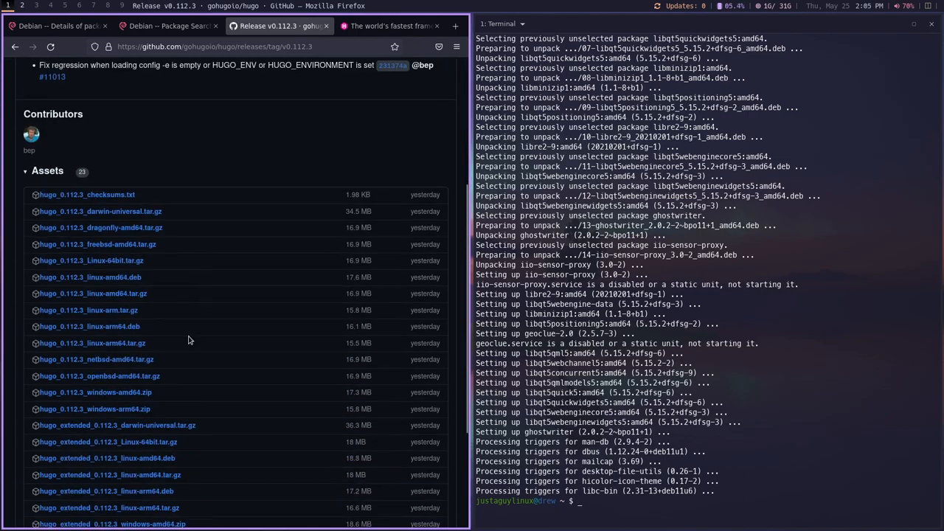
mouse_move(139, 313)
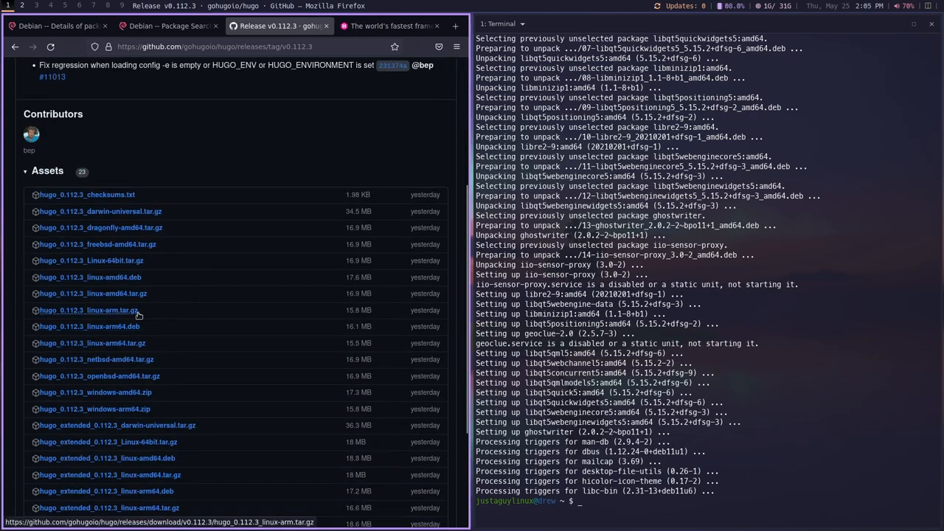
mouse_move(97, 424)
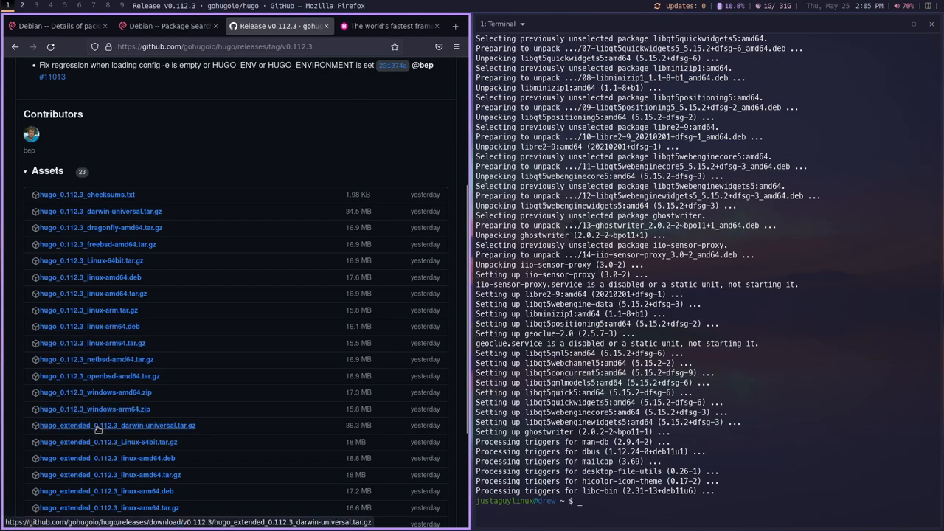
mouse_move(106, 375)
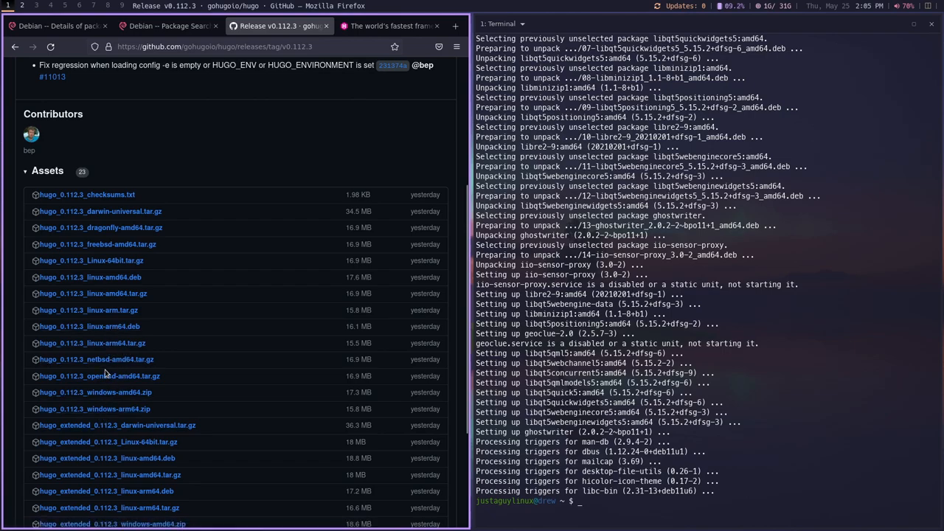
scroll("down", 3)
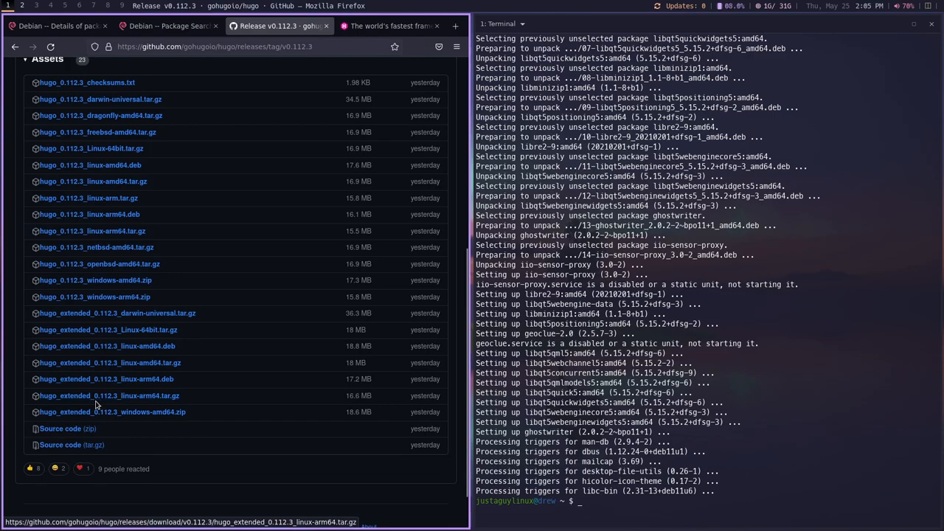
mouse_move(154, 308)
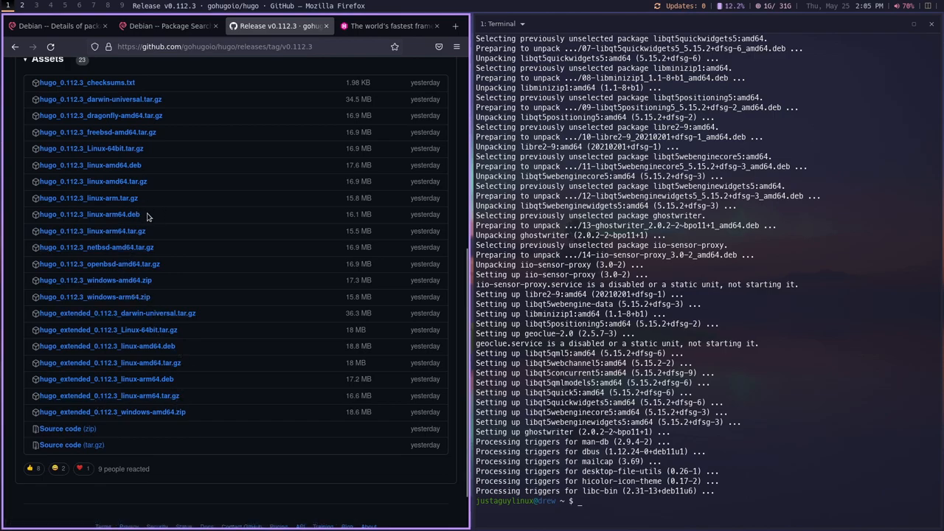
mouse_move(102, 165)
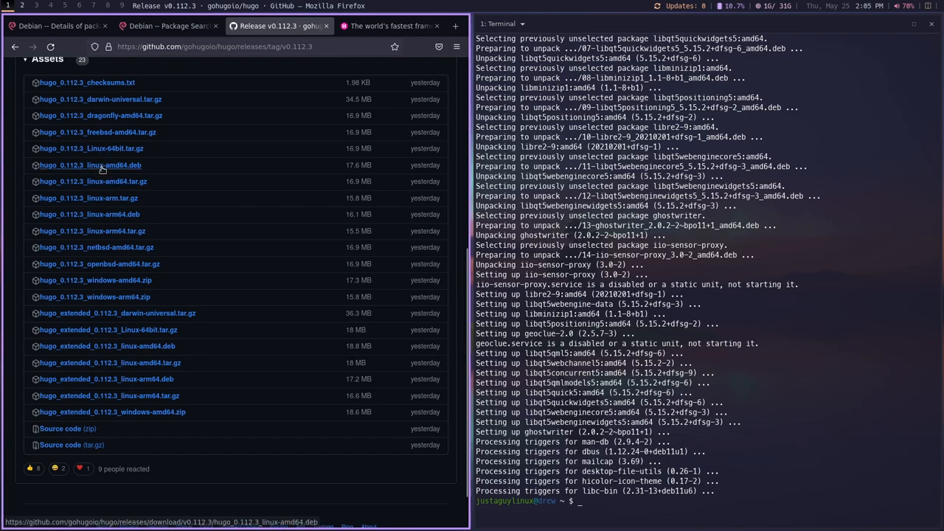
left_click(460, 46)
type("cd Downloads/")
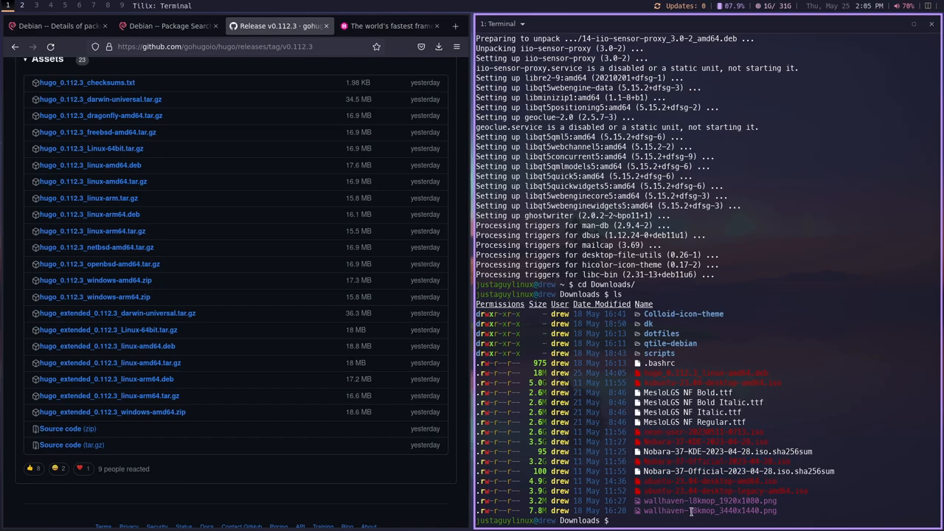
Step: Install ./hugo_0.112.3_linux-amd64.deb from Downloads with sudo apt install, using Tab completion
type("sudo a")
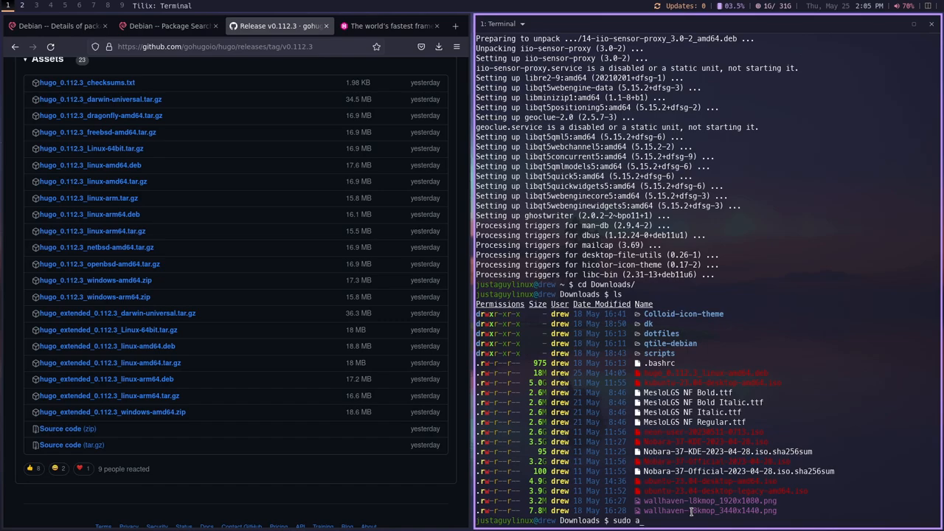
type("pt install")
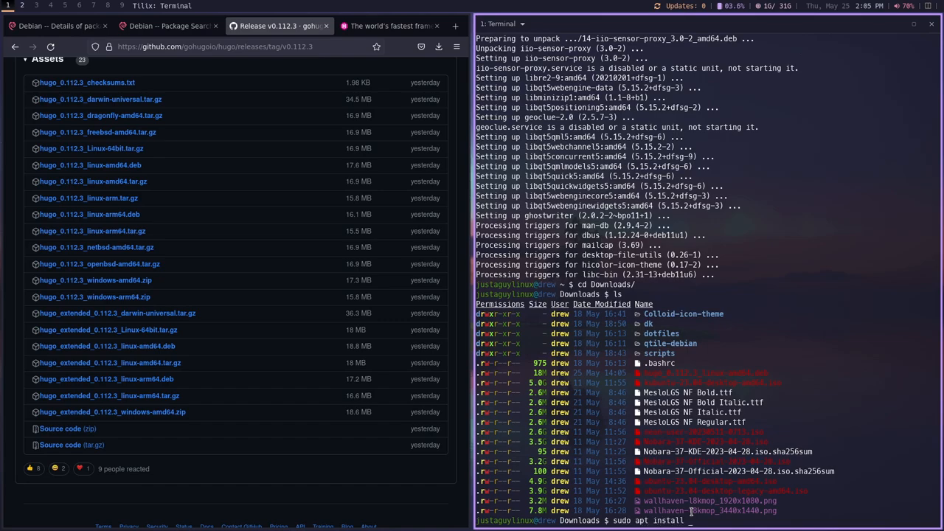
type("./")
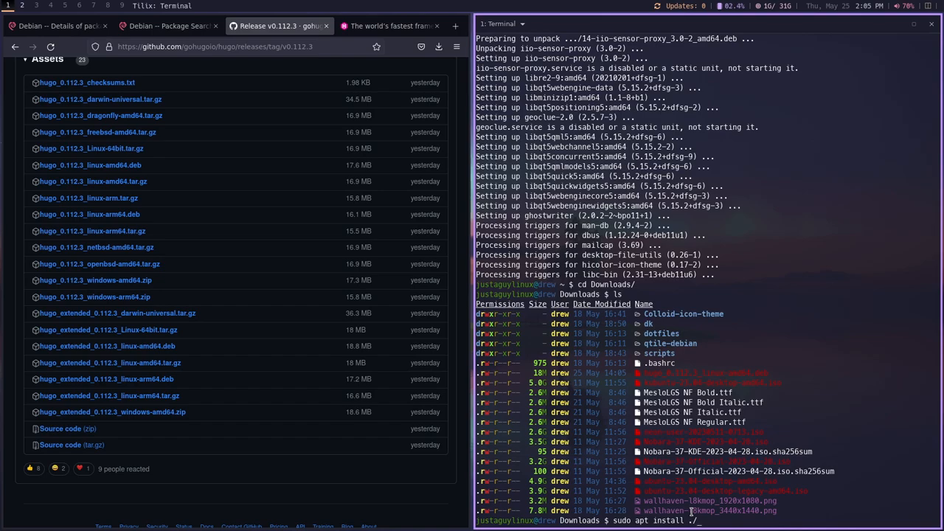
key("Return")
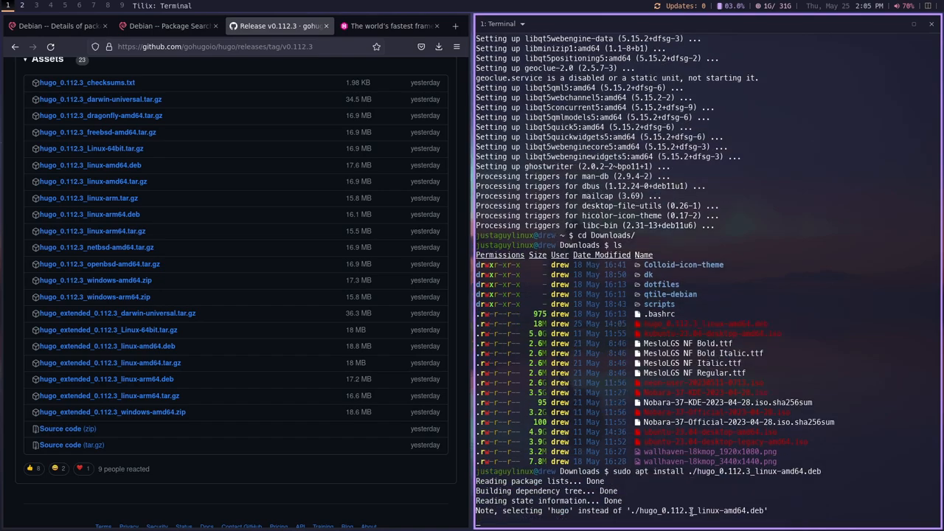
key("Return")
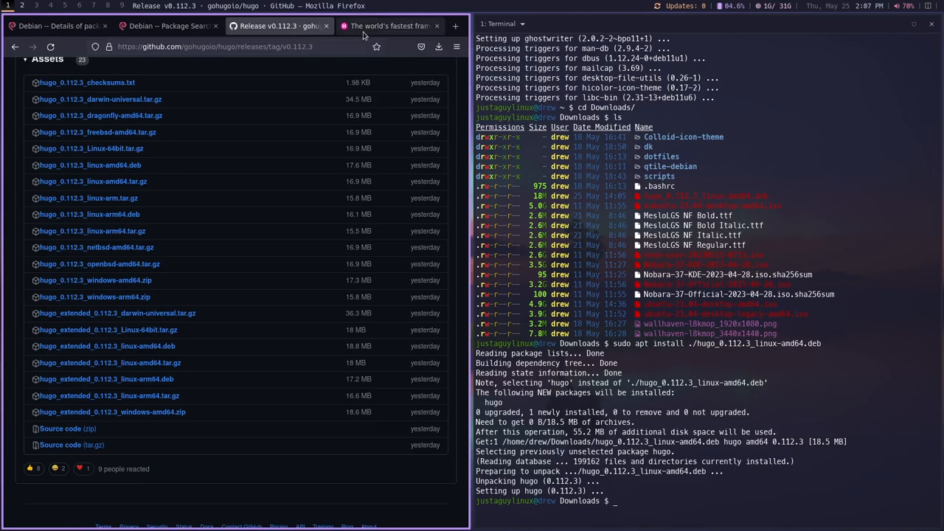
mouse_move(365, 35)
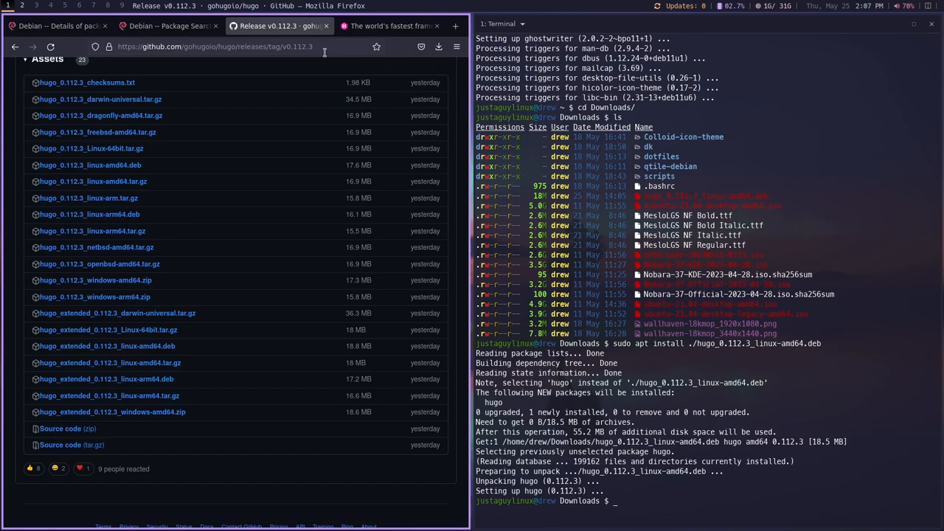
mouse_move(322, 59)
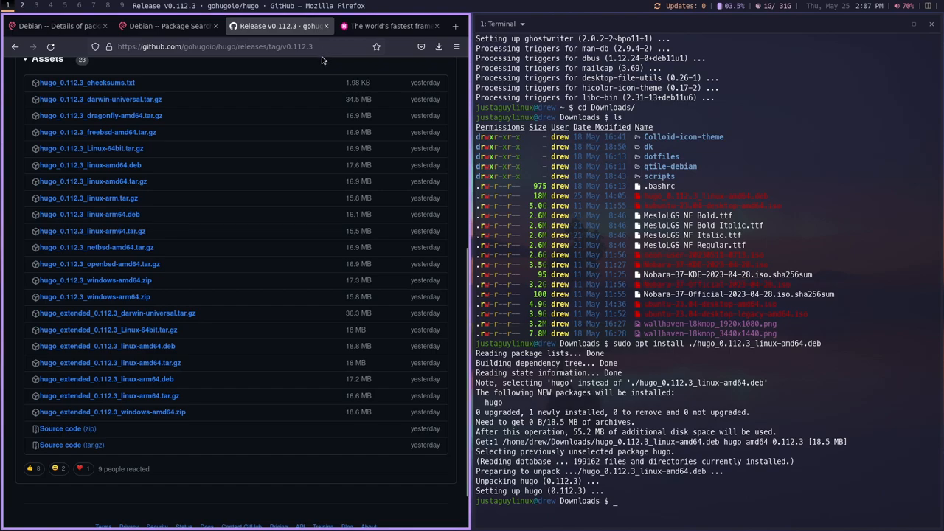
Step: Search Google for 'github desktop shiftkey' and open the shiftkey/desktop repository
left_click(221, 45)
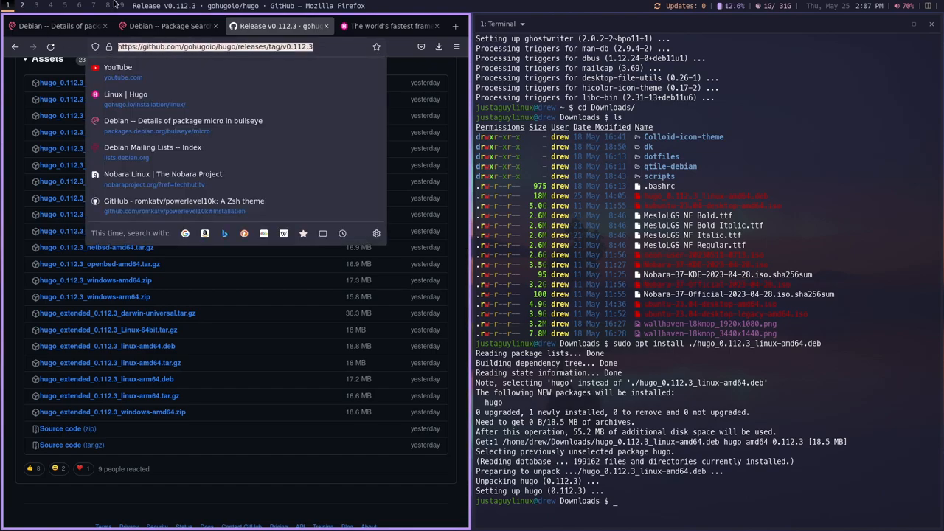
type("github des")
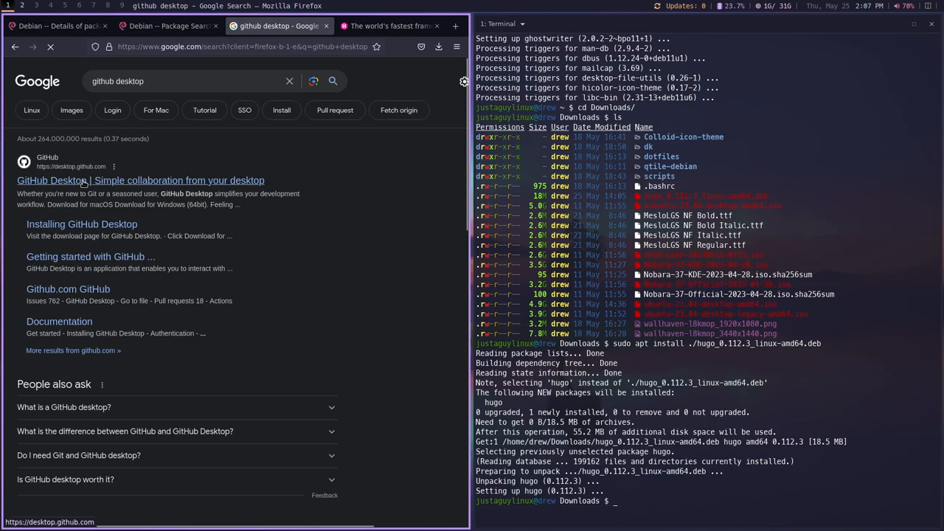
left_click(147, 180)
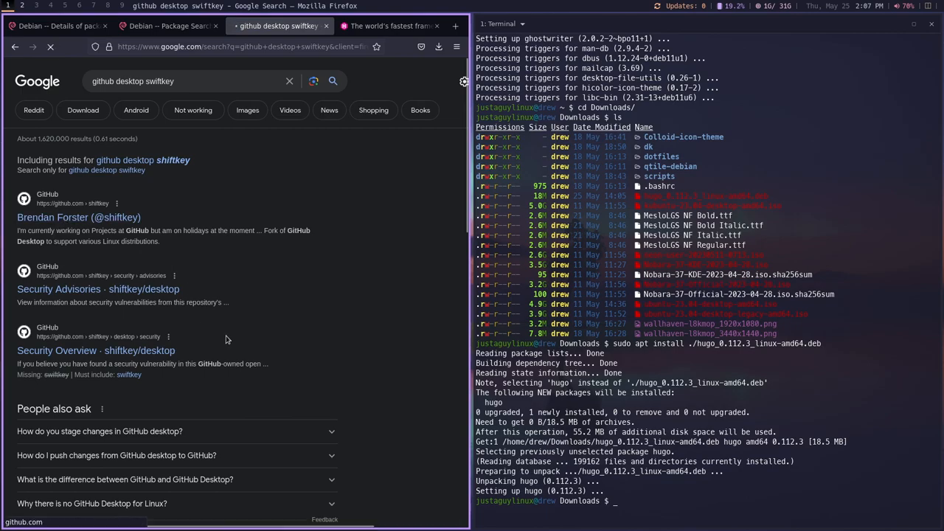
left_click(76, 219)
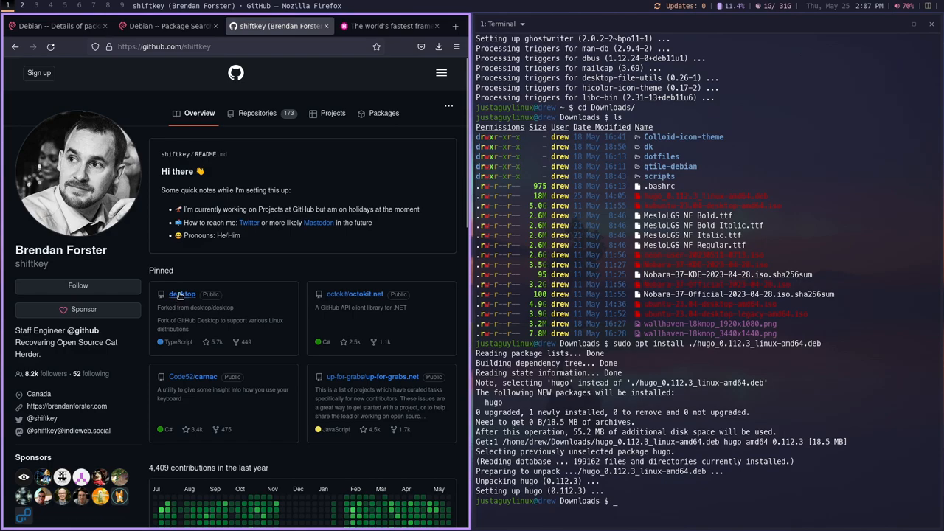
left_click(183, 294)
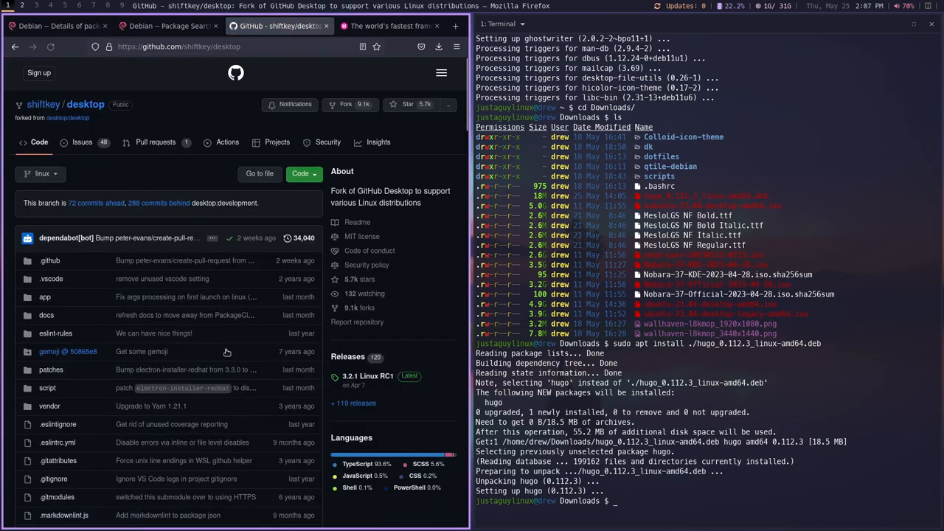
Step: Go to the repository's Releases and scroll to the 3.2.1 Linux RC1 assets
scroll("down", 3)
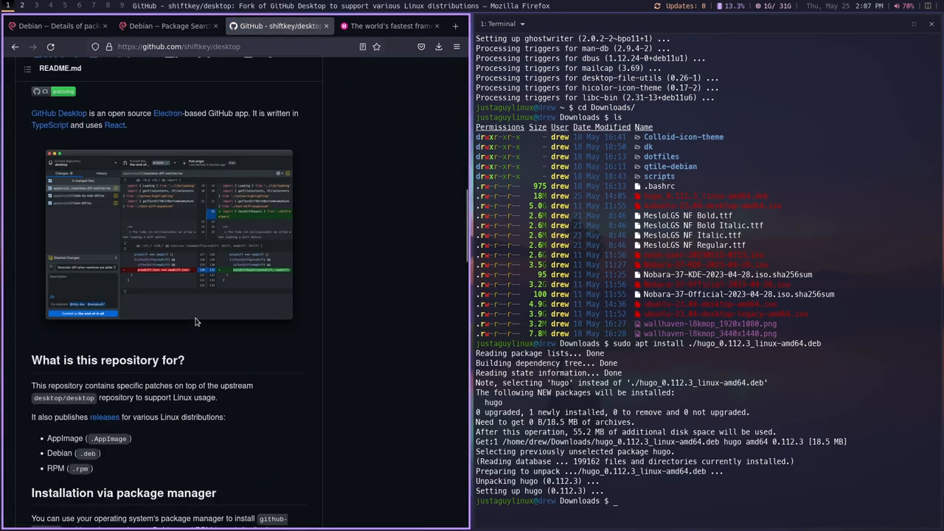
scroll("down", 3)
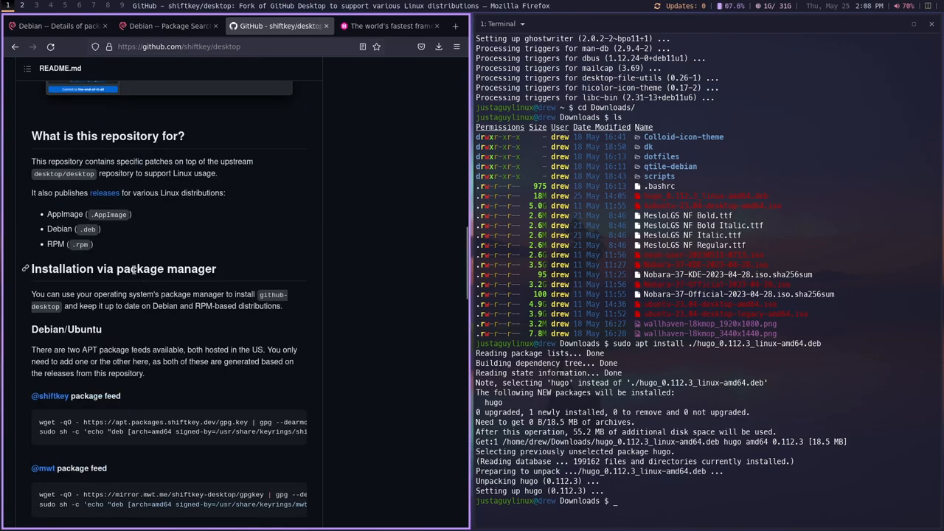
mouse_move(59, 240)
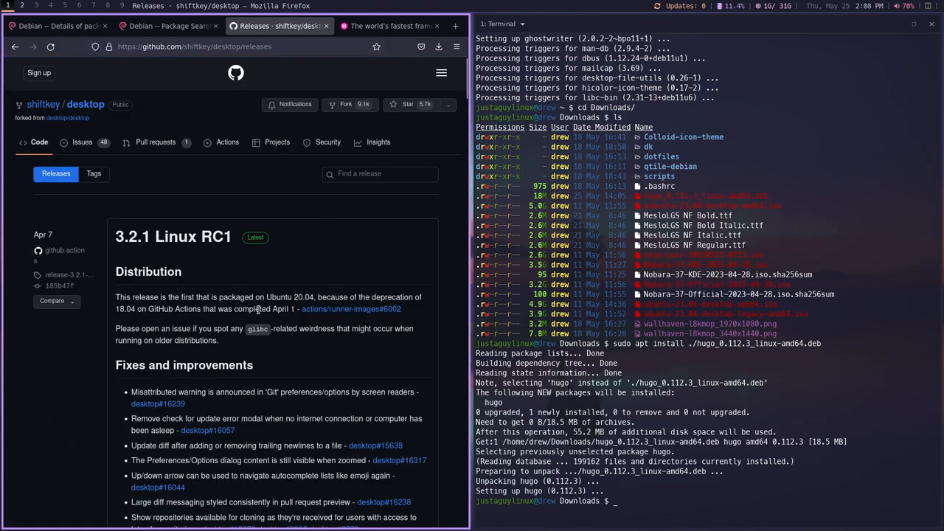
scroll("down", 3)
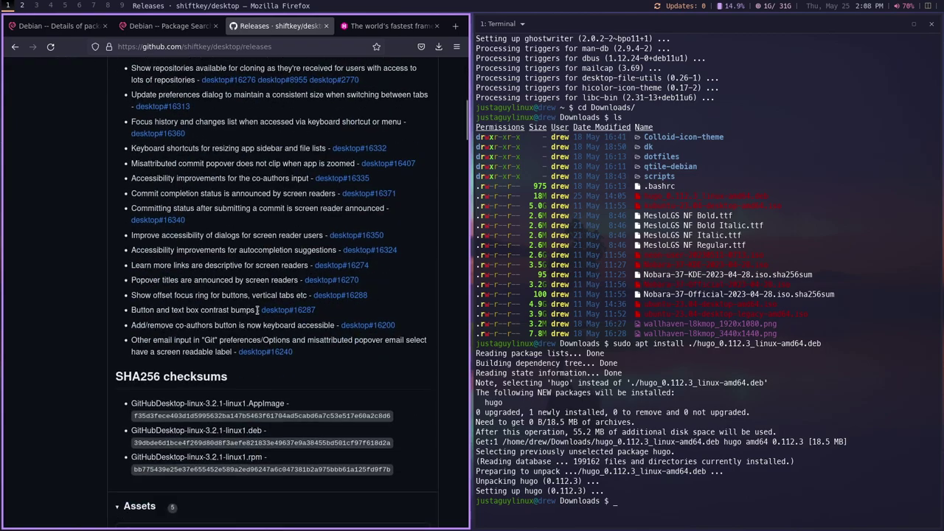
scroll("down", 3)
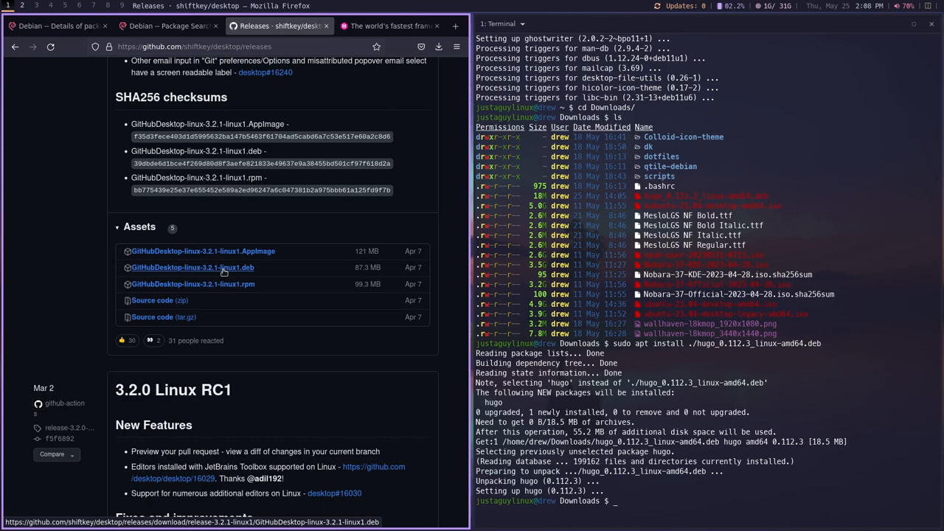
Step: Download GitHubDesktop-linux-3.2.1-linux1.deb and install it with sudo apt install ./GitHubDesktop…
left_click(427, 46)
type("sudo apt insta")
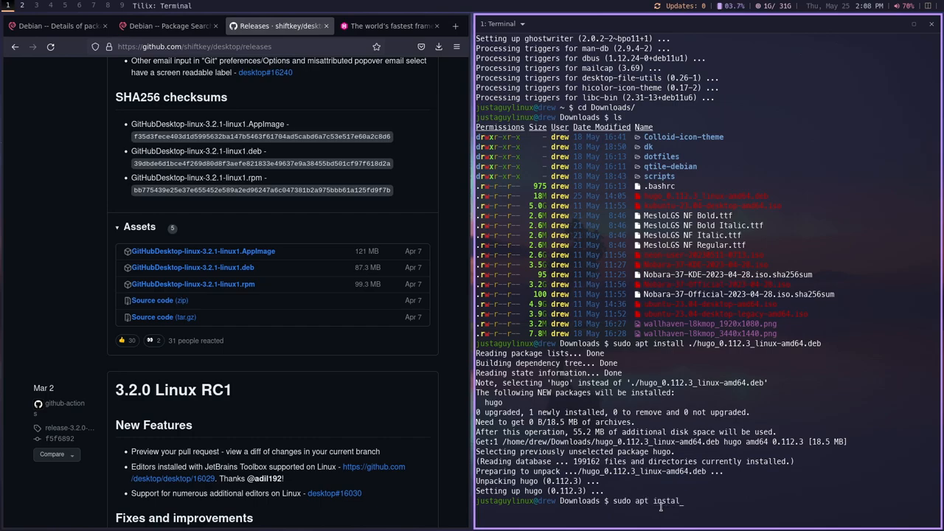
type("l")
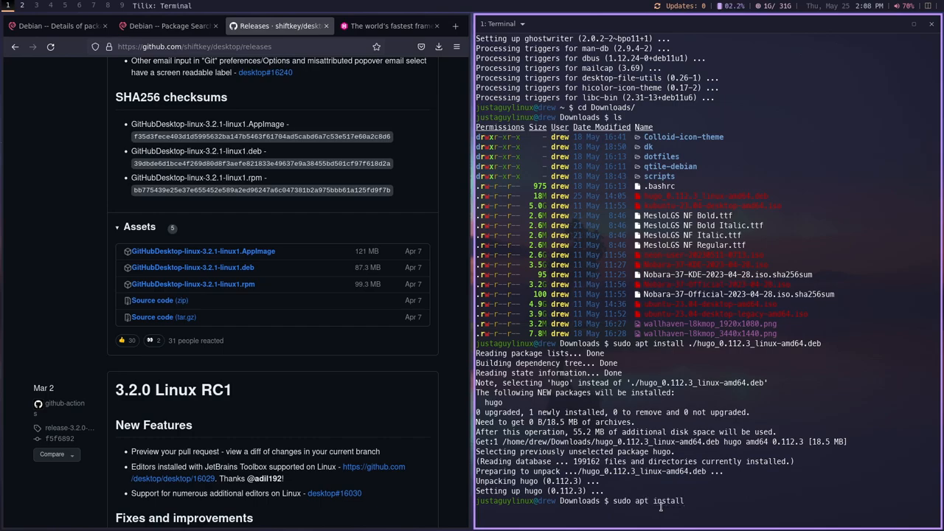
type("./Gith")
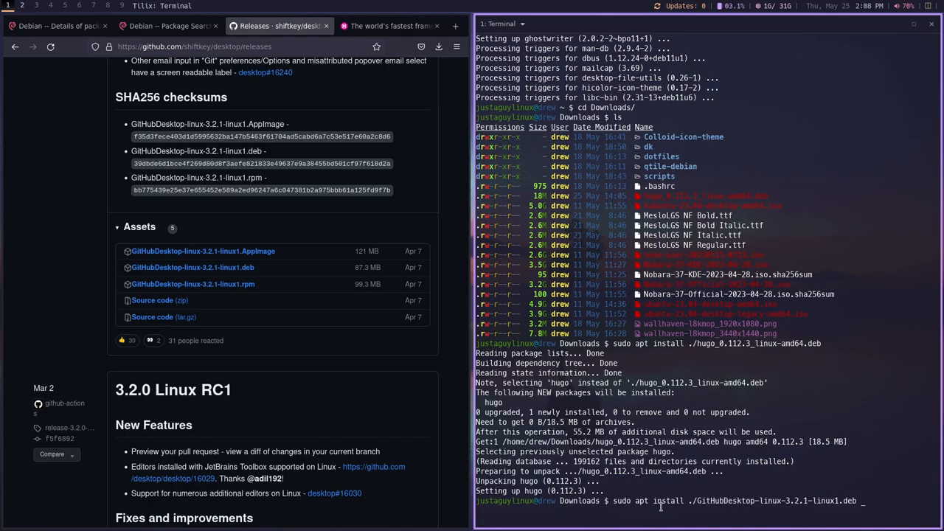
key("Return")
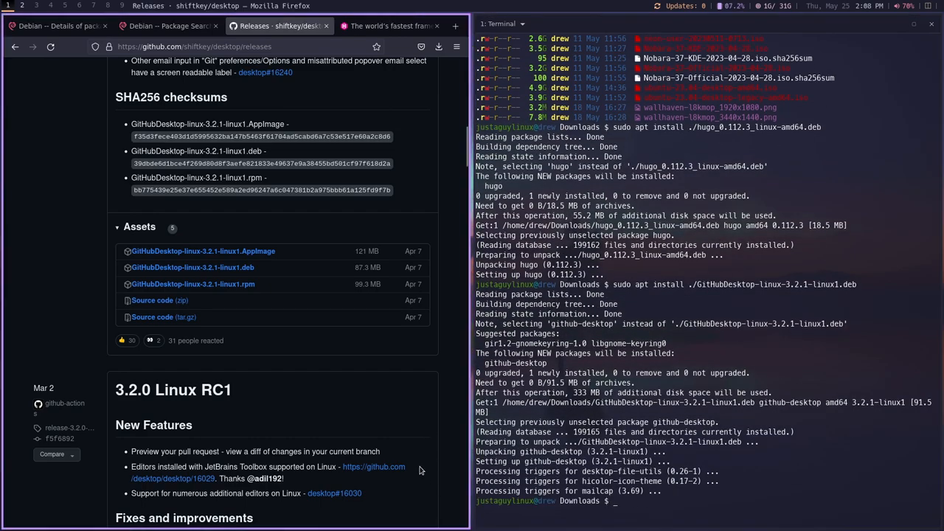
mouse_move(369, 383)
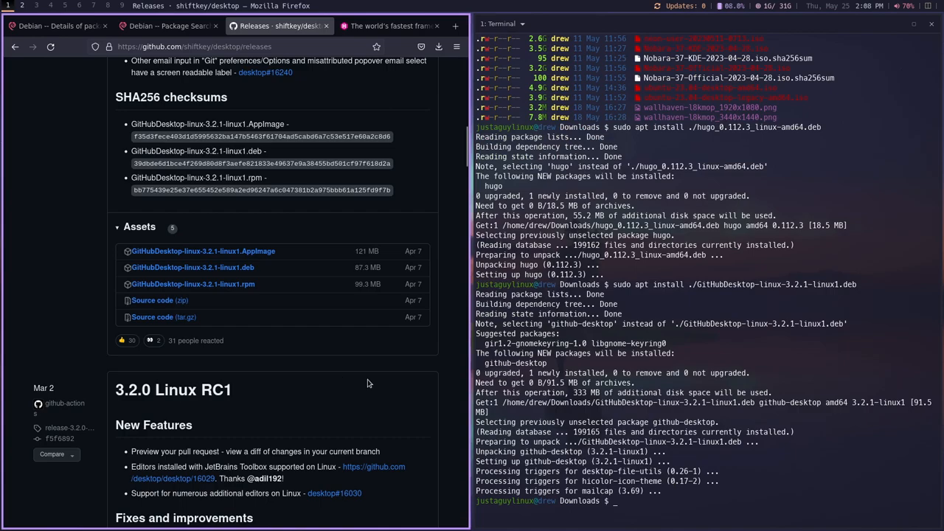
mouse_move(410, 382)
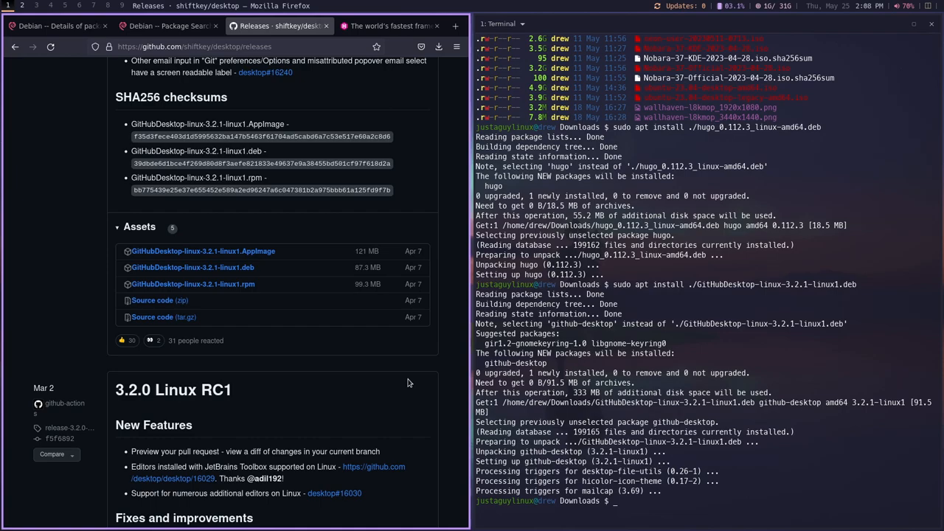
mouse_move(407, 383)
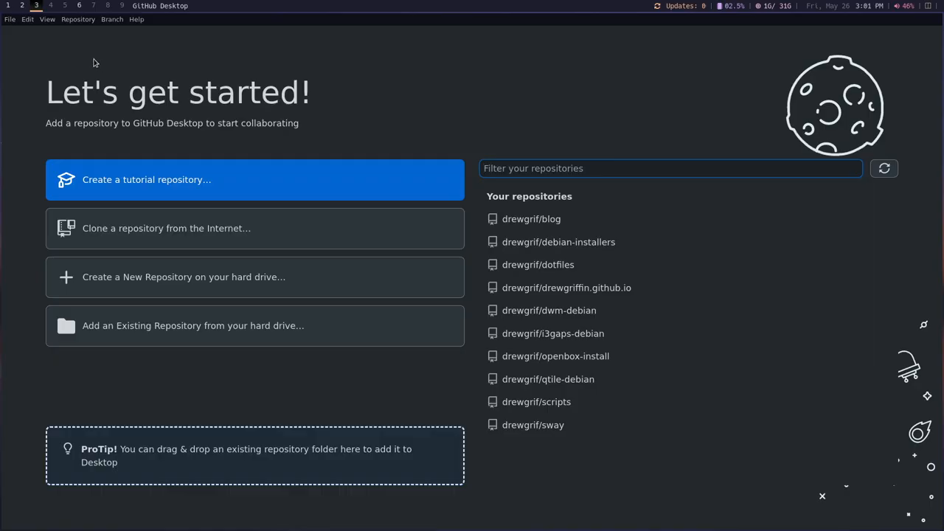
mouse_move(301, 71)
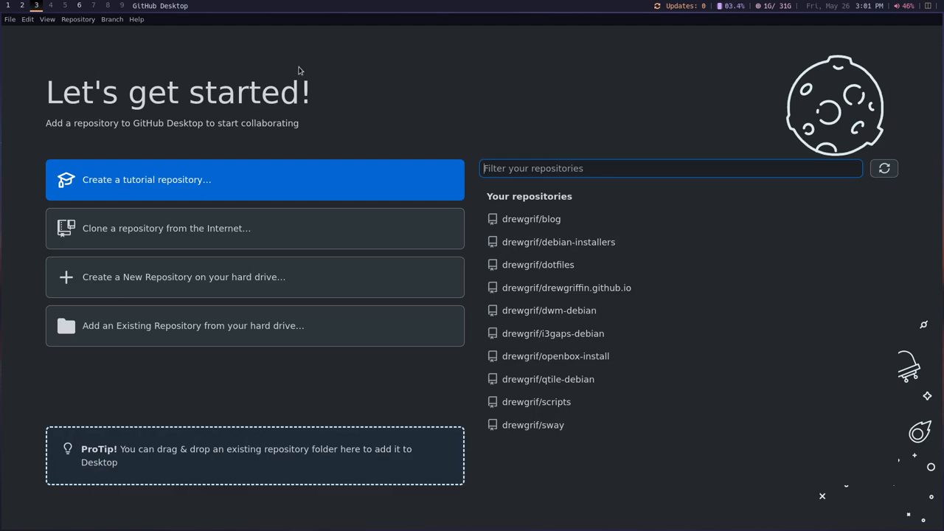
mouse_move(229, 83)
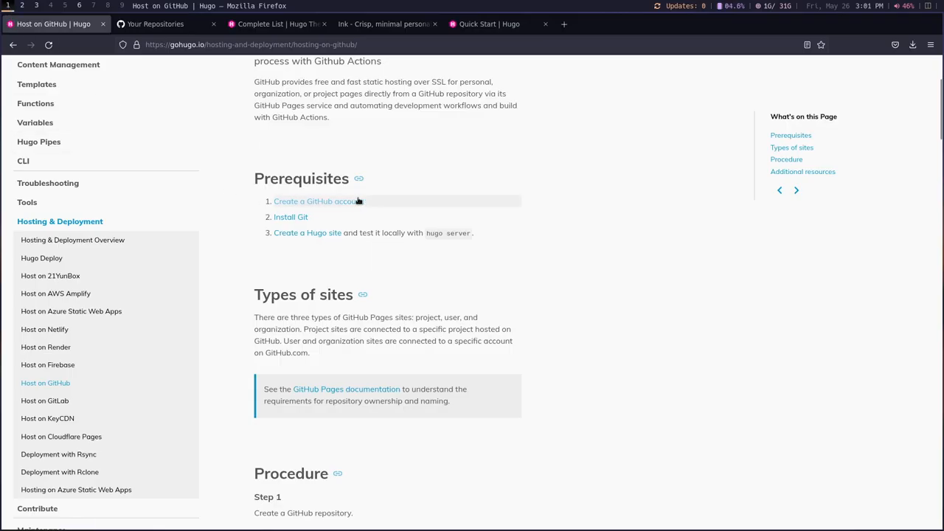
mouse_move(385, 207)
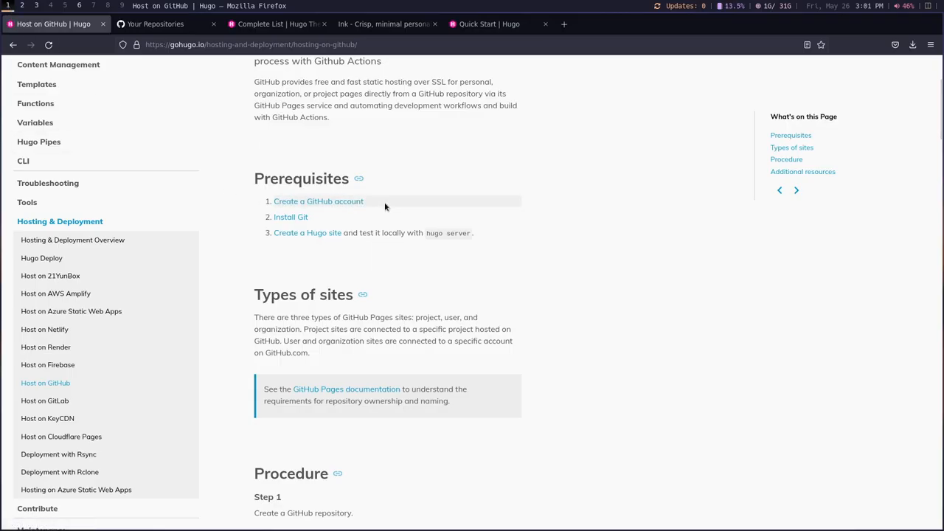
mouse_move(342, 215)
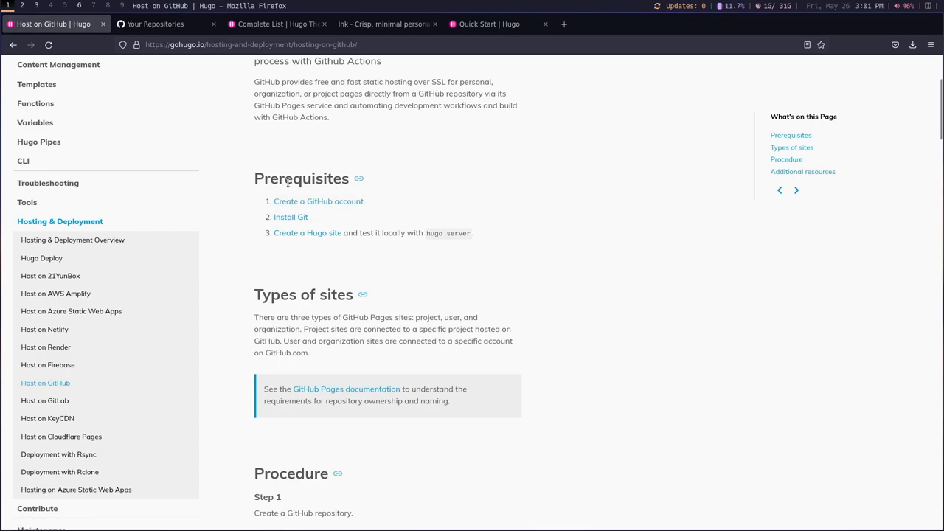
scroll("down", 3)
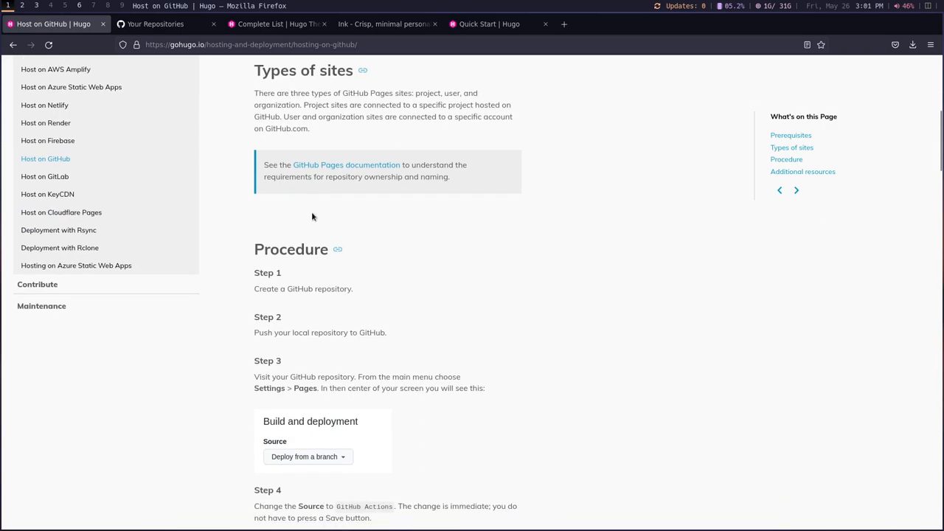
scroll("up", 3)
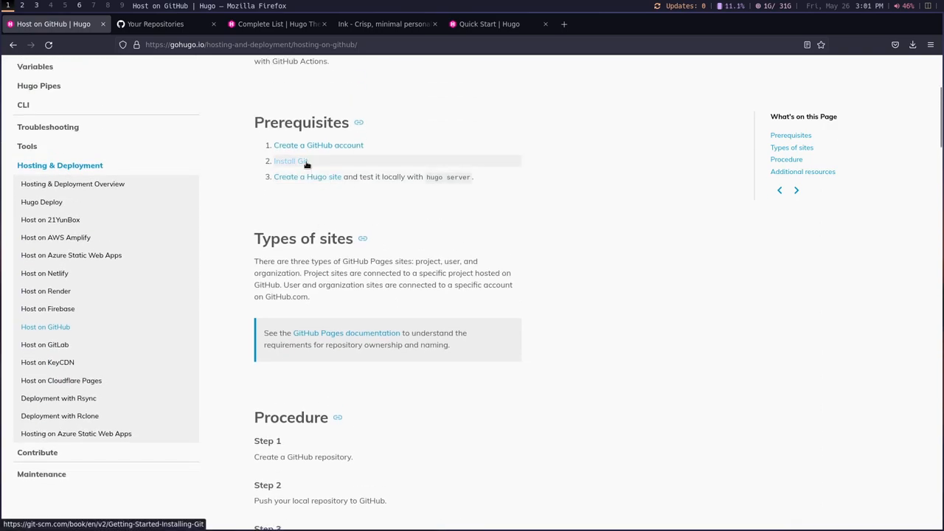
mouse_move(317, 177)
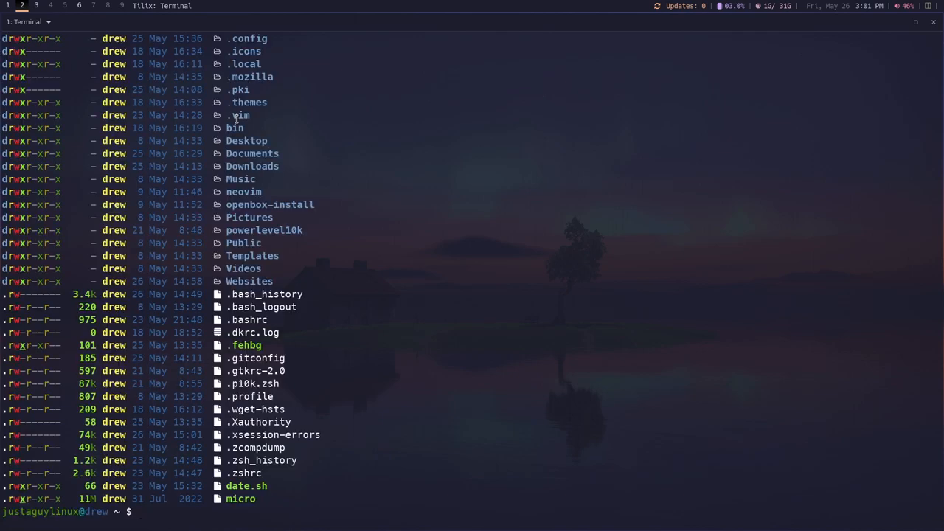
Step: cd into Websites and run hugo new site jaglinux
type("cd")
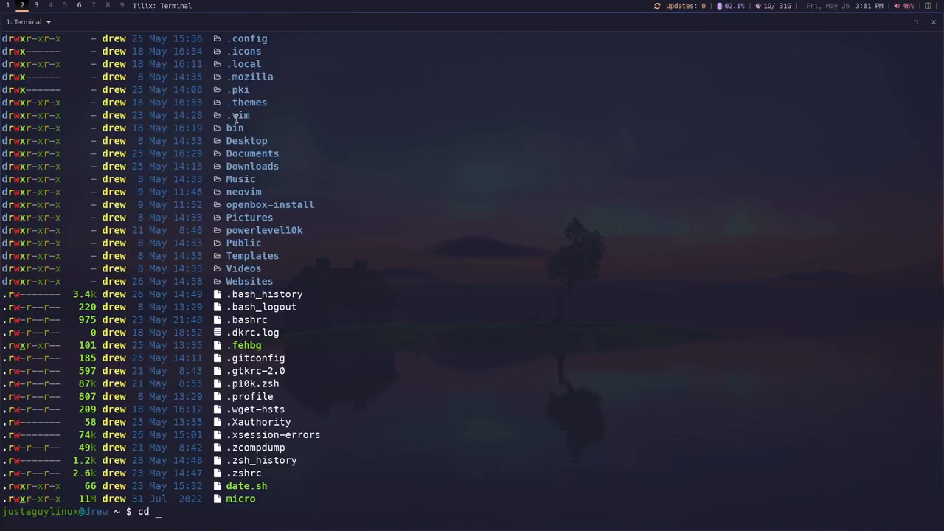
type("Web`")
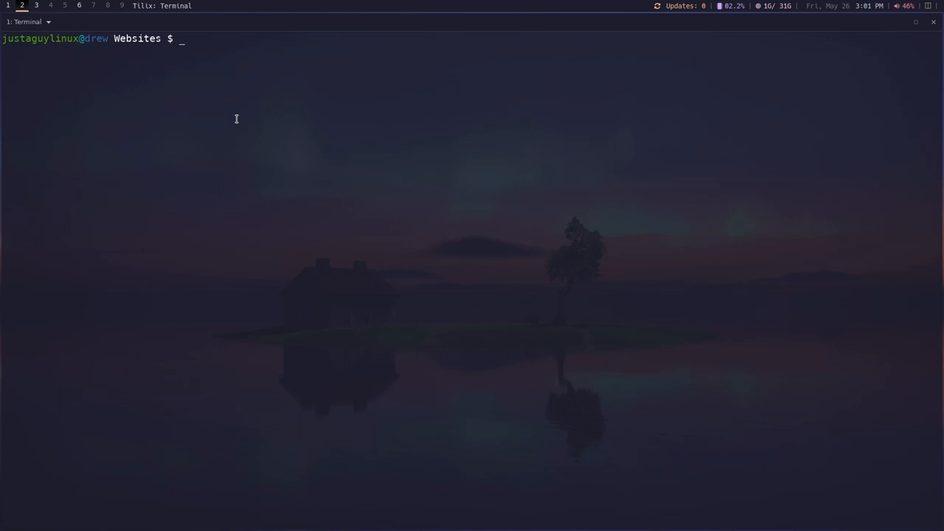
type("hugo new si")
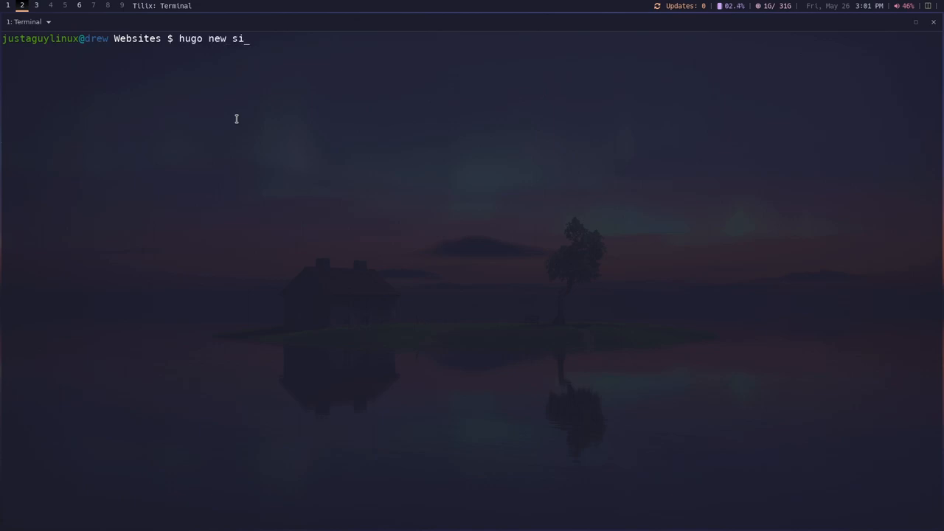
type("te j")
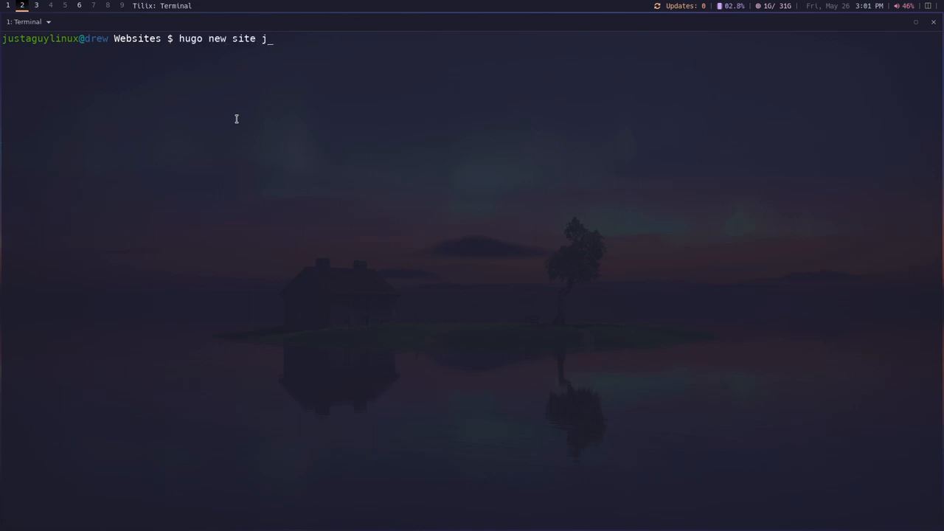
type("aglinux")
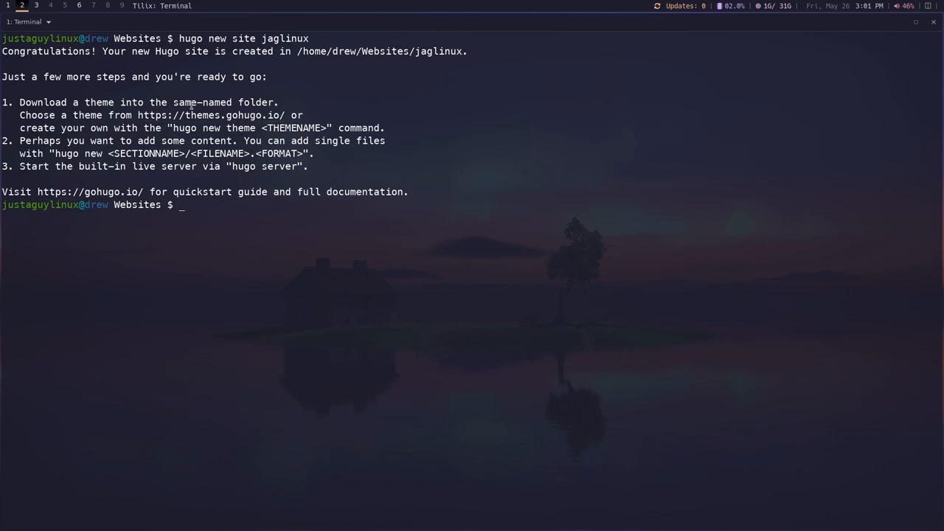
mouse_move(214, 127)
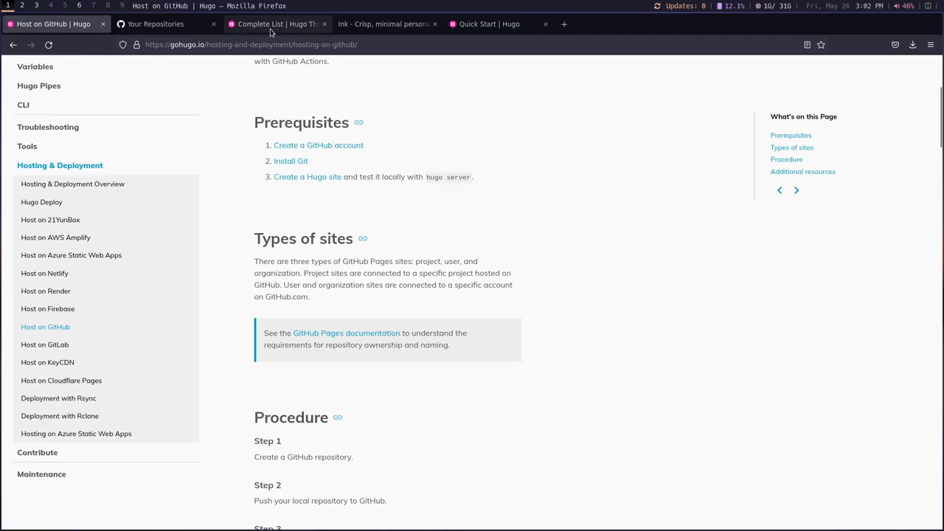
Step: Browse the Hugo Themes gallery thumbnails, heading toward the hugo-ink theme
left_click(278, 24)
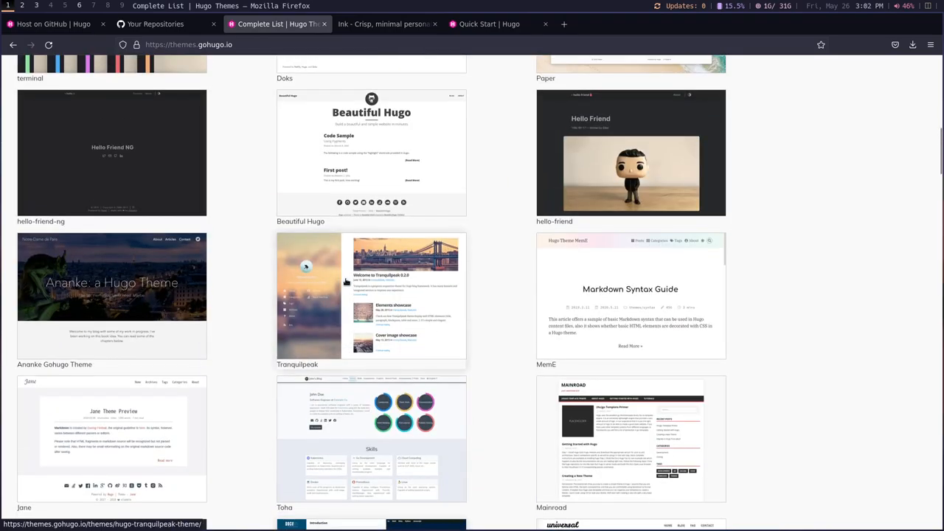
scroll("up", 3)
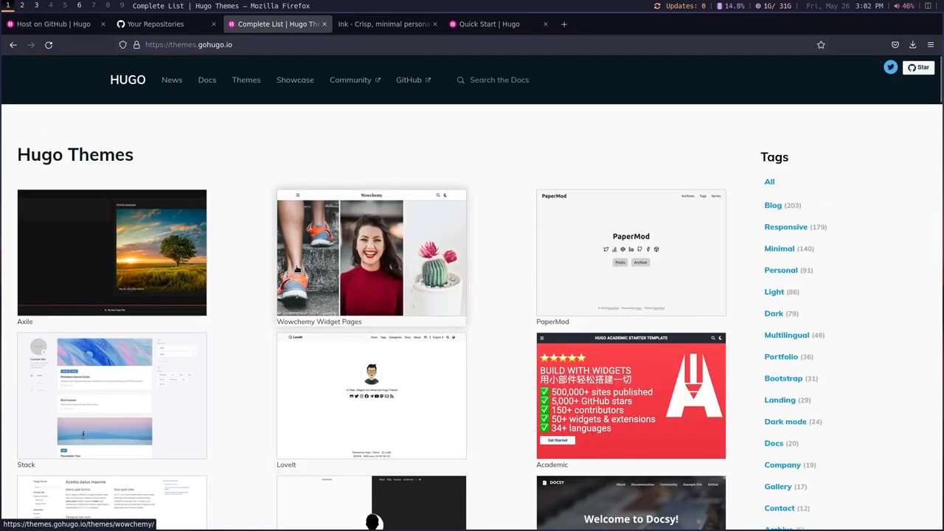
mouse_move(242, 118)
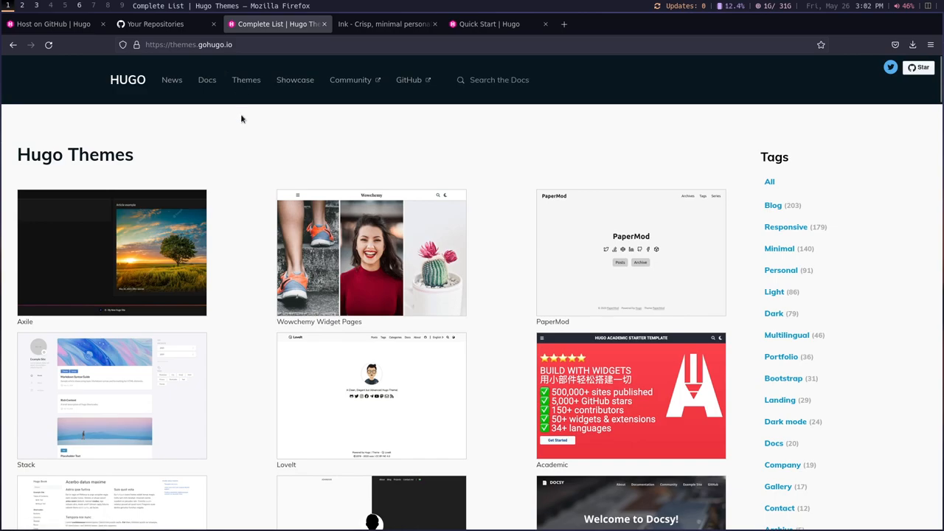
scroll("down", 3)
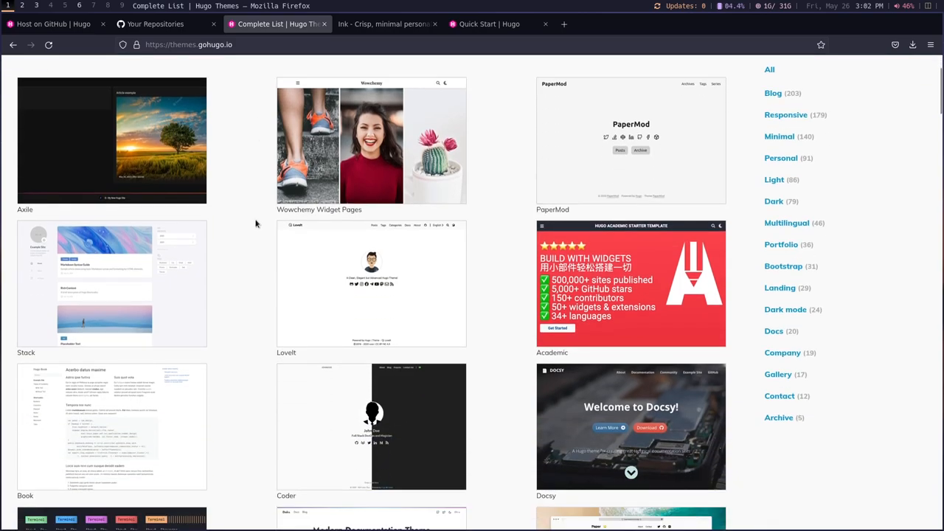
scroll("down", 3)
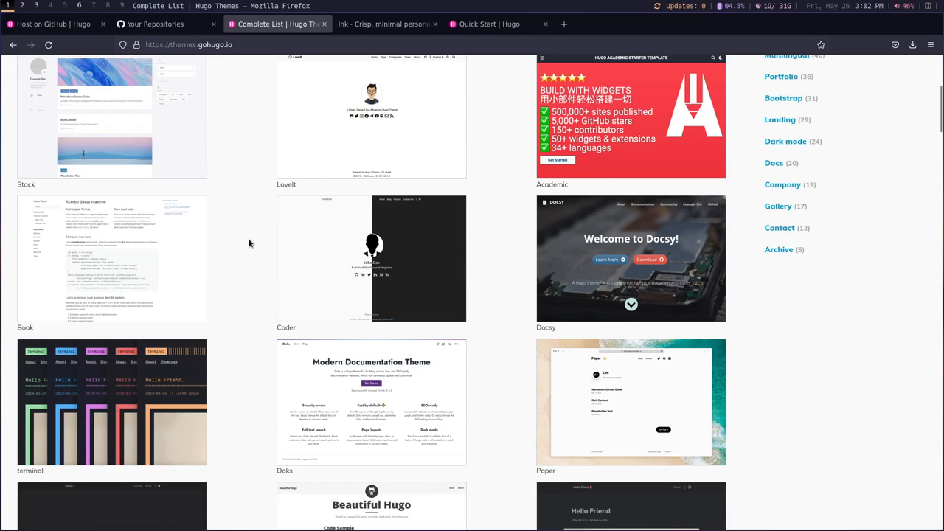
scroll("down", 3)
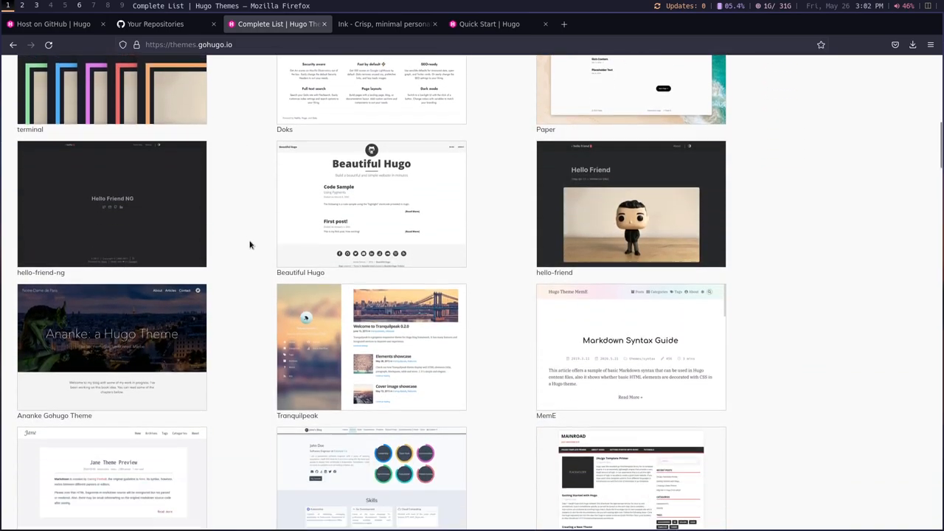
scroll("down", 3)
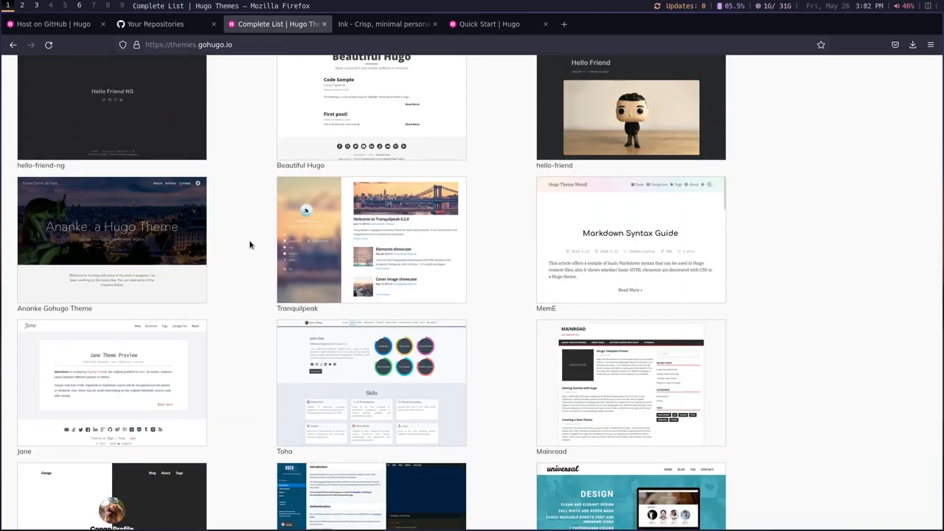
mouse_move(484, 271)
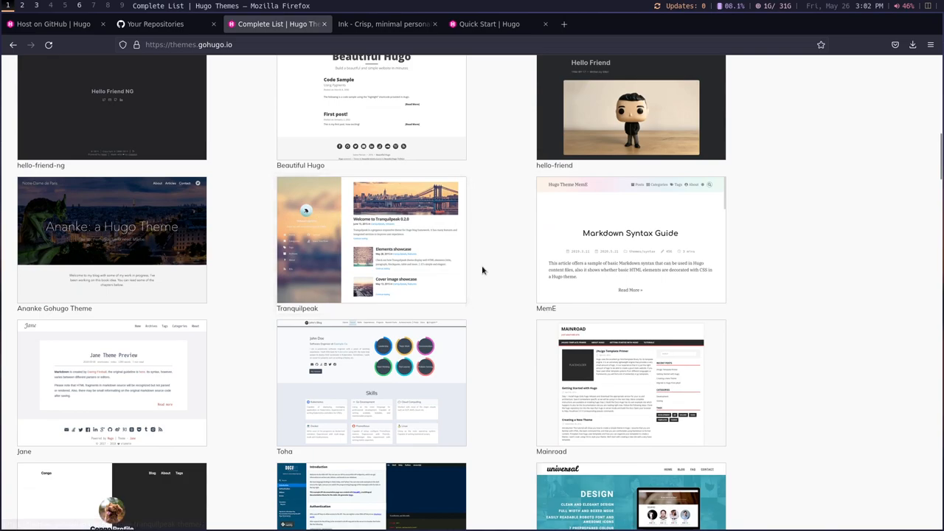
scroll("down", 3)
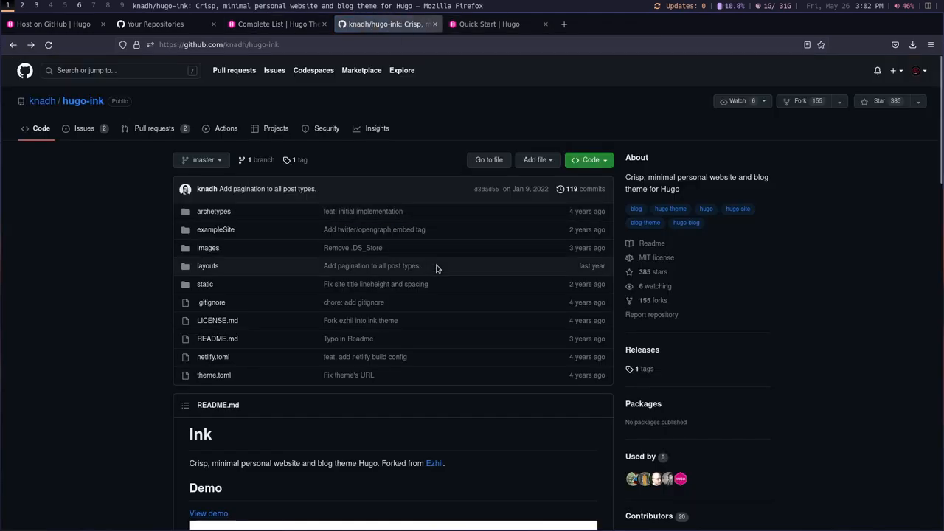
Step: Preview the Ink theme's live demo blog from the hugo-ink GitHub page
left_click(221, 44)
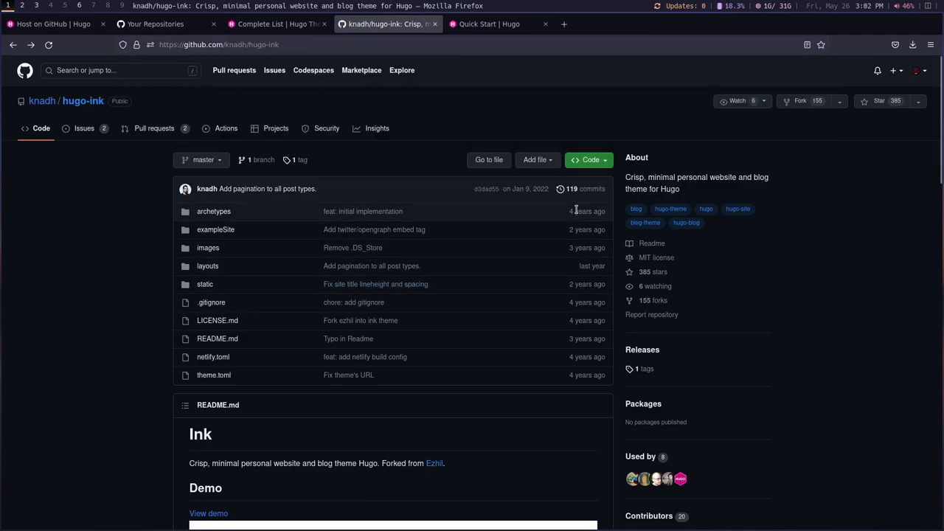
scroll("down", 3)
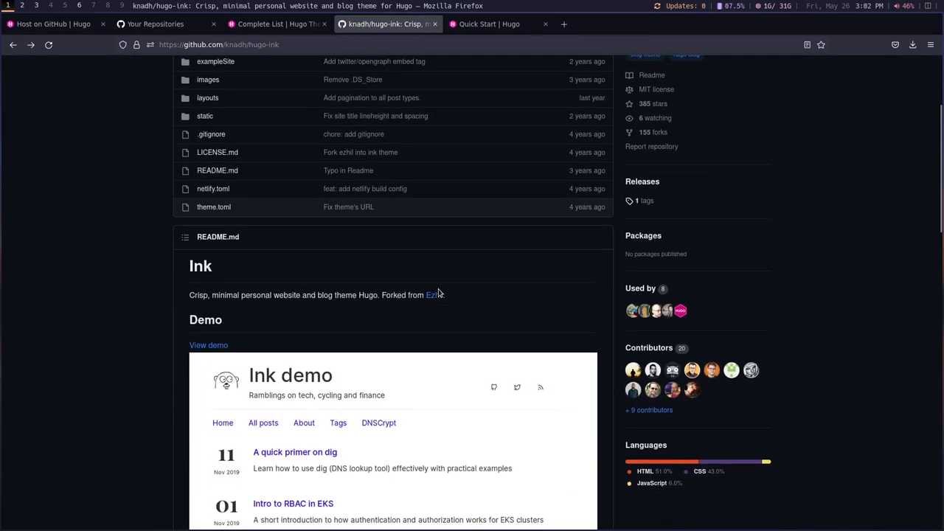
scroll("down", 3)
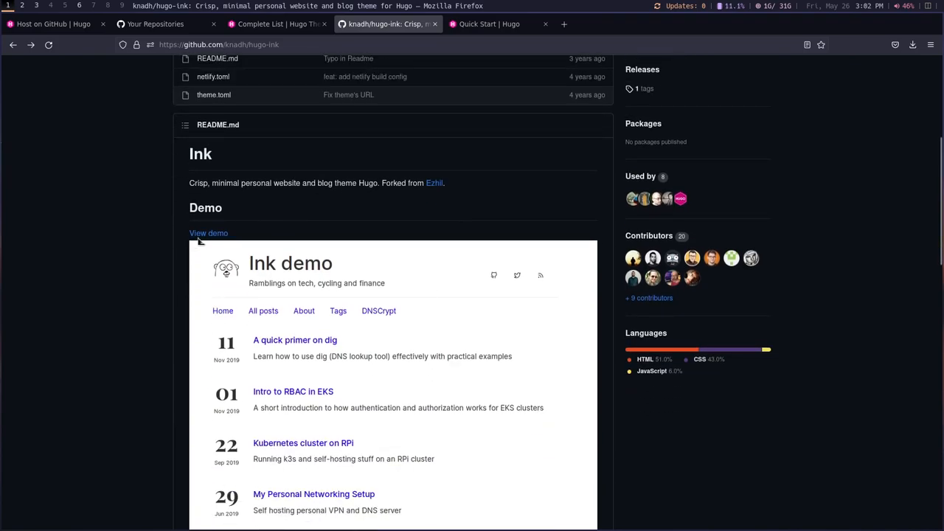
left_click(208, 233)
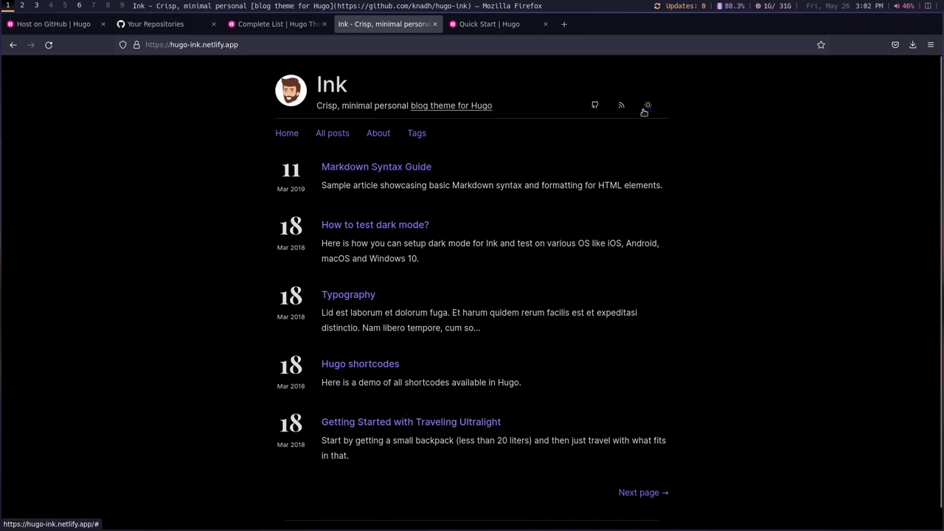
left_click(646, 106)
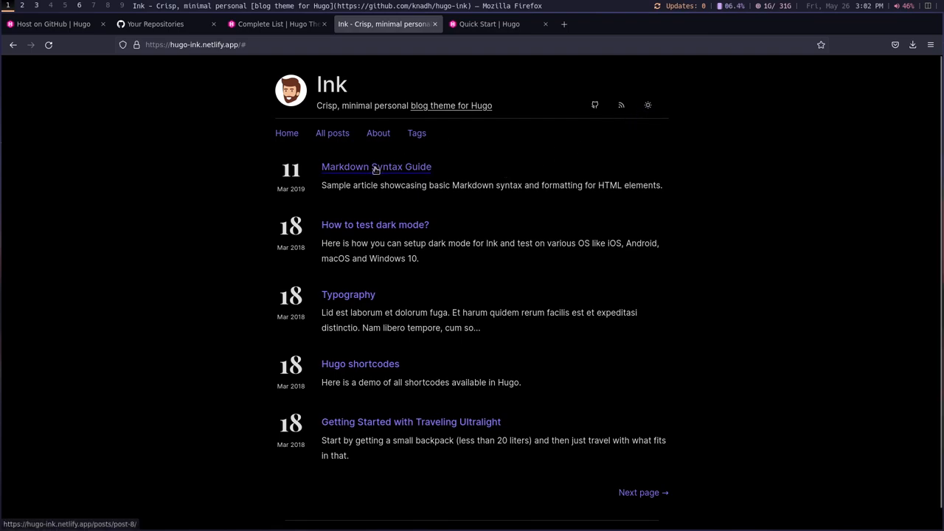
mouse_move(372, 174)
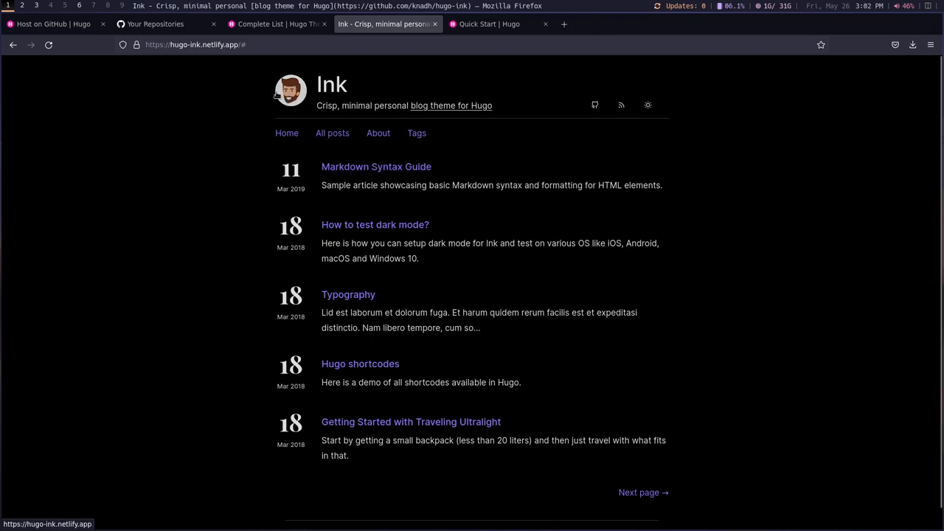
mouse_move(348, 200)
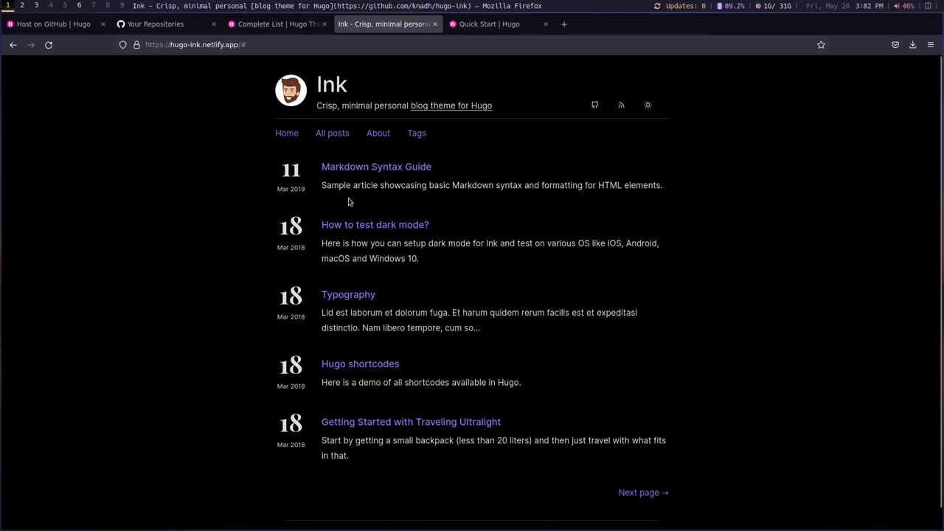
mouse_move(295, 61)
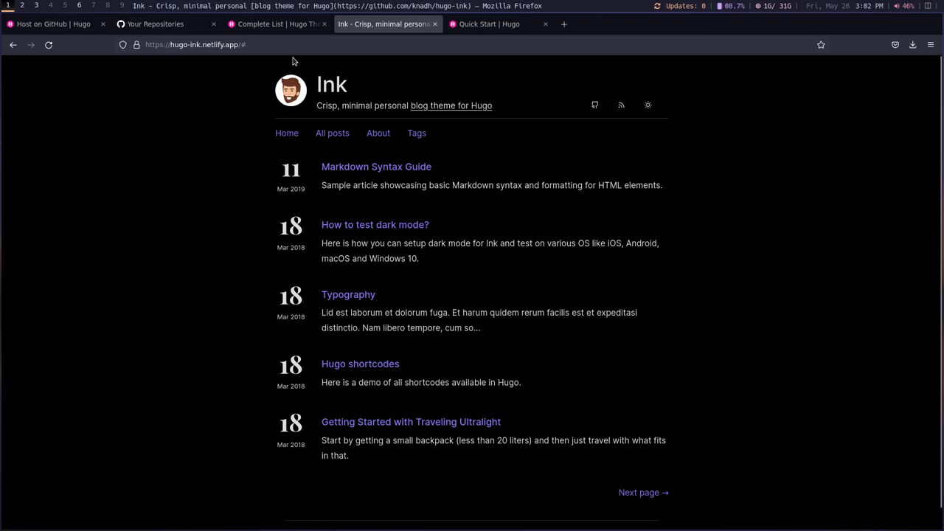
Step: Return to the hugo-ink repository and copy its HTTPS clone address
left_click(287, 133)
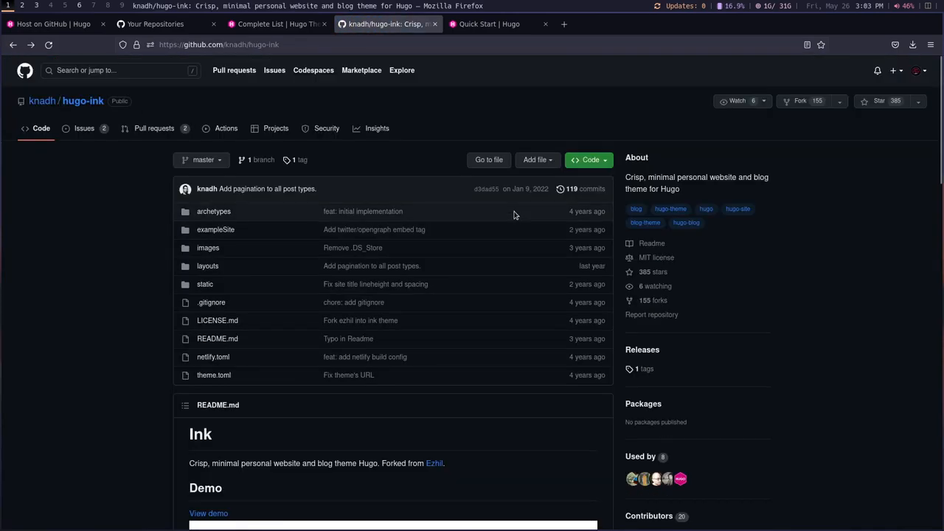
left_click(589, 160)
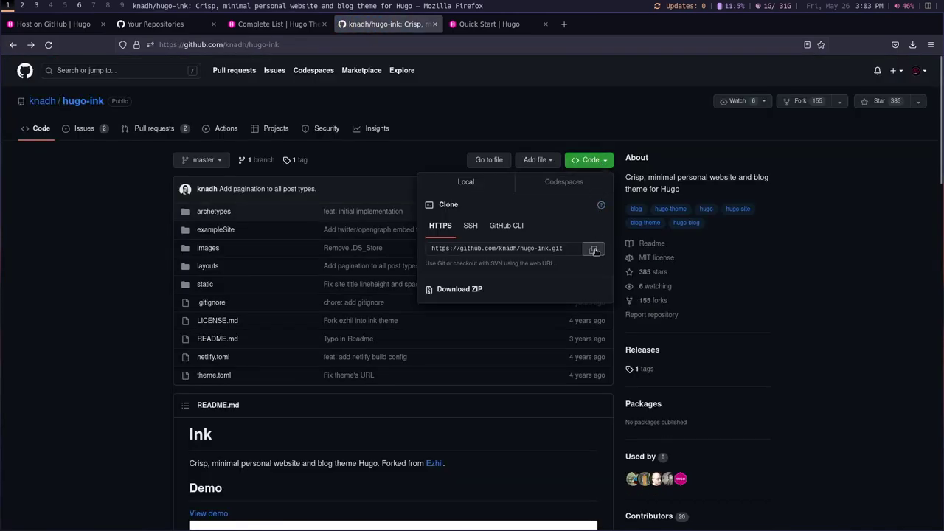
left_click(593, 248)
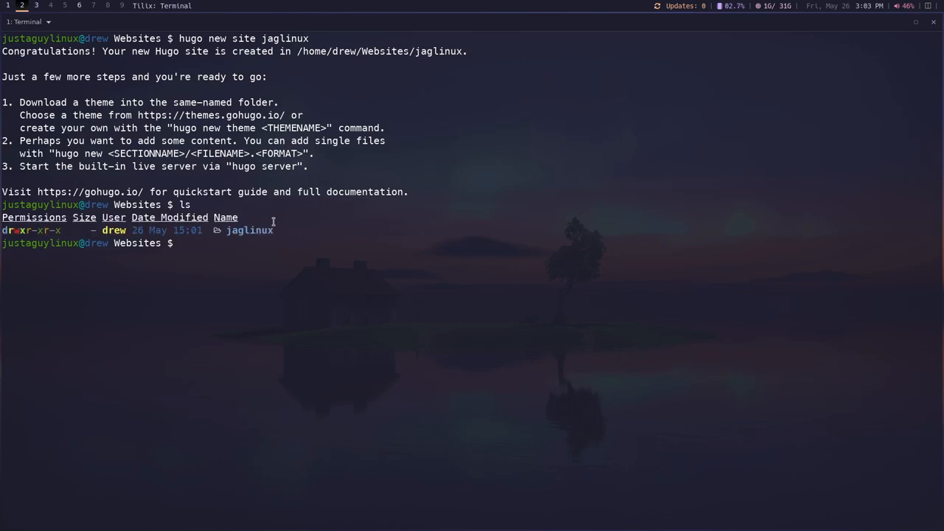
type("cd hja")
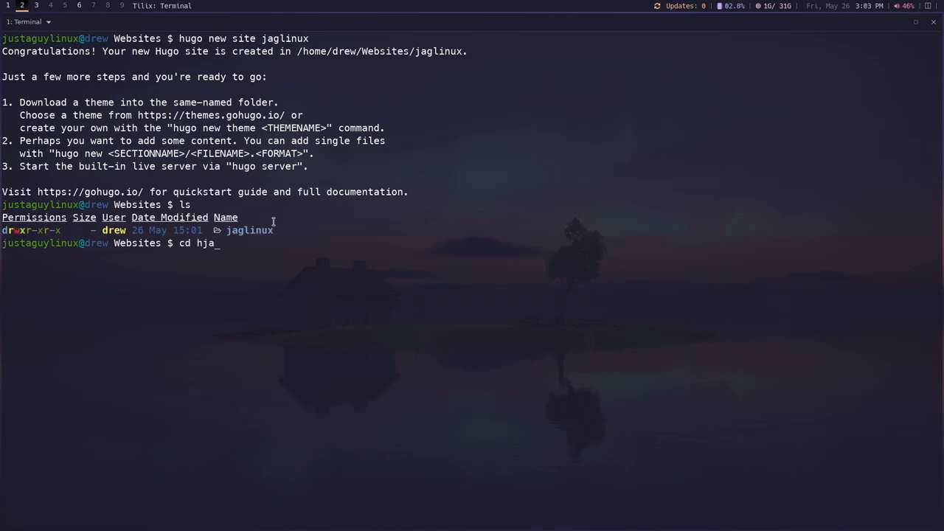
key("Tab")
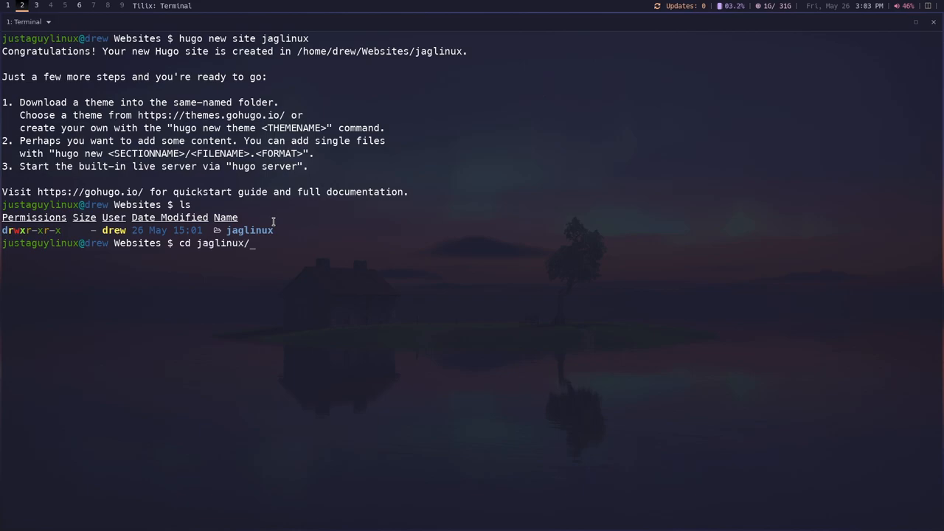
type("themes/")
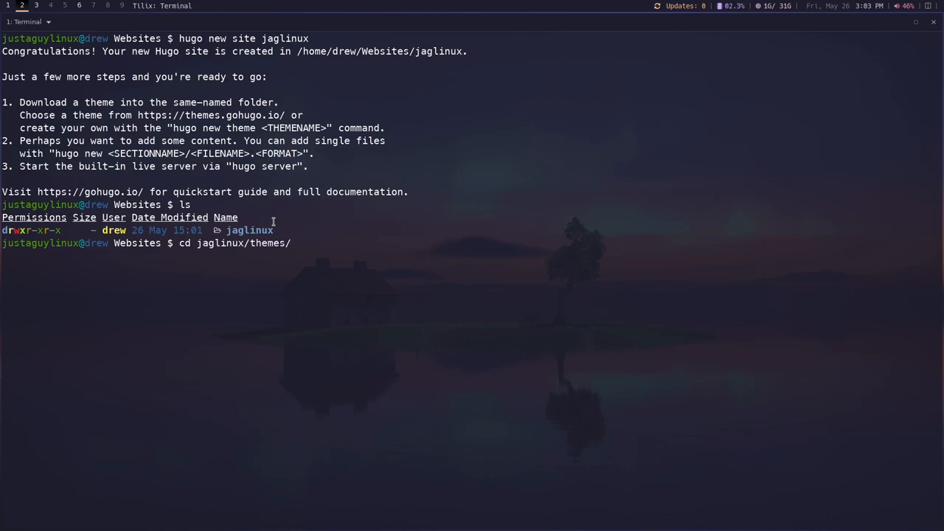
type("git")
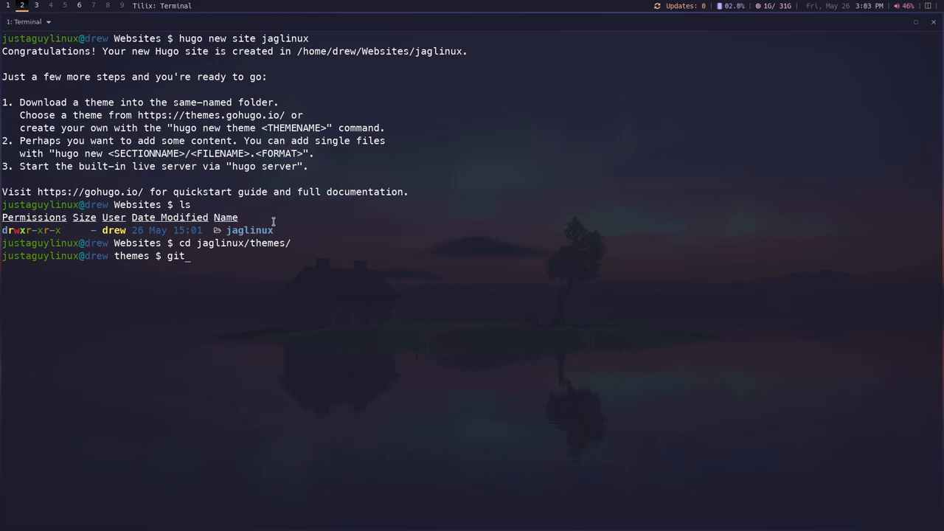
type("clone")
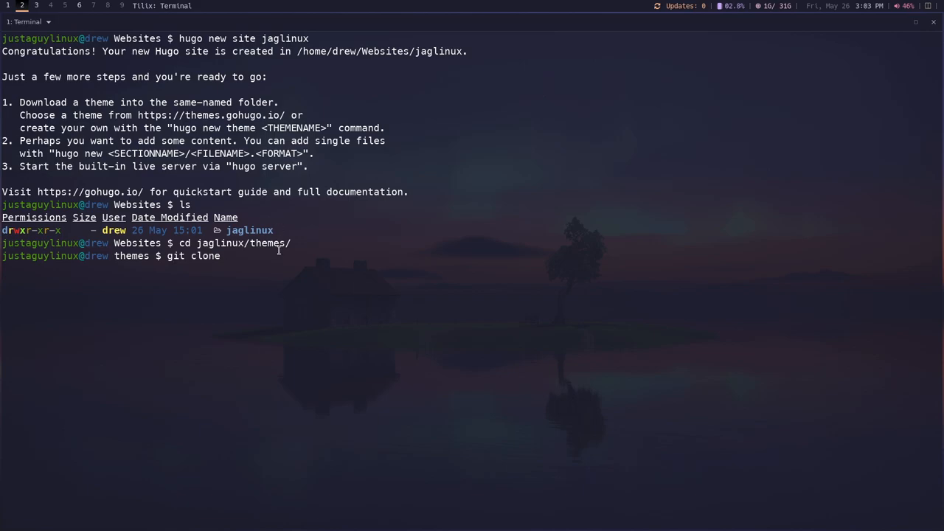
type("https://github.com/knadh/hugo-ink.git")
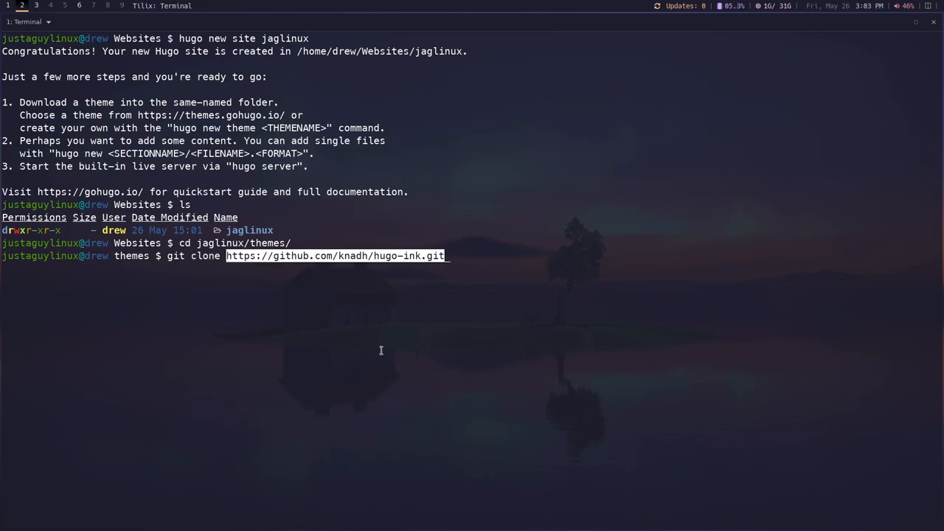
mouse_move(477, 230)
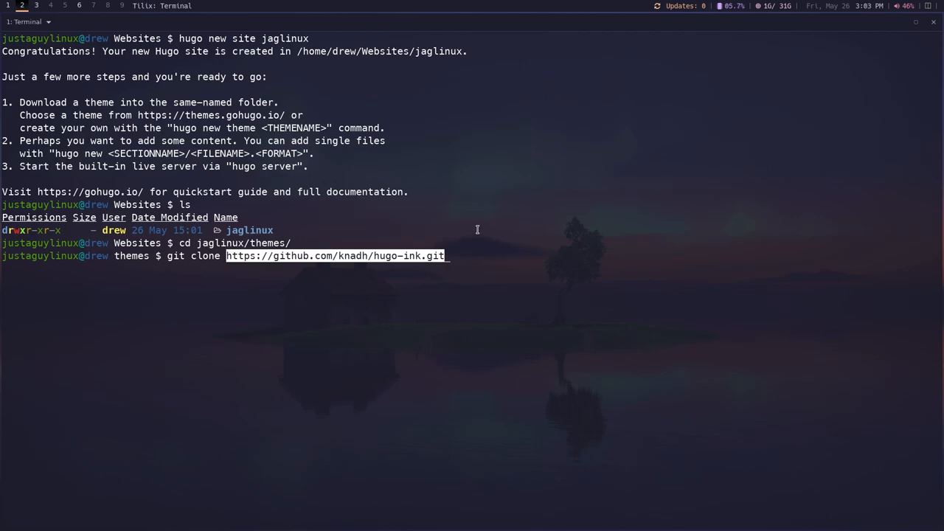
key("Return")
type("cd")
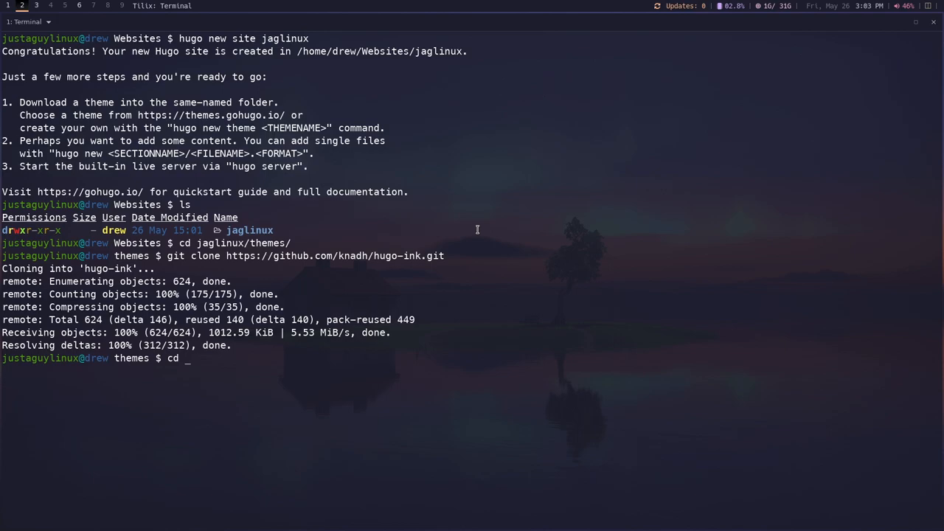
Step: Enter the cloned hugo-ink folder to list its contents, then go back to jaglinux
type("hugo-ink/")
type("ls")
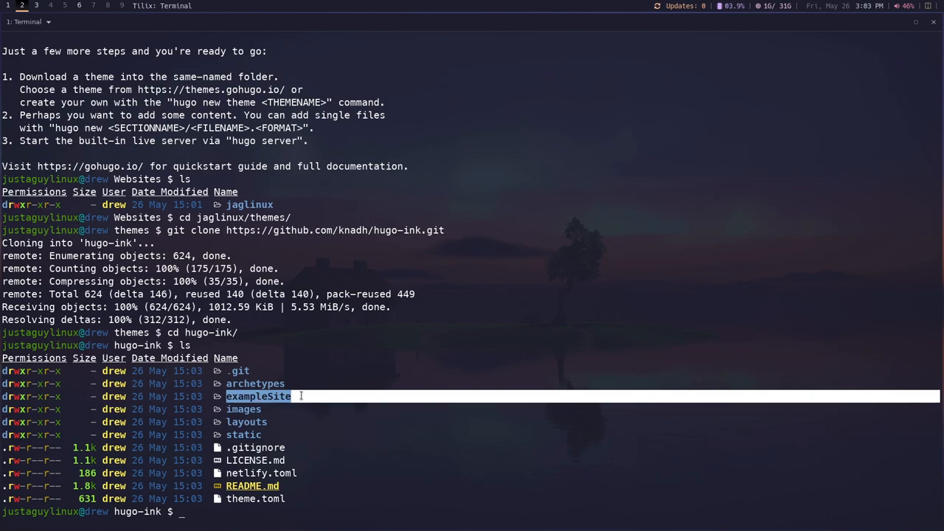
mouse_move(313, 386)
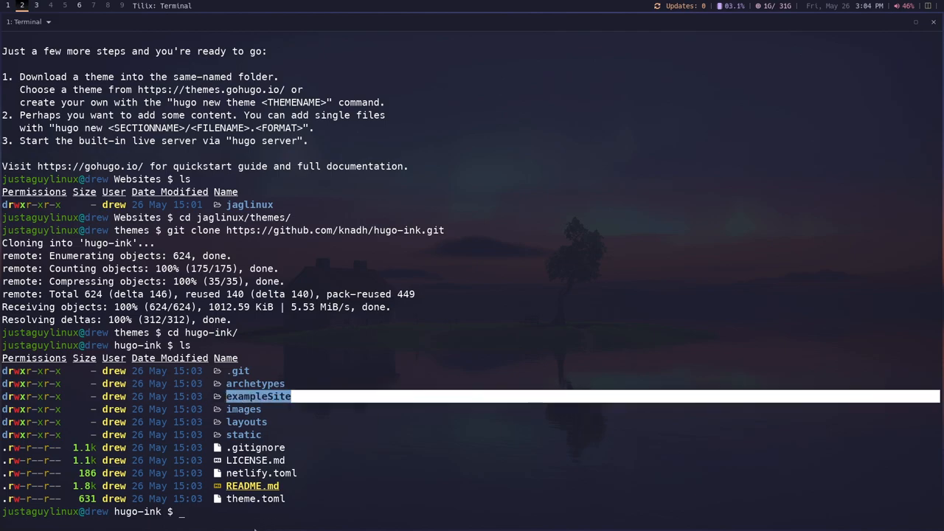
type("cd ..")
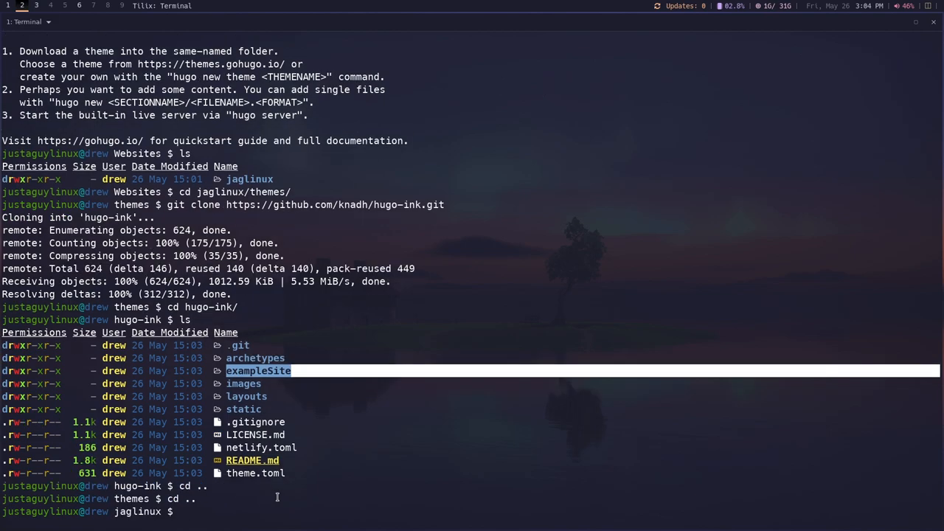
mouse_move(182, 513)
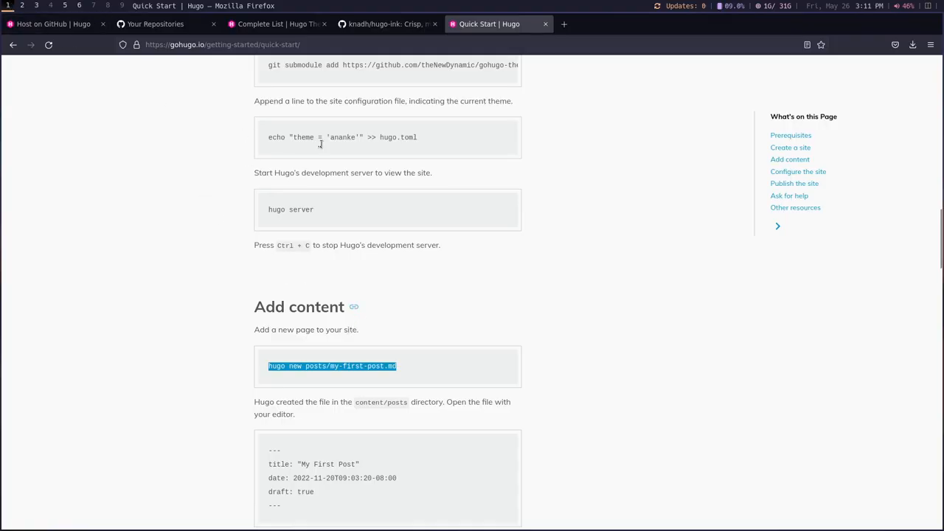
mouse_move(410, 384)
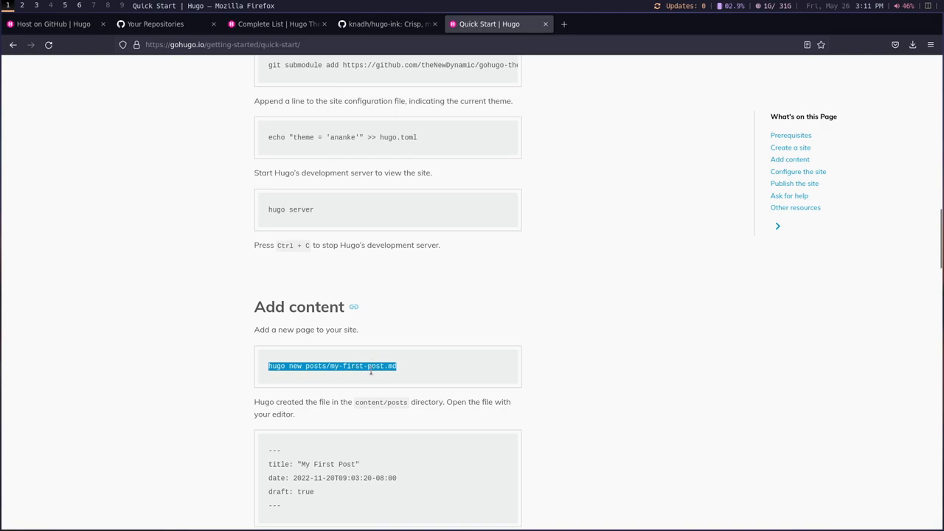
mouse_move(400, 369)
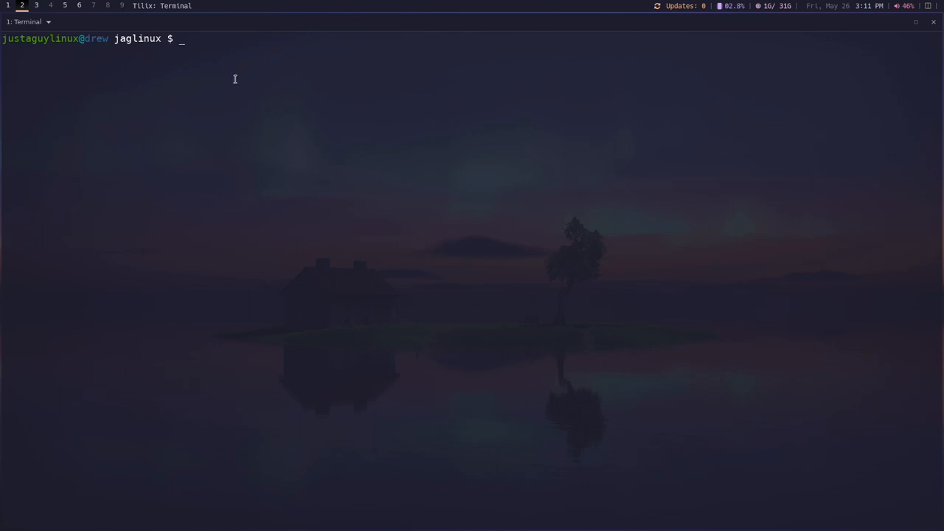
Step: Run hugo new posts/my-first-post.md to create the first post
type("hugo new posts/my-first-post.md")
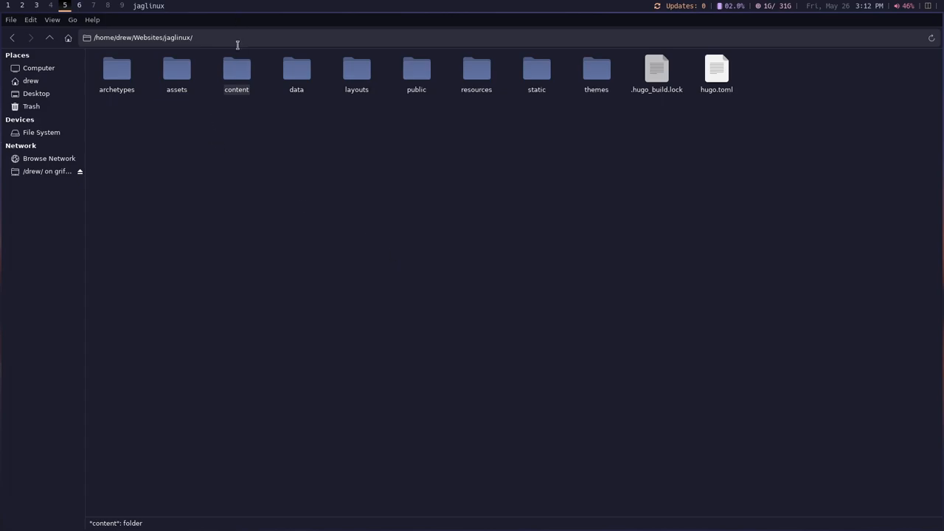
Step: Navigate content/posts and open my-first-post.md in ghostwriter
double_click(236, 71)
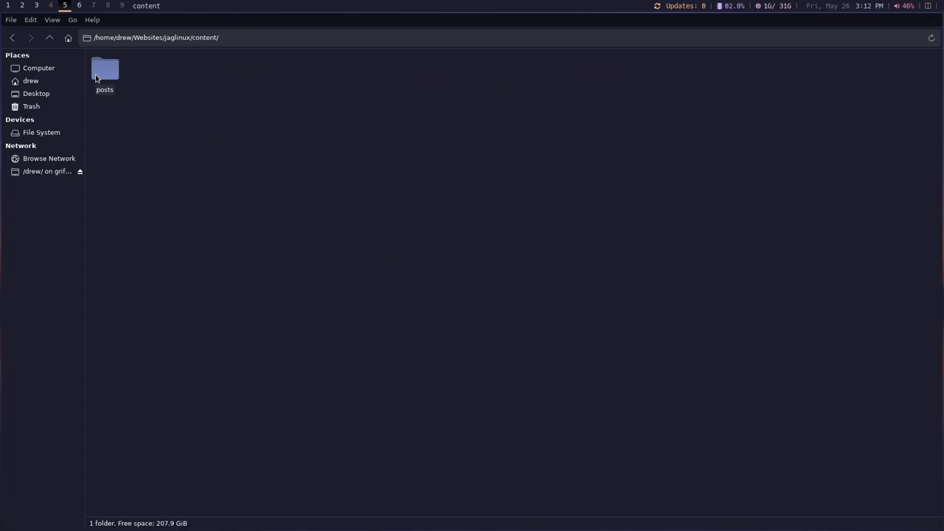
double_click(107, 71)
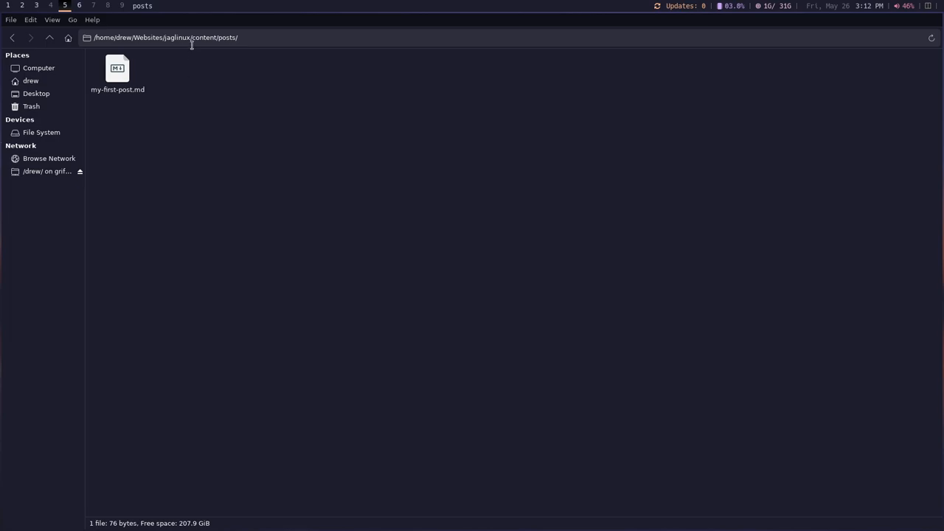
mouse_move(226, 44)
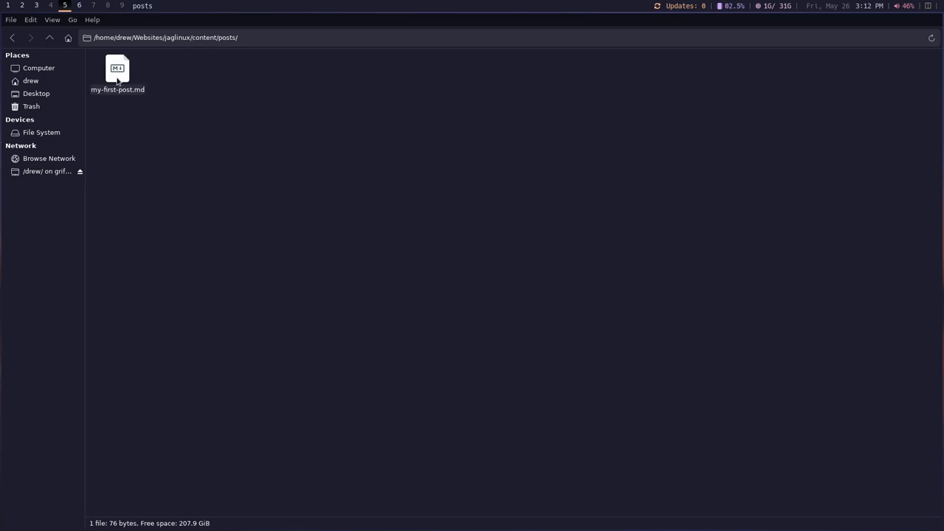
left_click(118, 68)
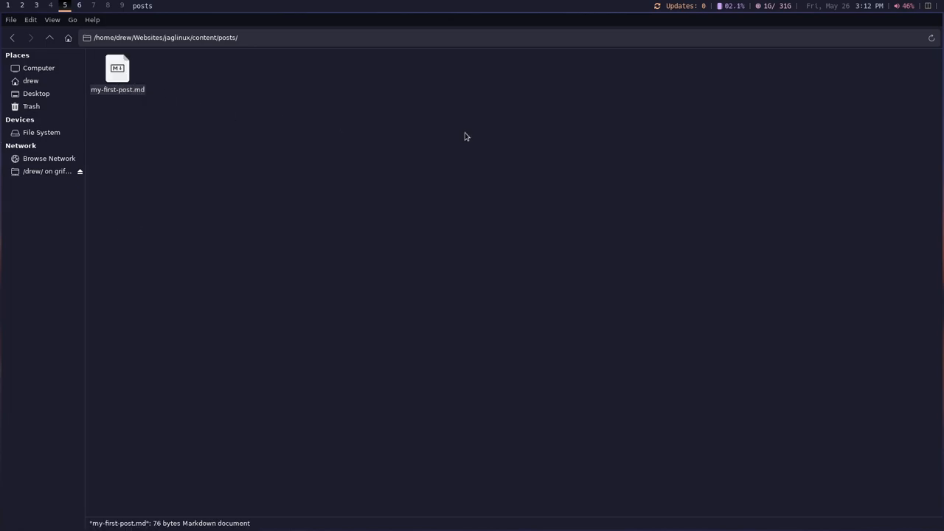
double_click(120, 68)
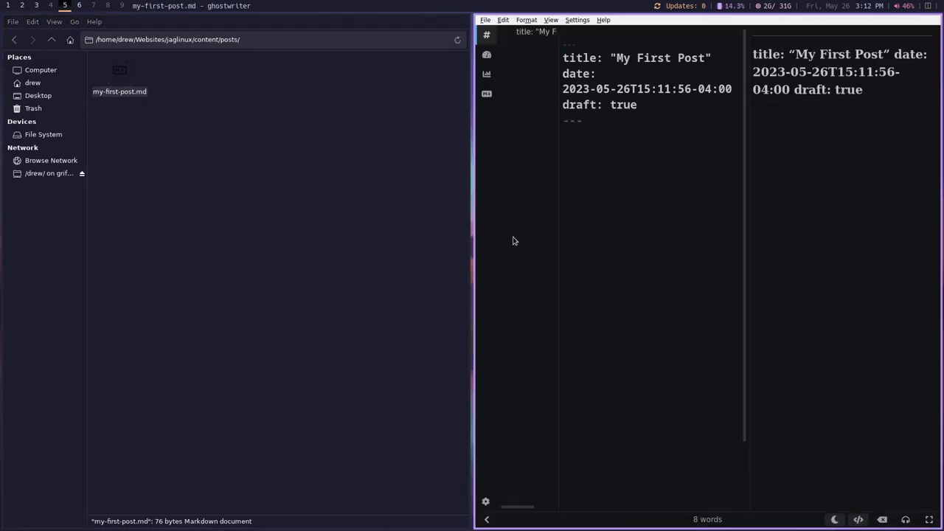
mouse_move(540, 236)
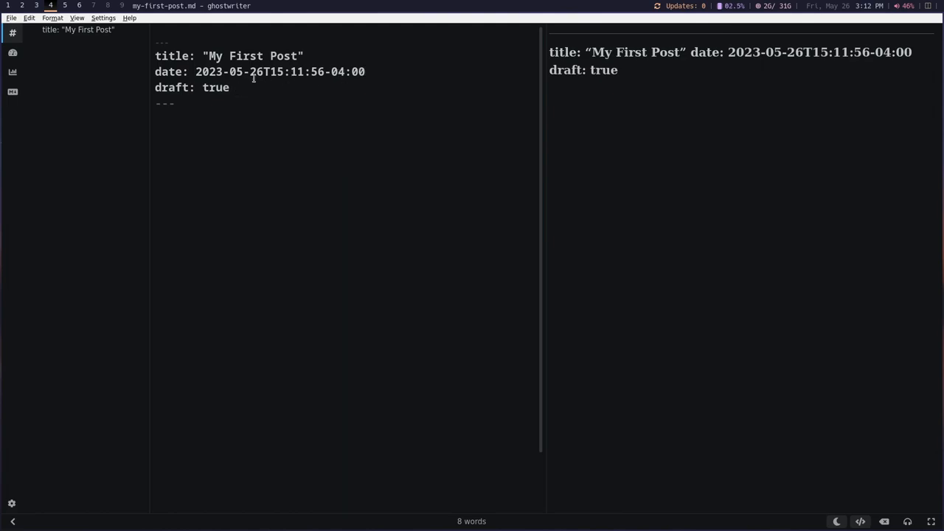
Step: Change the post's draft value from true to false
double_click(216, 87)
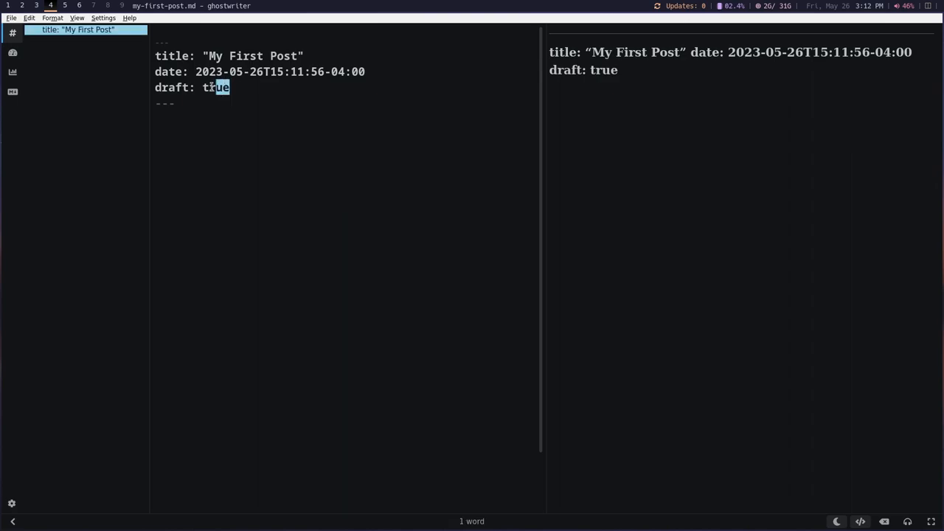
double_click(215, 87)
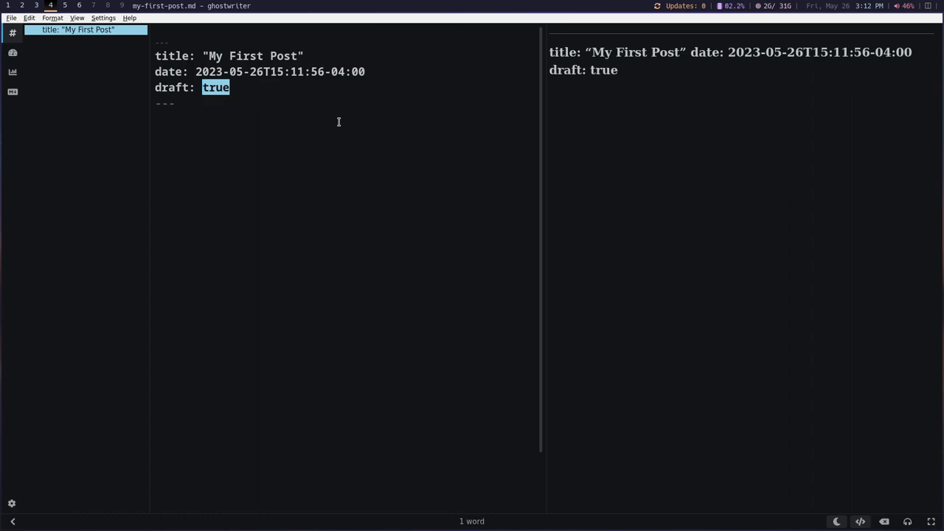
type("fal")
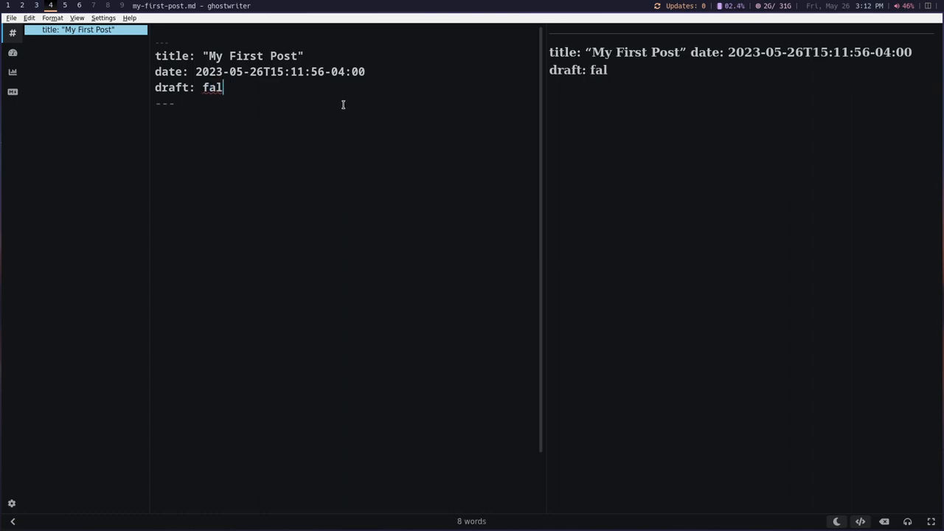
type("s")
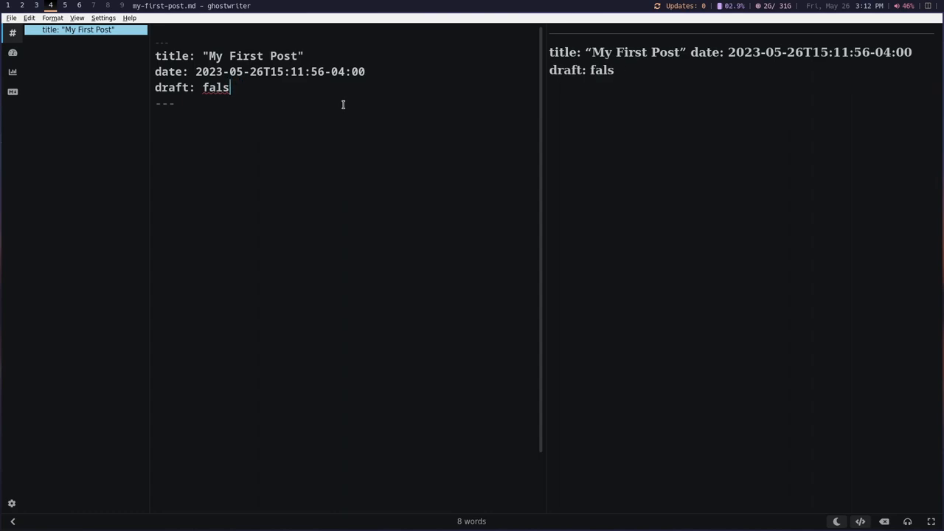
type("e")
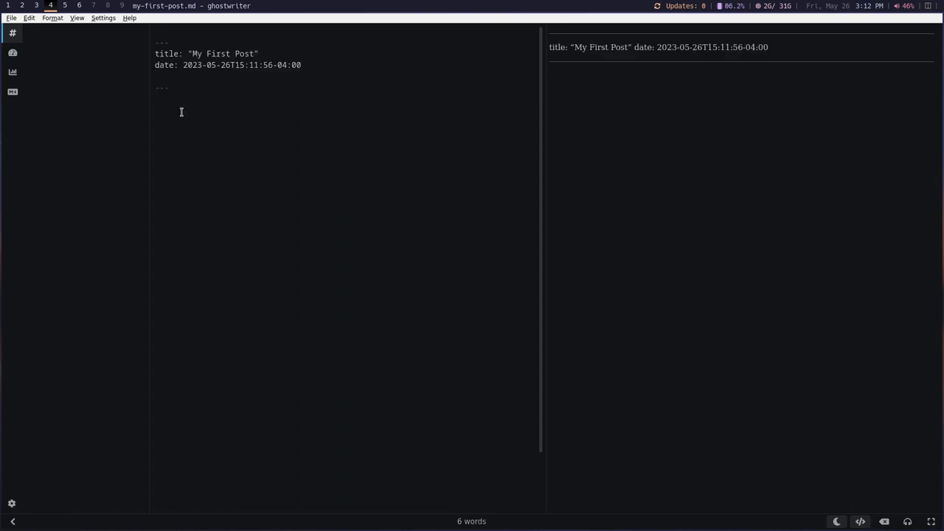
mouse_move(152, 51)
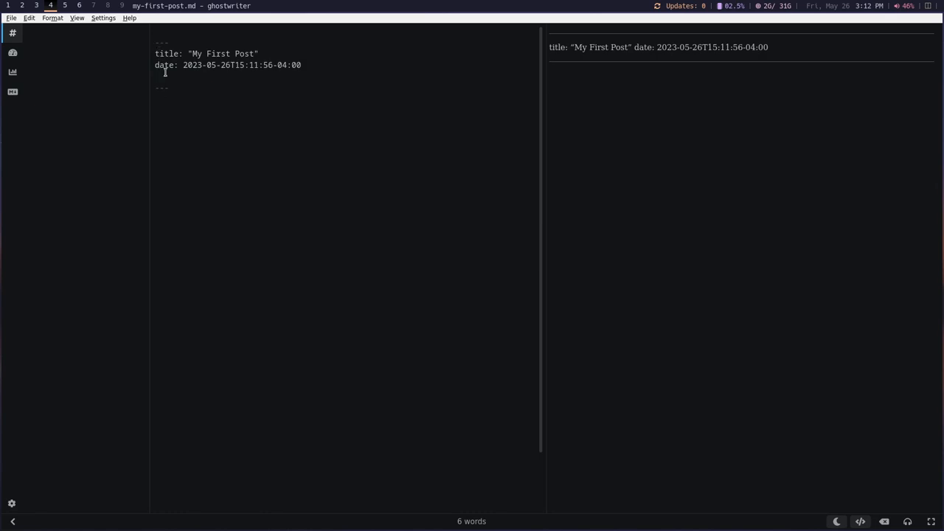
Step: Add the body text Hi below the front matter and save the post
type("HI")
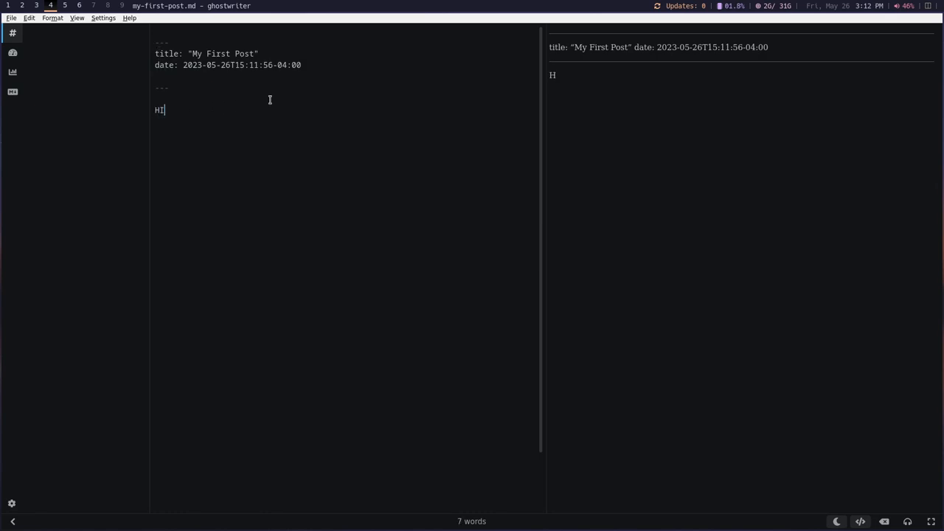
type("i")
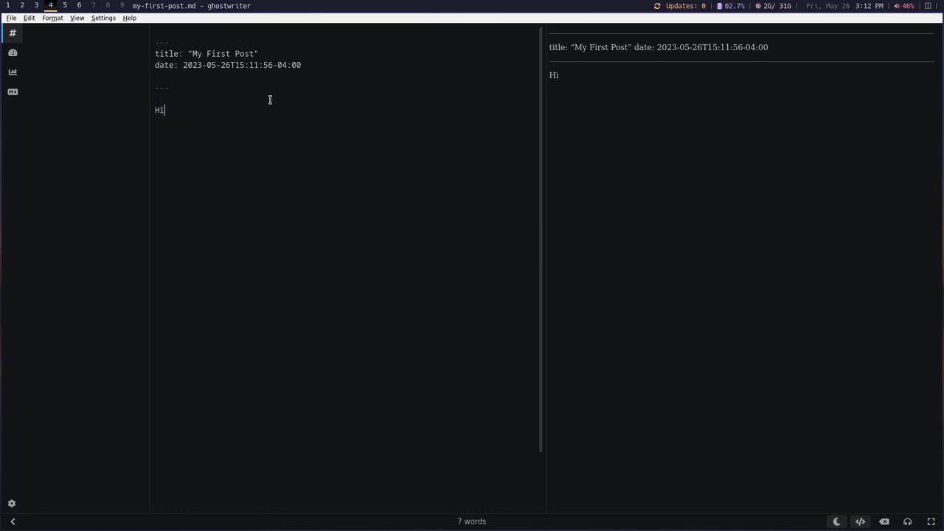
mouse_move(107, 86)
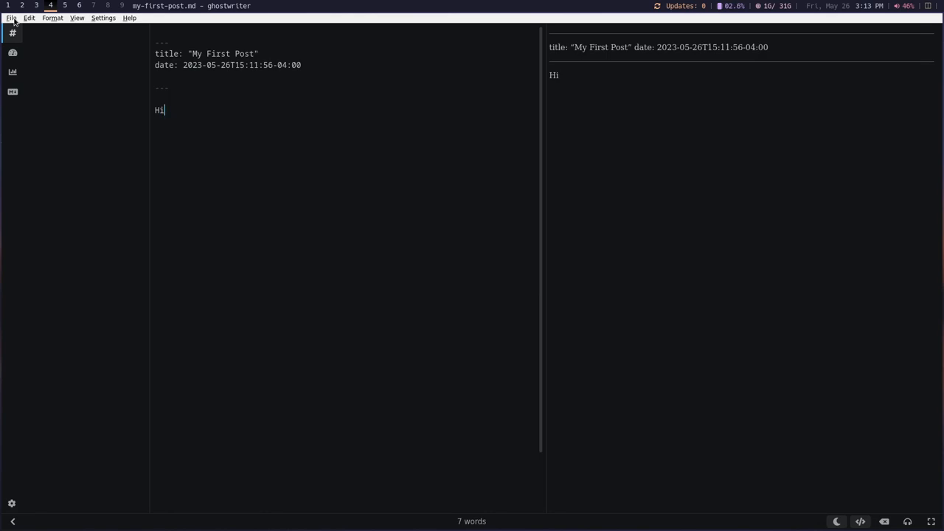
left_click(8, 17)
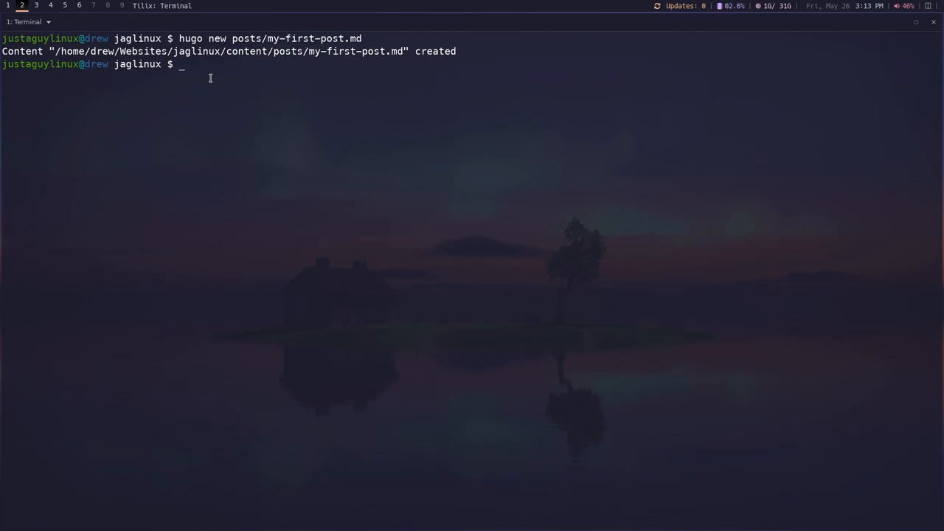
Step: Run hugo server to serve the jaglinux site at localhost:1313
type("hugo s")
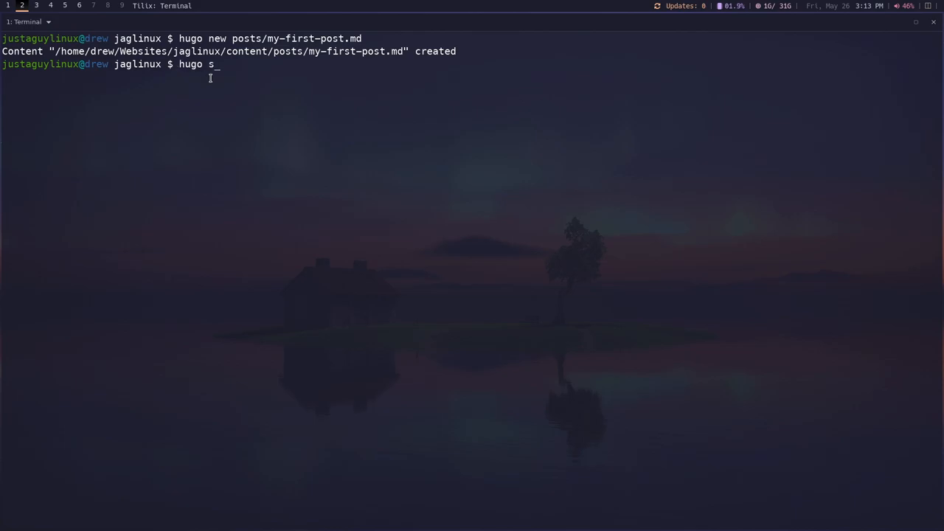
type("erf")
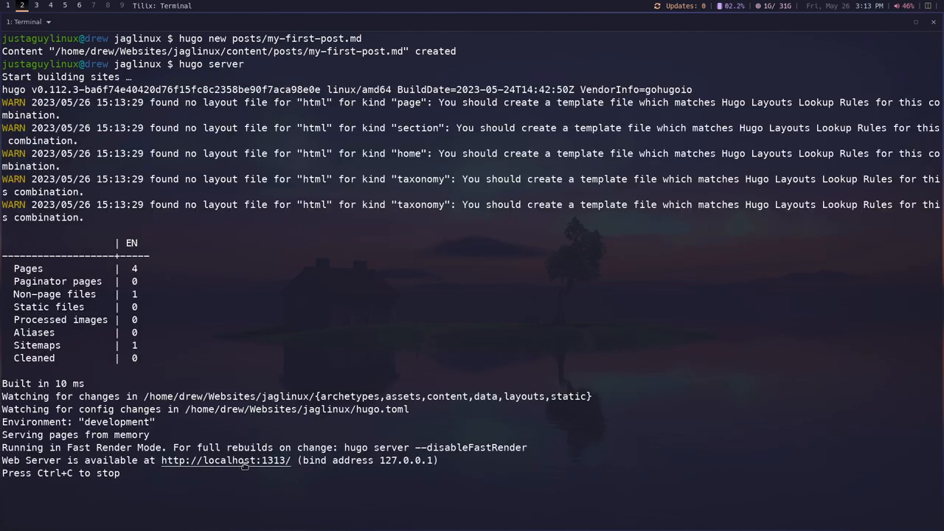
right_click(224, 460)
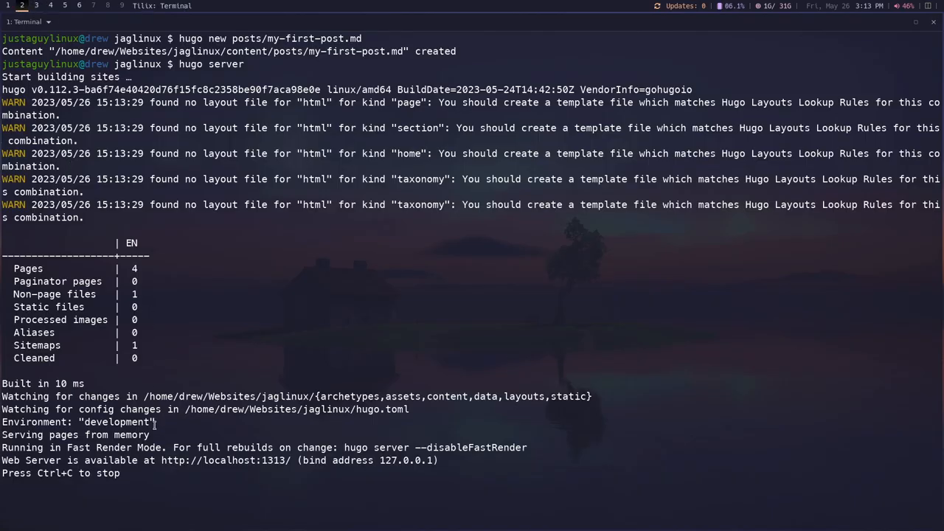
key("ctrl+c")
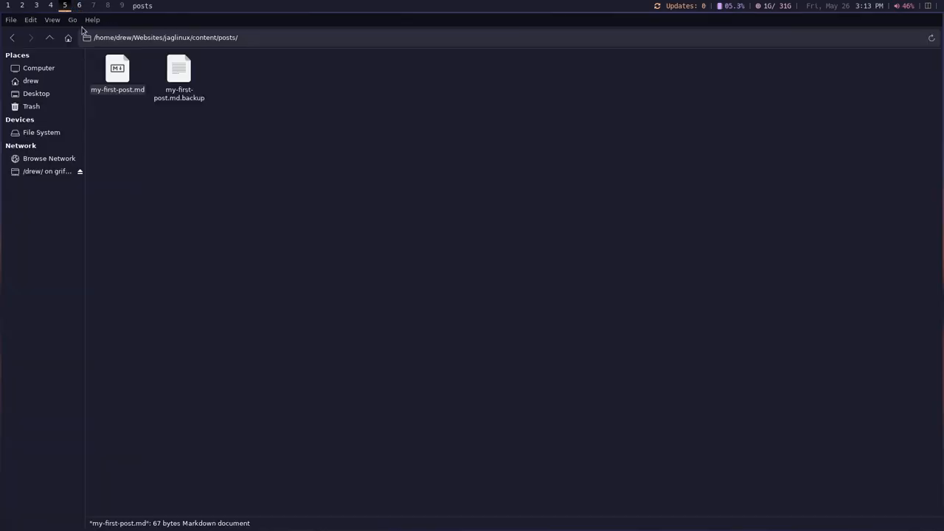
Step: Rename the site's hugo.toml to hugo.toml.bak in the jaglinux folder
left_click(53, 39)
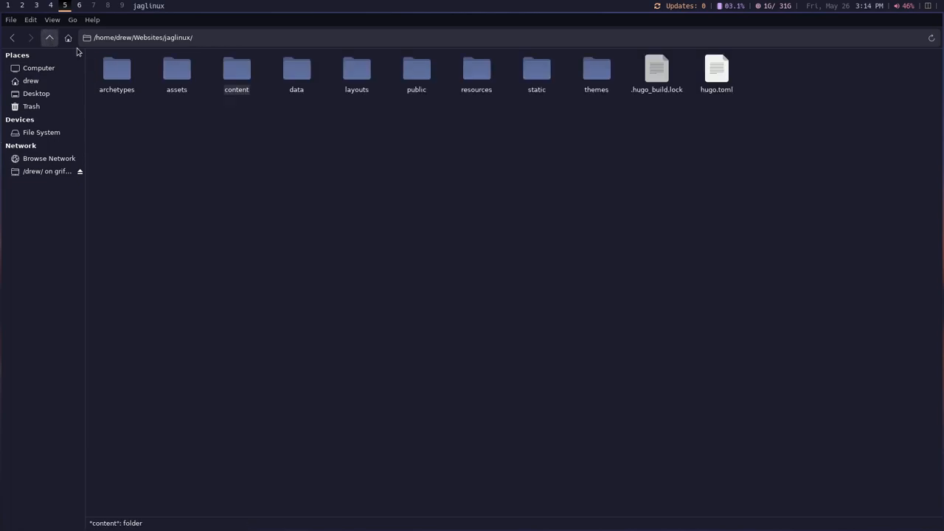
right_click(715, 67)
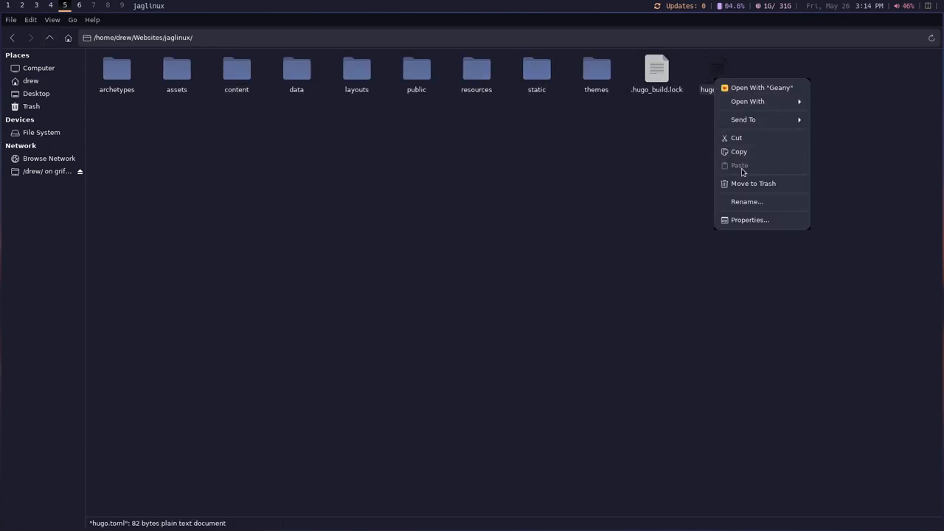
left_click(746, 201)
type("hugo.toml.bak")
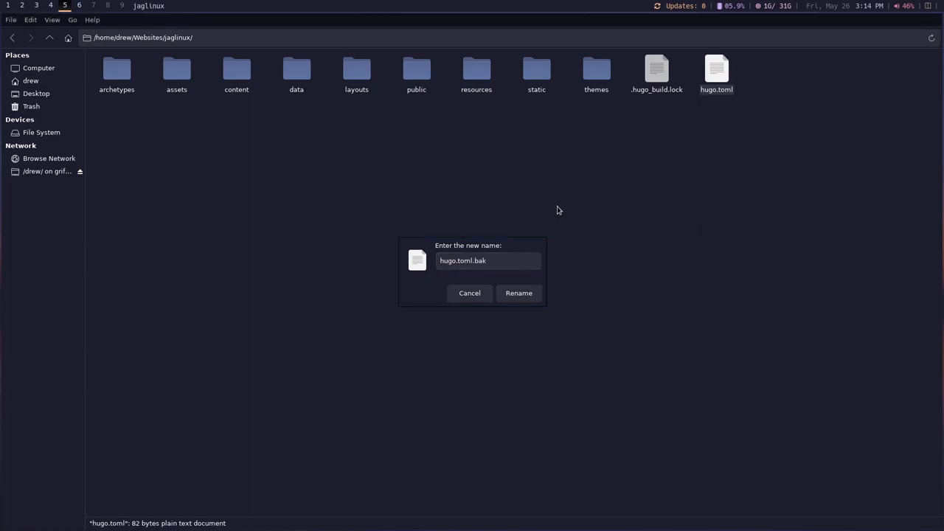
left_click(519, 293)
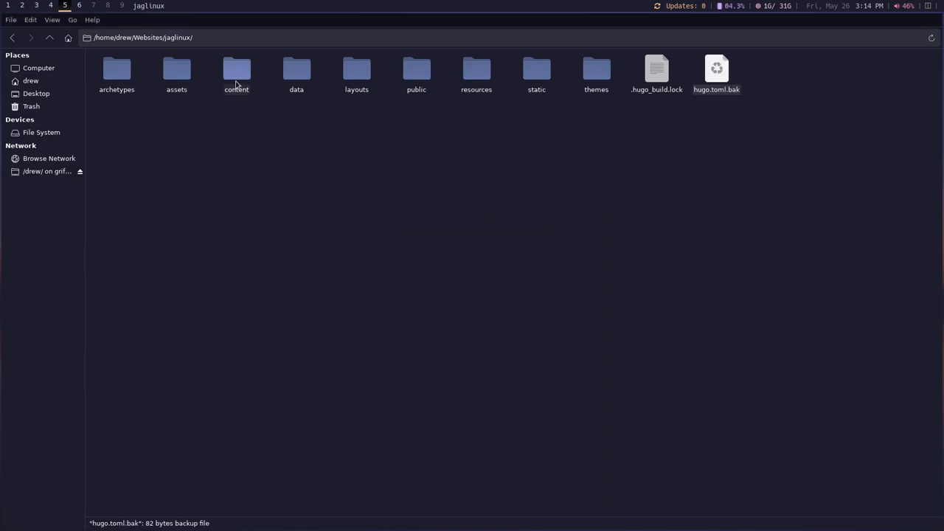
mouse_move(587, 73)
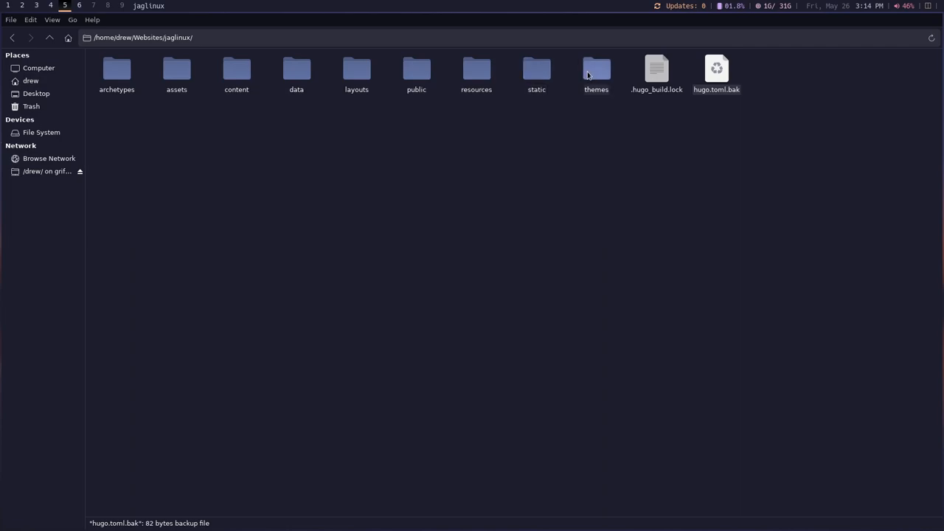
Step: Locate config.toml in themes/hugo-ink/exampleSite and bring up its actions
double_click(596, 71)
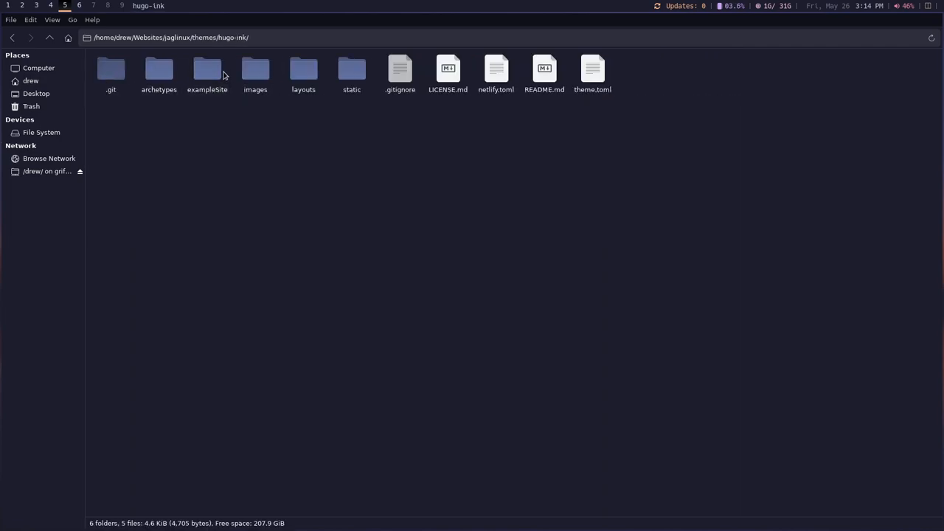
double_click(207, 68)
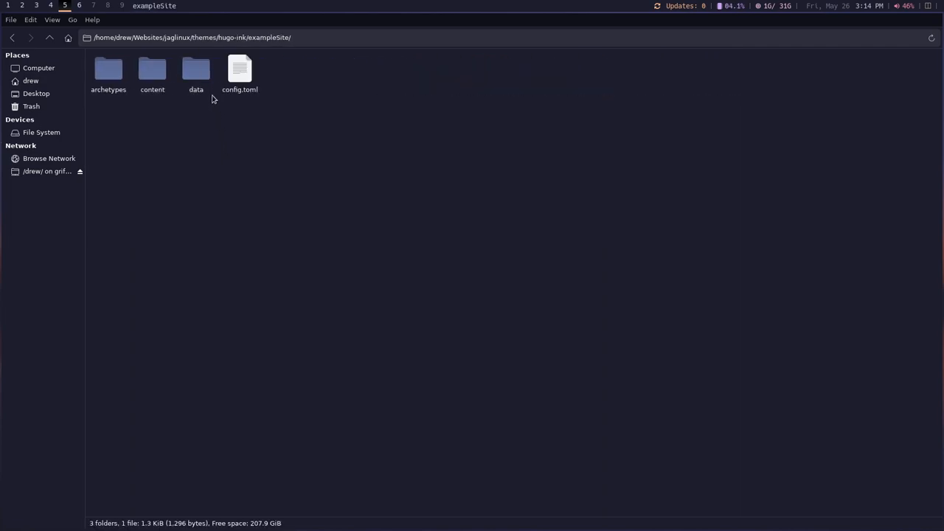
right_click(239, 71)
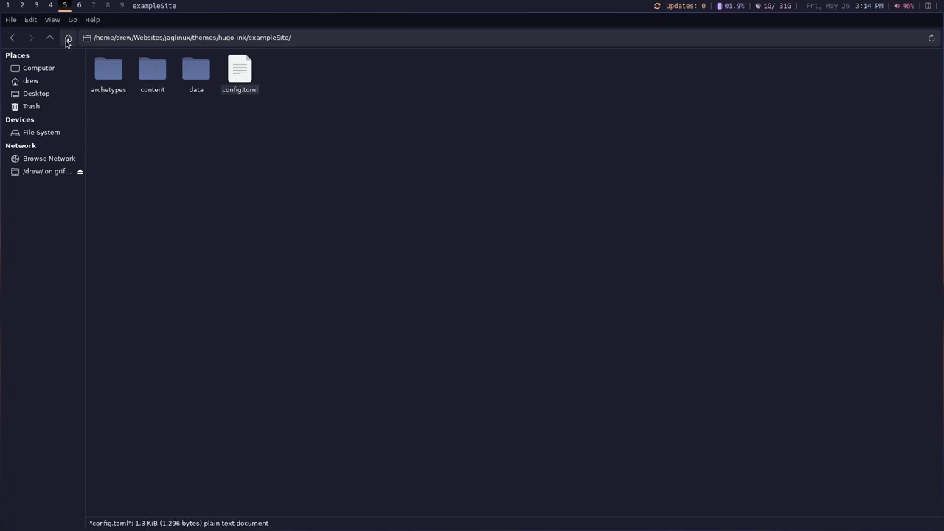
left_click(66, 38)
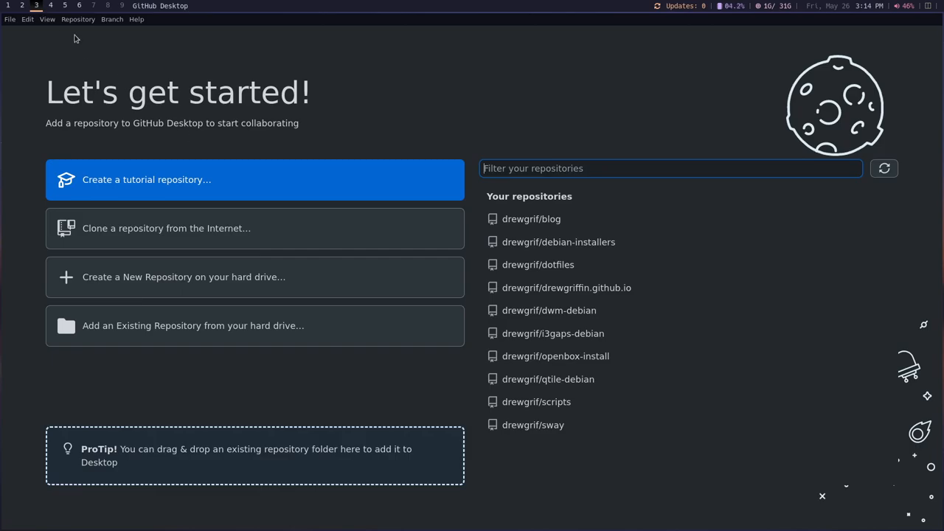
left_click(22, 6)
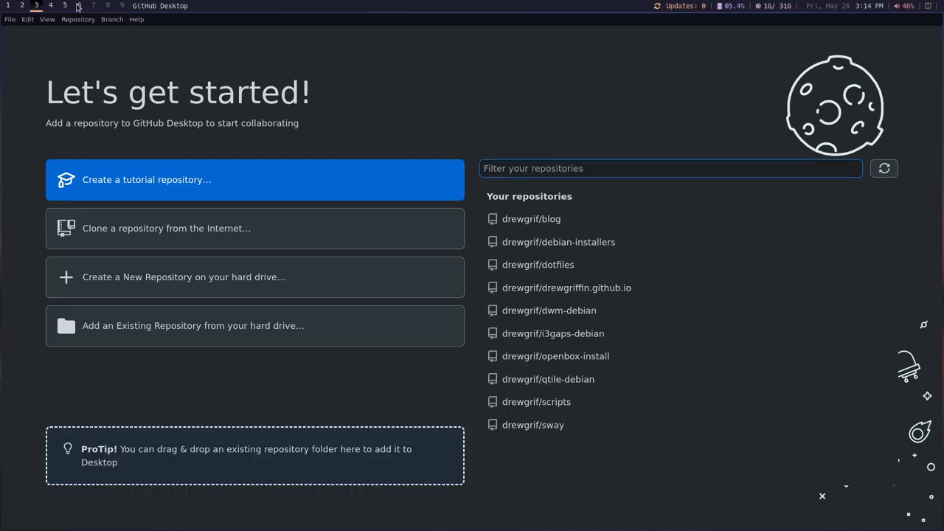
Step: Open the site's config.toml in Geany, set theme = "hugo-ink" and save
left_click(76, 6)
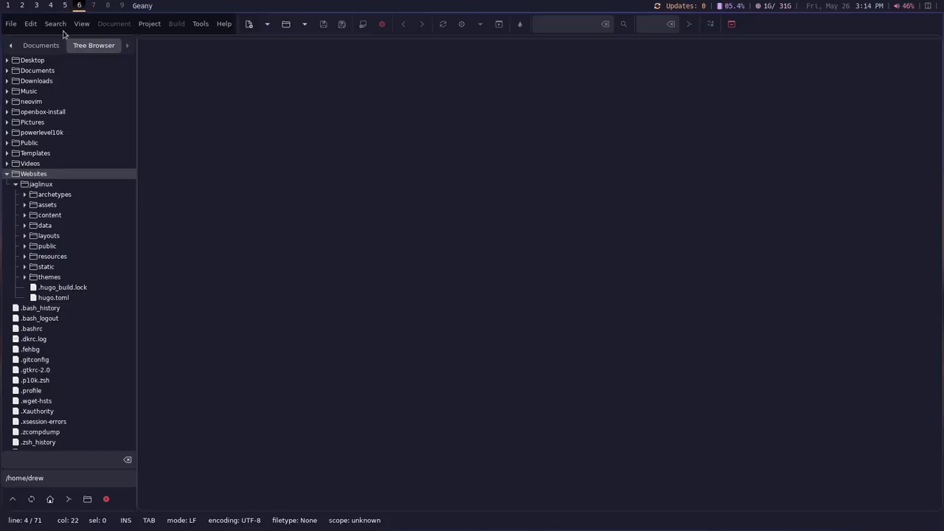
left_click(53, 298)
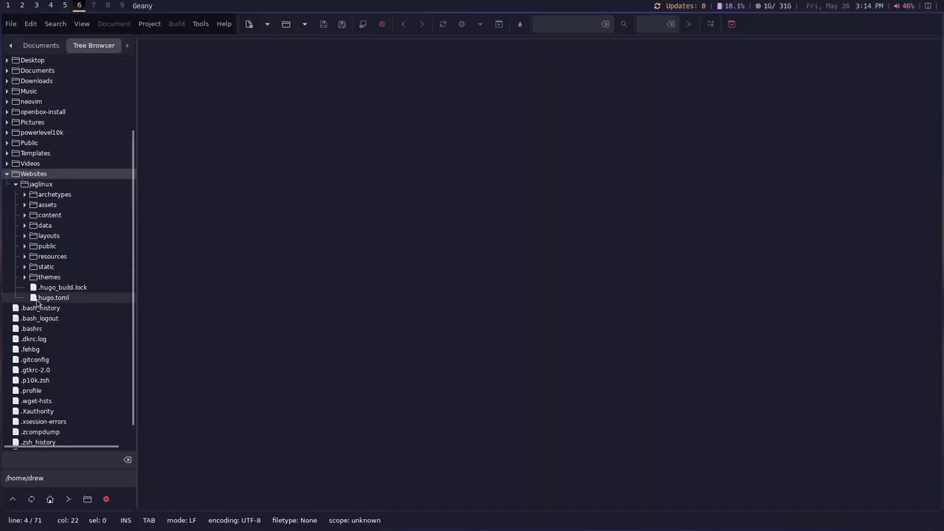
double_click(36, 309)
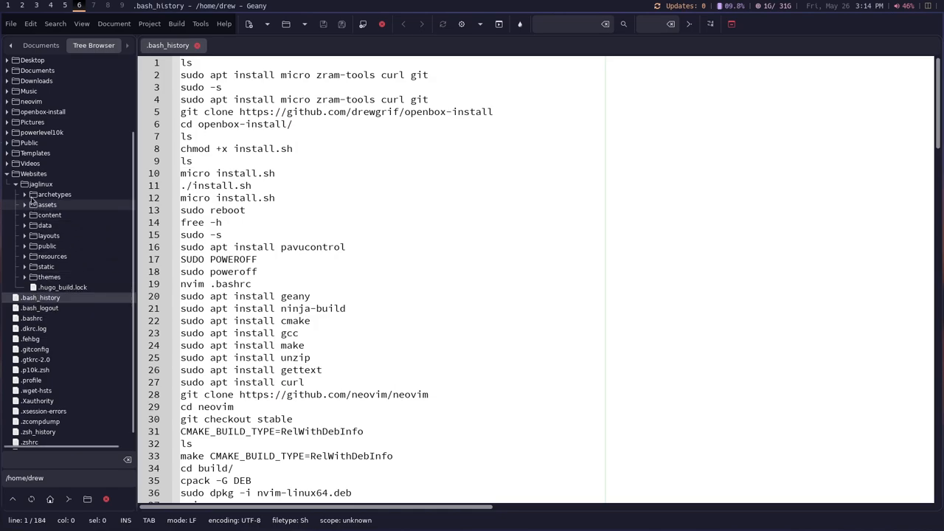
mouse_move(69, 277)
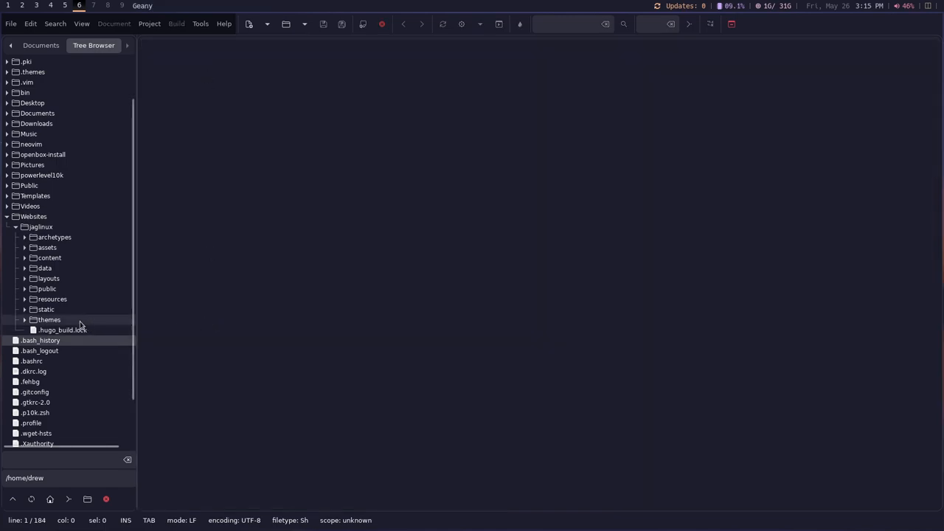
mouse_move(43, 297)
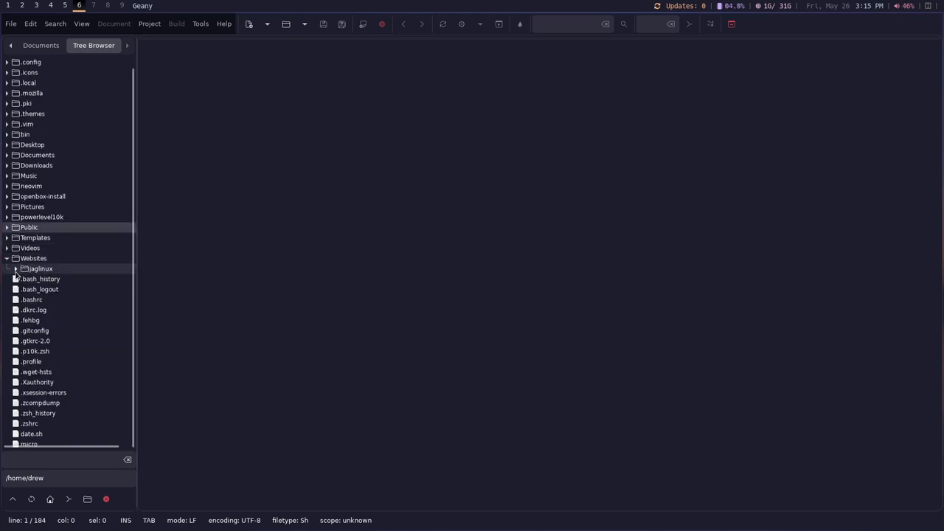
left_click(15, 269)
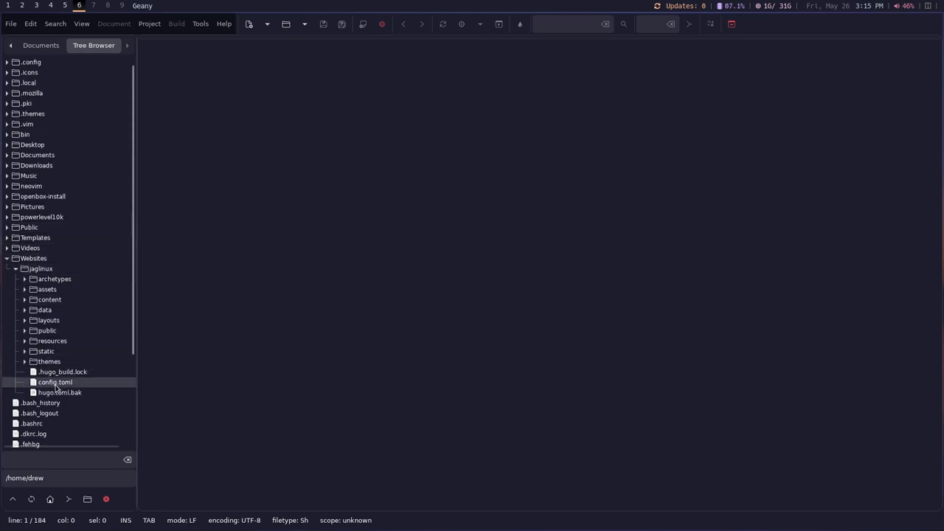
double_click(55, 382)
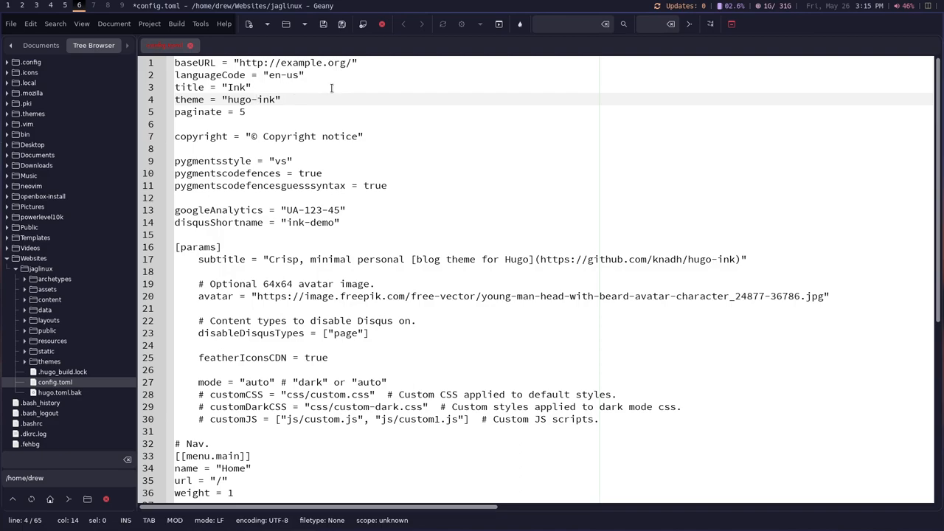
key("ctrl+s")
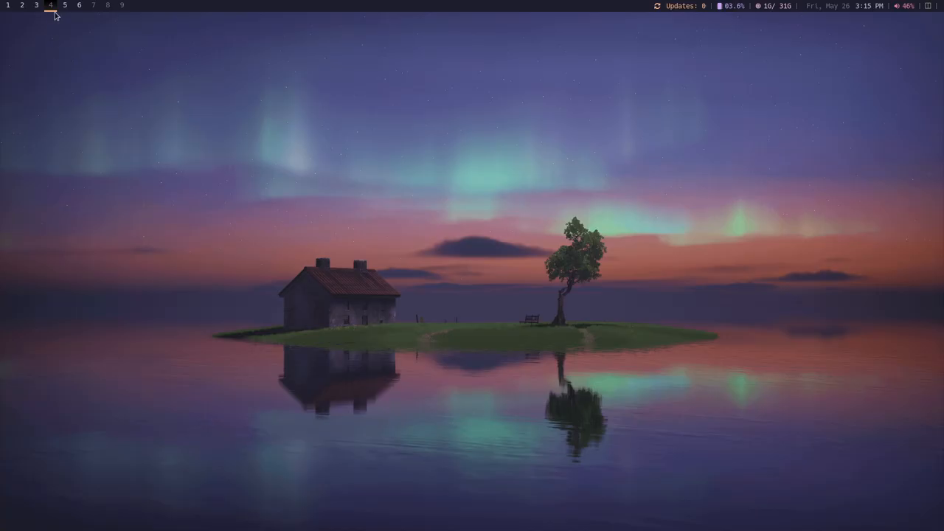
Step: Relaunch hugo server so the site builds from the new config.toml
left_click(18, 6)
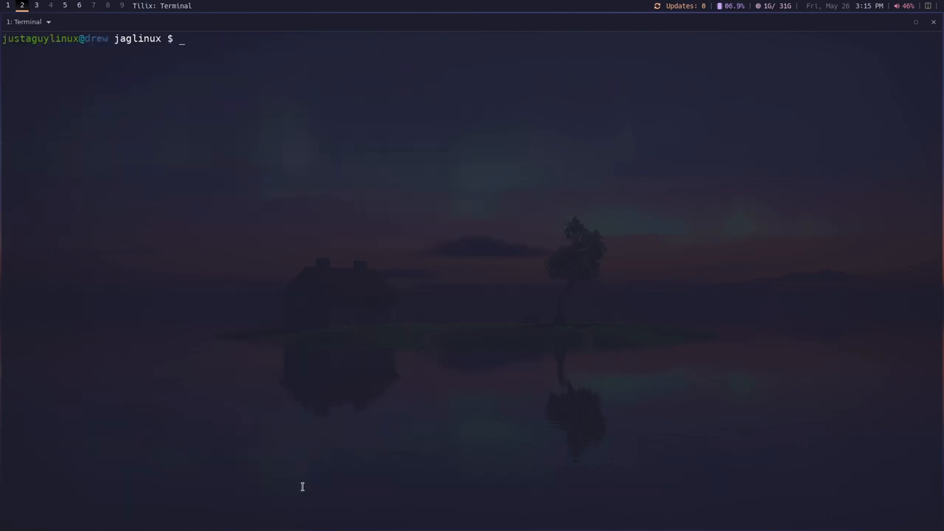
type("hugo server")
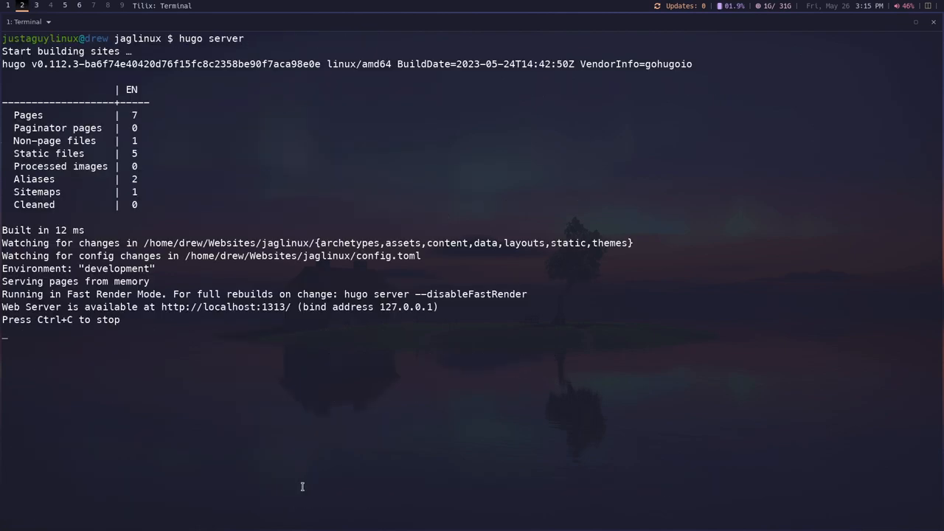
mouse_move(224, 307)
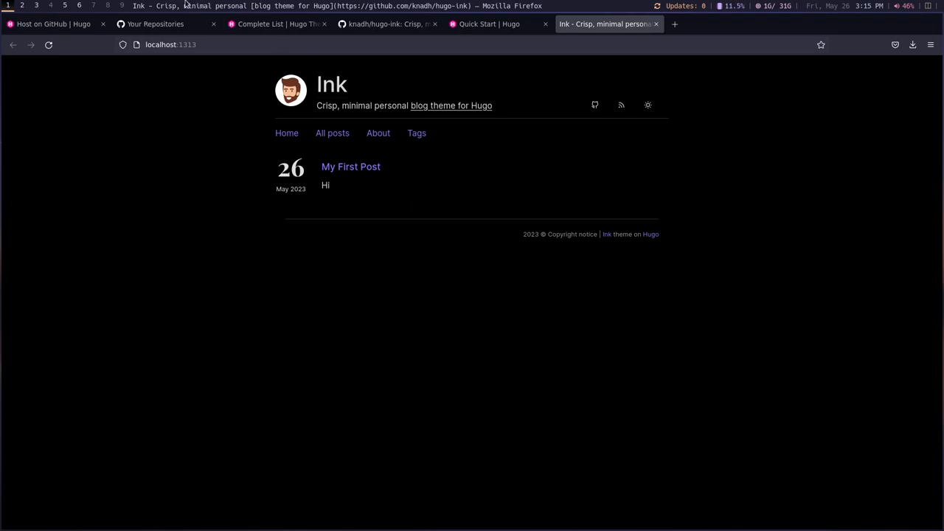
mouse_move(313, 231)
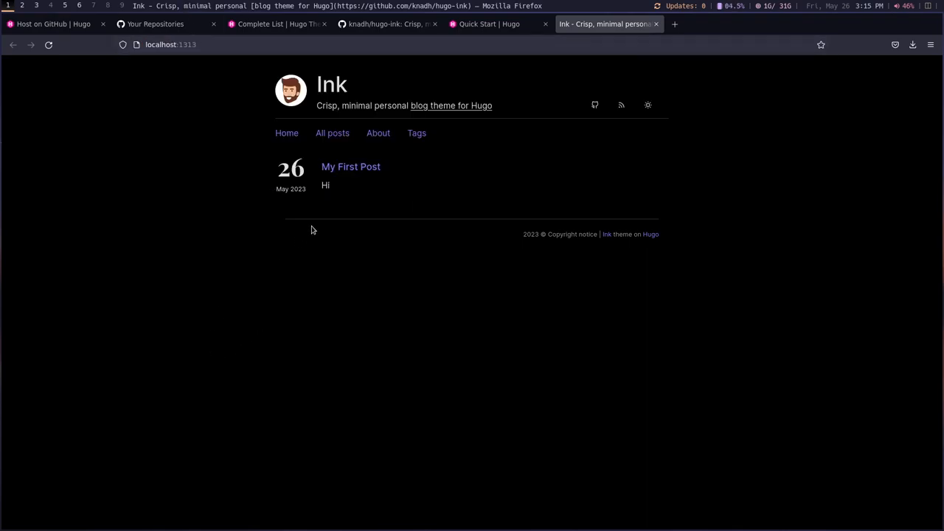
mouse_move(346, 171)
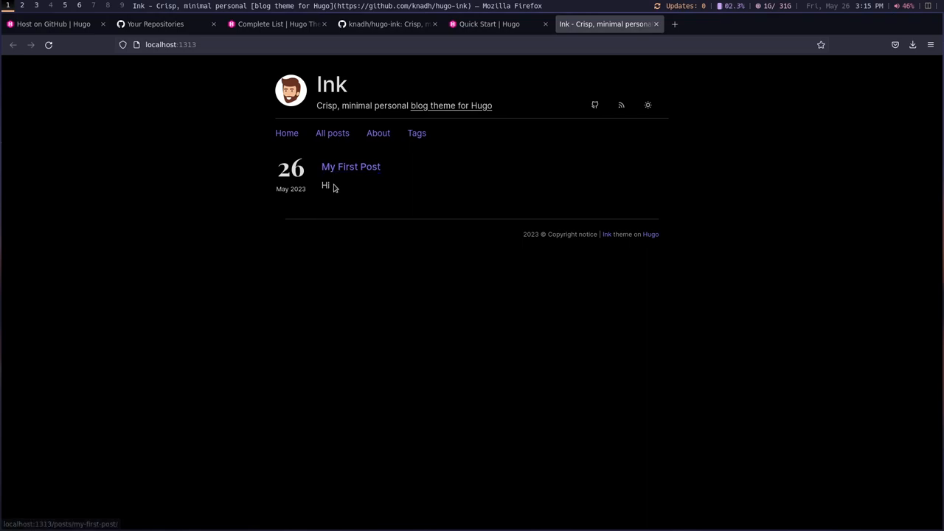
Step: Open the My First Post article on the local Ink-themed blog at localhost:1313
left_click(351, 166)
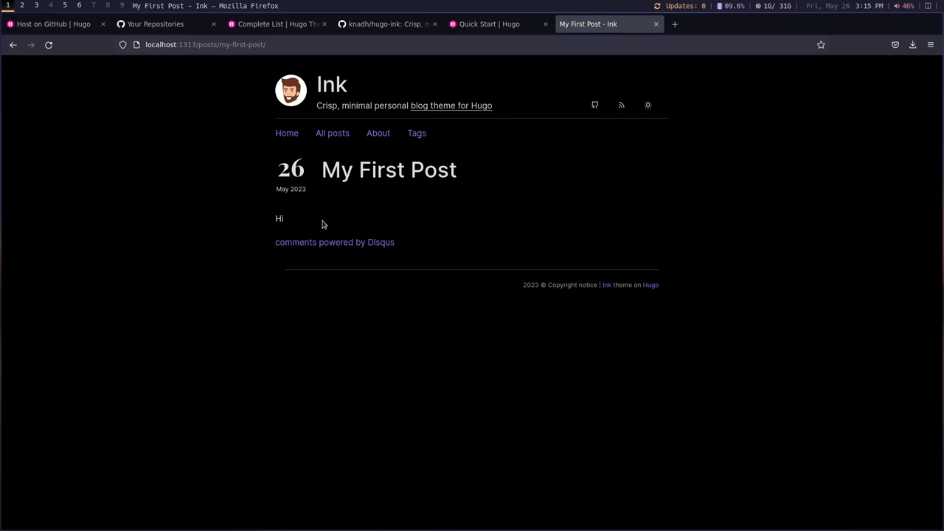
mouse_move(351, 248)
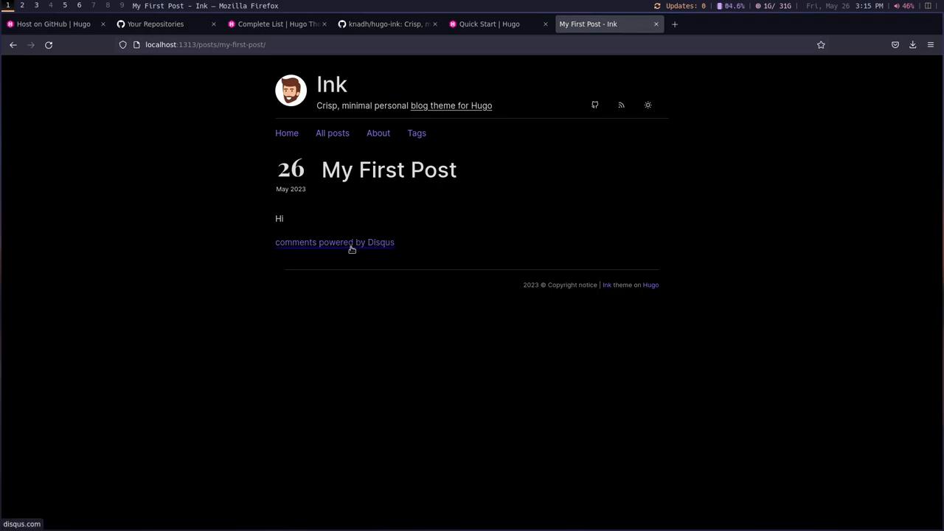
mouse_move(389, 215)
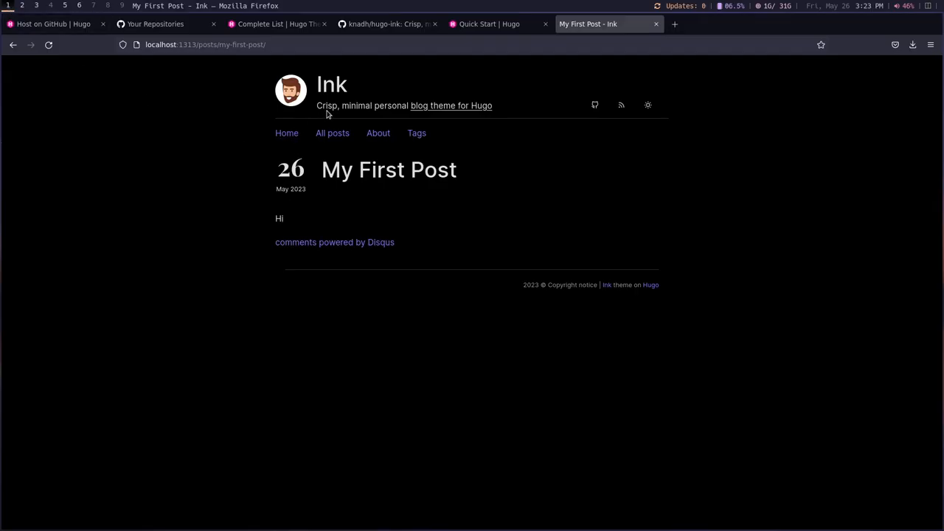
mouse_move(509, 29)
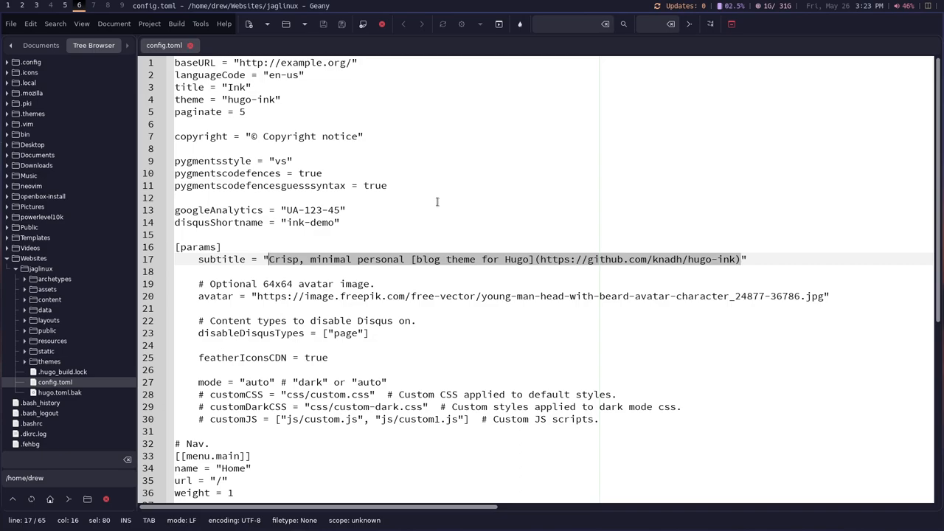
Step: Set the subtitle in config.toml to "NOT AN EXPERT. Just A Guy." under [params]
type("NOT\"")
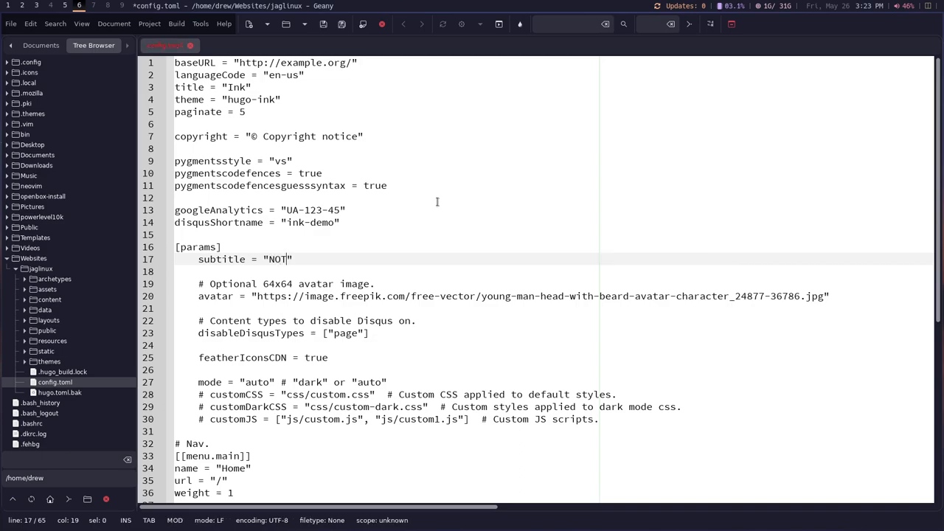
type("AN EX")
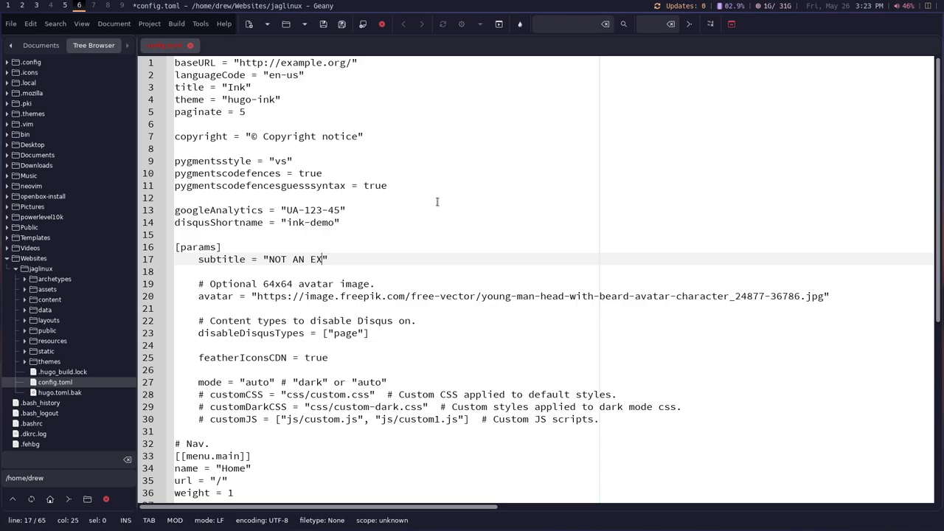
type("PERT.")
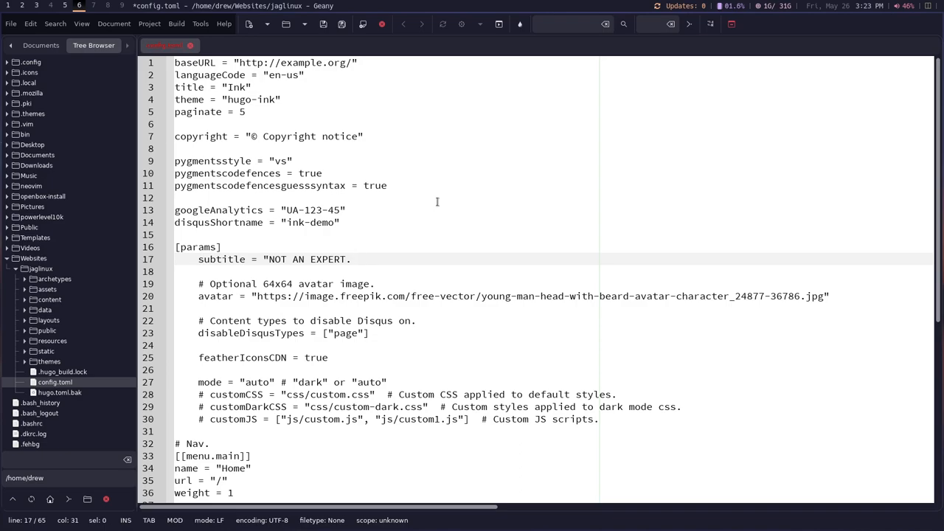
type("Juar")
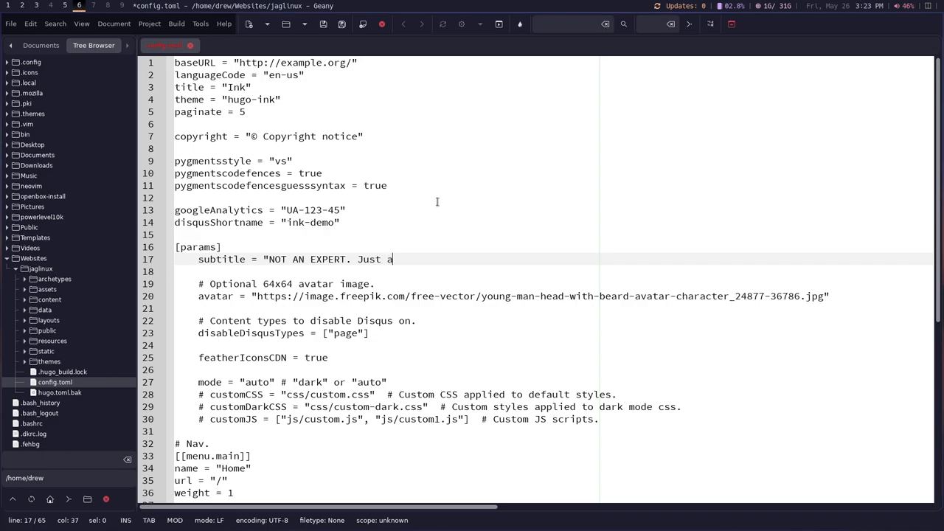
type("A Guy")
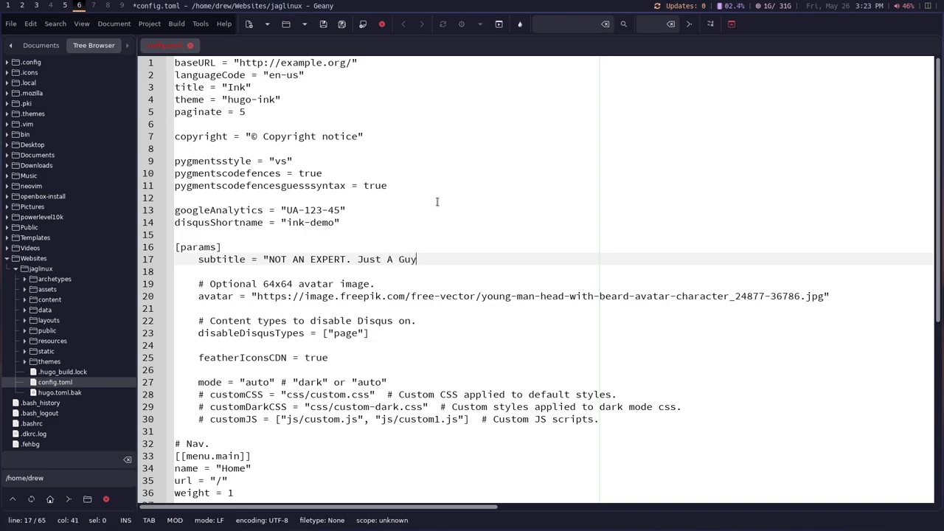
type(".\"")
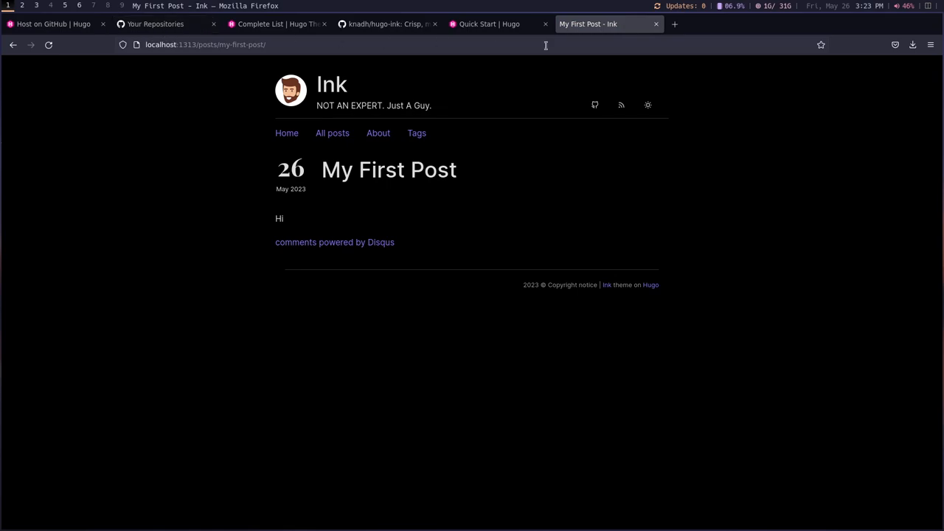
mouse_move(495, 24)
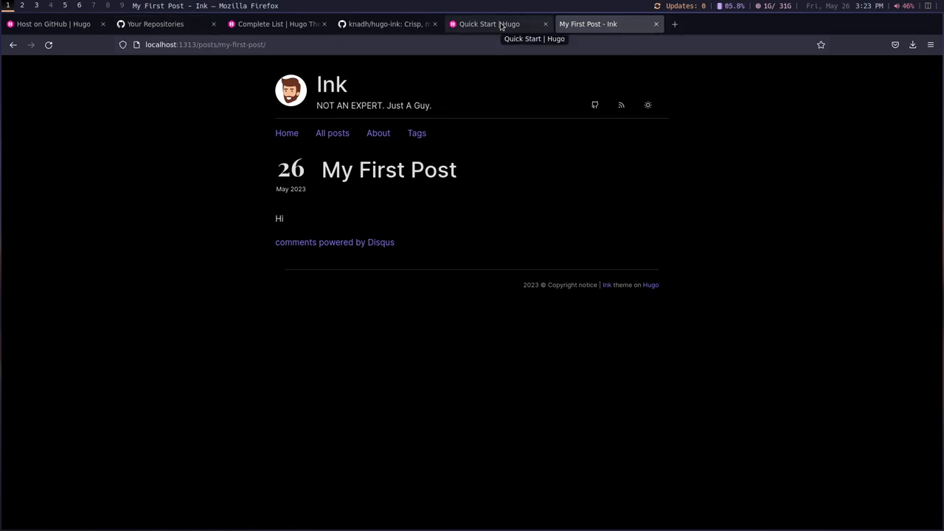
Step: Reload the local preview to see the new subtitle, then return to the Tilix/editor workspace
left_click(490, 23)
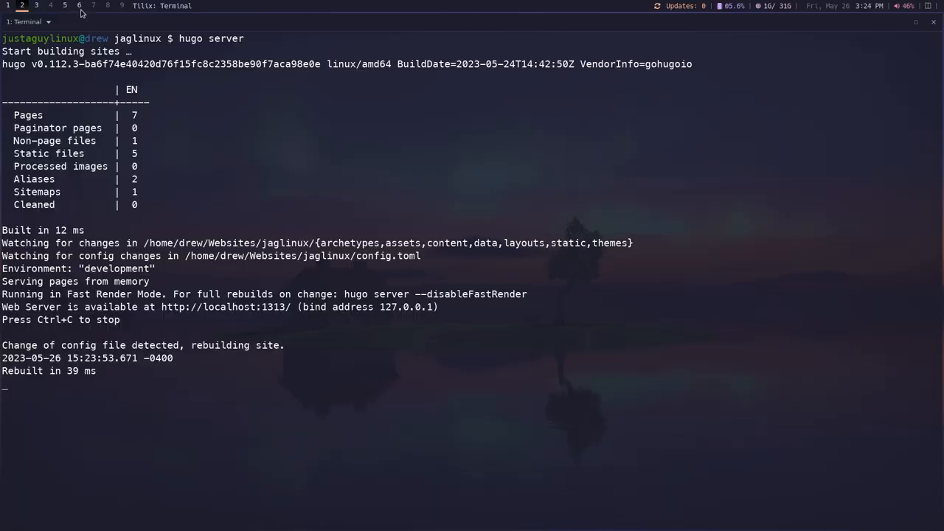
left_click(70, 5)
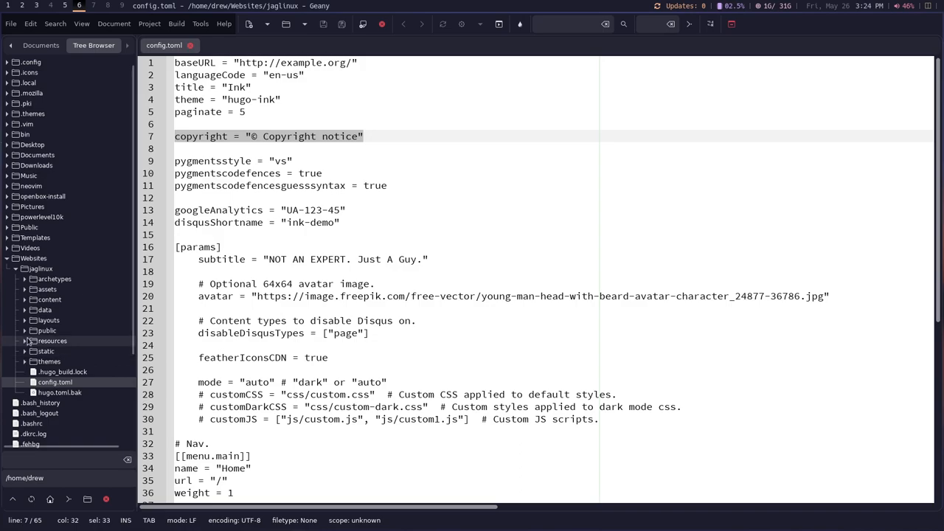
Step: Expand themes/hugo-ink/static/css, open dark.css and close the Color Chooser without changes
left_click(24, 362)
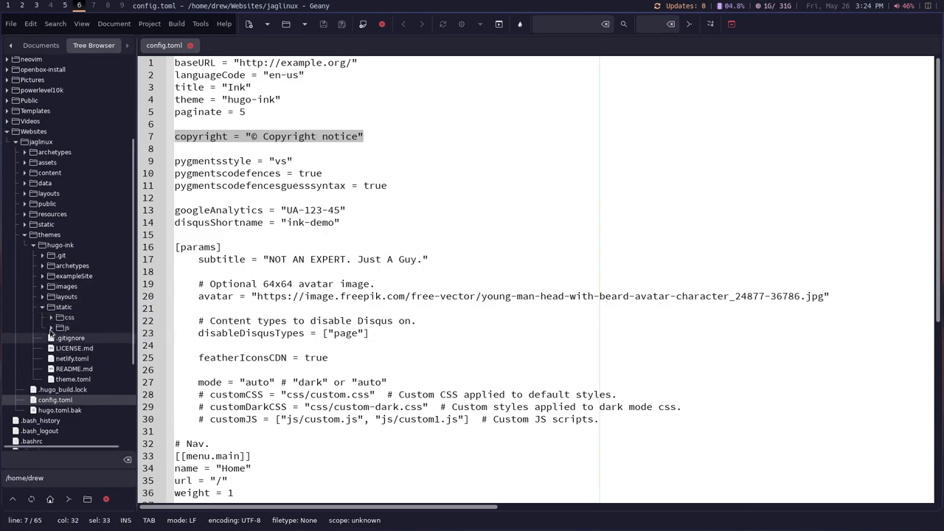
mouse_move(64, 307)
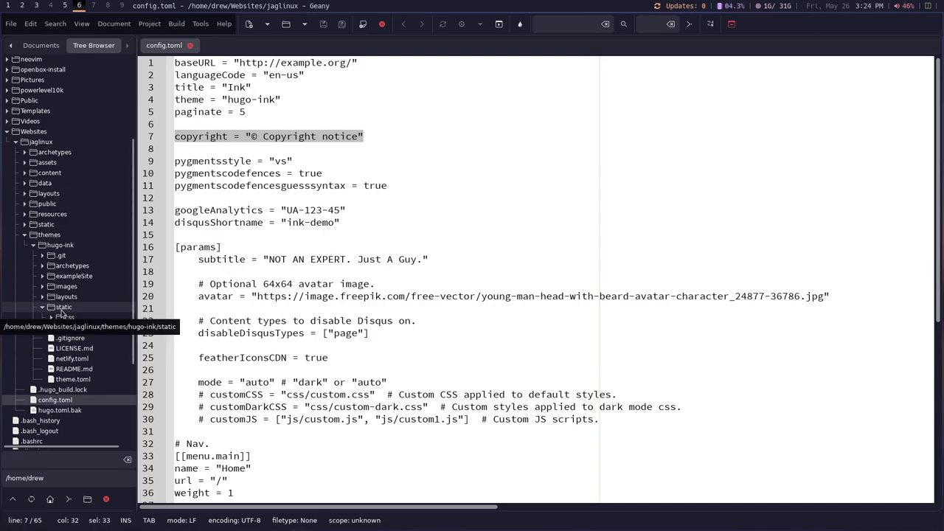
left_click(50, 305)
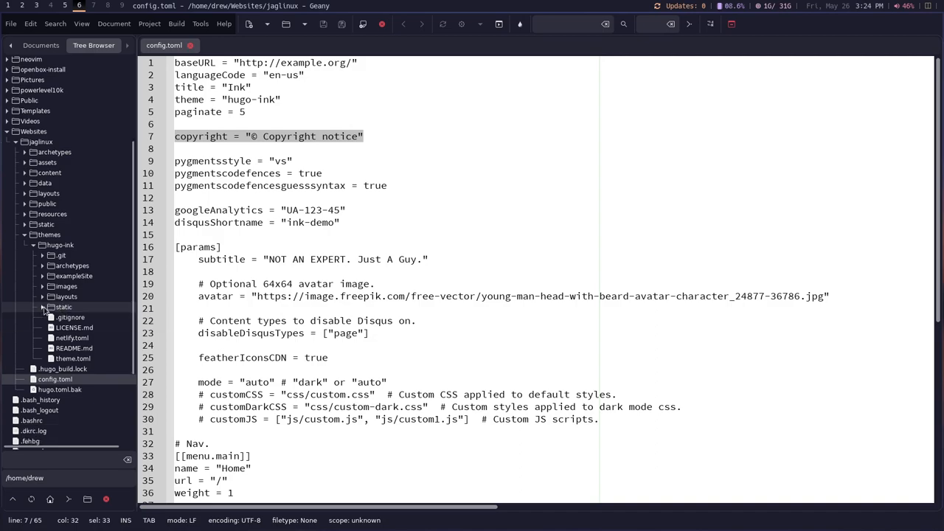
left_click(50, 307)
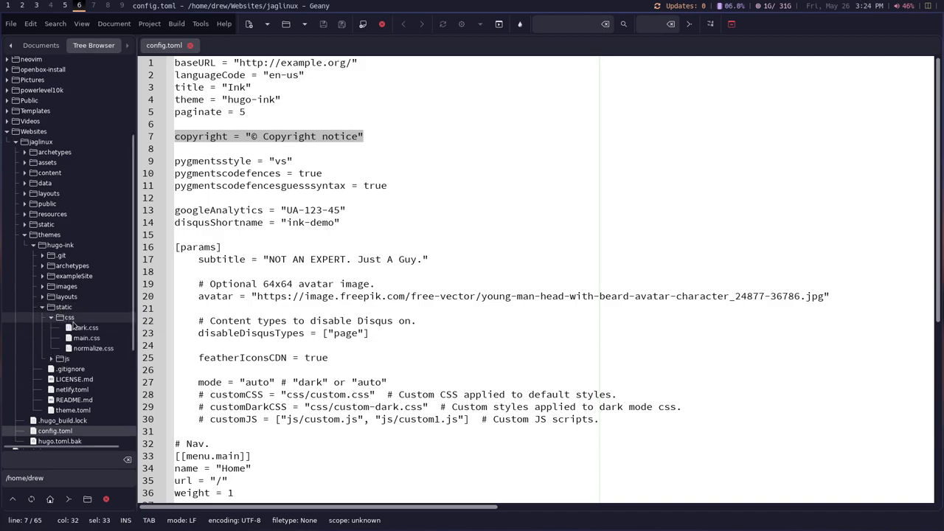
mouse_move(84, 327)
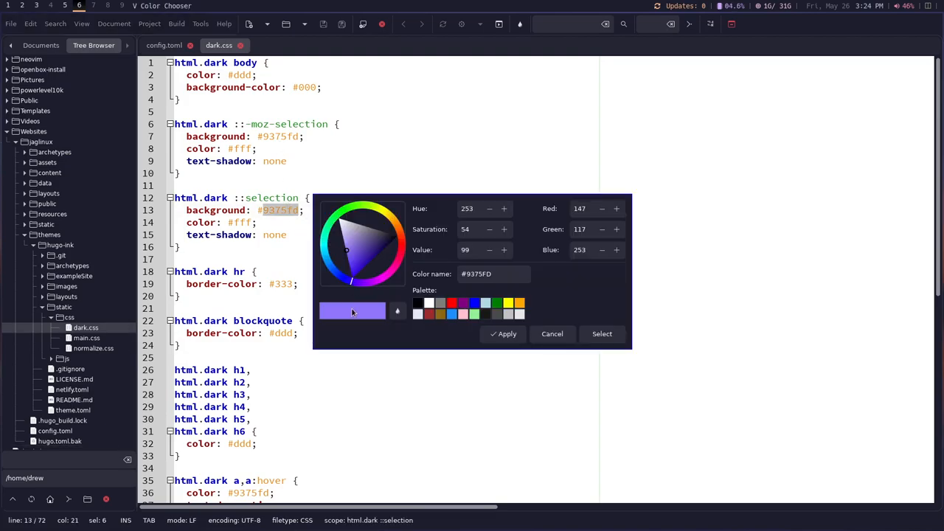
mouse_move(345, 315)
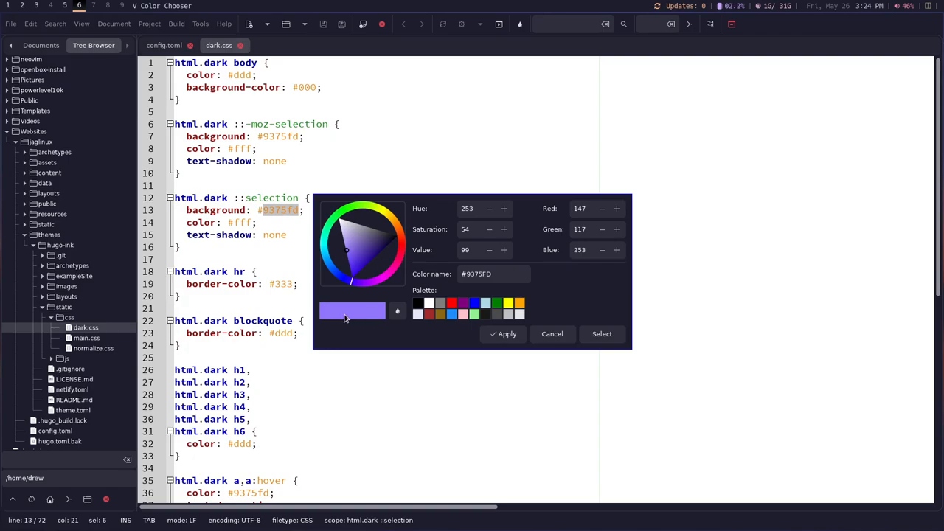
mouse_move(345, 313)
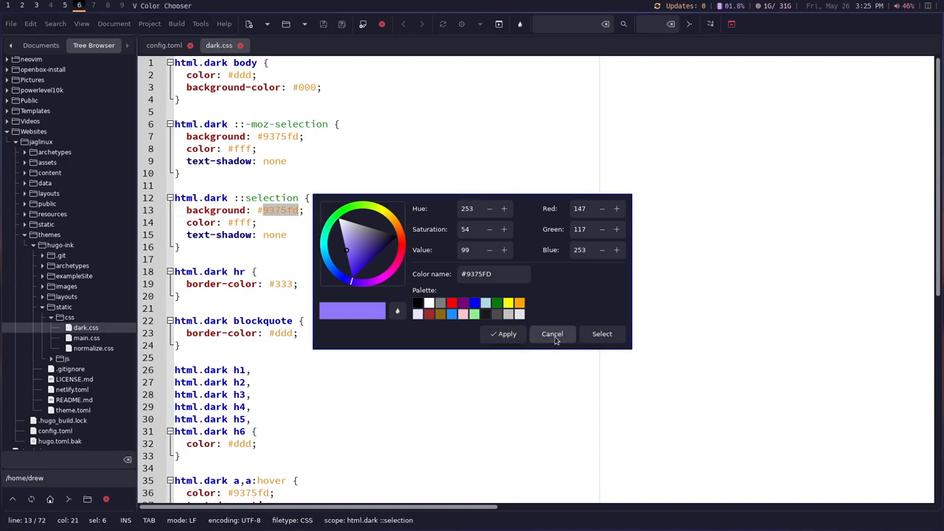
left_click(552, 334)
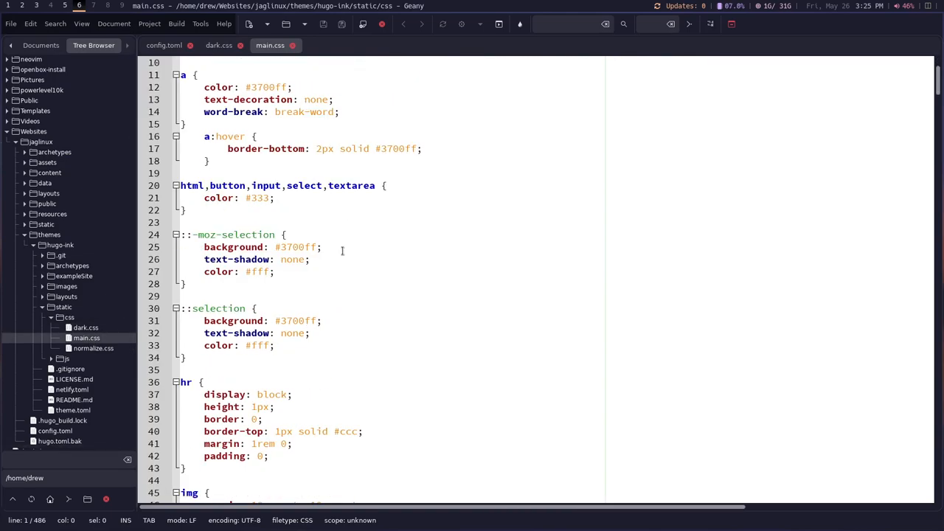
Step: Scroll through main.css, then open normalize.css from the theme and look it over
scroll("down", 3)
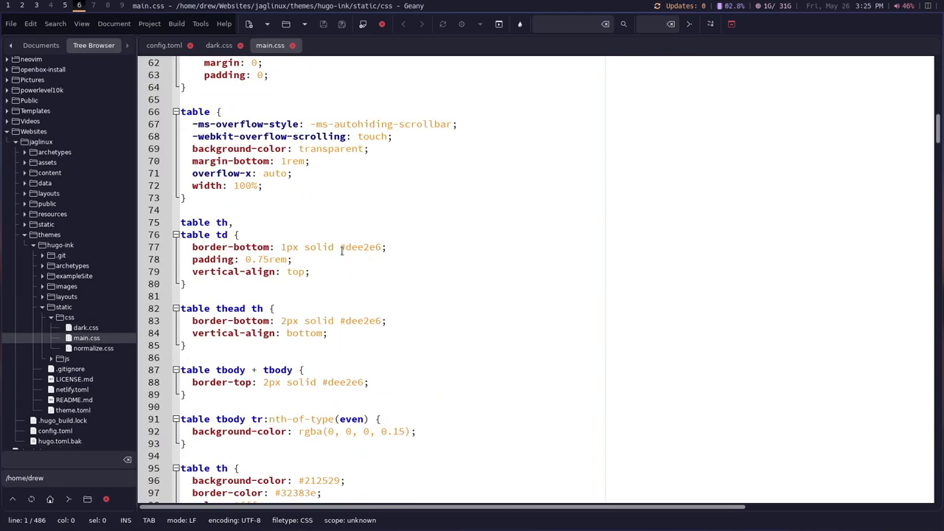
scroll("down", 3)
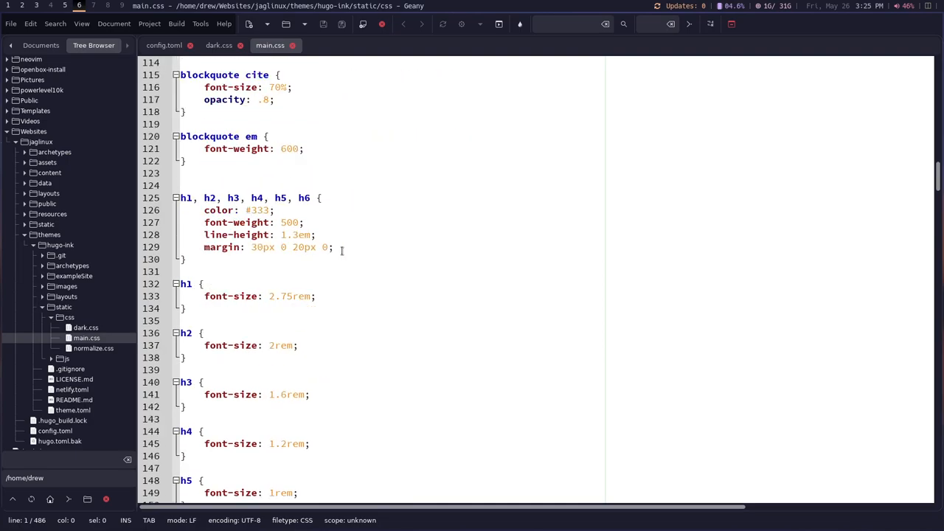
scroll("down", 3)
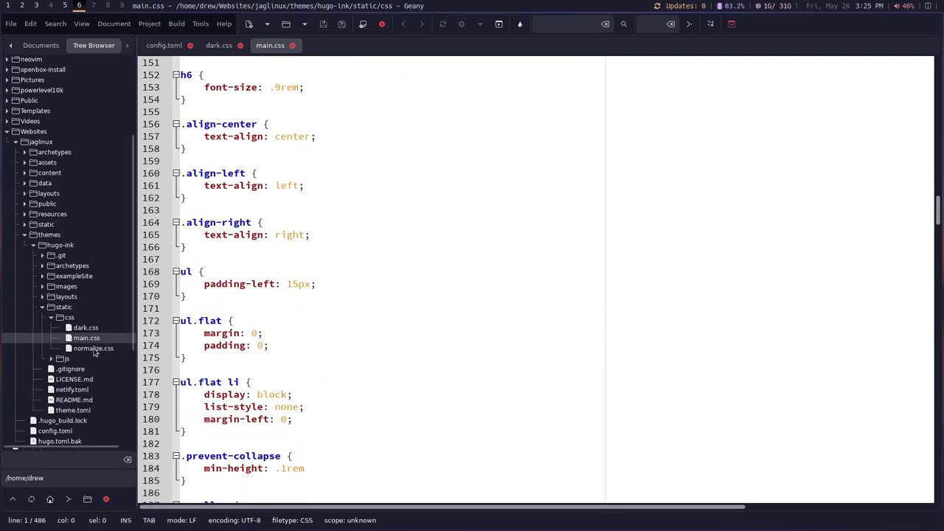
double_click(93, 348)
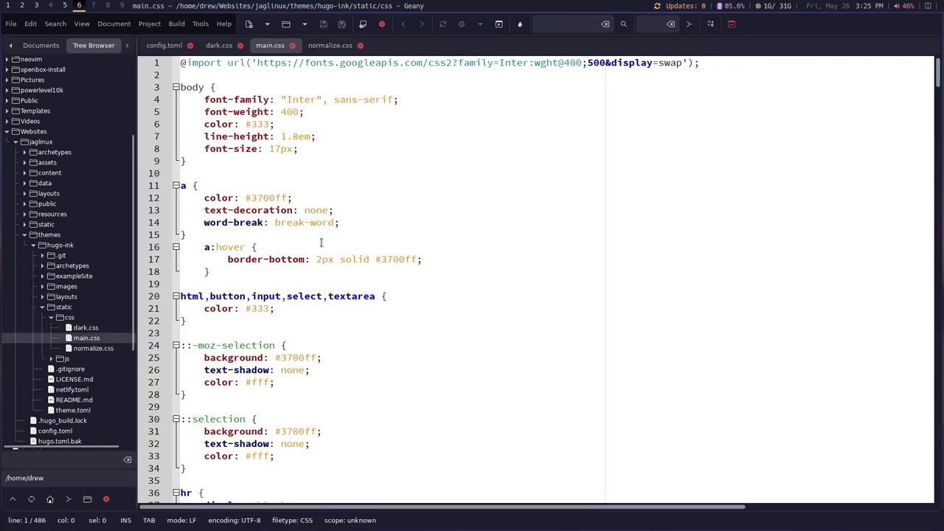
scroll("down", 3)
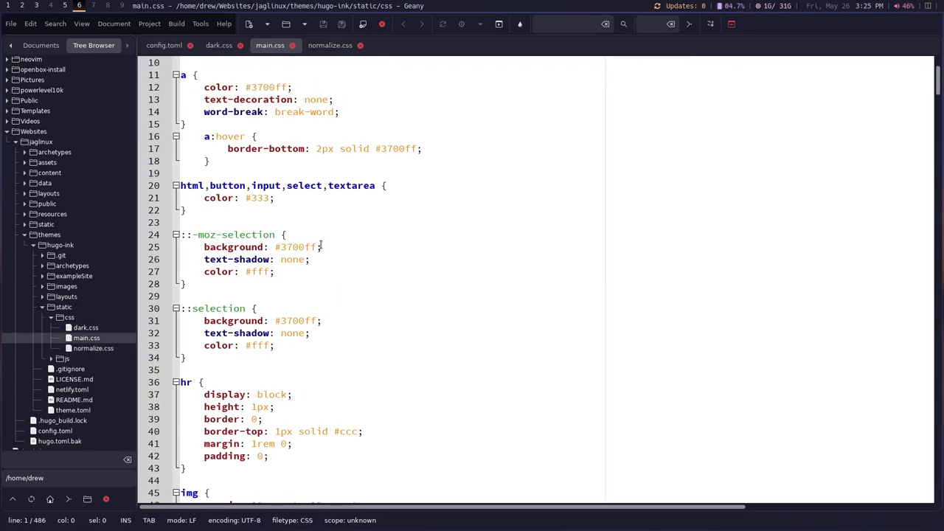
scroll("down", 3)
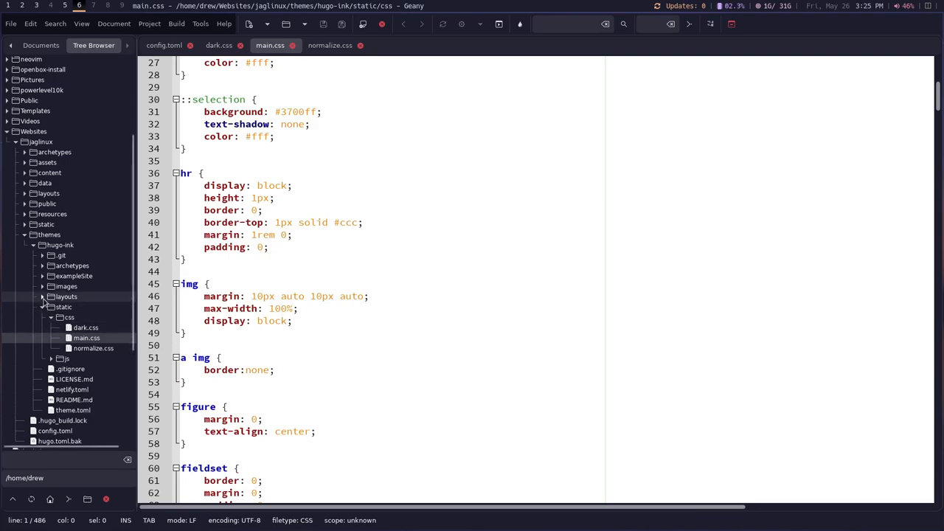
Step: Open the footer.html partial under layouts/partials, then return to config.toml
left_click(50, 296)
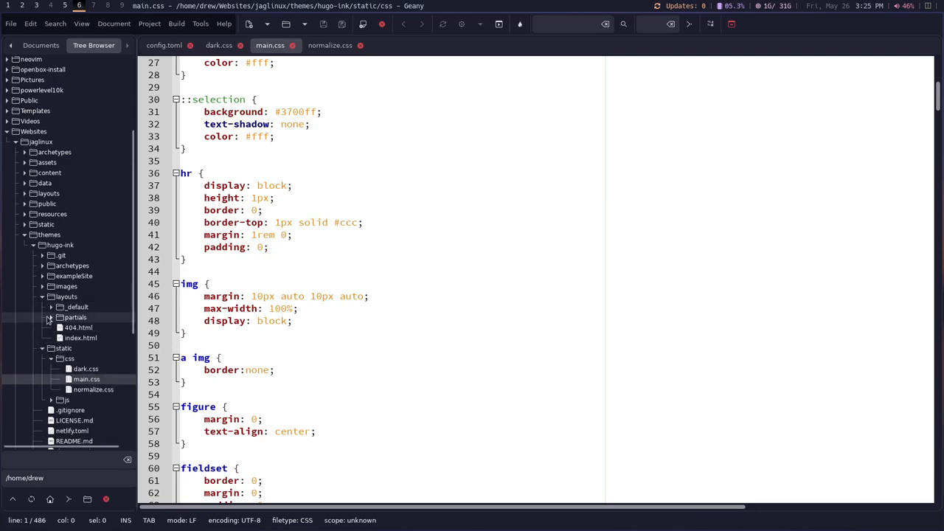
left_click(49, 317)
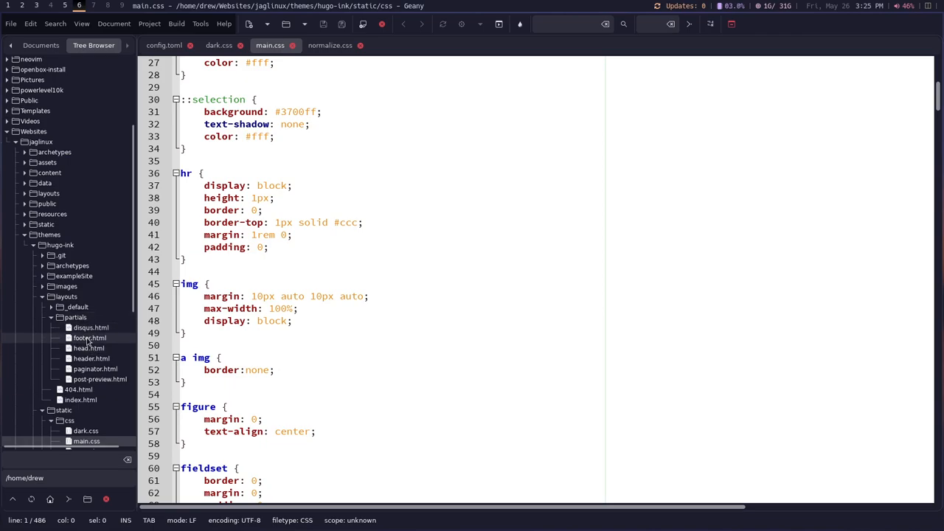
mouse_move(88, 338)
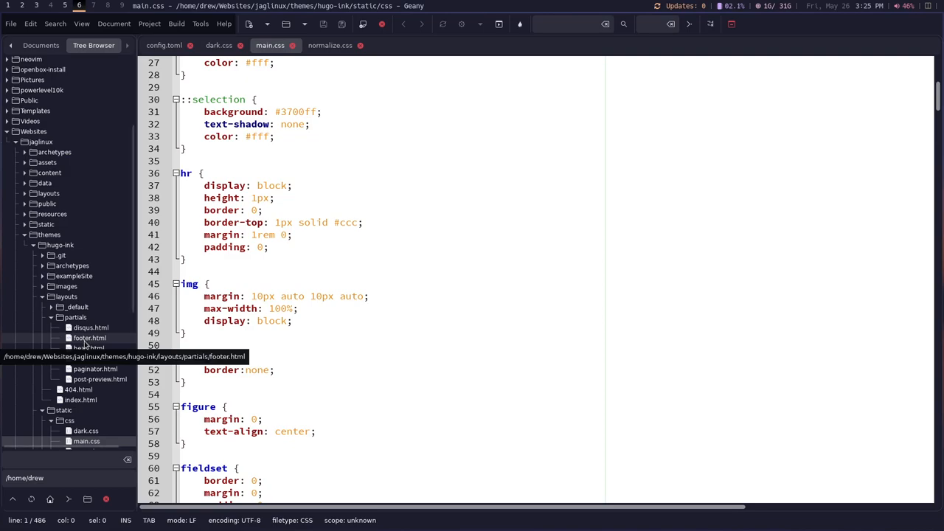
double_click(89, 338)
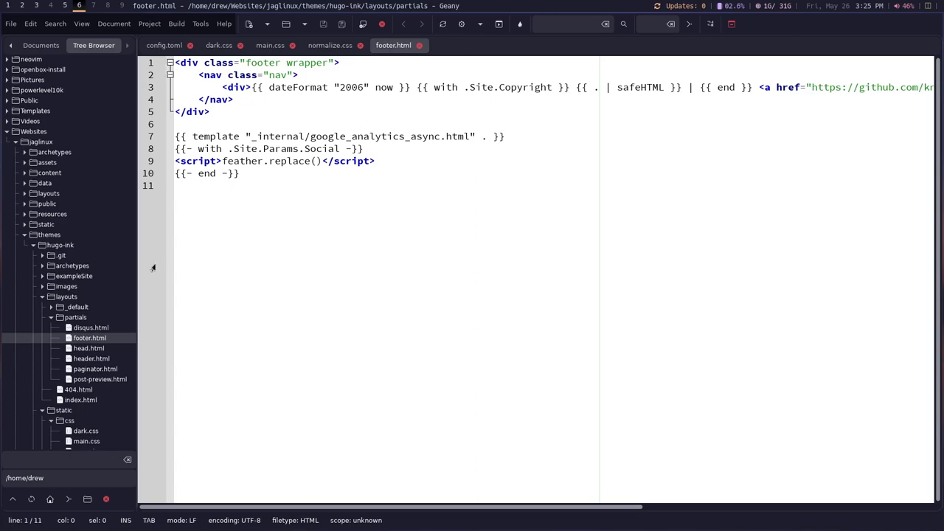
mouse_move(277, 255)
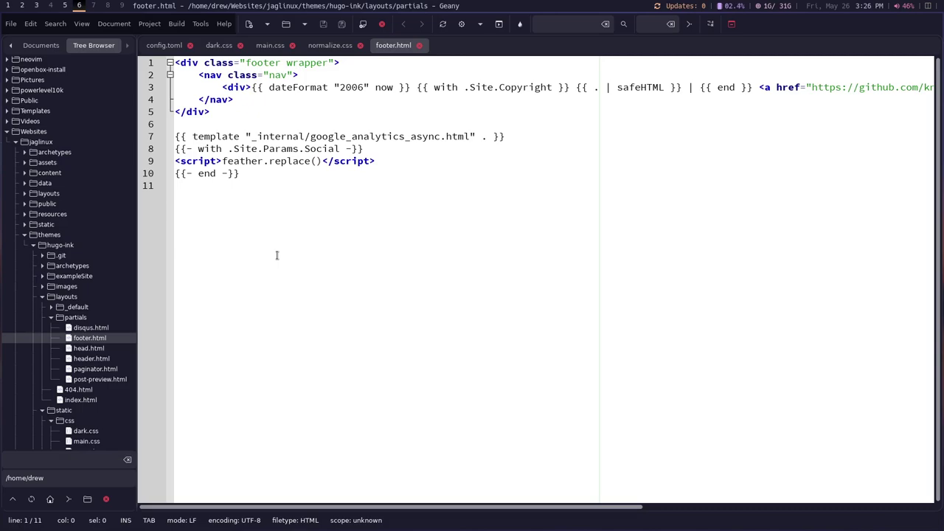
mouse_move(164, 398)
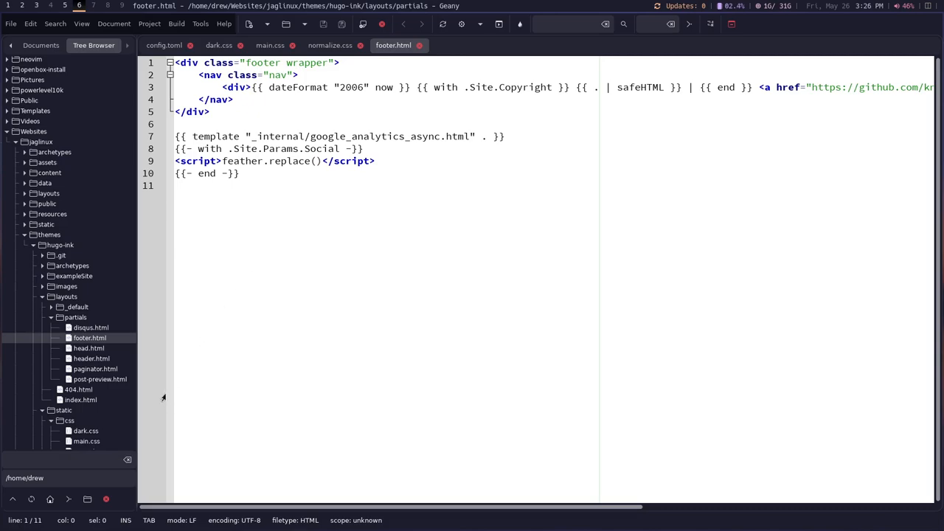
left_click(164, 45)
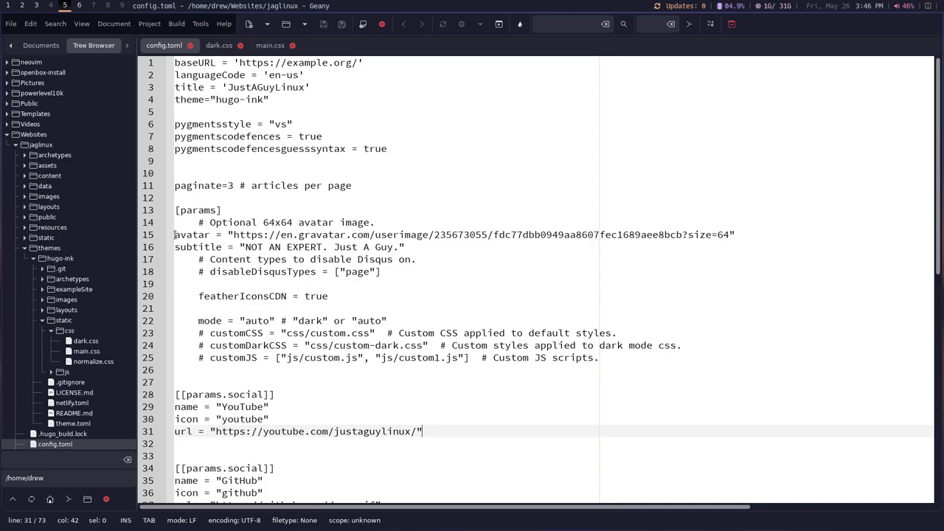
Step: Review the gravatar avatar address, social links and main menu entries, then switch to dark.css
double_click(321, 235)
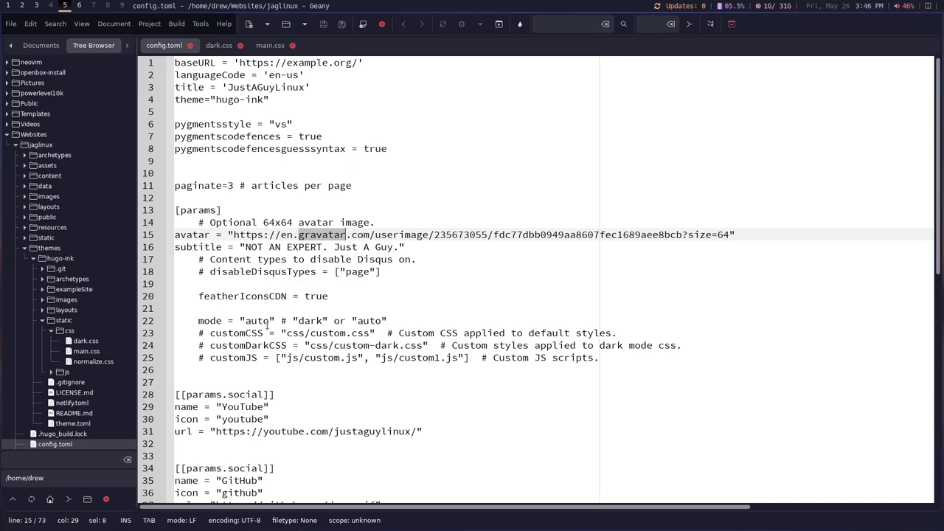
scroll("down", 3)
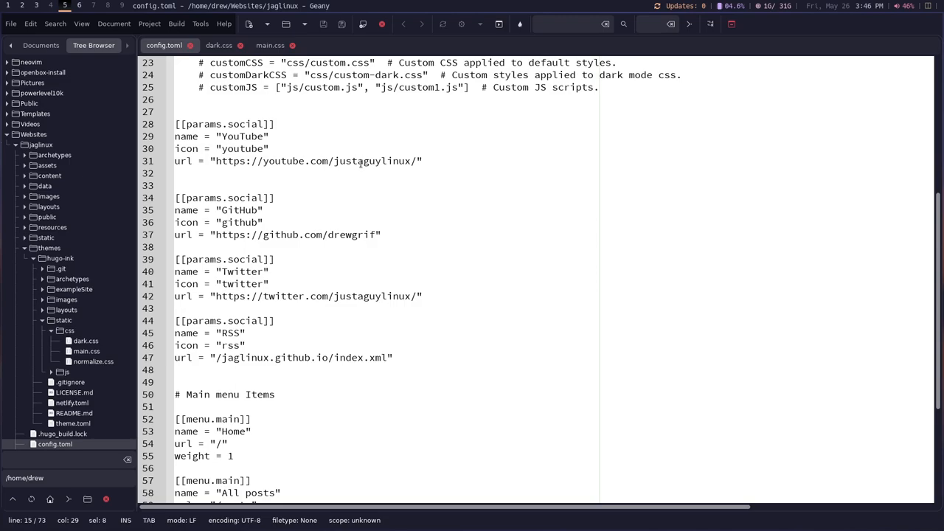
scroll("down", 3)
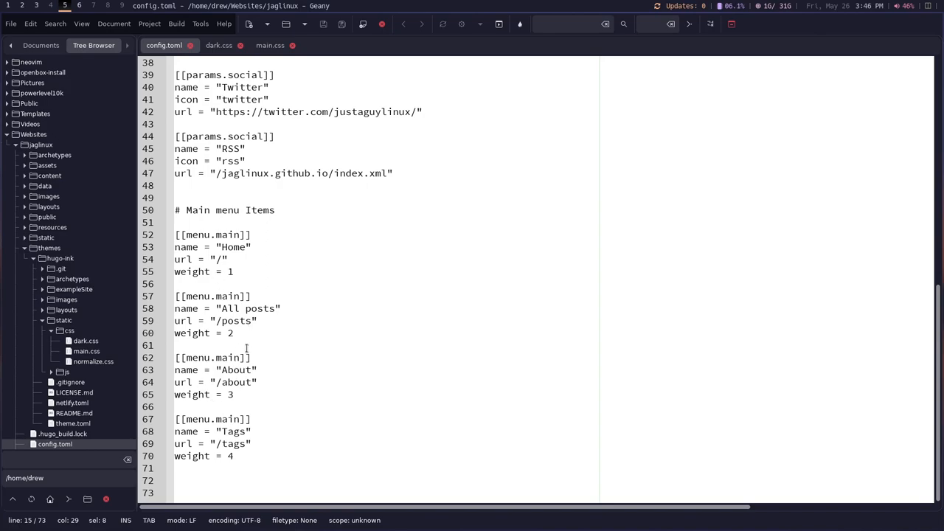
mouse_move(227, 210)
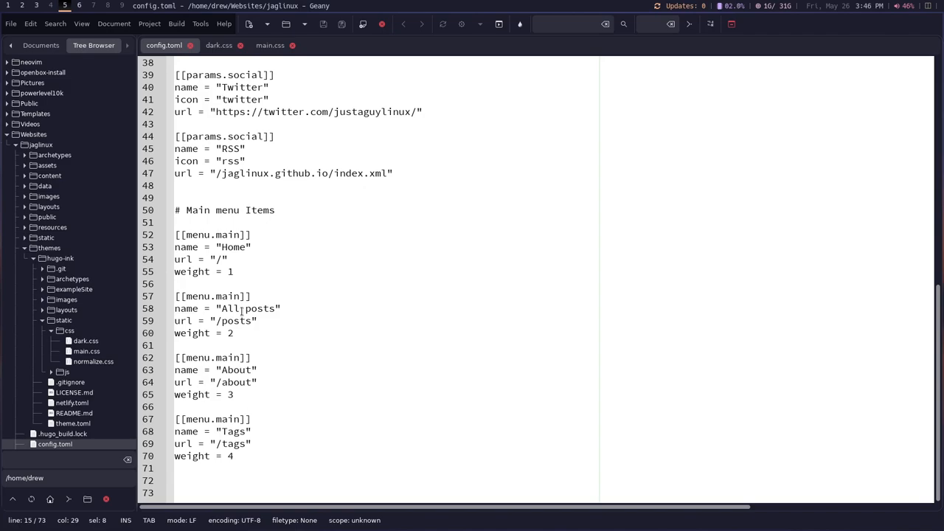
left_click(219, 44)
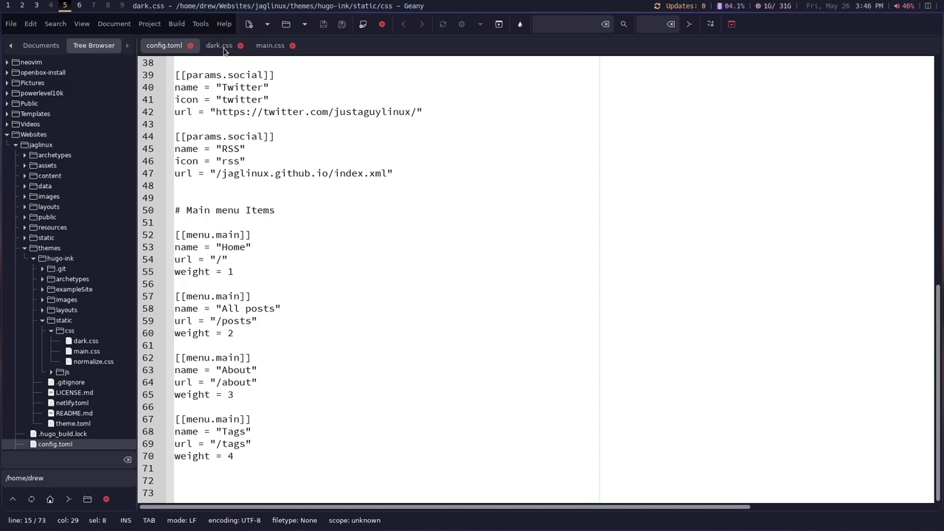
Step: Inspect dark.css's #d70751 selection colour in the Color Chooser and leave it unchanged
left_click(221, 44)
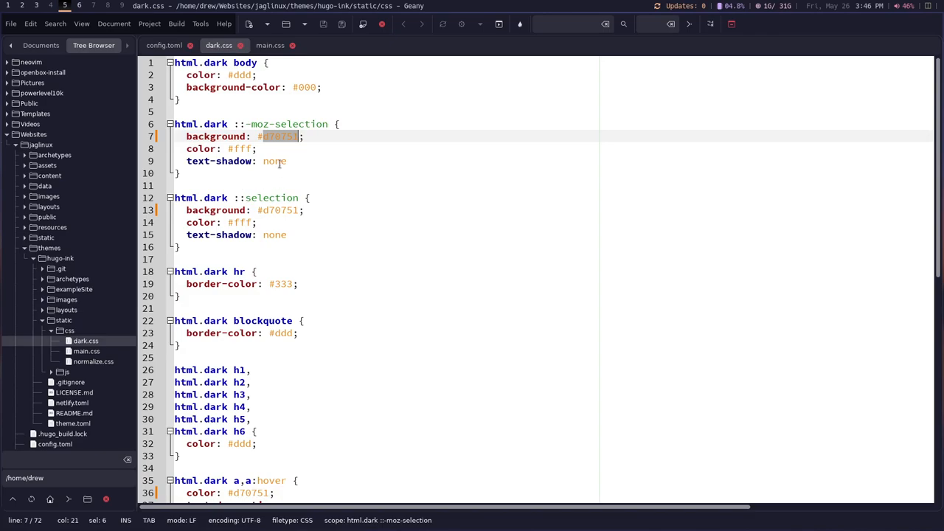
left_click(271, 136)
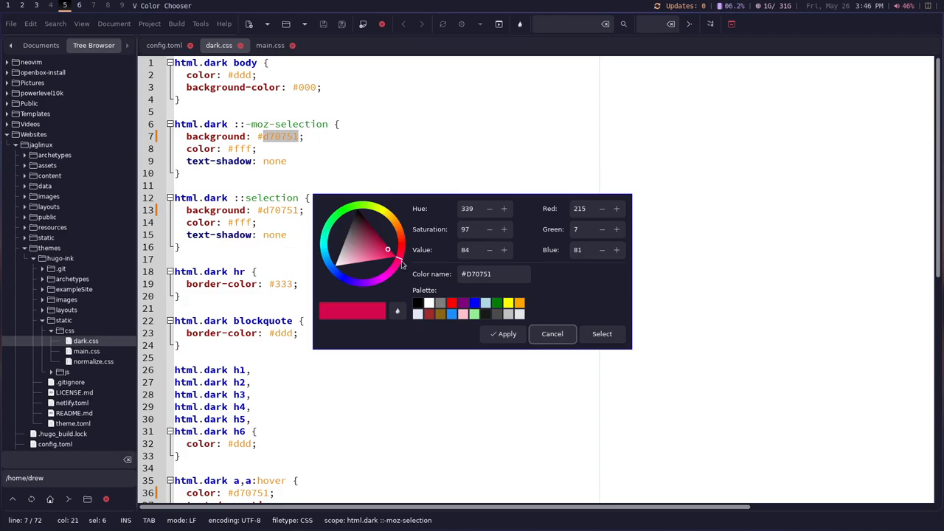
mouse_move(384, 298)
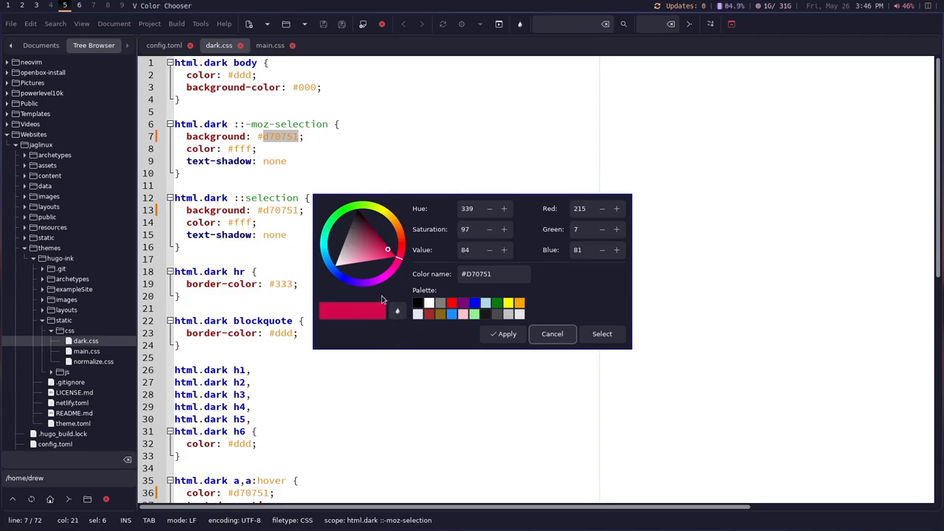
mouse_move(549, 326)
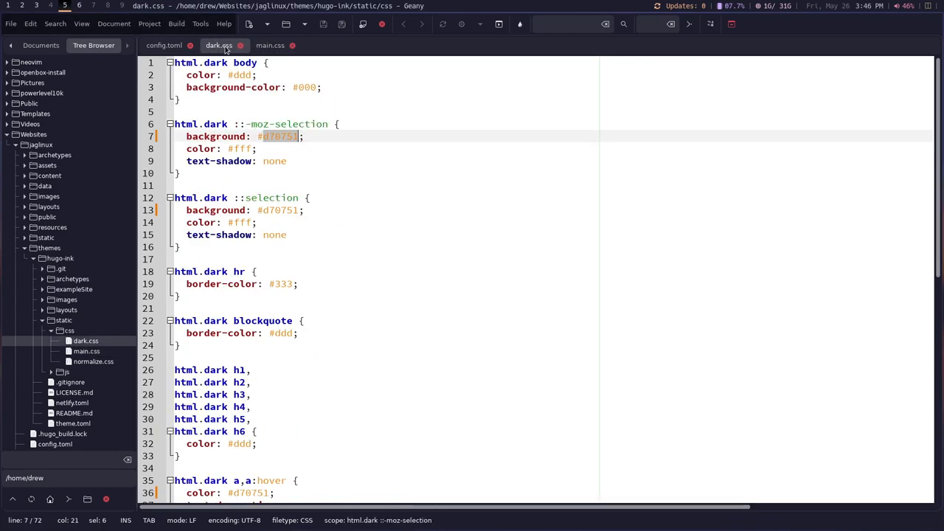
left_click(270, 45)
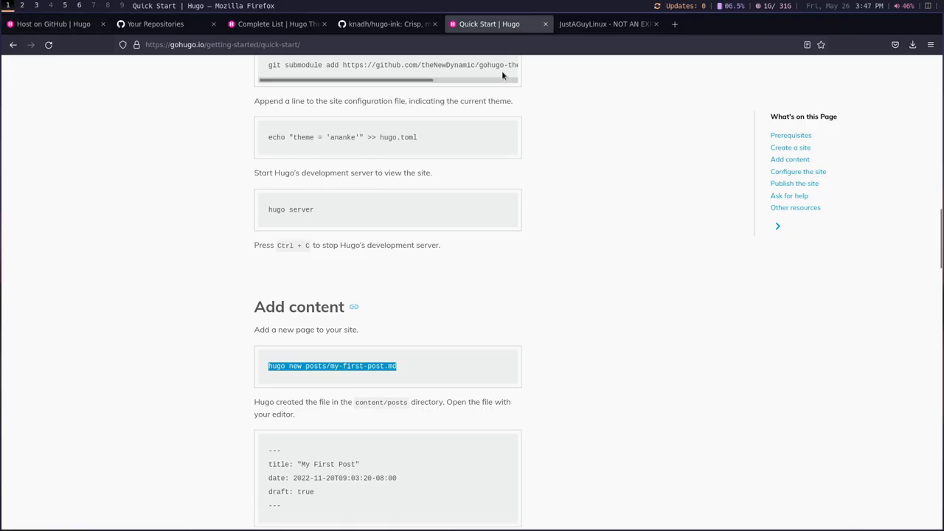
Step: Open the Micro Text Editor post on the local preview and scroll through it
left_click(605, 23)
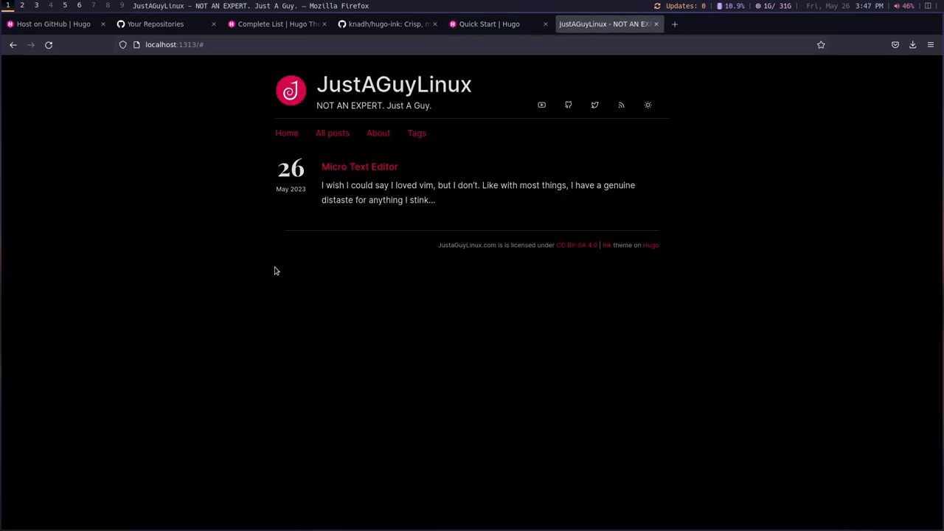
mouse_move(306, 103)
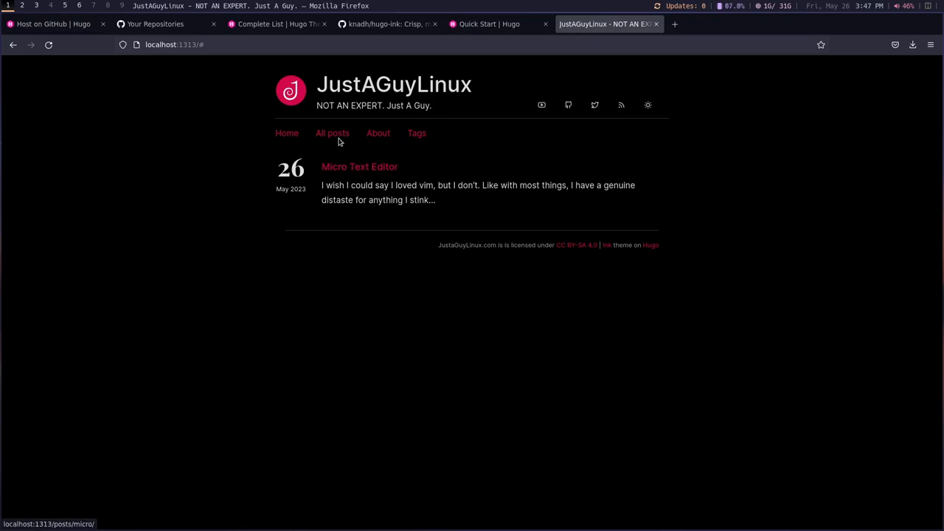
left_click(359, 165)
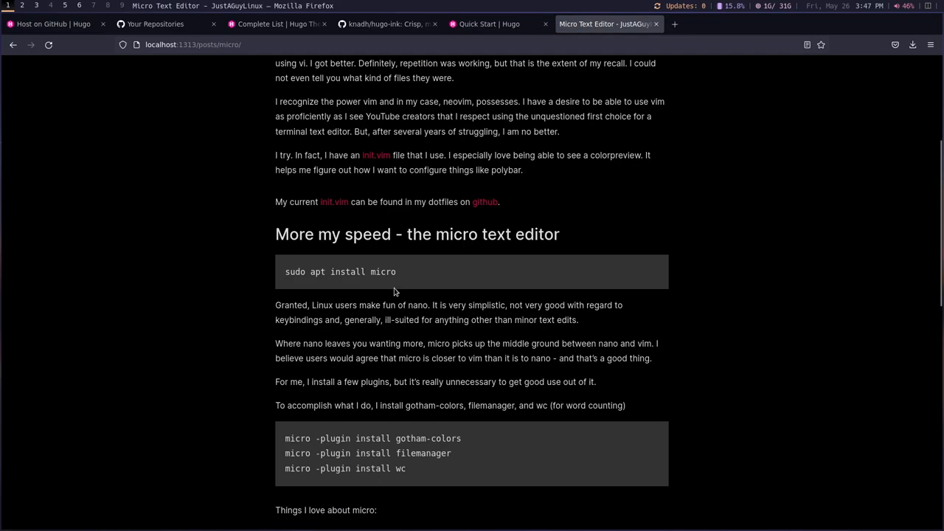
scroll("down", 3)
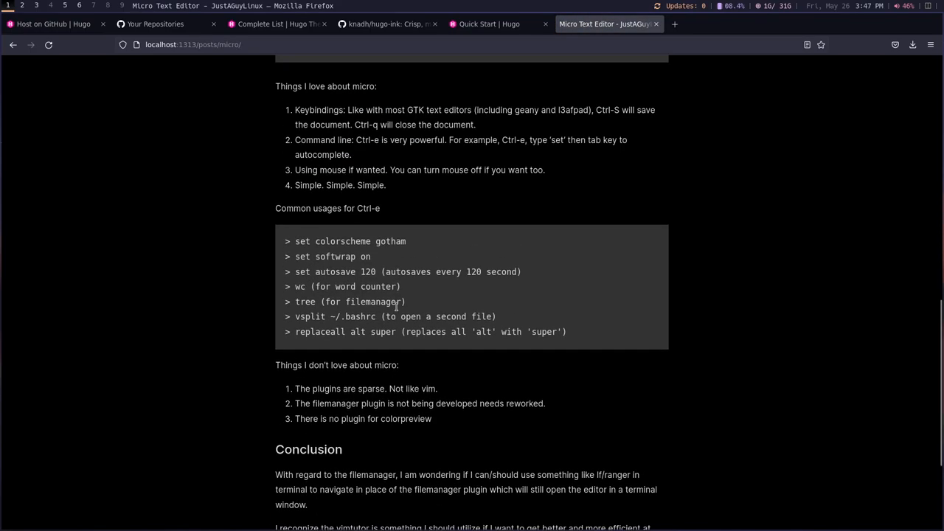
scroll("up", 3)
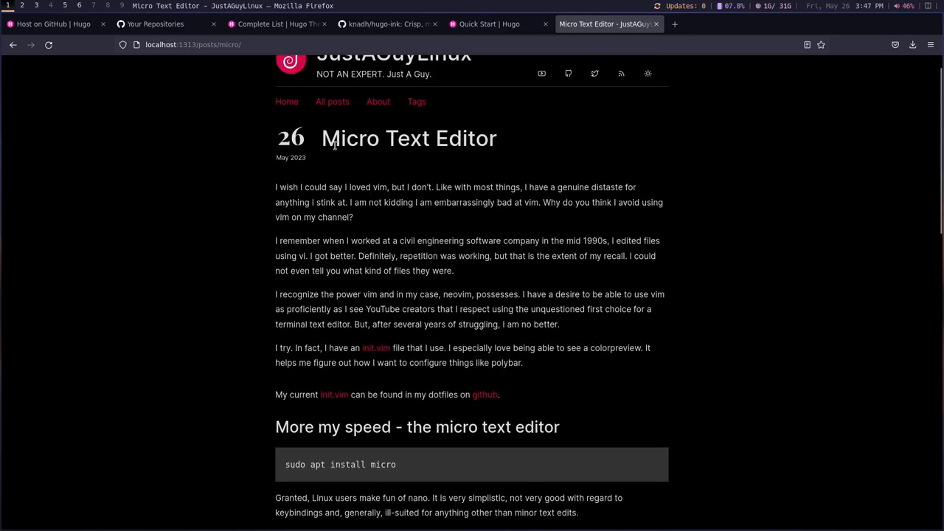
triple_click(409, 138)
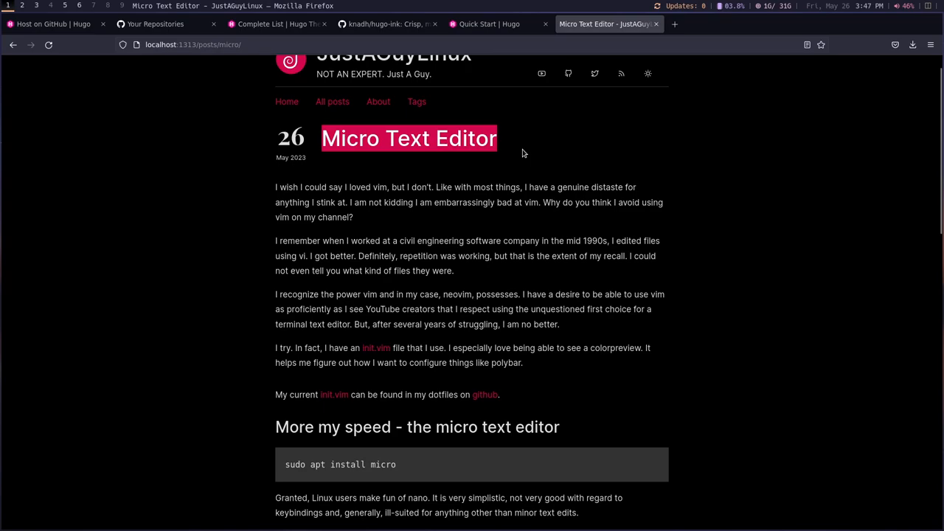
mouse_move(658, 90)
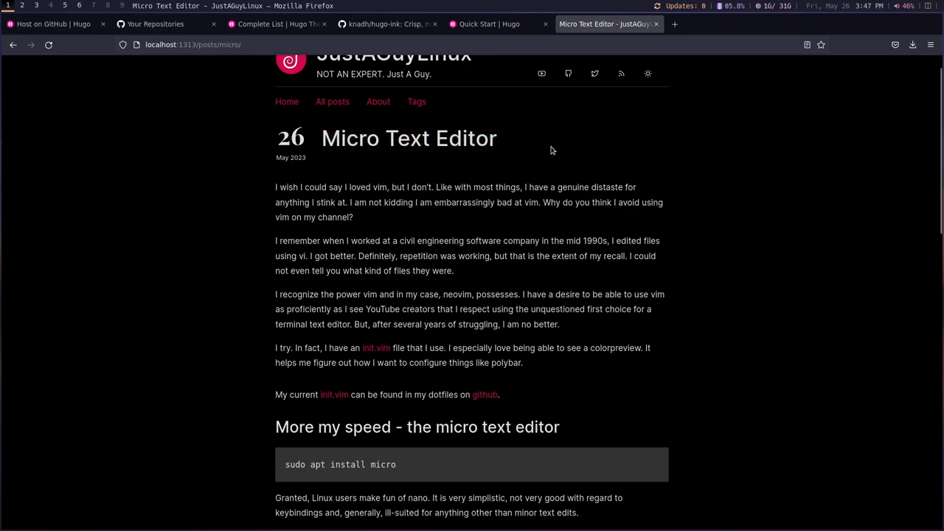
scroll("down", 3)
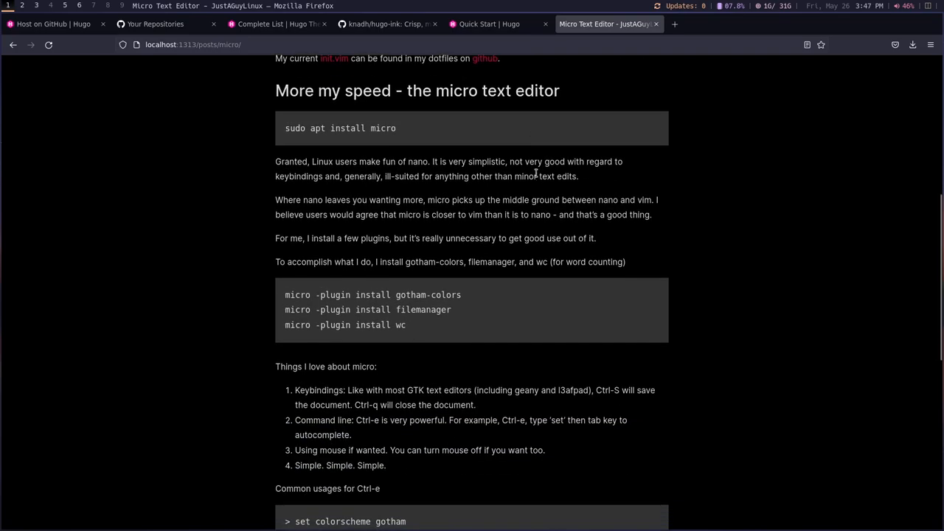
scroll("down", 3)
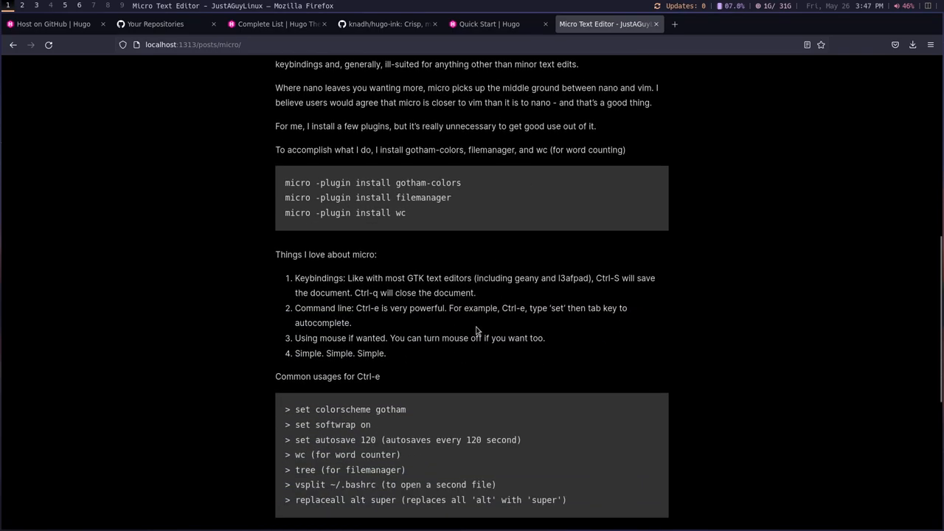
scroll("up", 3)
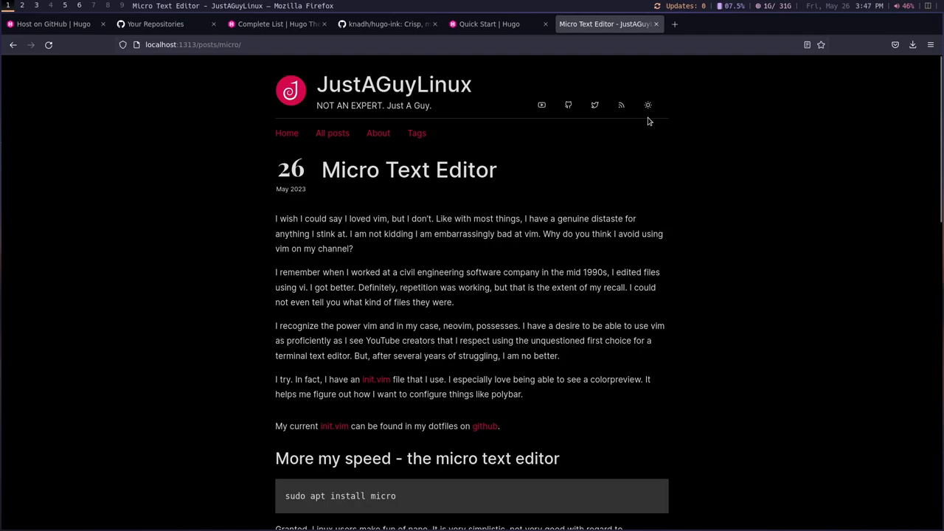
Step: Toggle the site between light and dark themes, then scroll down to the post's screenshot
left_click(646, 104)
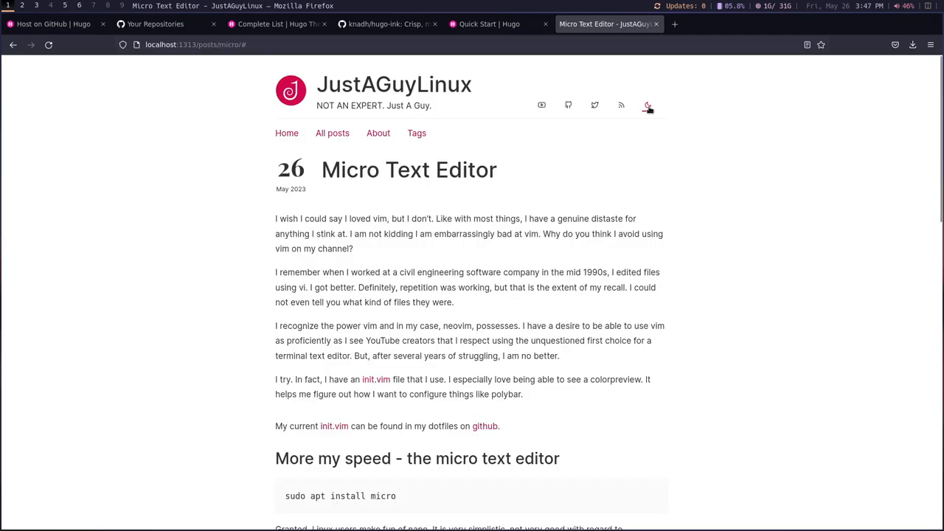
left_click(648, 107)
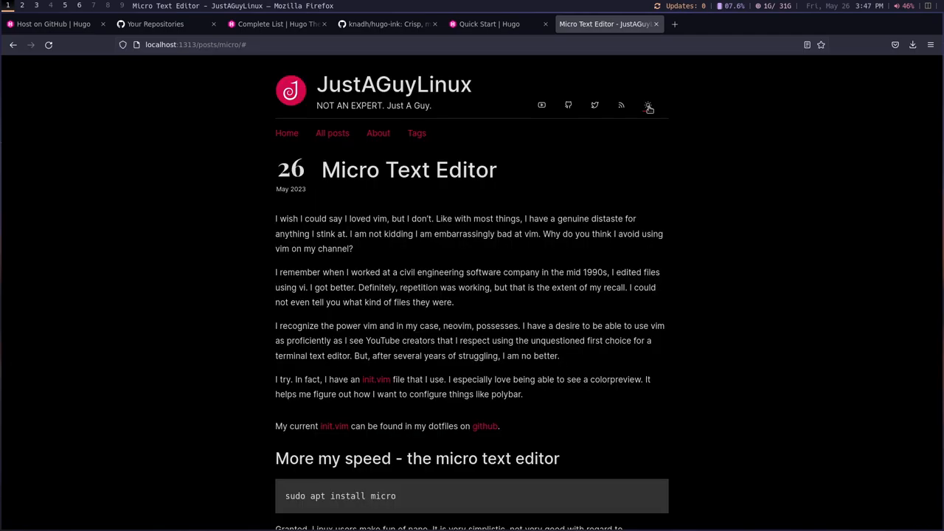
left_click(647, 104)
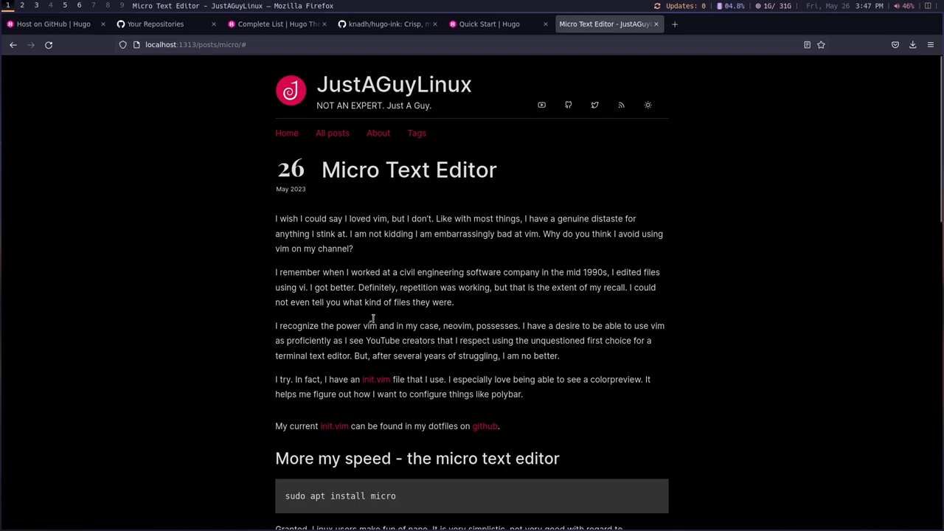
scroll("down", 3)
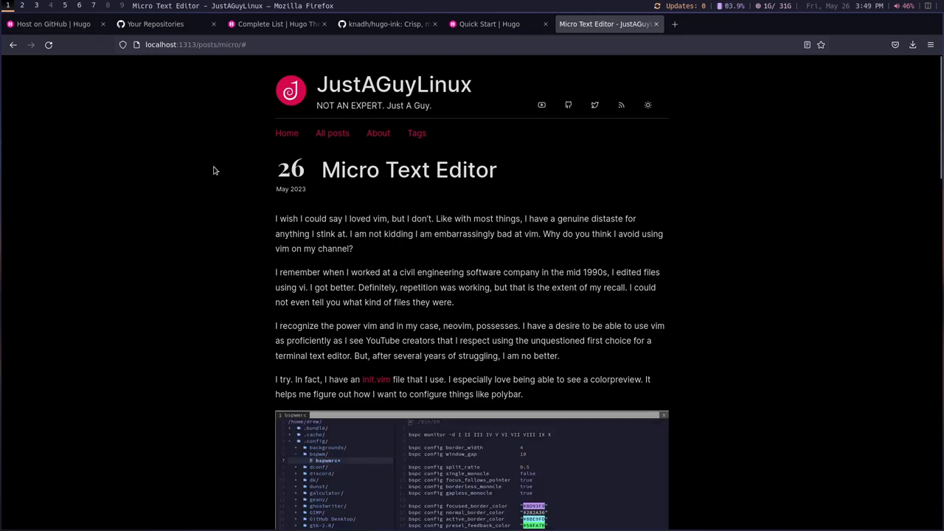
scroll("down", 3)
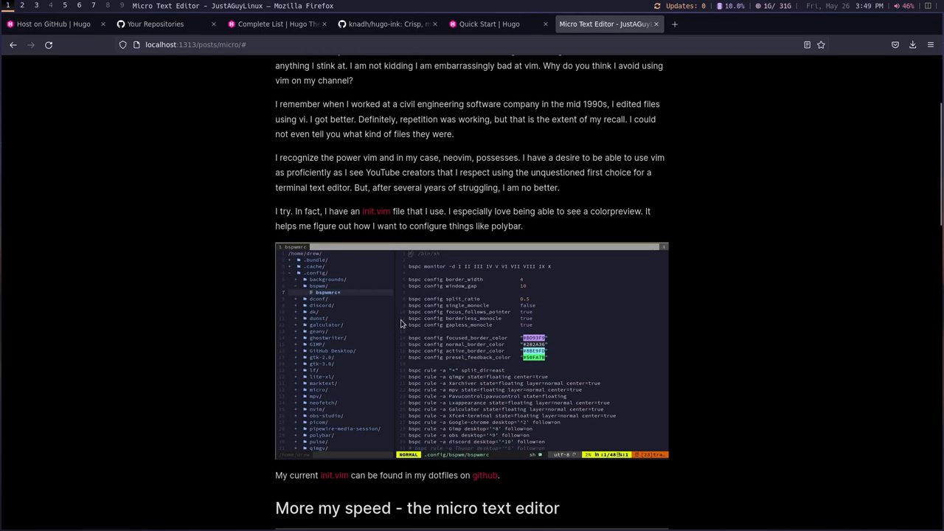
mouse_move(227, 62)
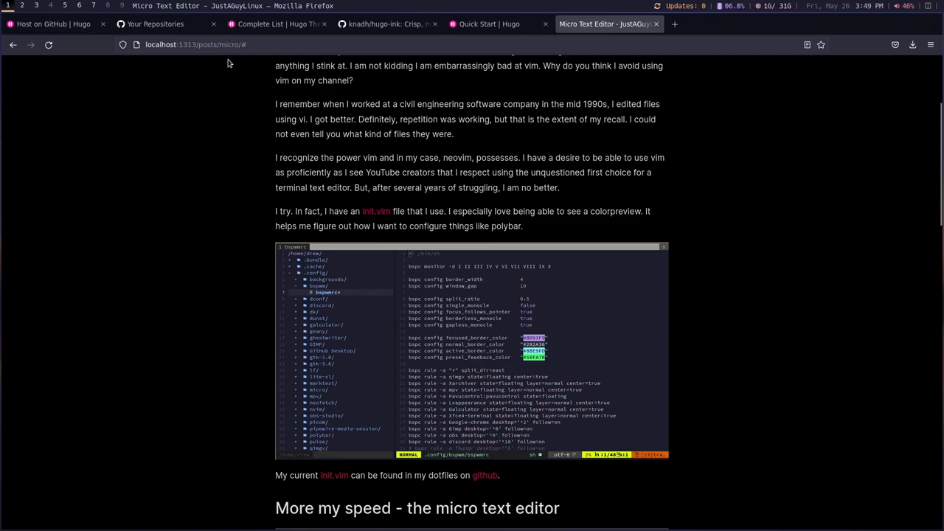
mouse_move(71, 8)
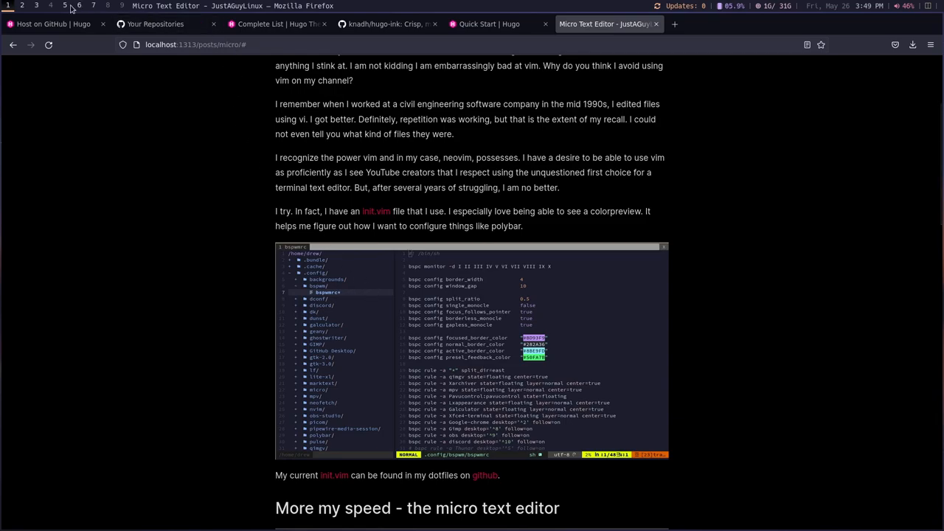
mouse_move(79, 7)
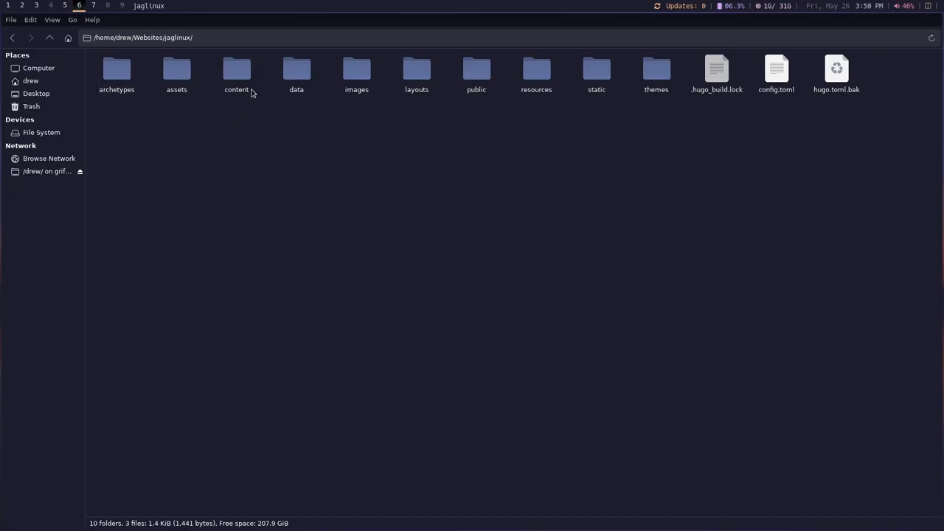
Step: Open the content folder inside the jaglinux site directory
double_click(596, 66)
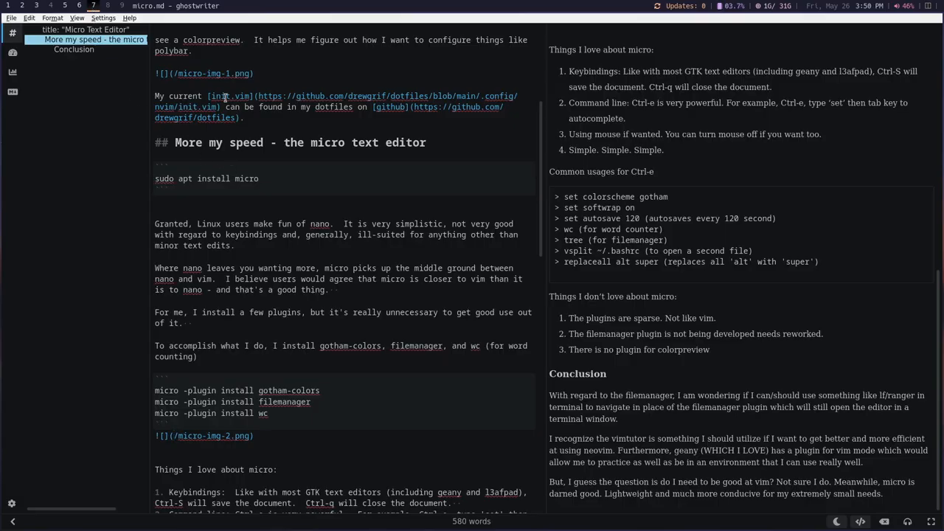
mouse_move(264, 76)
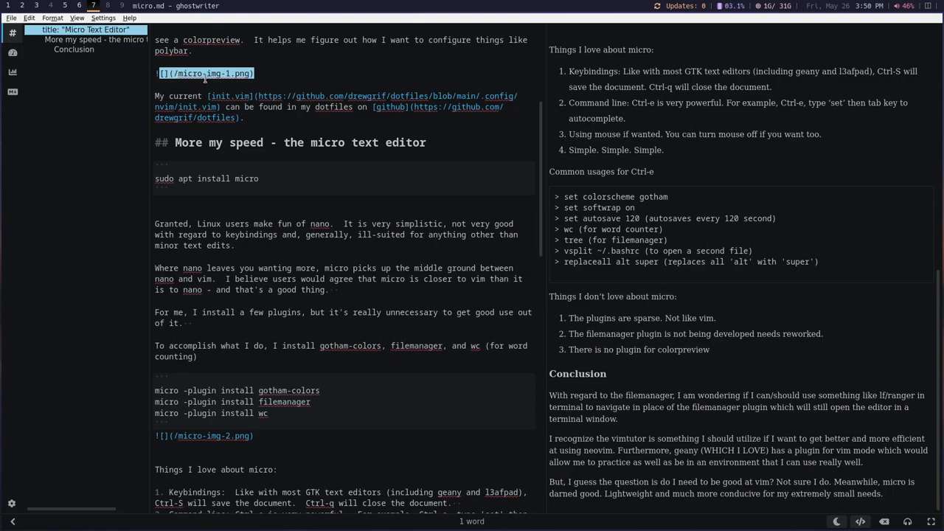
mouse_move(239, 389)
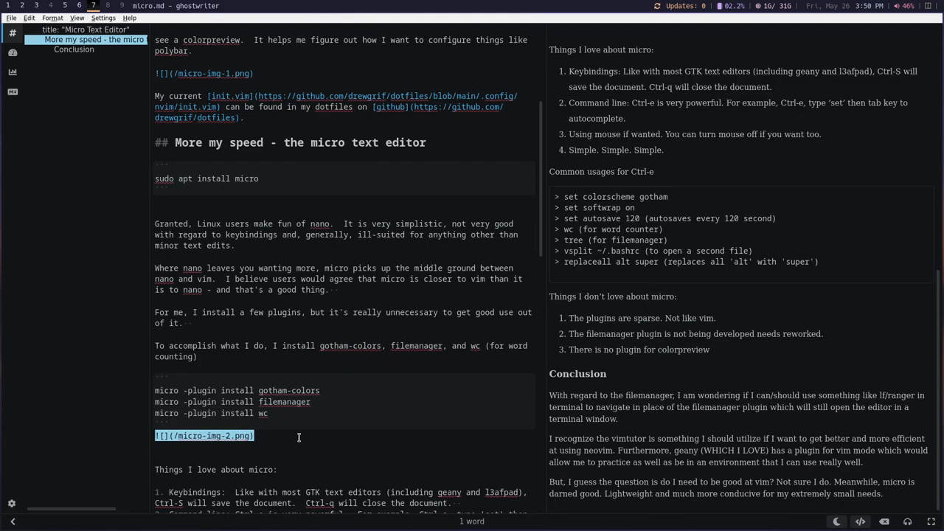
mouse_move(293, 426)
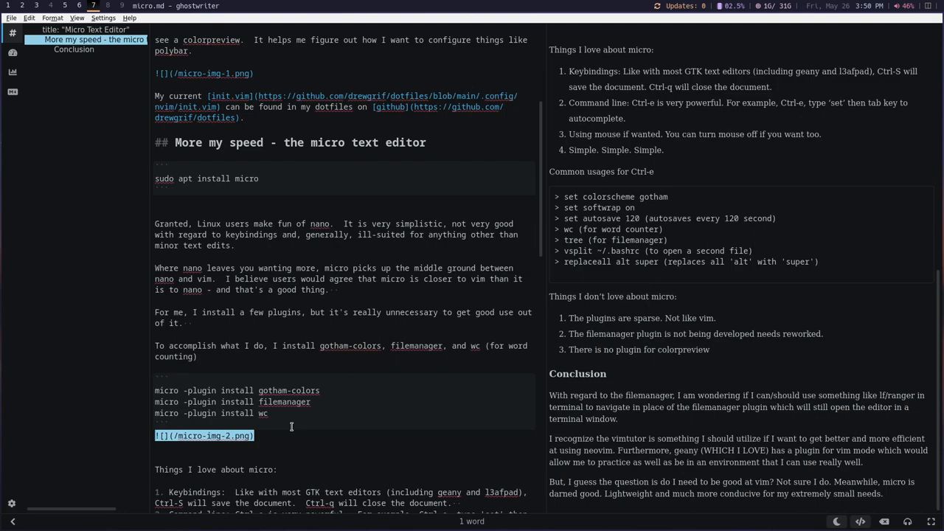
mouse_move(242, 401)
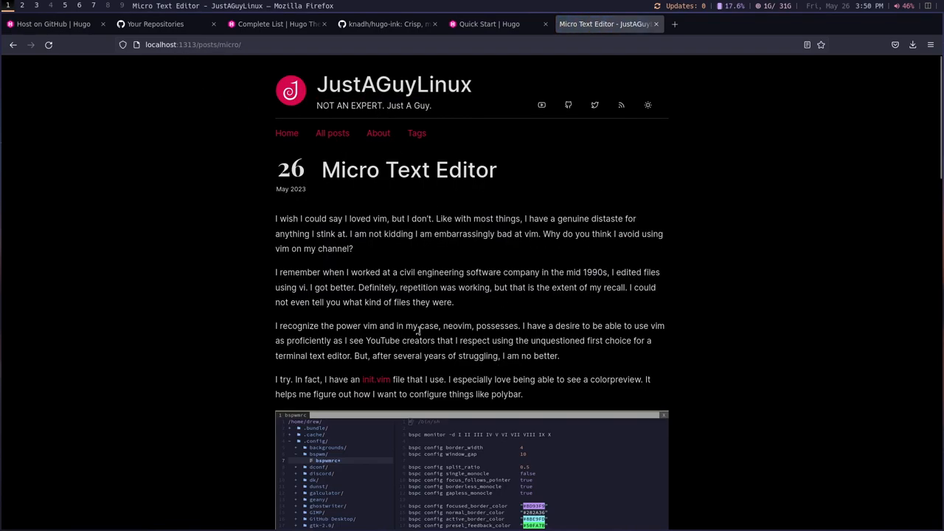
Step: Scroll Hugo's Host on GitHub guide to its Procedure and highlight the 'Create a GitHub repository' step
scroll("down", 3)
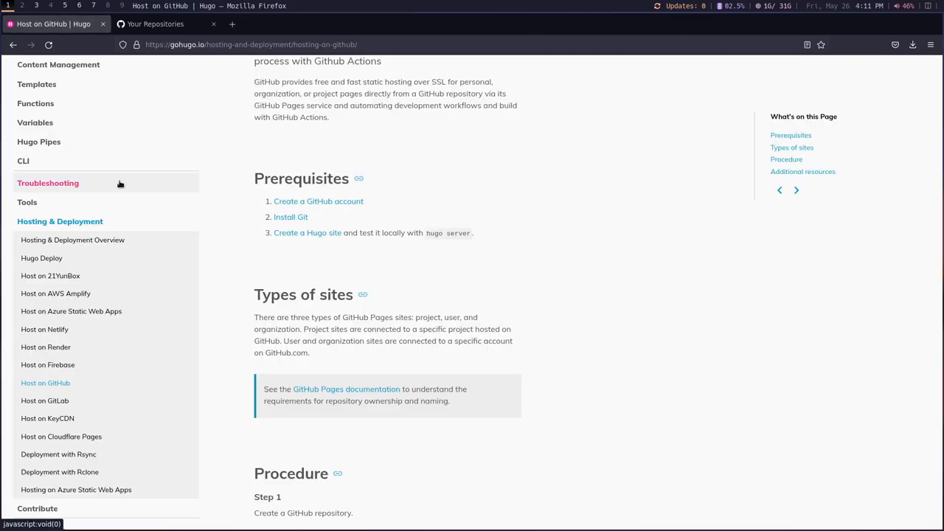
mouse_move(231, 84)
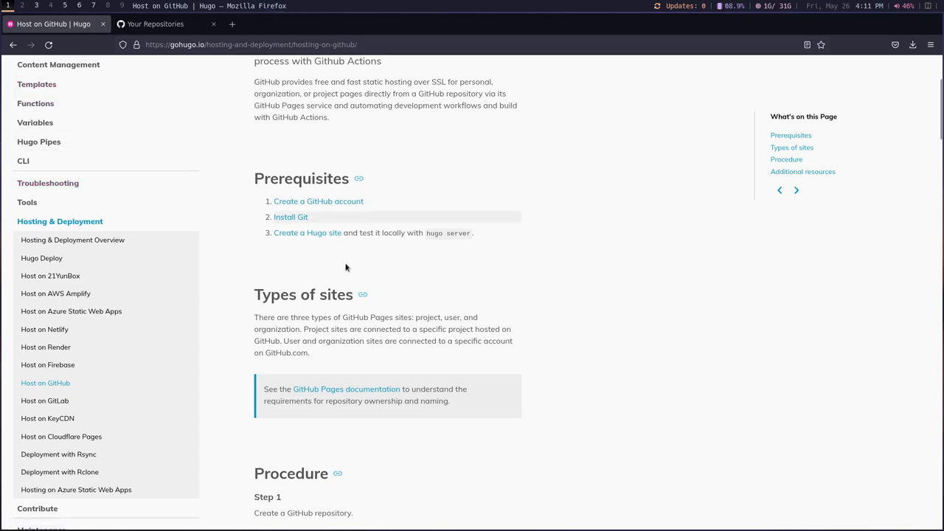
scroll("down", 3)
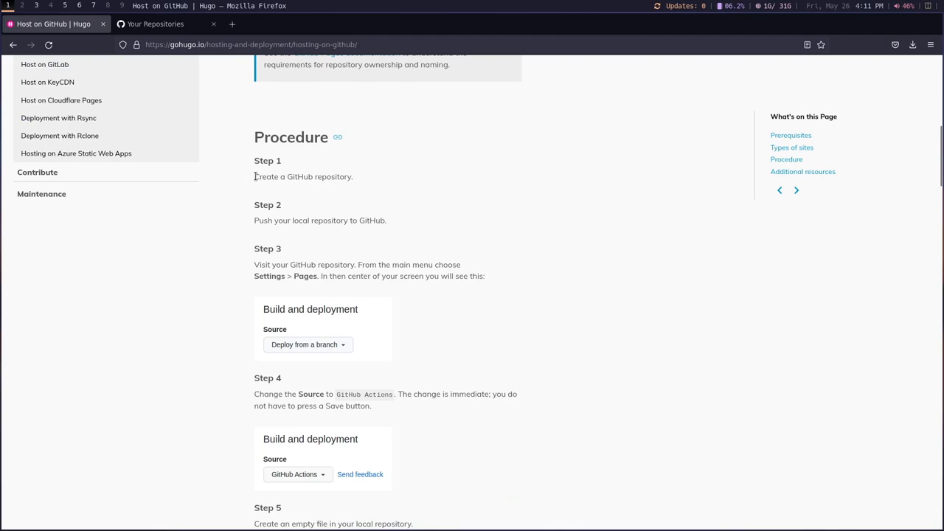
triple_click(302, 177)
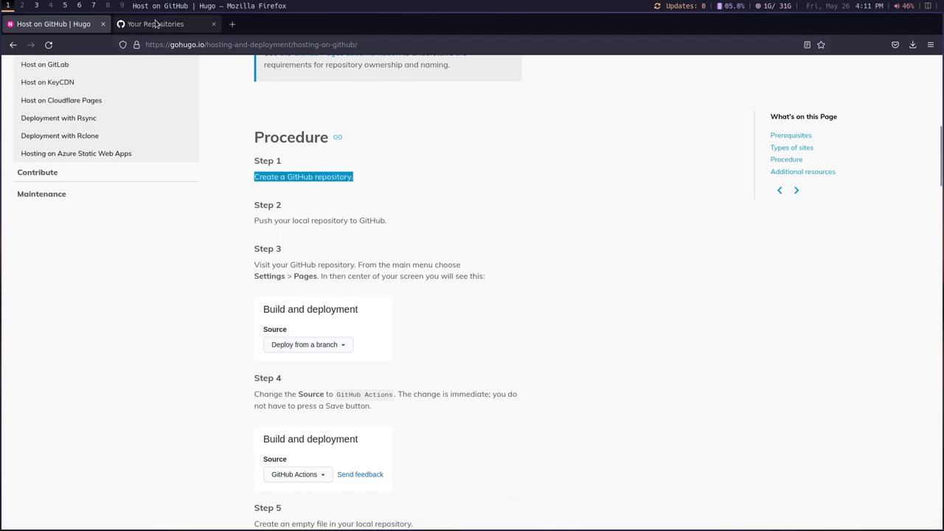
Step: Start a new GitHub repository named justaguylinux.github.io
left_click(157, 24)
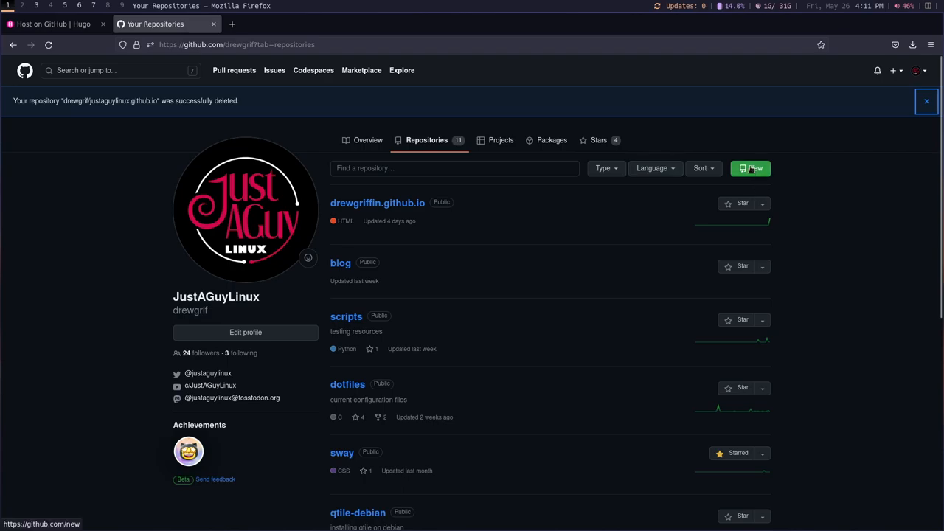
left_click(750, 168)
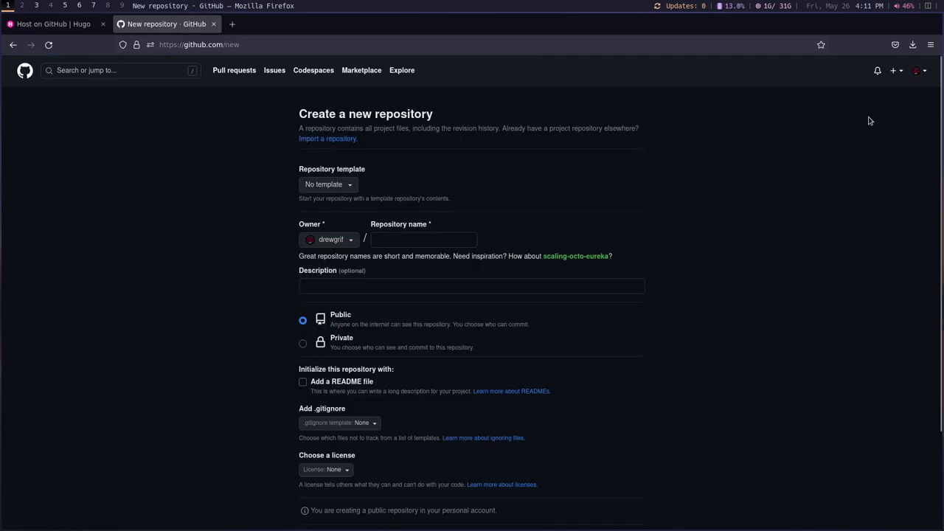
left_click(423, 239)
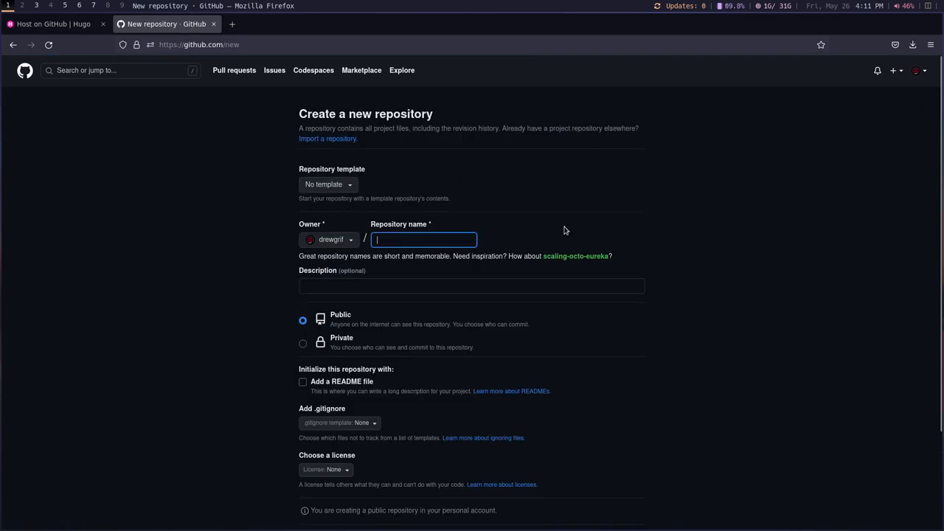
type("justaguy")
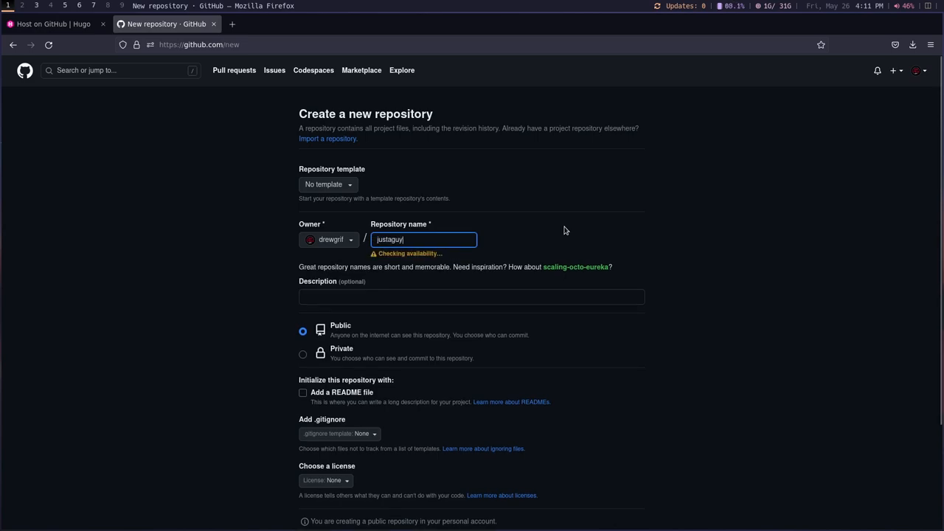
type("linux.gl")
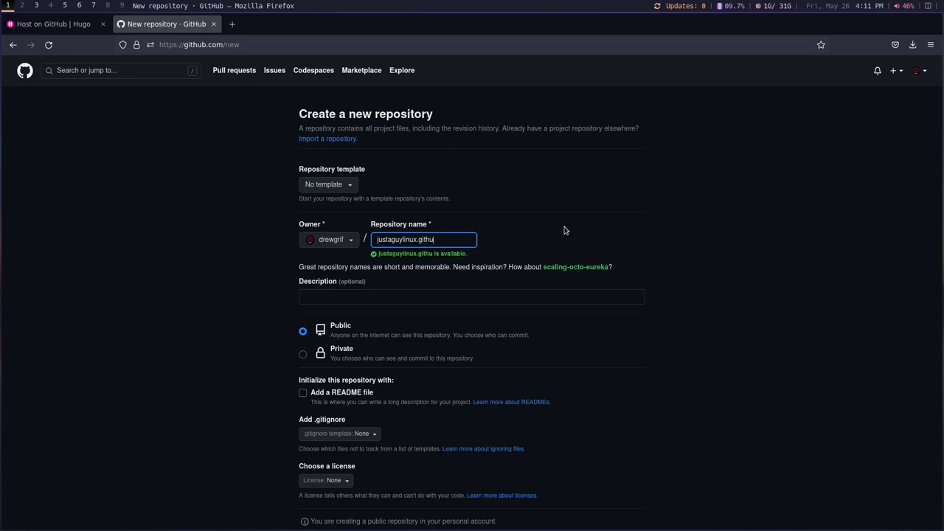
type("b.io")
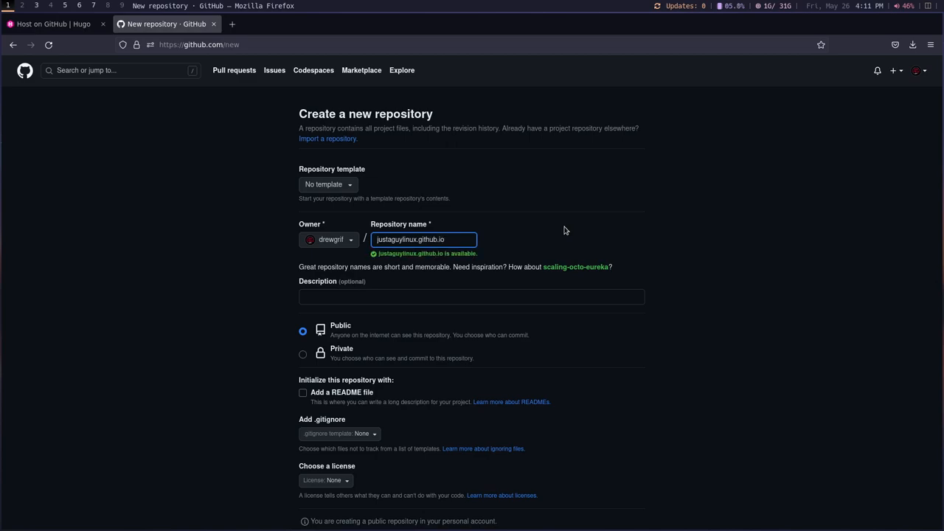
Step: Initialize it with a README file and create the public repository
scroll("down", 3)
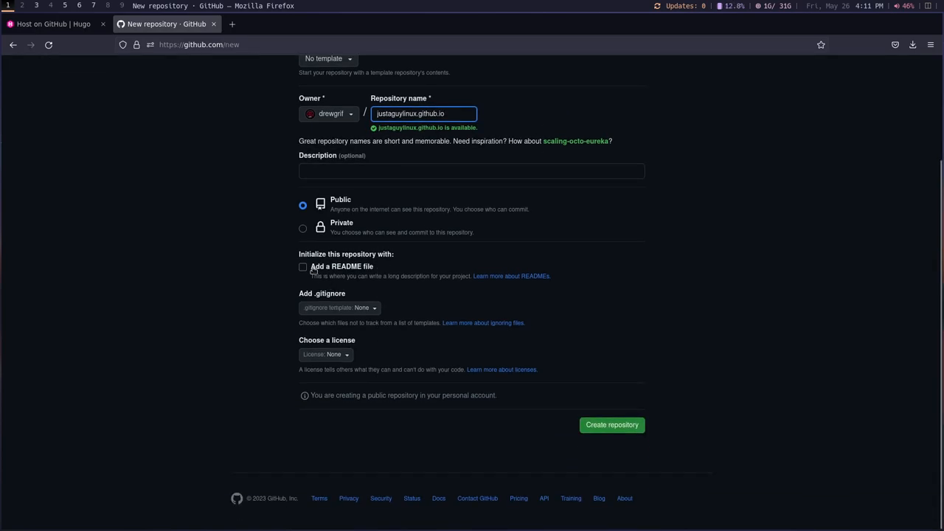
left_click(302, 267)
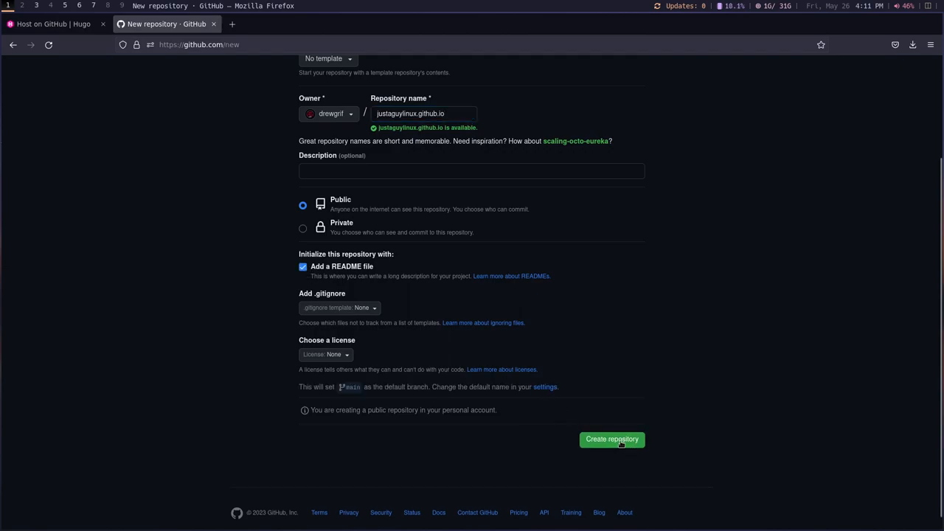
left_click(612, 440)
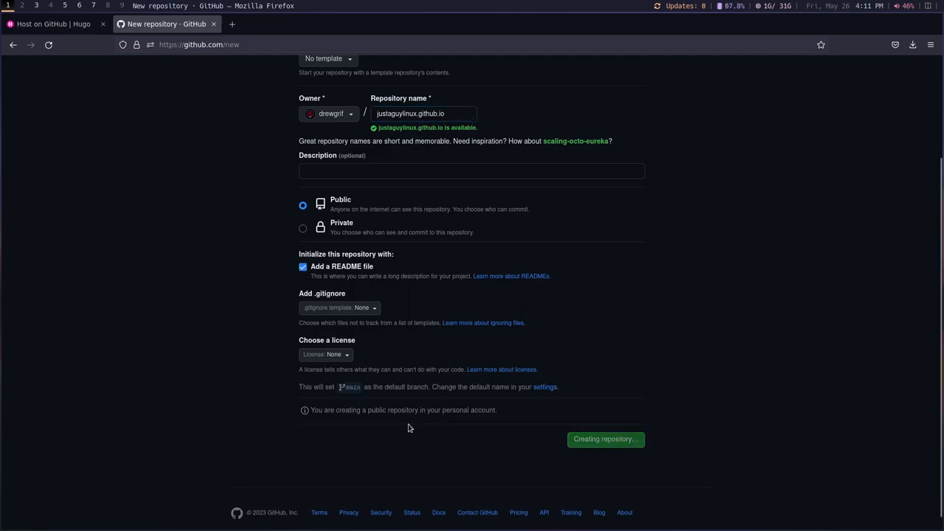
left_click(605, 439)
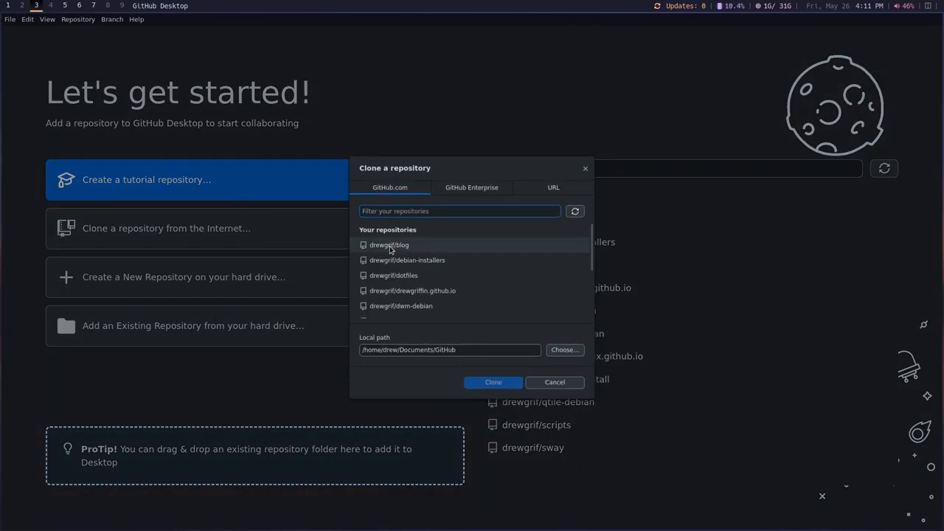
Step: Clone justaguylinux.github.io via GitHub Desktop into the local GitHub folder, then return to Geany
type("jus")
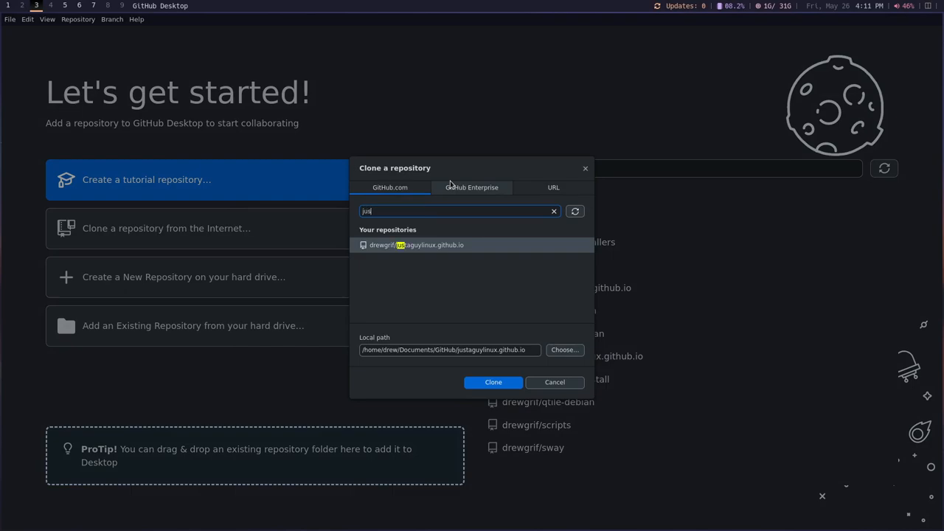
left_click(472, 245)
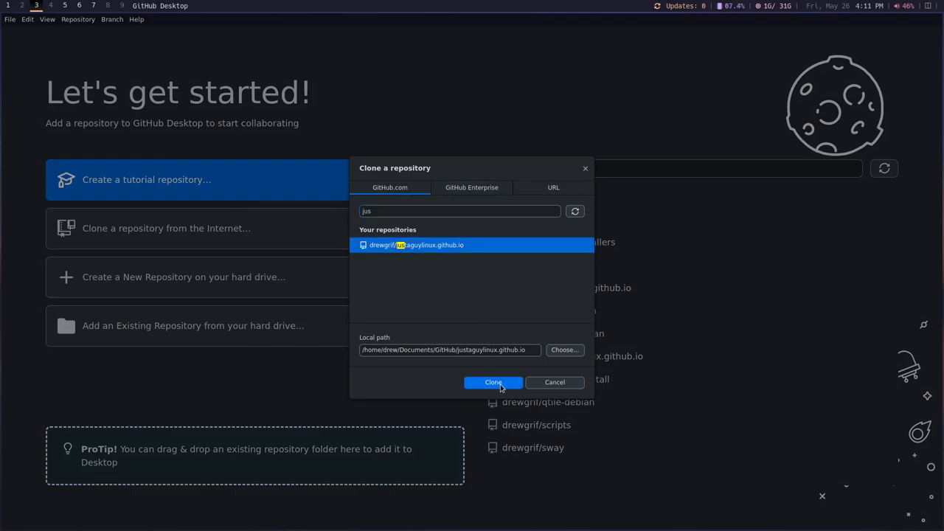
left_click(492, 382)
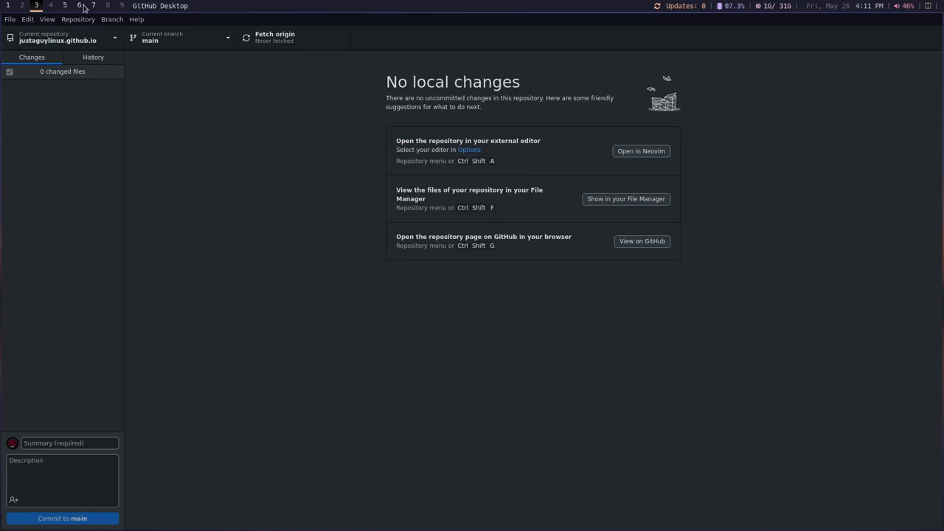
left_click(65, 6)
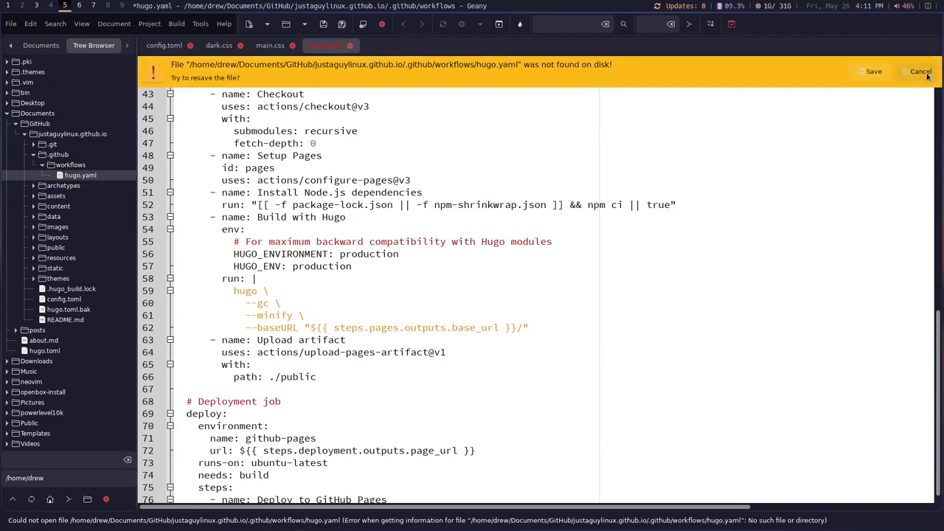
Step: Dismiss the missing hugo.yaml warning and review config.toml's justaguylinux.github.io baseURL
left_click(921, 71)
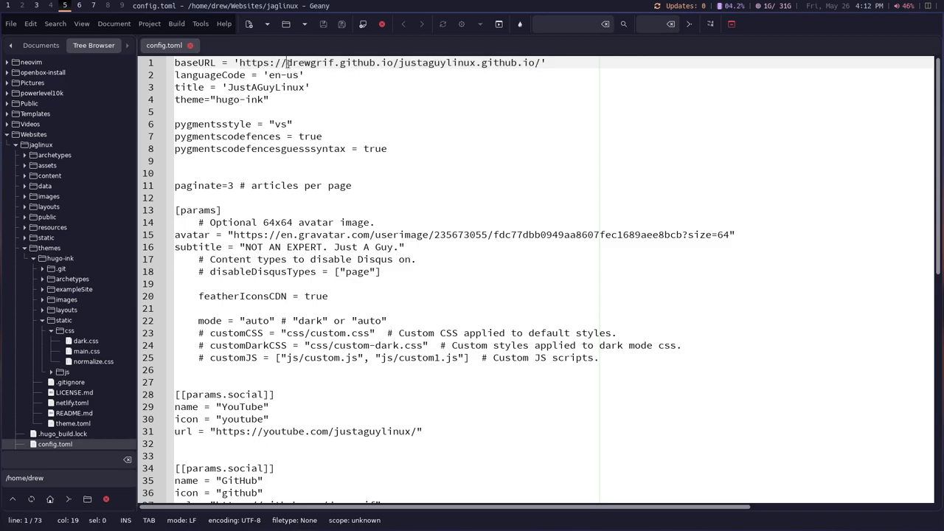
double_click(308, 62)
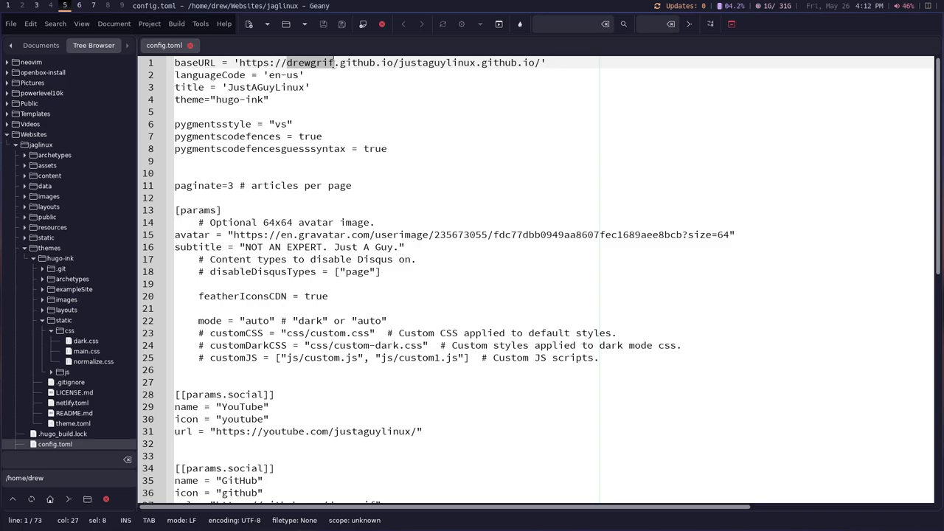
mouse_move(392, 71)
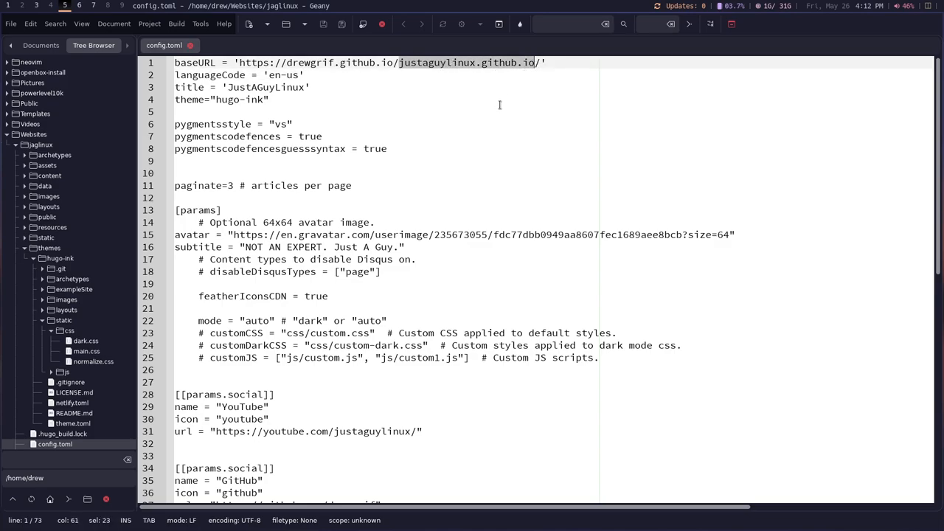
mouse_move(404, 67)
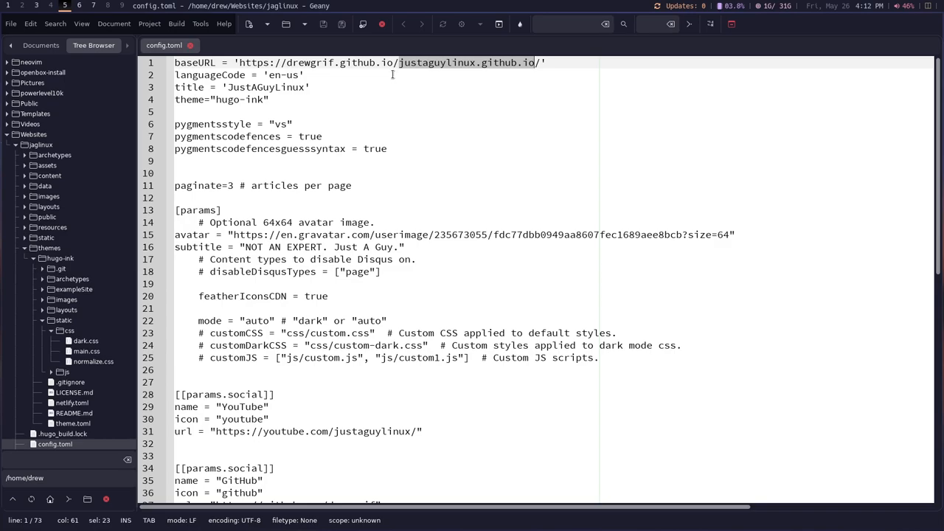
mouse_move(428, 74)
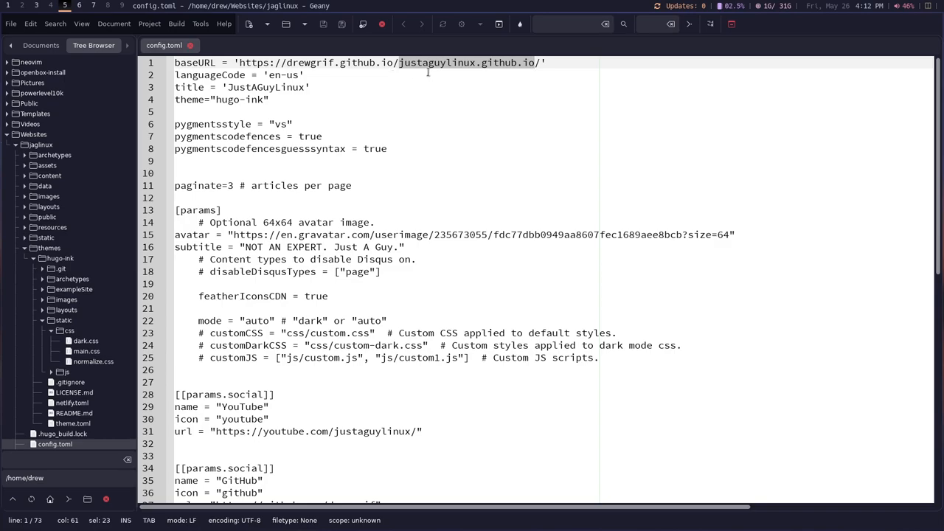
mouse_move(407, 82)
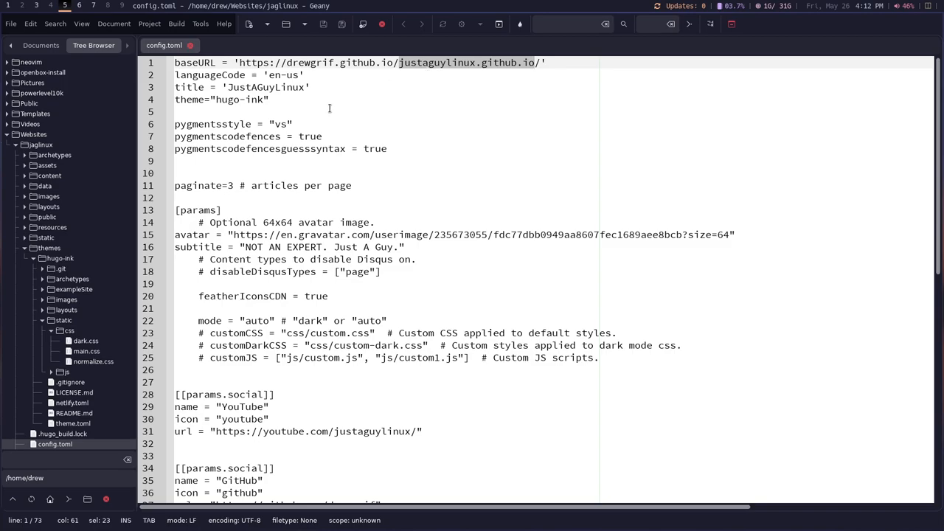
mouse_move(218, 24)
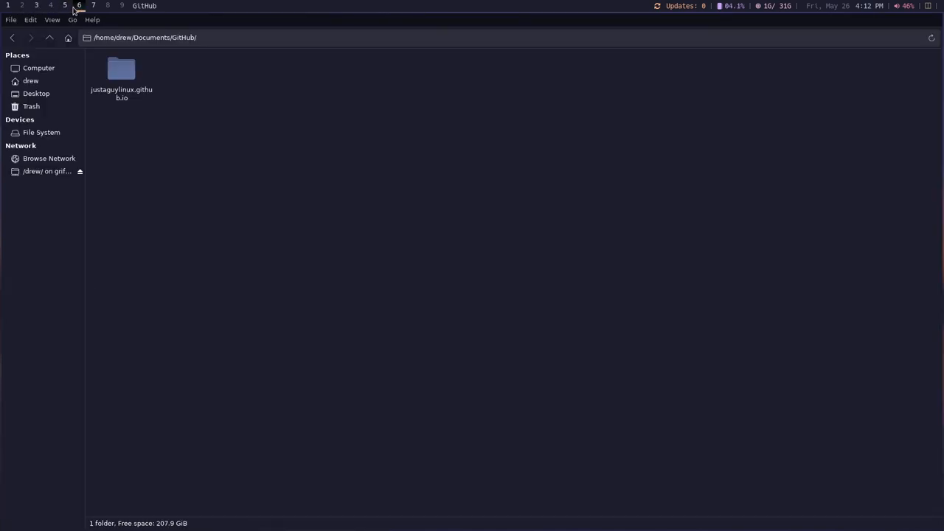
mouse_move(29, 80)
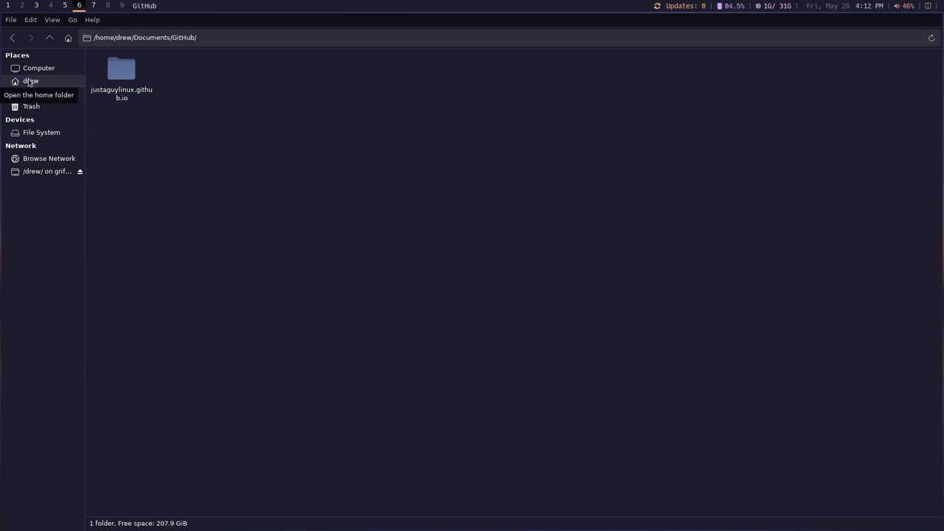
Step: Show the justaguylinux.github.io repo folder in a second Thunar window
right_click(29, 80)
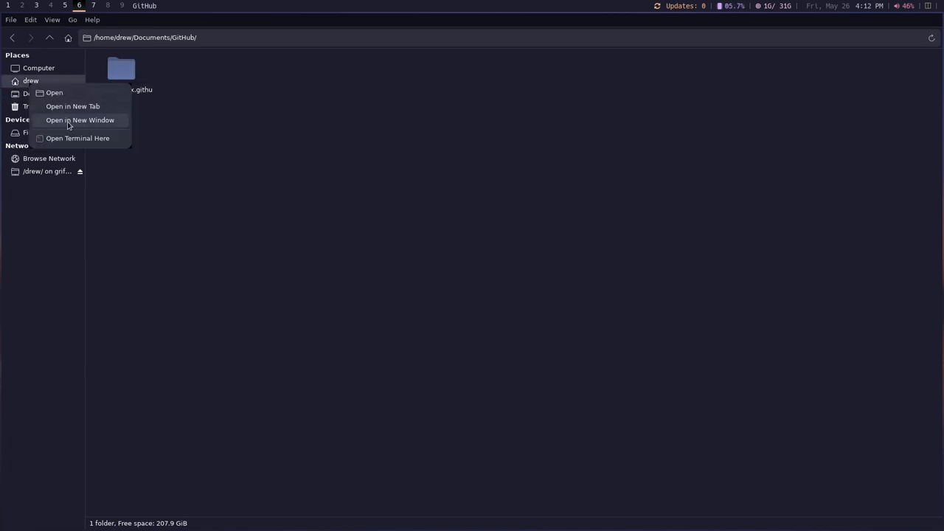
left_click(80, 119)
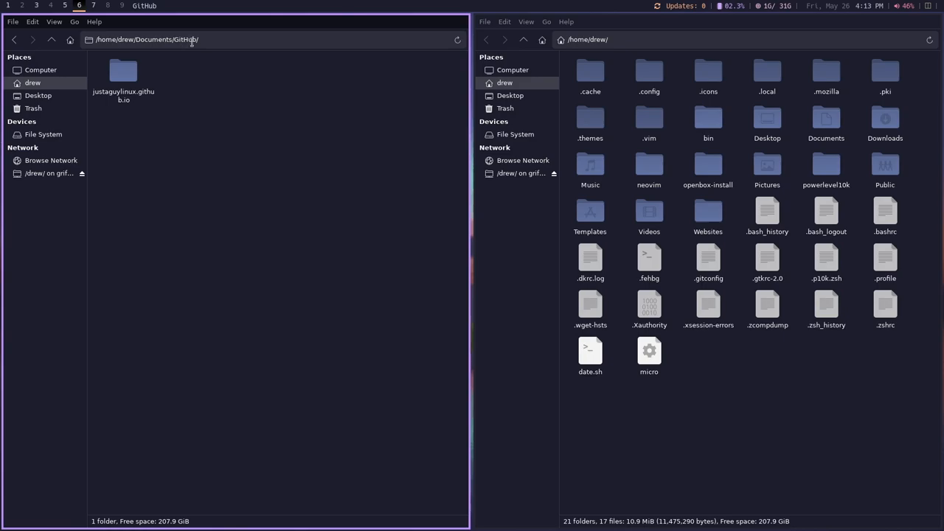
double_click(124, 71)
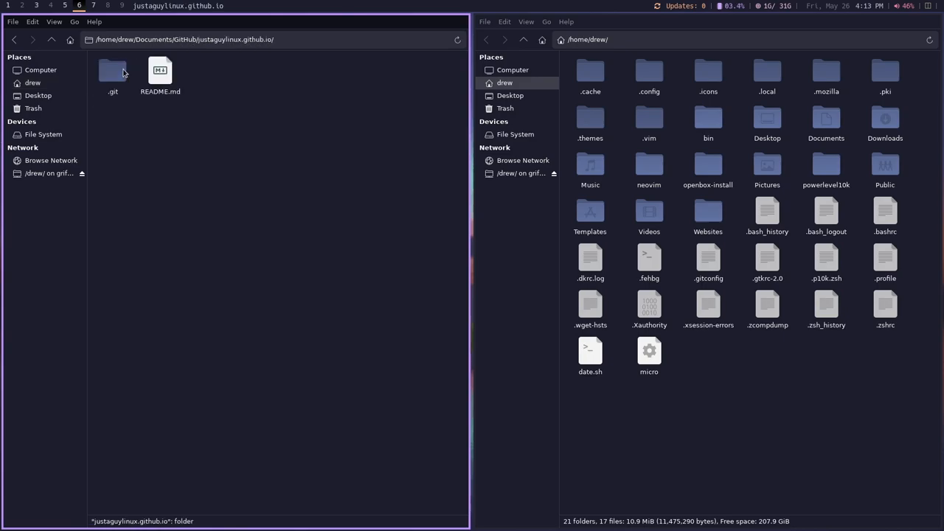
left_click(159, 70)
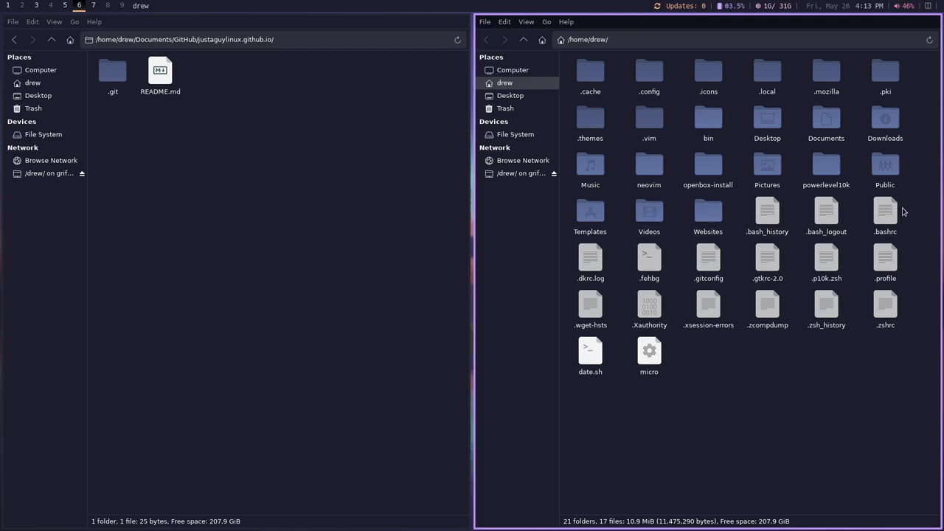
mouse_move(649, 206)
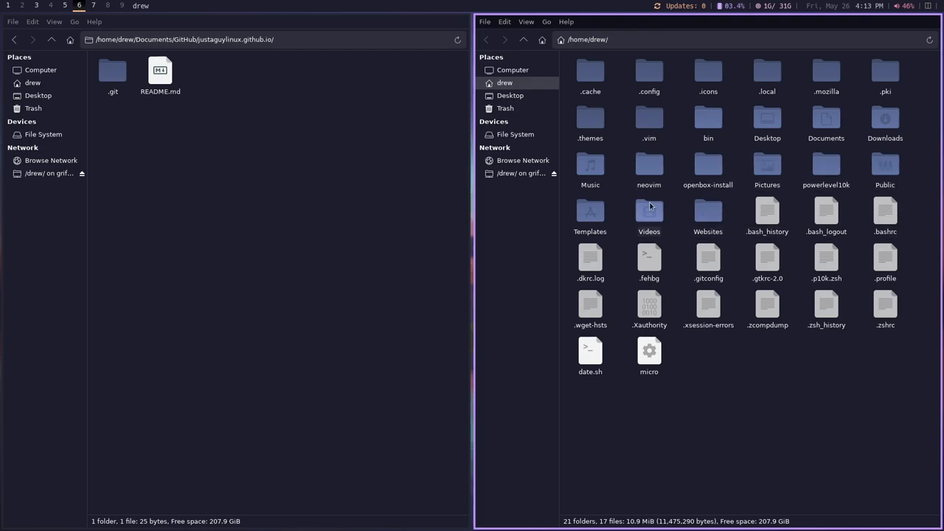
Step: Browse ~/Websites/jaglinux, check its hugo-ink theme, and copy all site contents into the repo folder
double_click(708, 209)
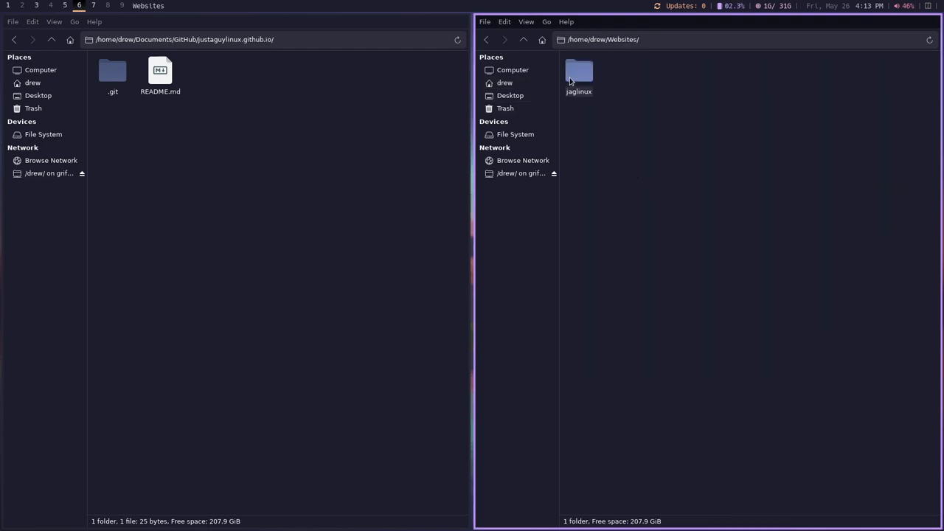
double_click(579, 74)
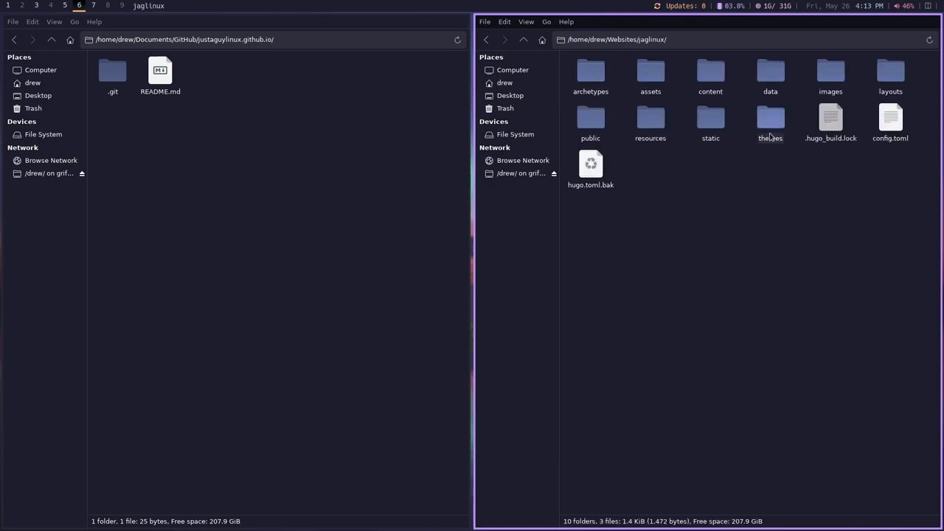
mouse_move(750, 150)
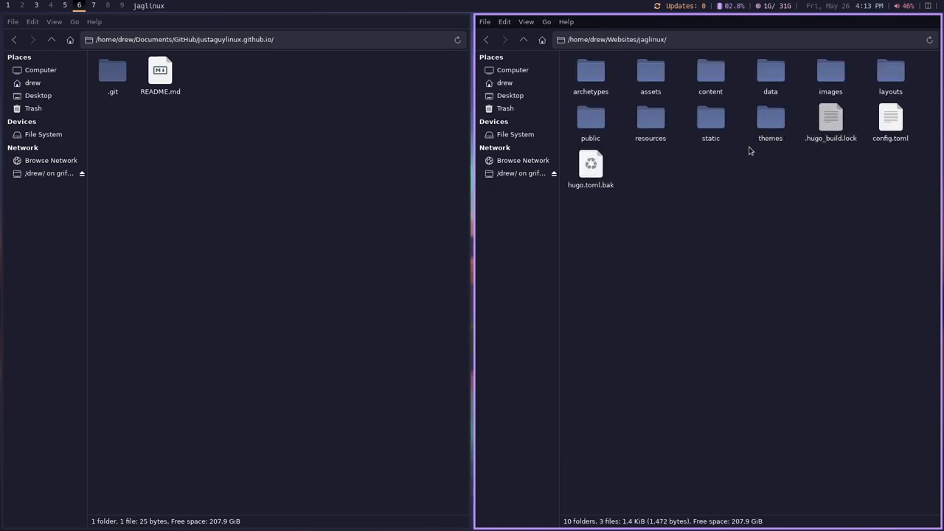
double_click(770, 118)
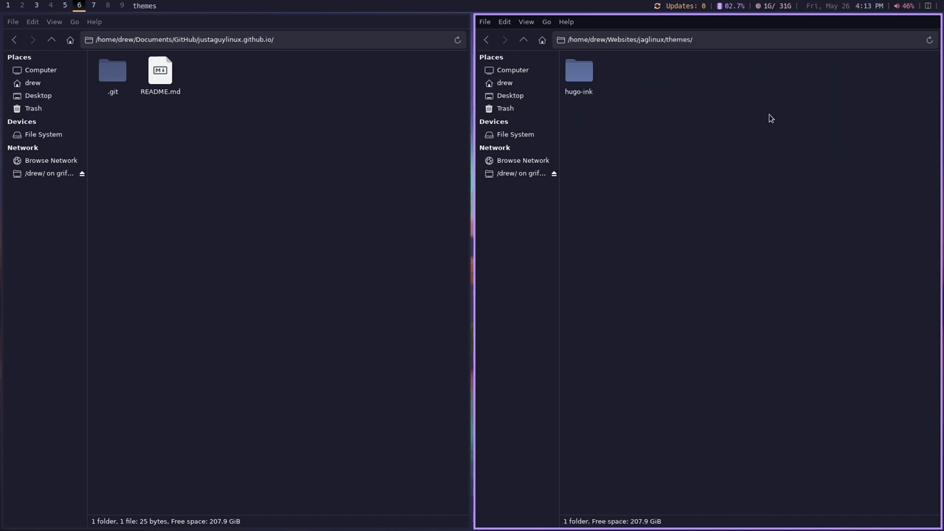
double_click(578, 74)
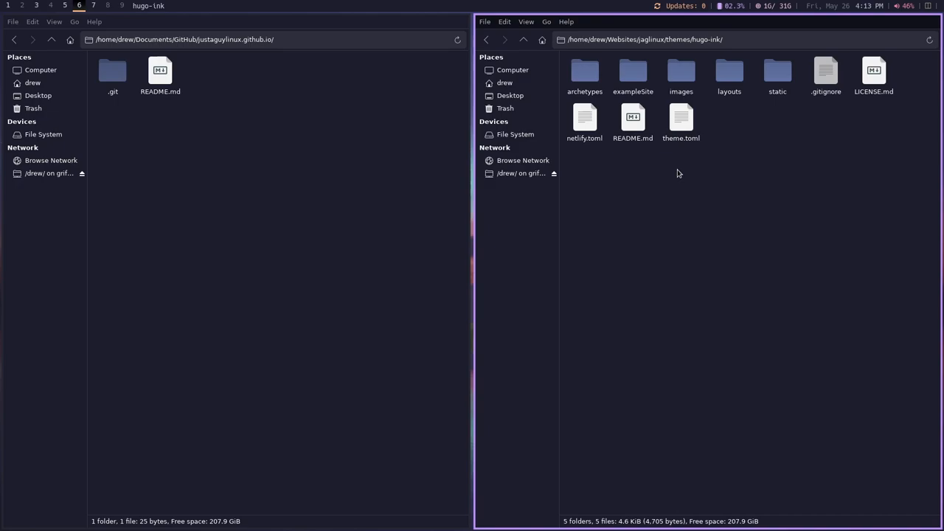
left_click(523, 40)
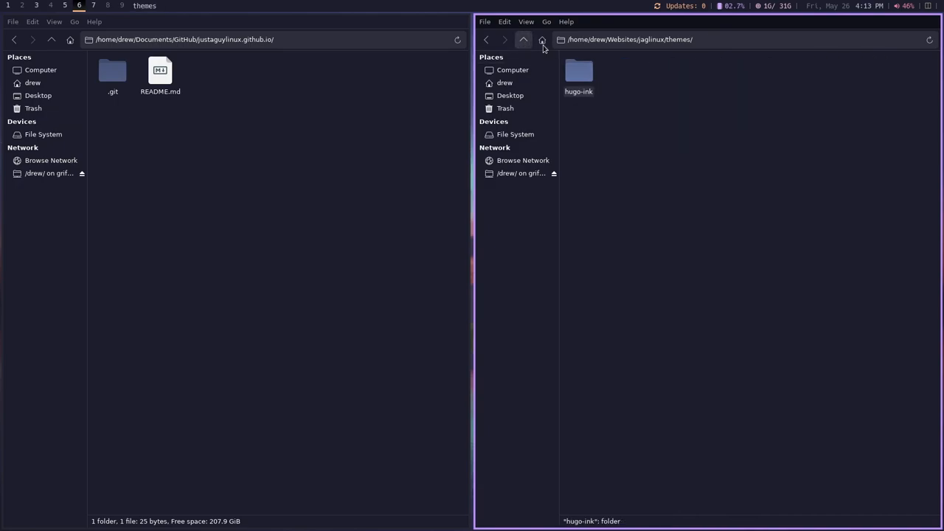
left_click(523, 40)
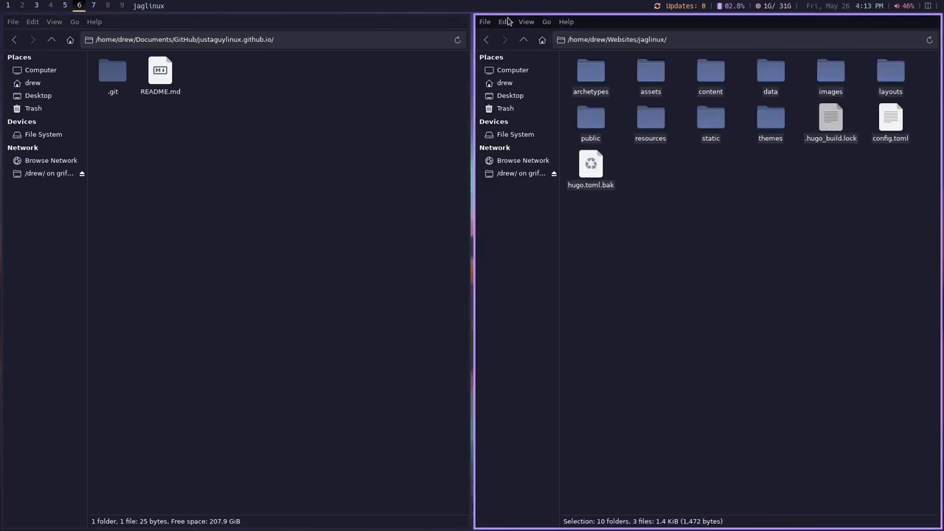
right_click(268, 115)
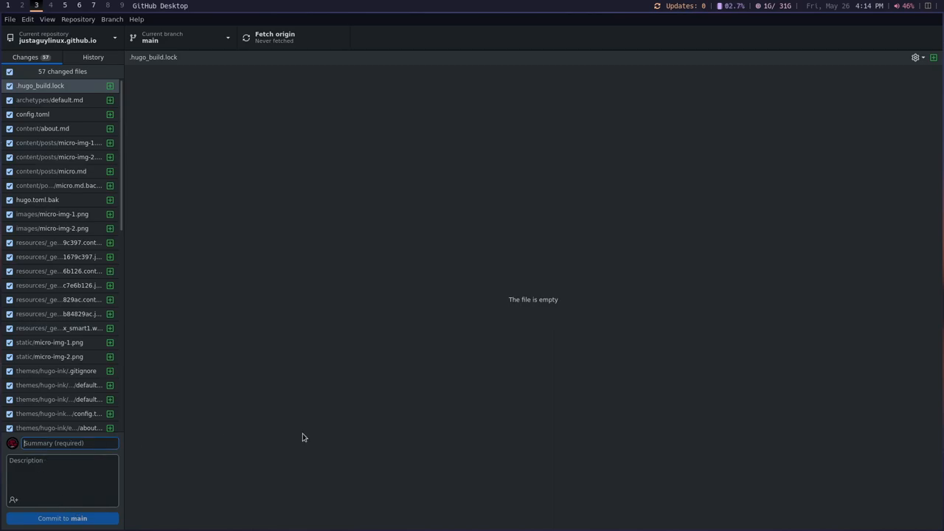
Step: Commit the changed site files to main as 'init commit' and push to origin
type("init cm")
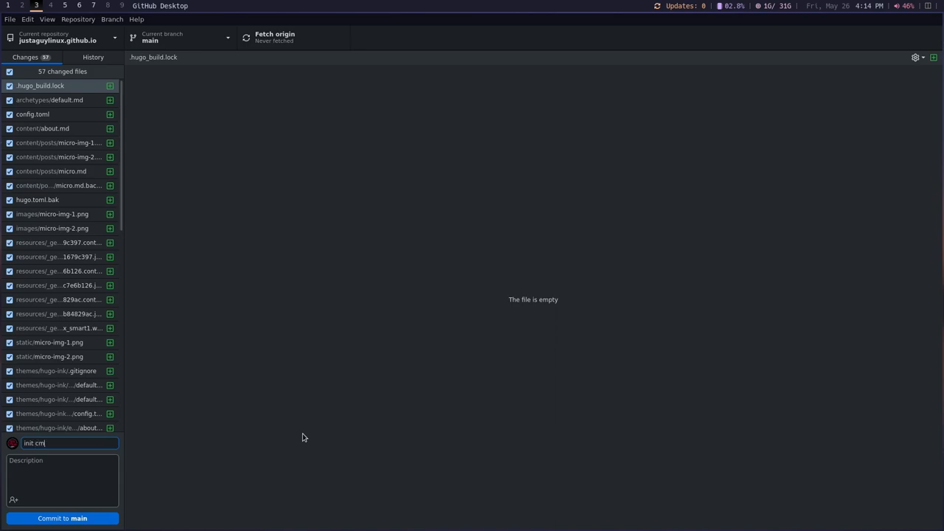
type("commit")
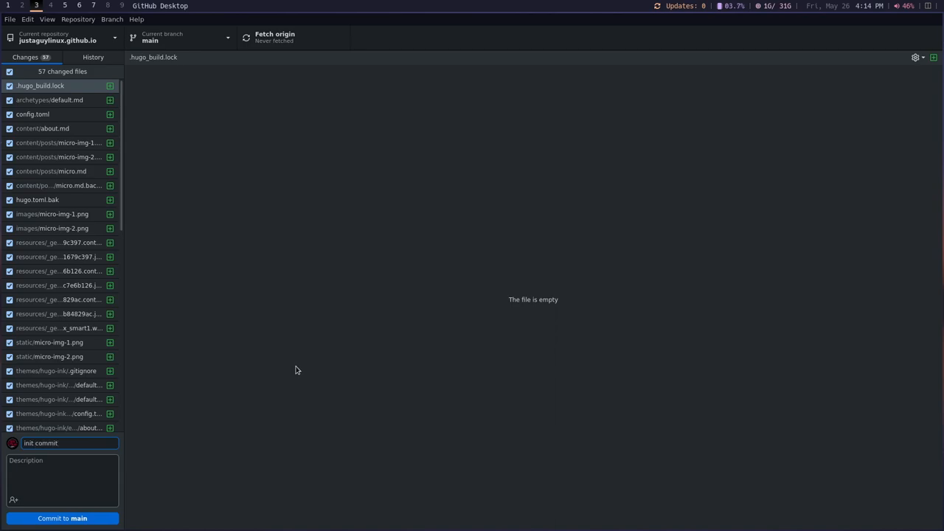
left_click(65, 518)
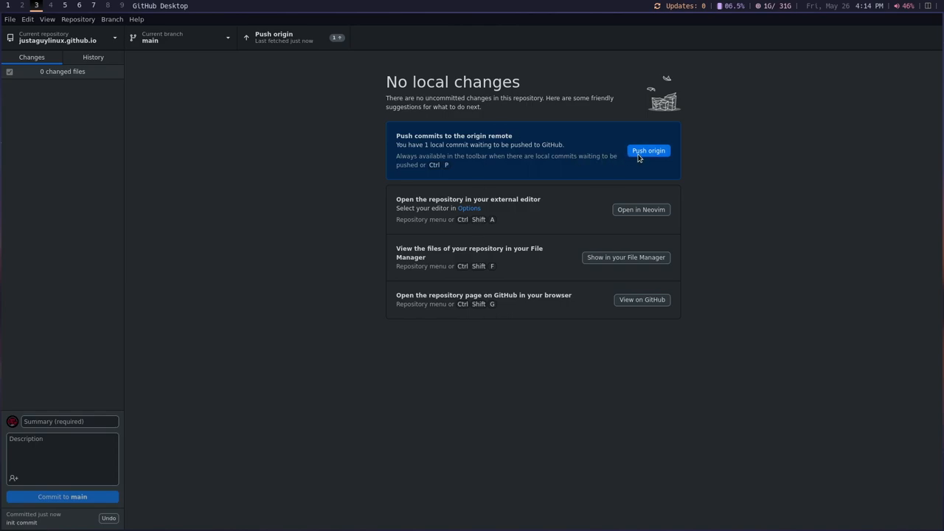
left_click(649, 151)
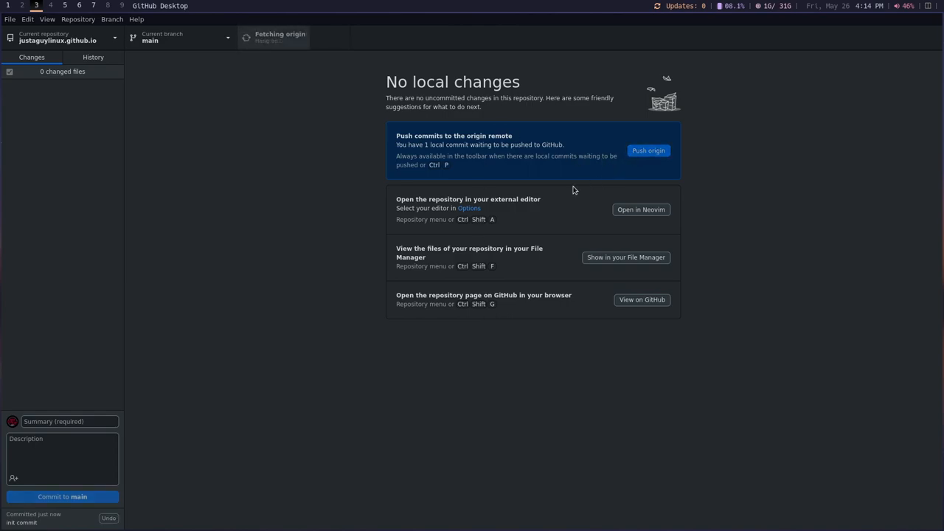
left_click(649, 151)
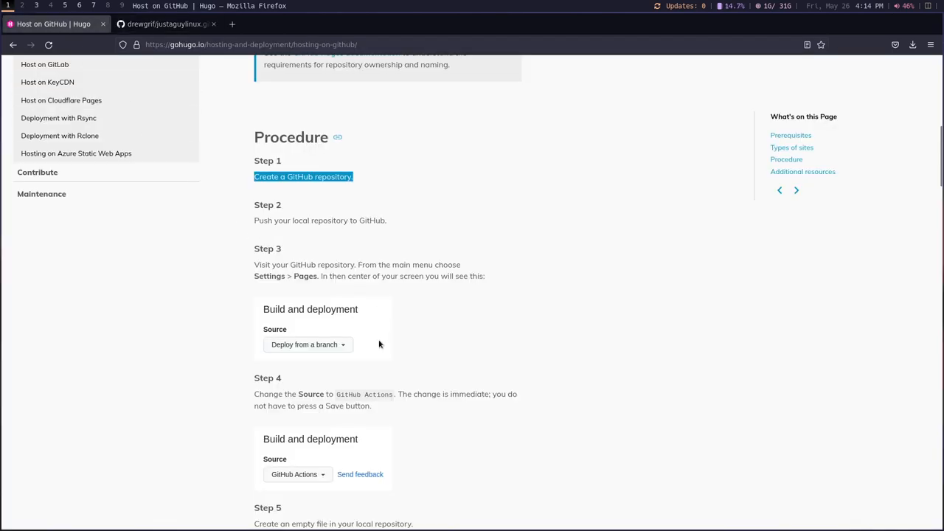
scroll("down", 3)
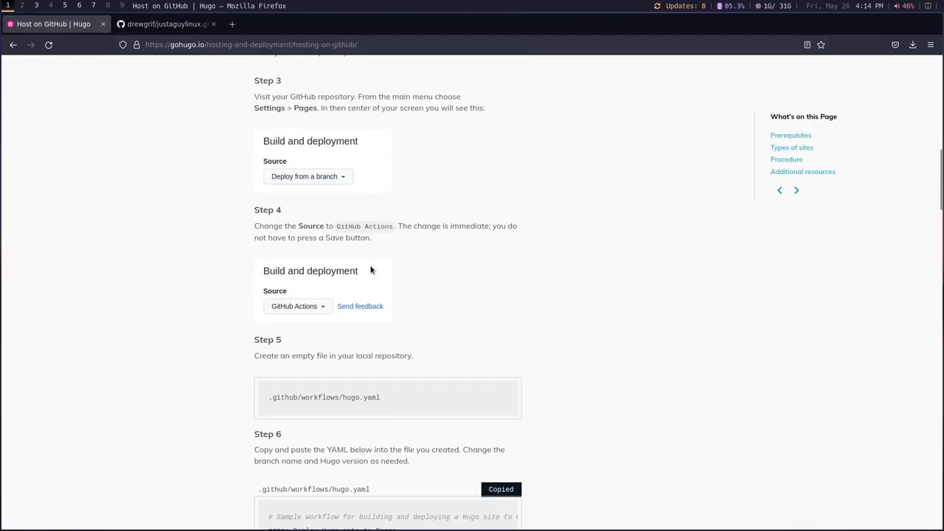
scroll("down", 3)
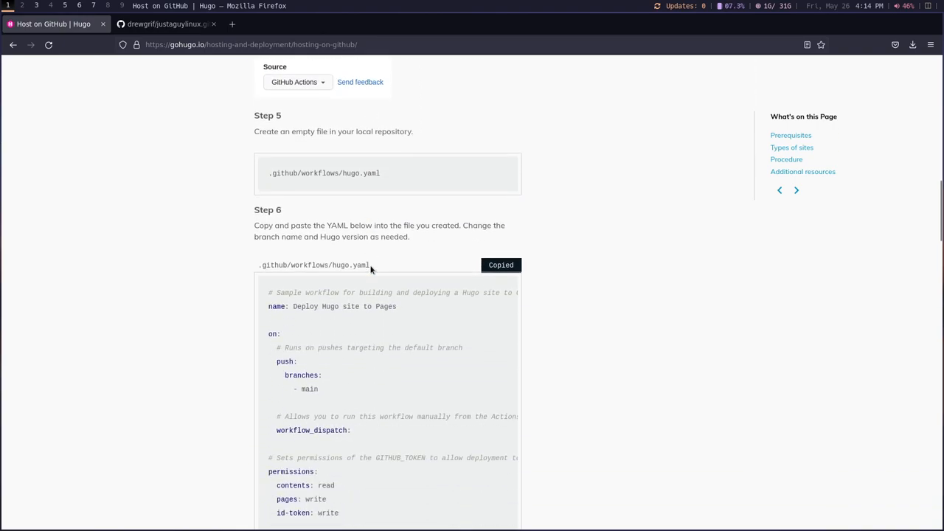
scroll("down", 3)
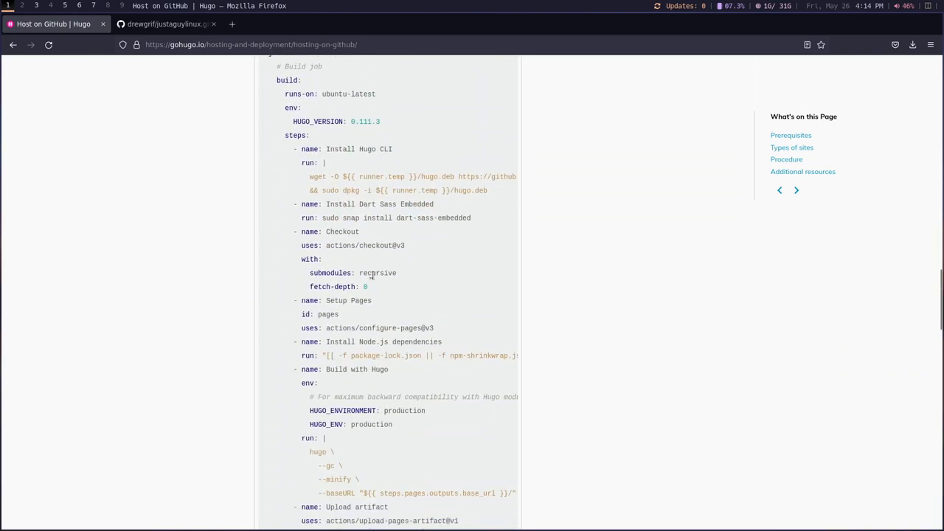
scroll("down", 3)
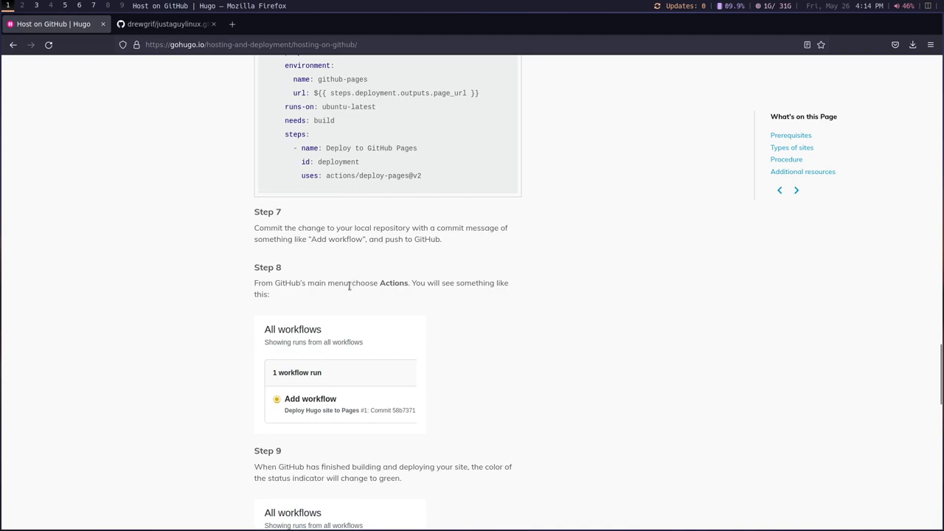
scroll("down", 3)
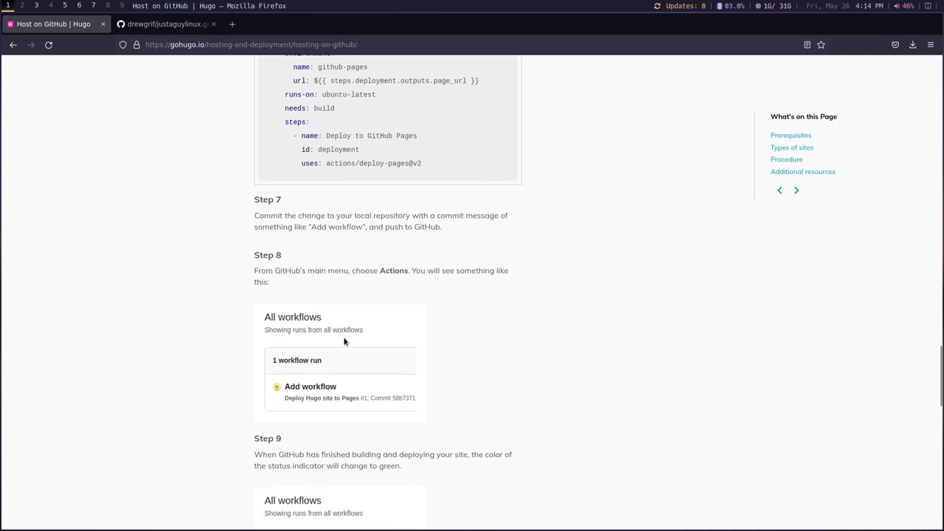
scroll("down", 3)
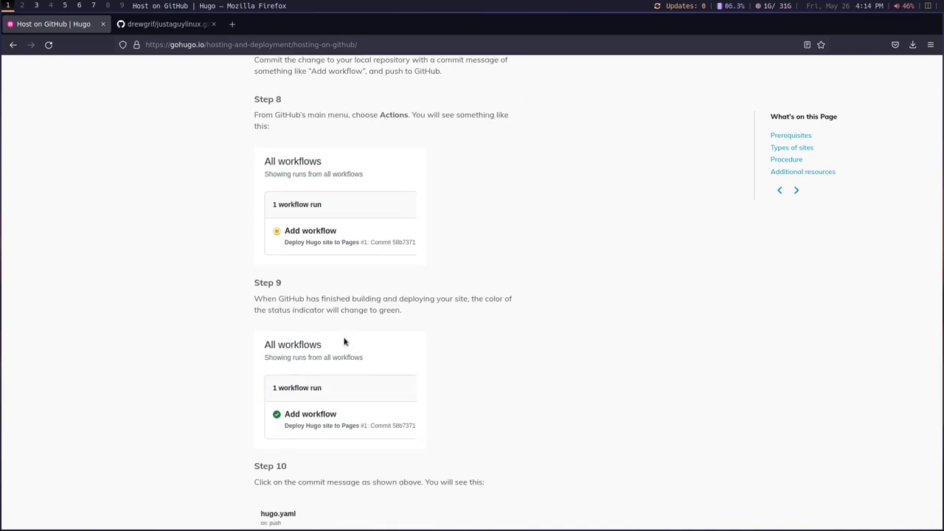
scroll("up", 3)
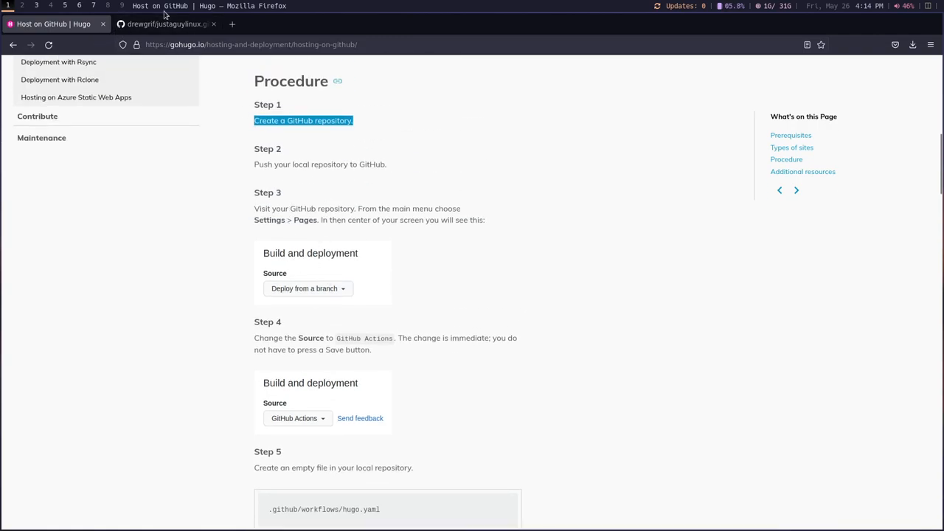
Step: Make GitHub Actions the Pages source in the repository's Settings, then return to the Hugo guide
left_click(170, 24)
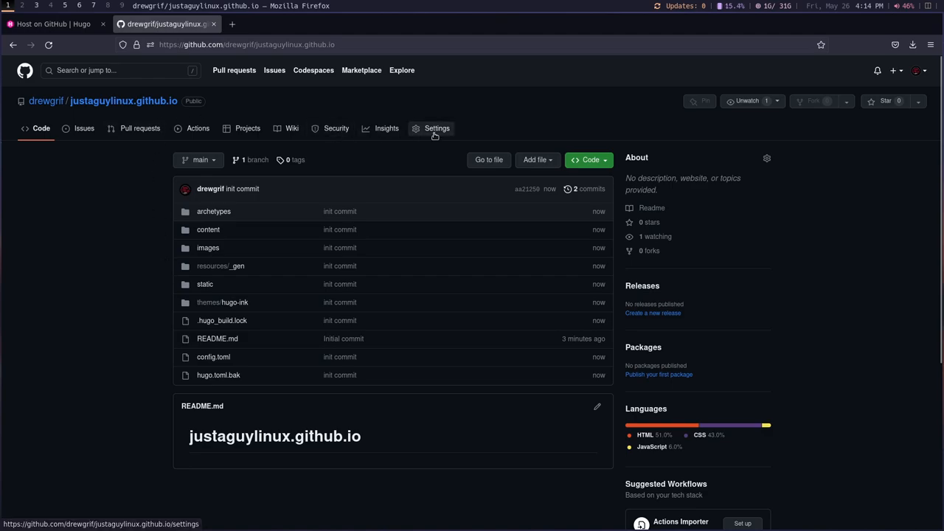
left_click(437, 127)
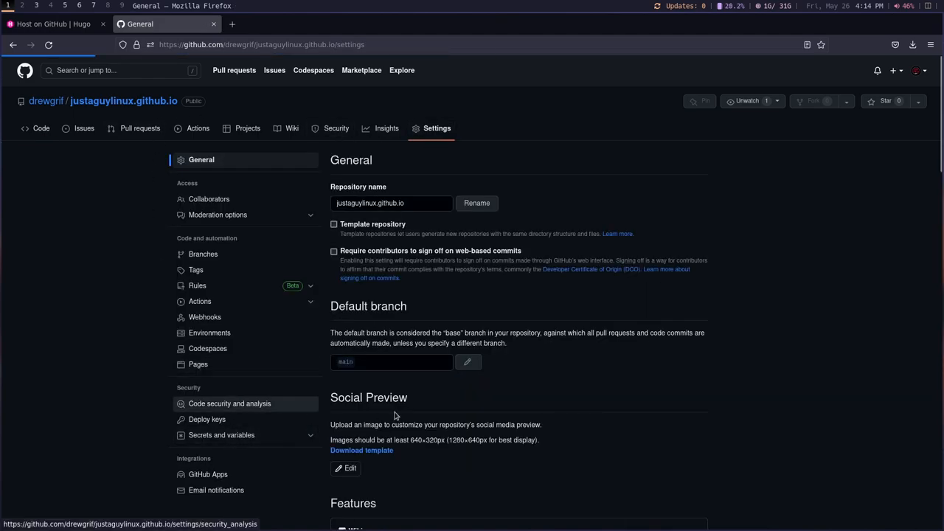
left_click(198, 363)
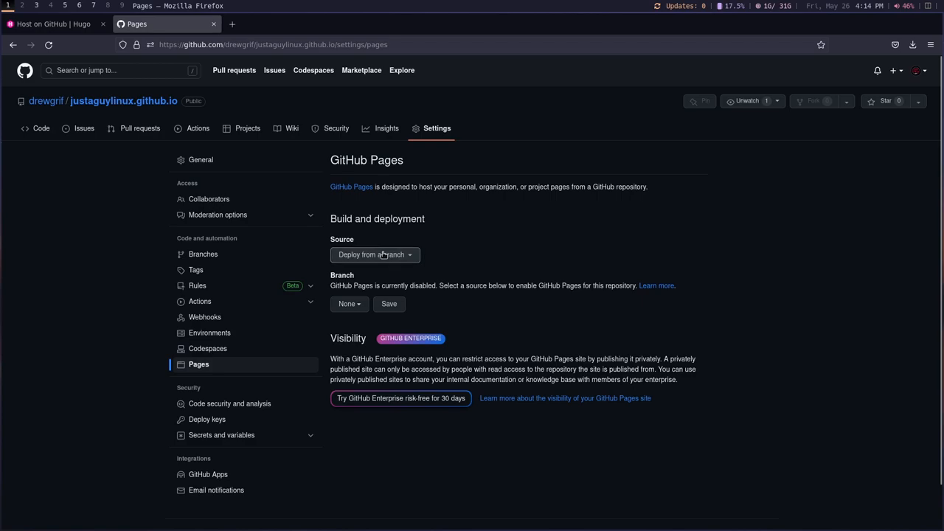
left_click(375, 253)
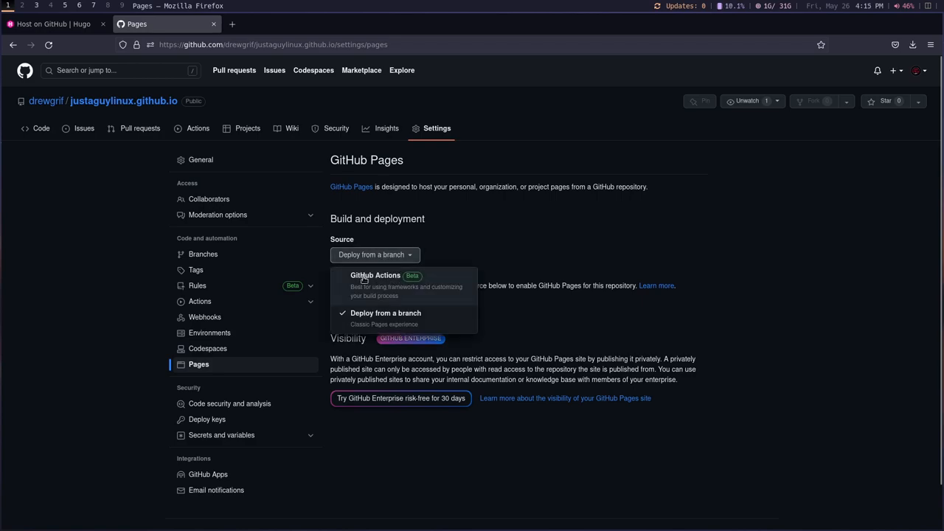
left_click(375, 276)
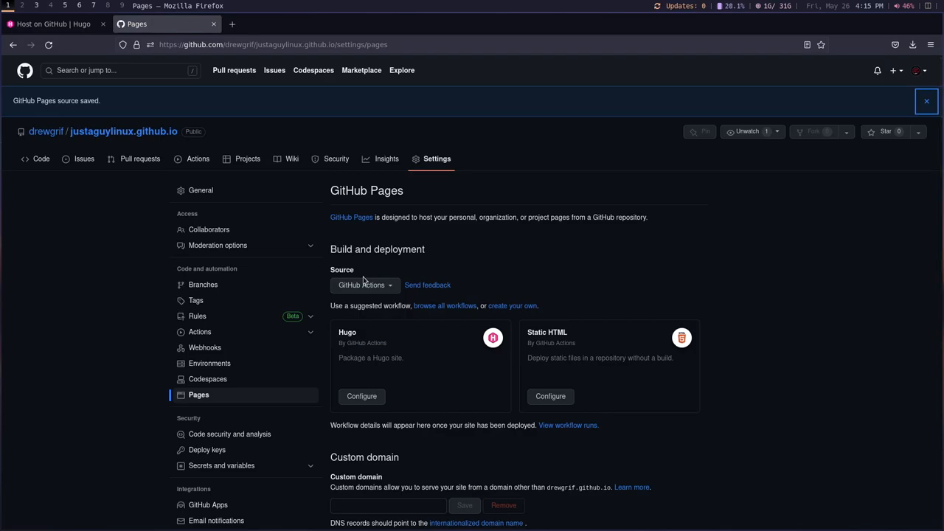
left_click(51, 26)
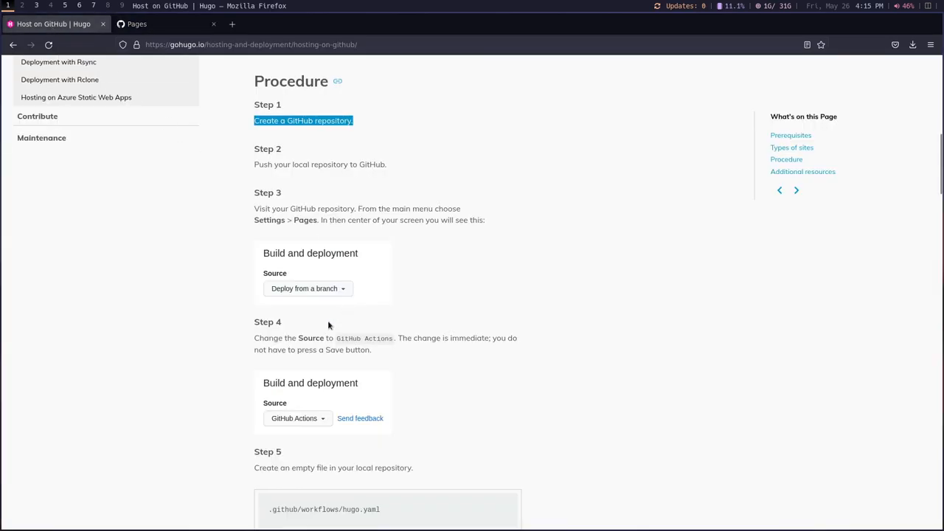
mouse_move(316, 395)
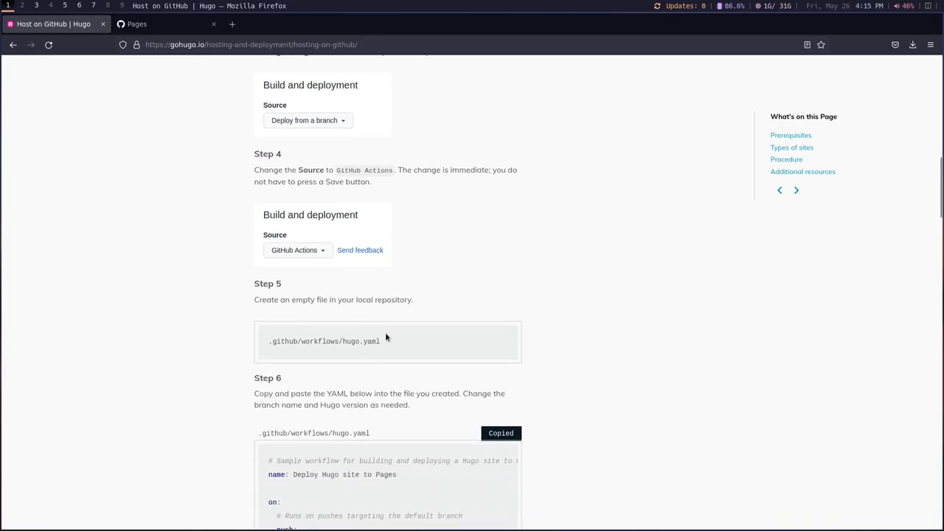
mouse_move(386, 349)
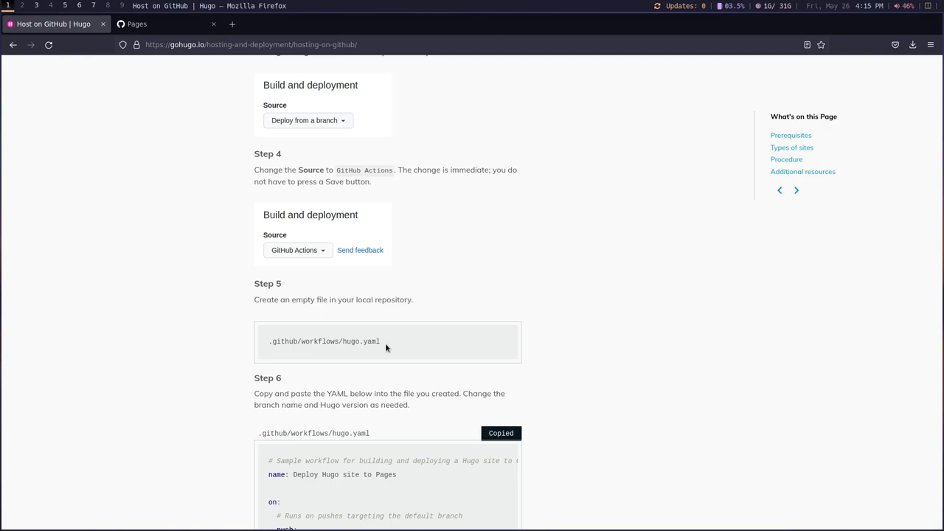
Step: Copy the sample hugo.yaml workflow from Step 6 of the Hugo hosting guide
scroll("down", 3)
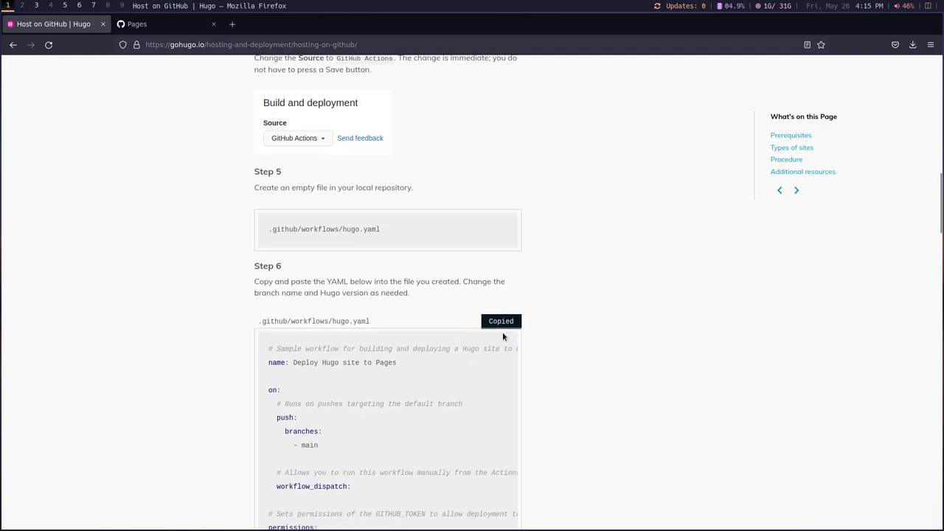
mouse_move(15, 62)
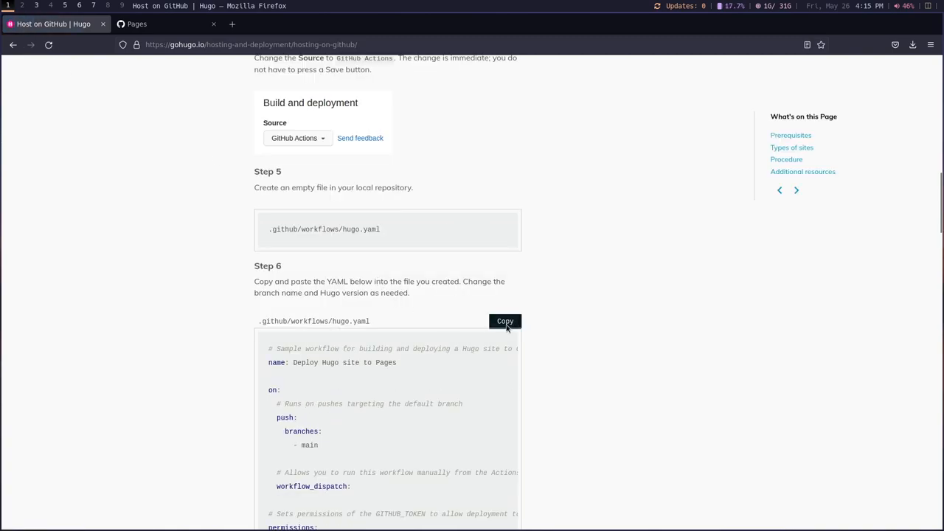
left_click(505, 322)
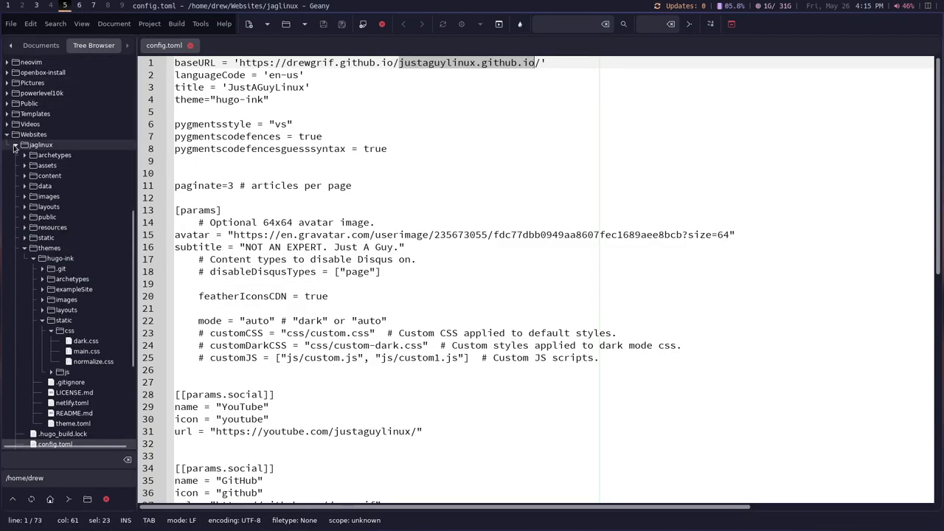
scroll("down", 3)
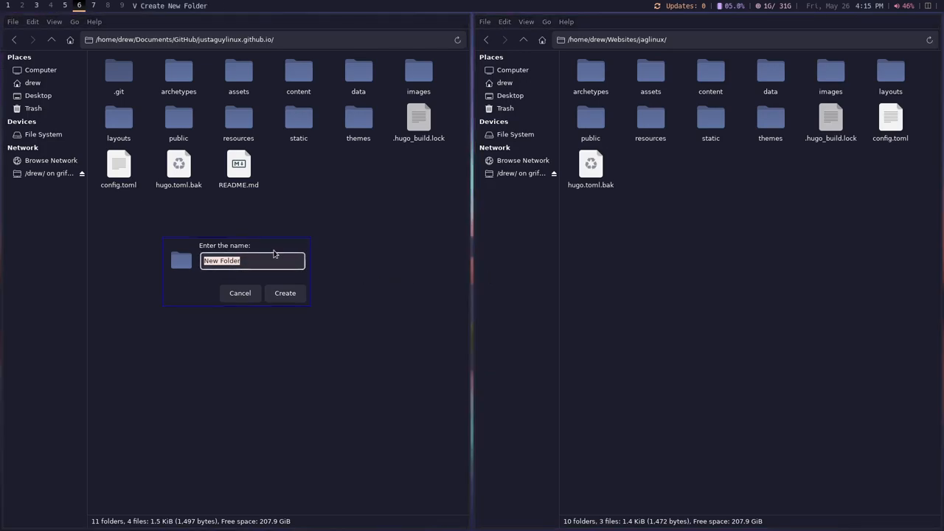
Step: Create a .github folder in the repository with a workflows folder inside it
type(".github")
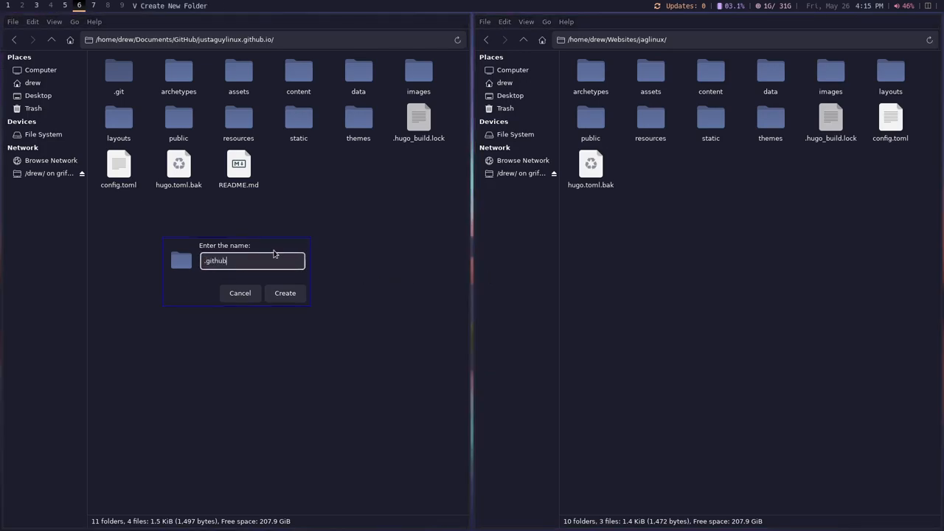
left_click(285, 292)
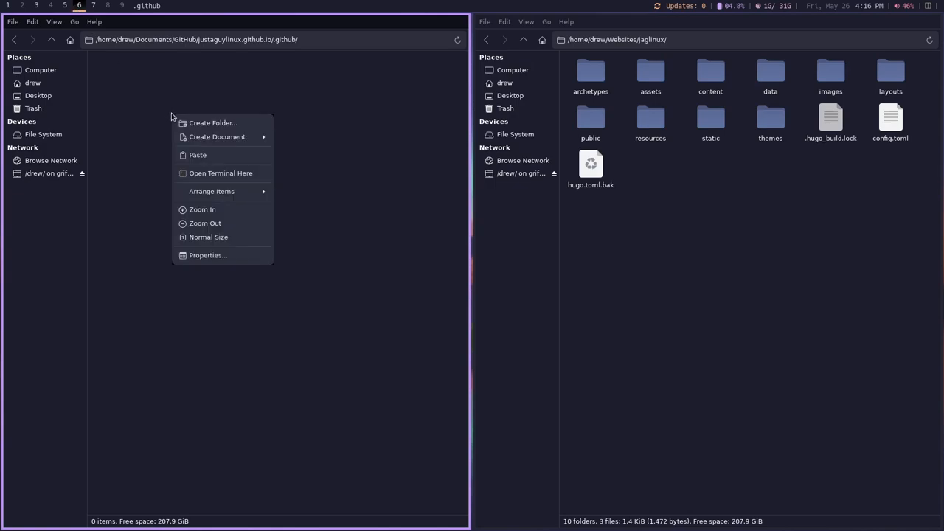
left_click(213, 122)
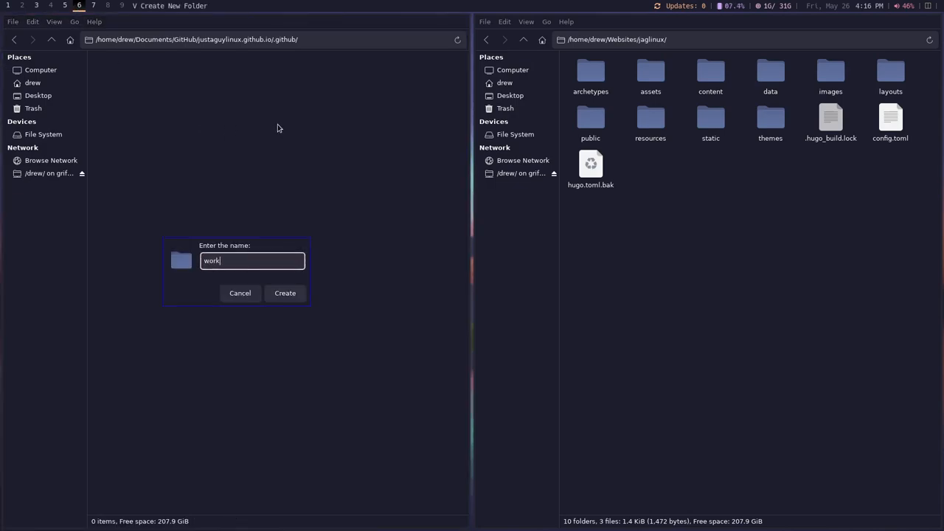
key("BackSpace")
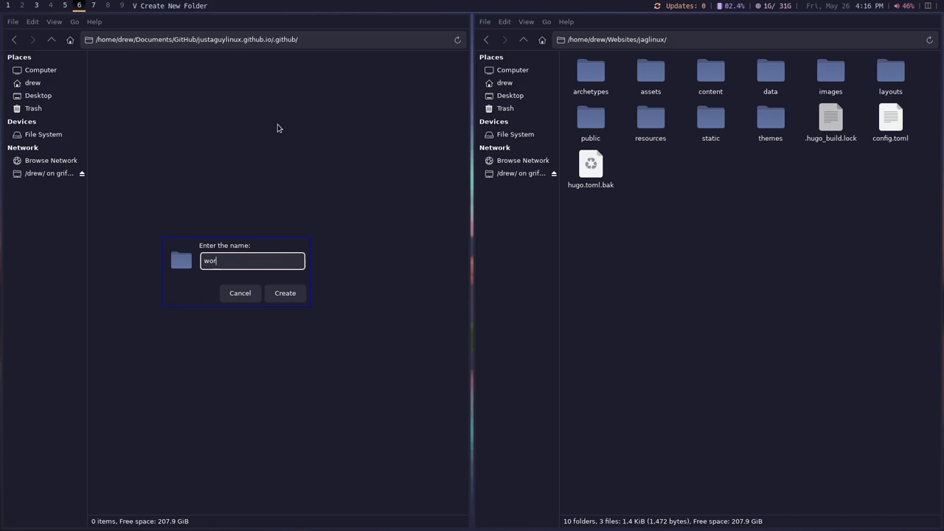
type("kflows")
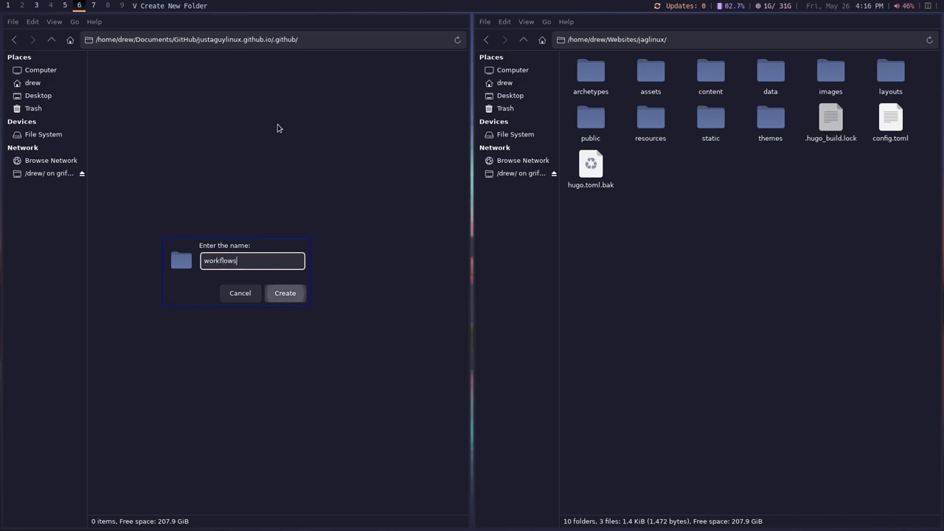
left_click(285, 292)
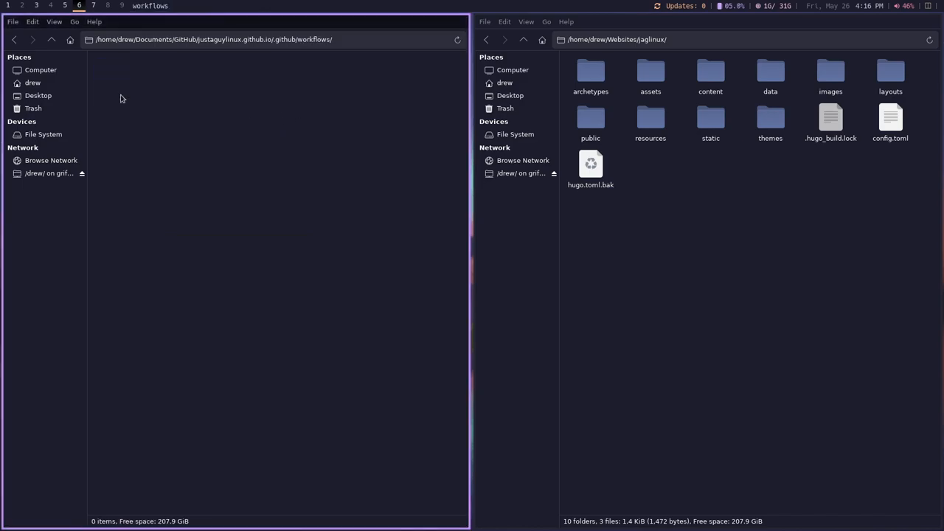
Step: Add an empty file named hugo.yaml inside .github/workflows
right_click(121, 98)
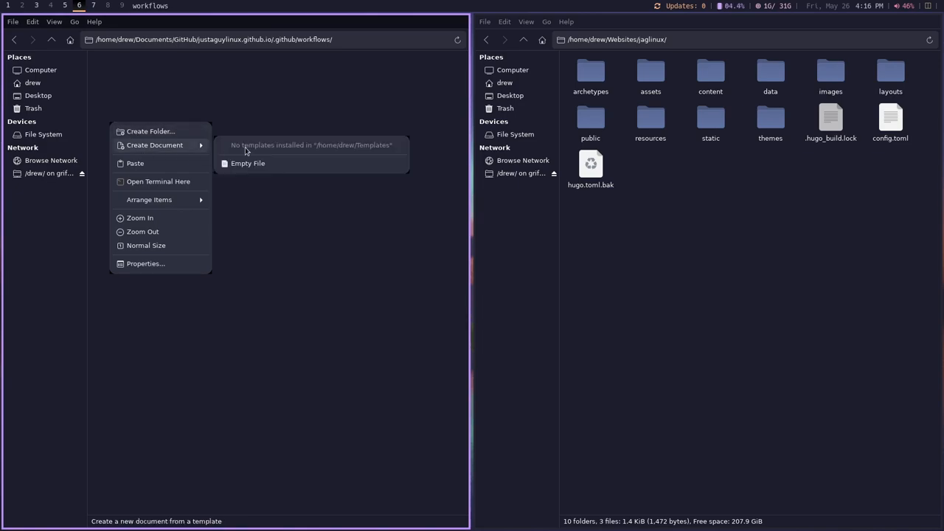
left_click(247, 162)
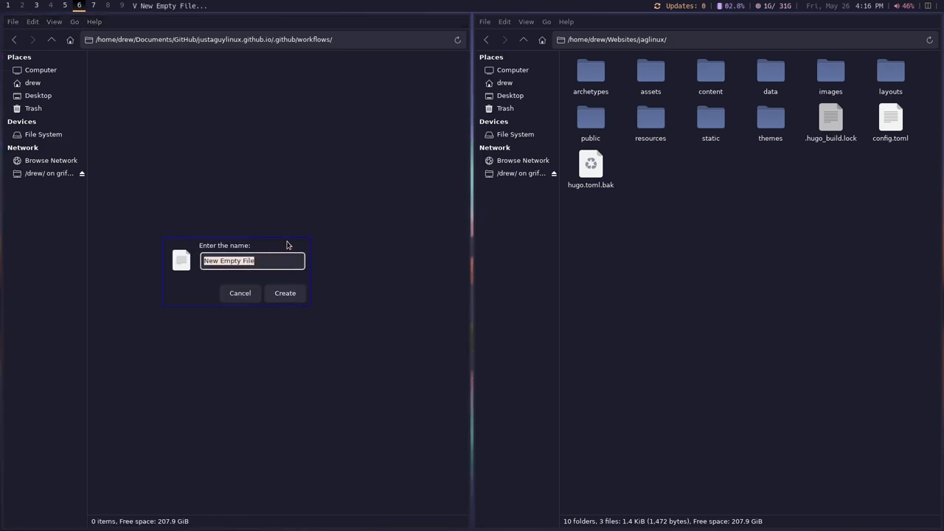
type("hugo.yu")
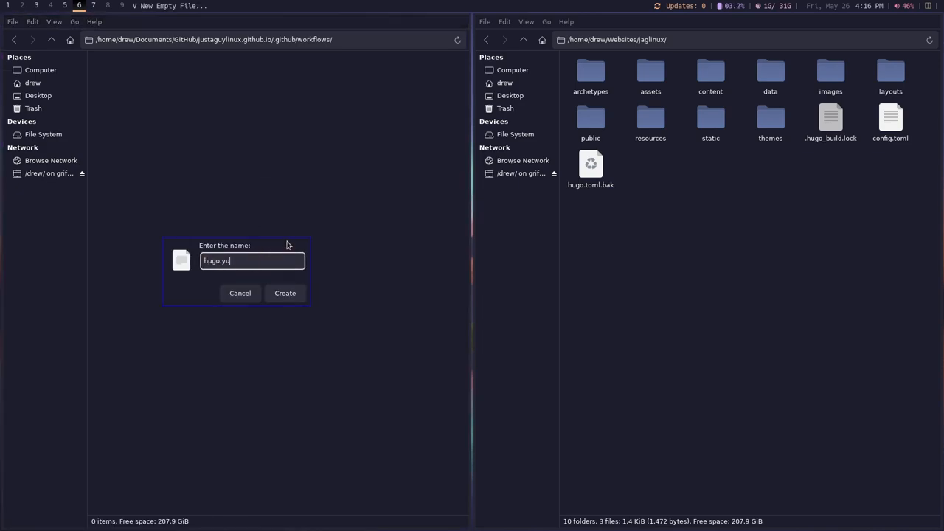
left_click(284, 292)
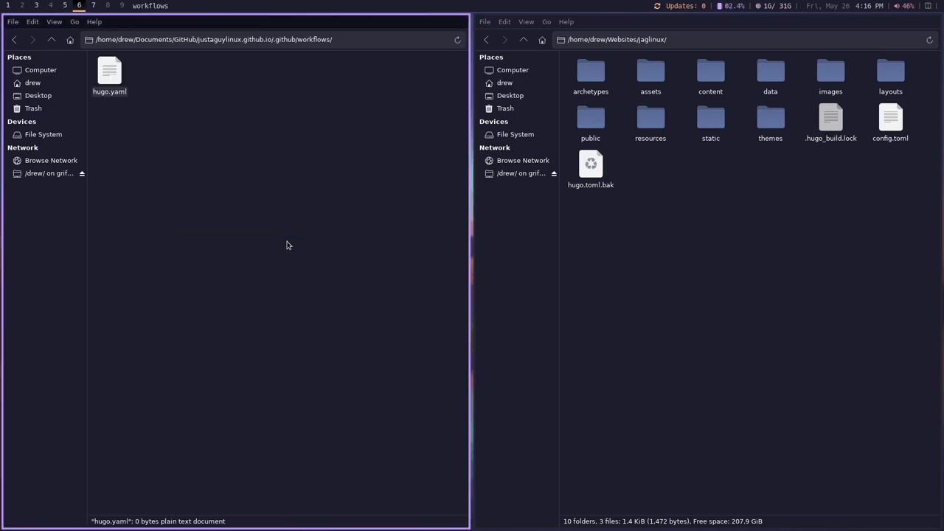
Step: Load hugo.yaml in Geany, discard the wrong paste, and copy the docs' workflow YAML again
right_click(109, 71)
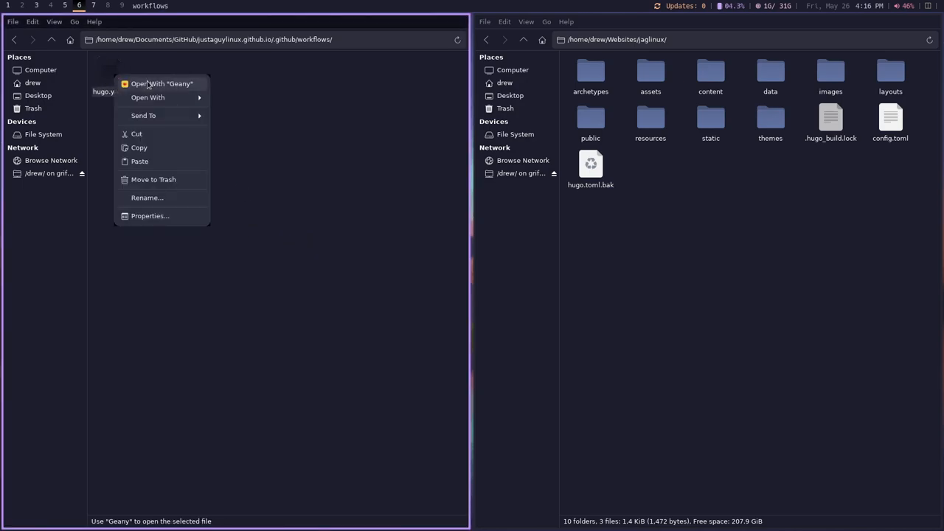
left_click(158, 82)
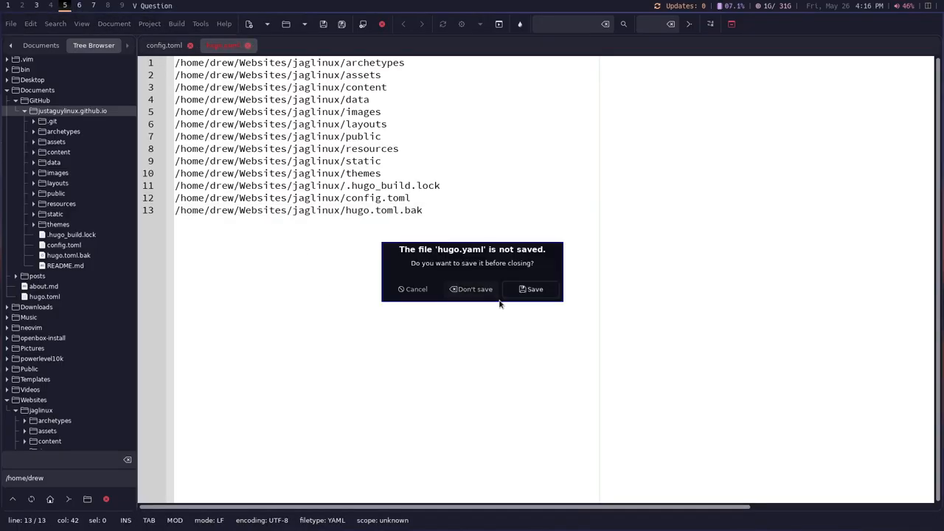
left_click(473, 290)
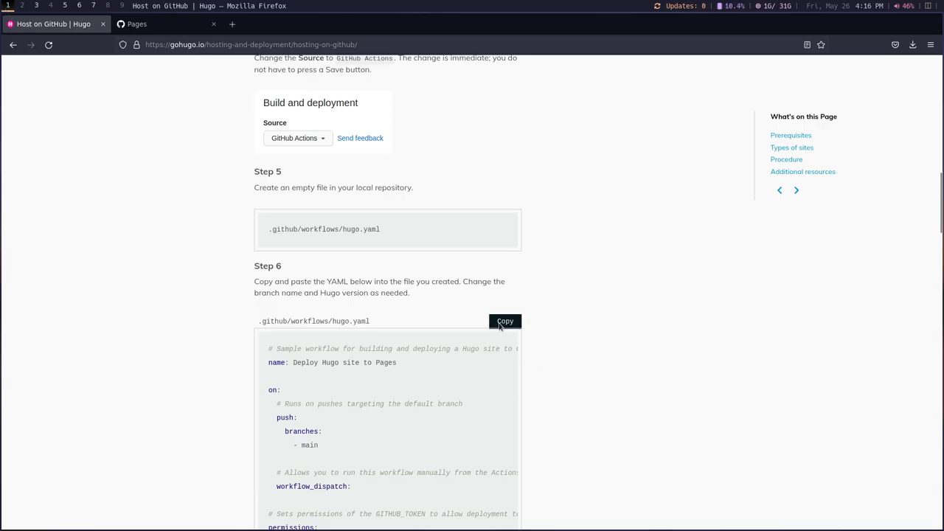
left_click(504, 322)
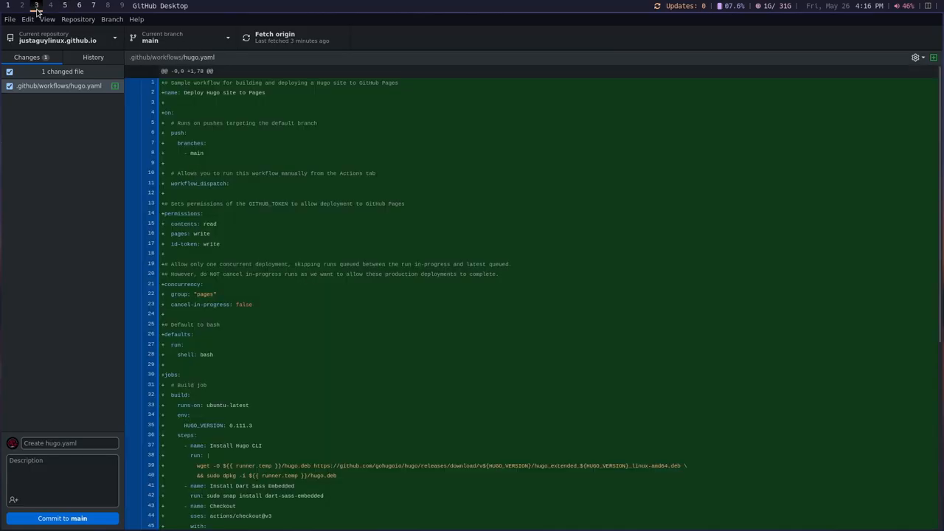
mouse_move(34, 97)
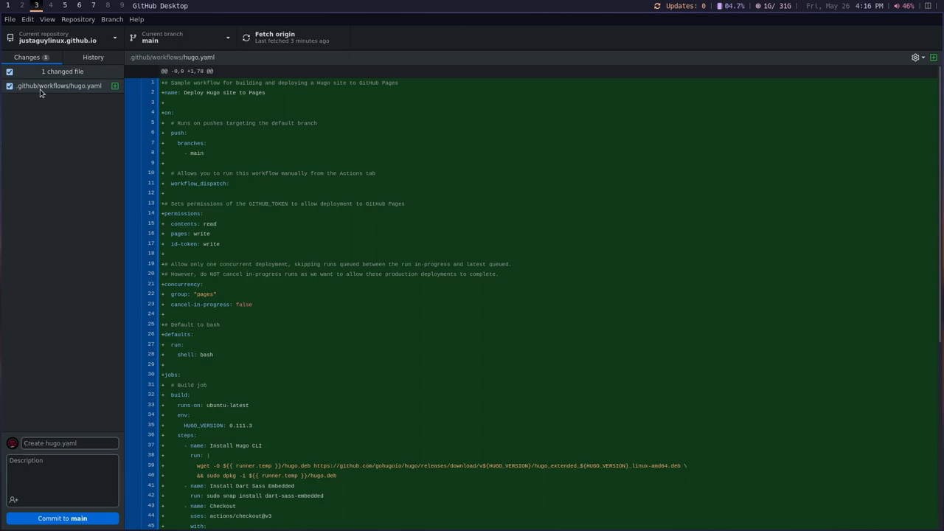
mouse_move(96, 92)
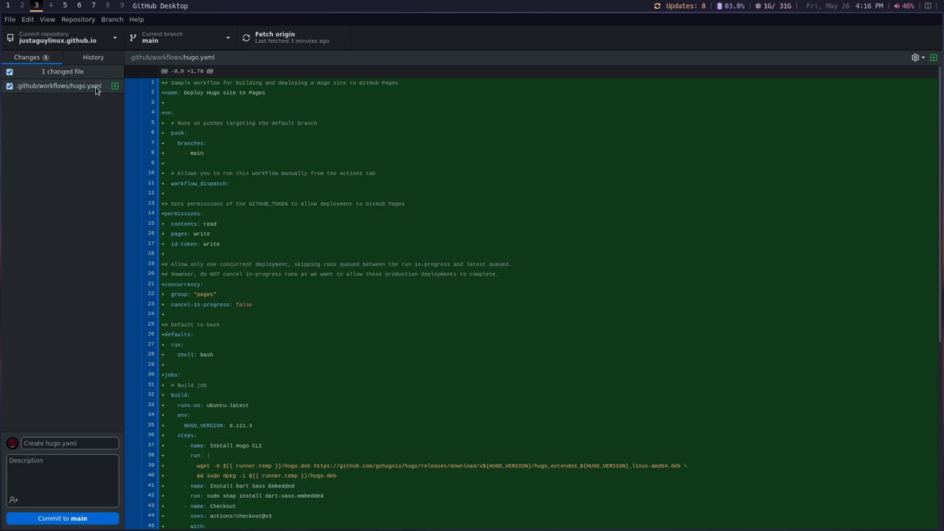
Step: Review .github/workflows/hugo.yaml, commit it to main as 'Add workflow' and push to origin
left_click(71, 443)
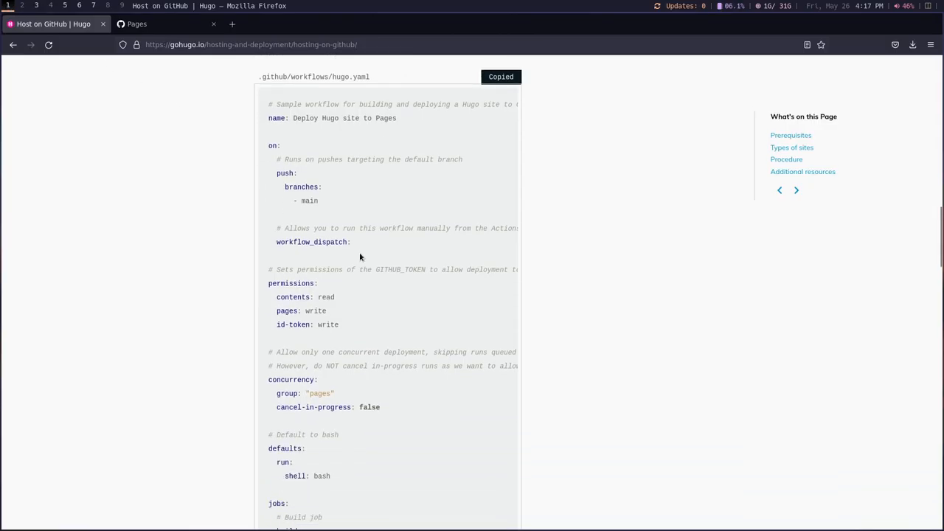
scroll("down", 3)
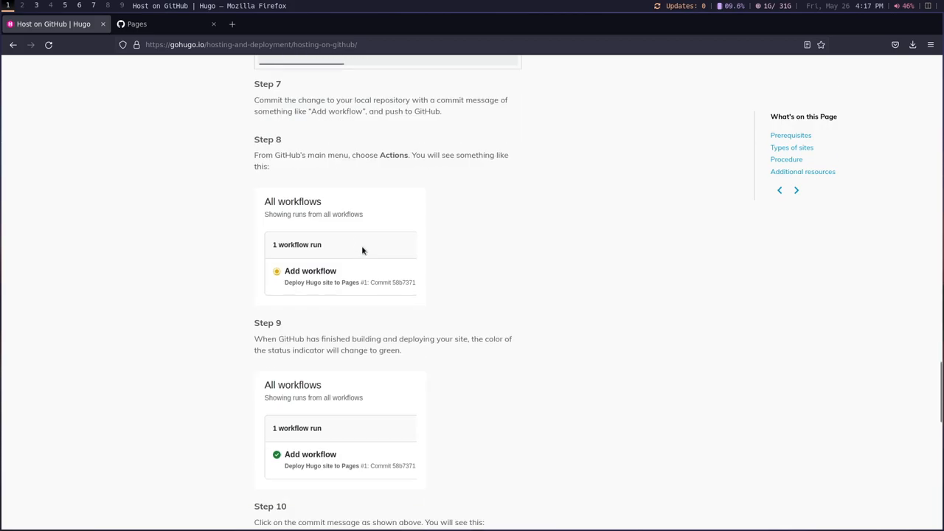
mouse_move(351, 115)
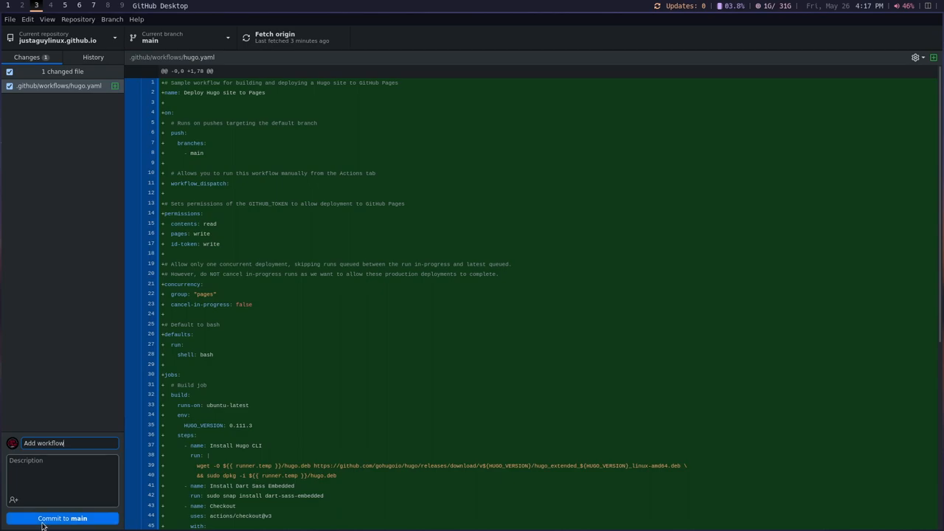
left_click(68, 520)
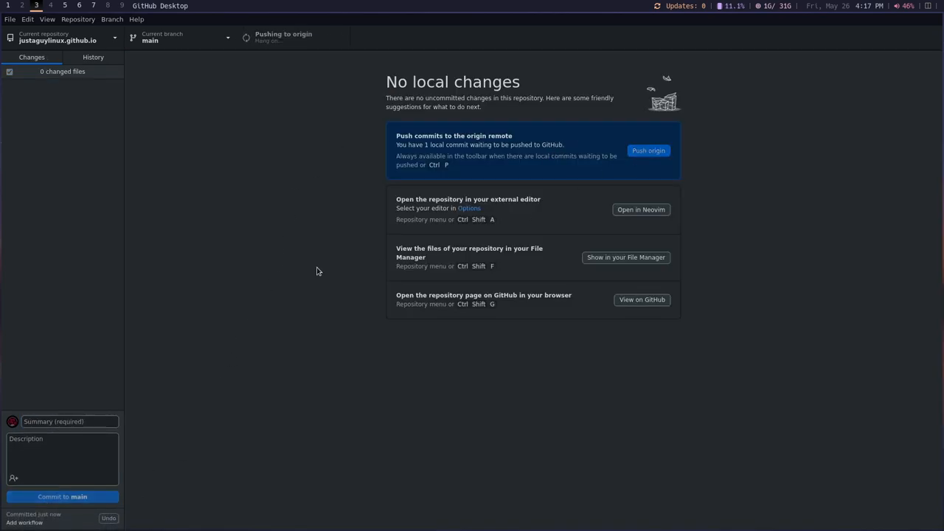
left_click(649, 151)
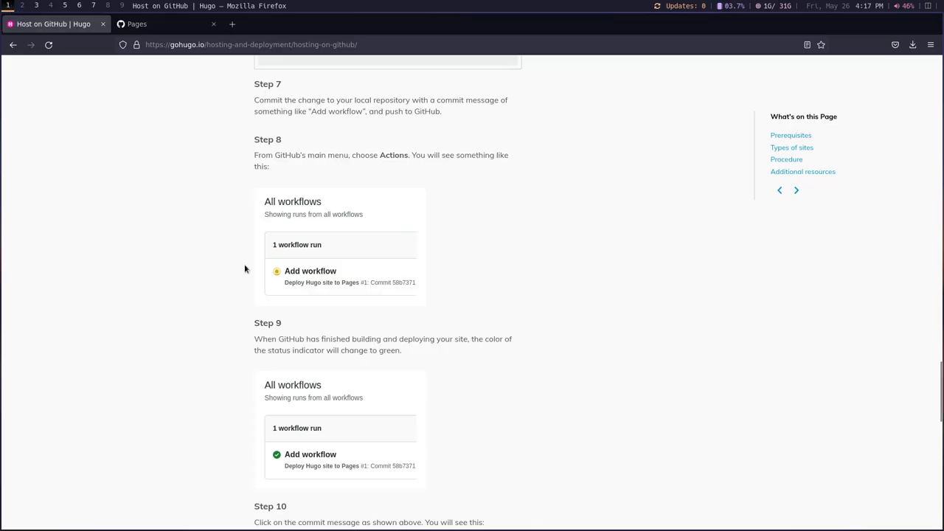
Step: Return to the repository's Actions page to watch the 'Add workflow' run of Deploy Hugo site to Pages
scroll("down", 3)
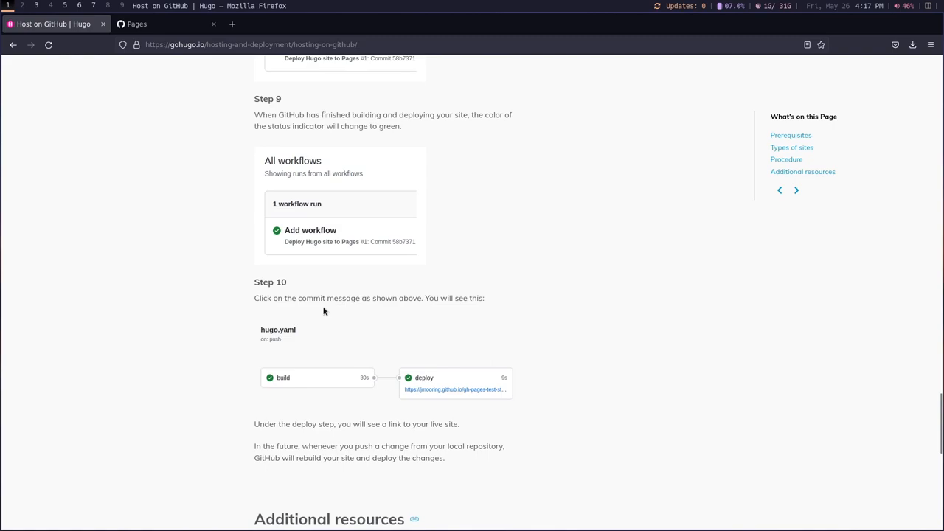
scroll("down", 3)
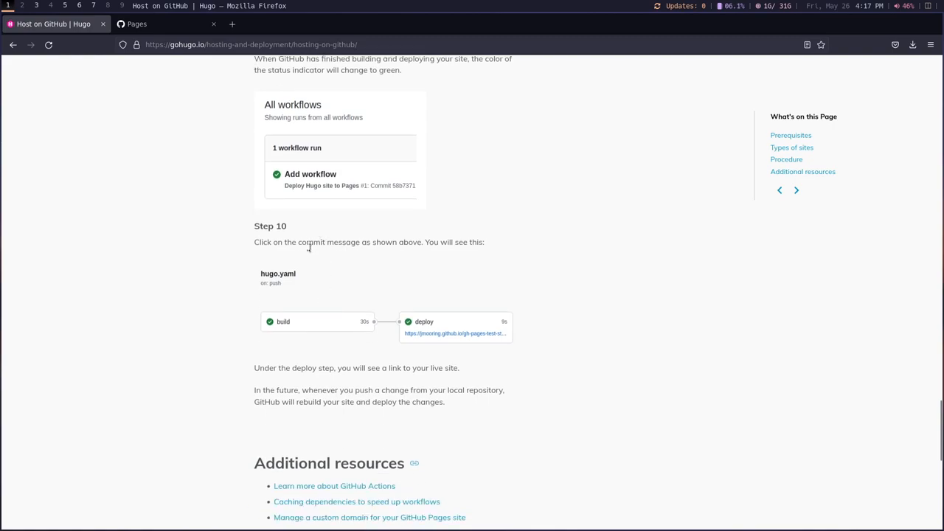
mouse_move(391, 256)
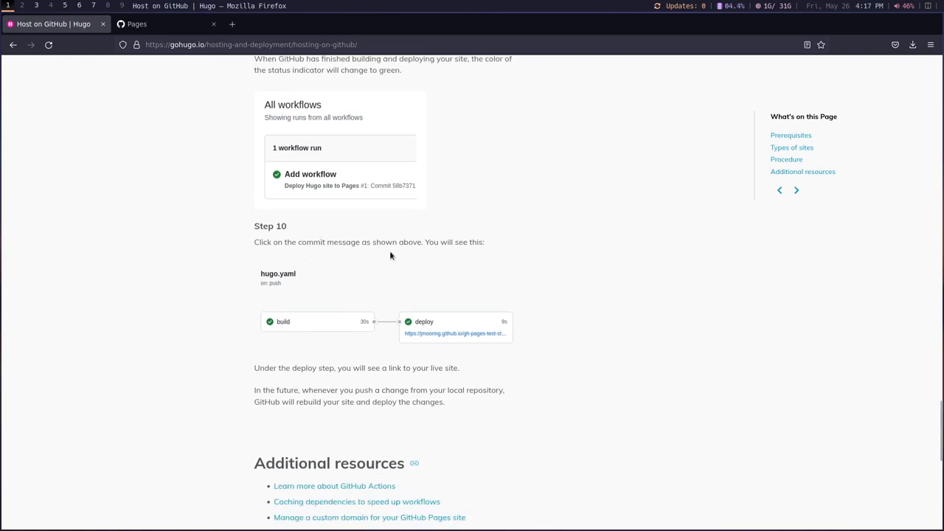
mouse_move(357, 295)
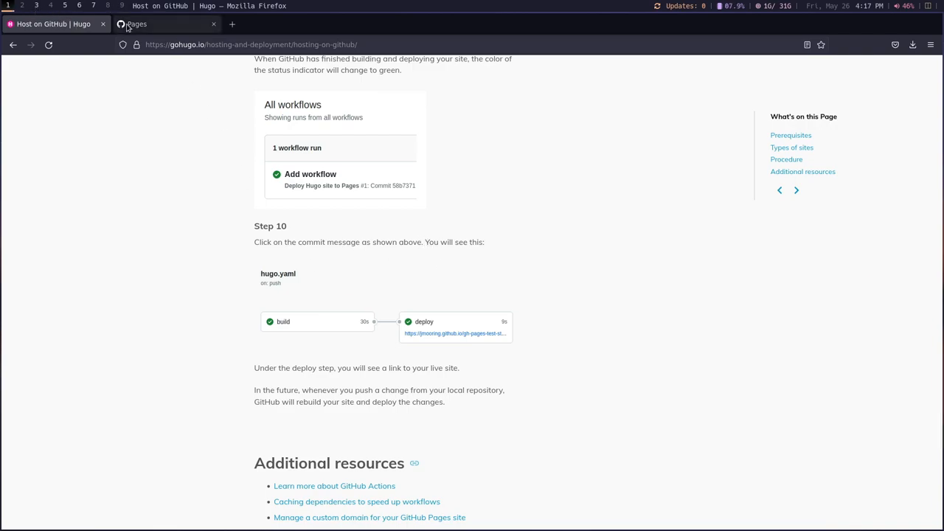
left_click(148, 23)
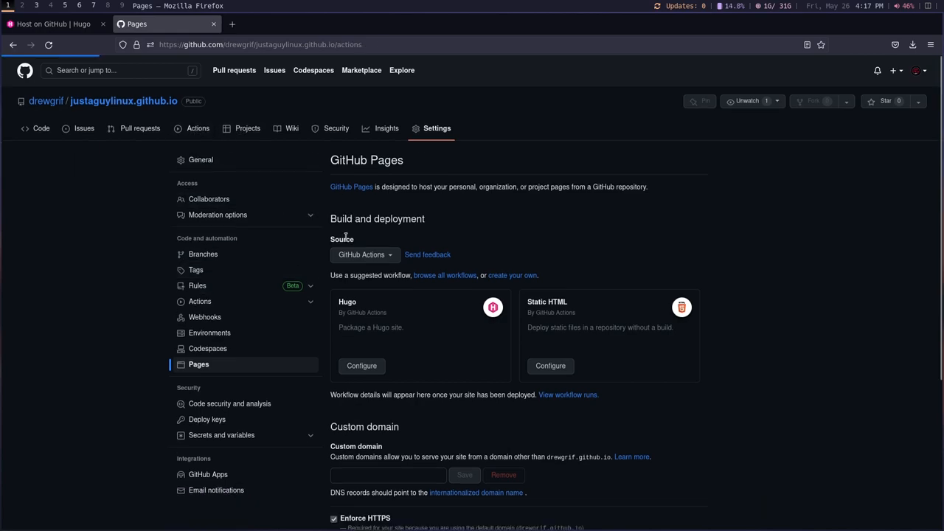
left_click(198, 127)
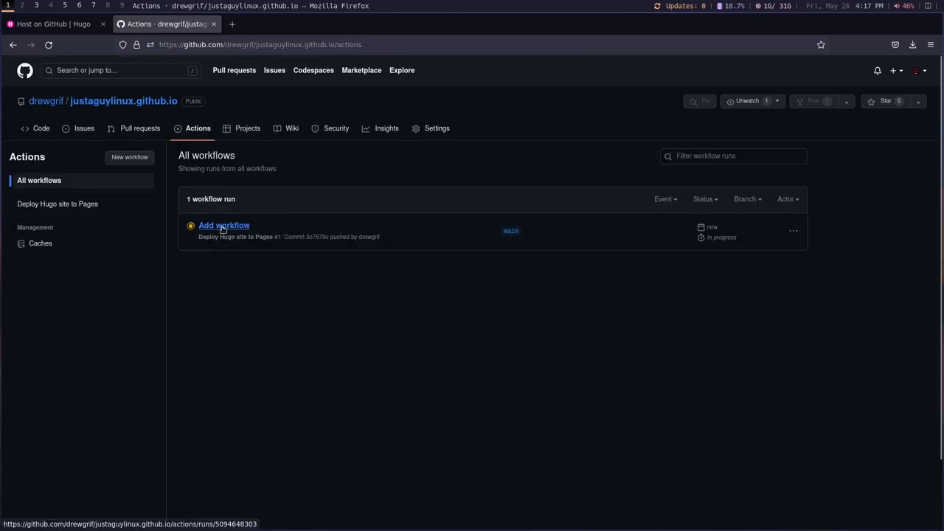
mouse_move(295, 236)
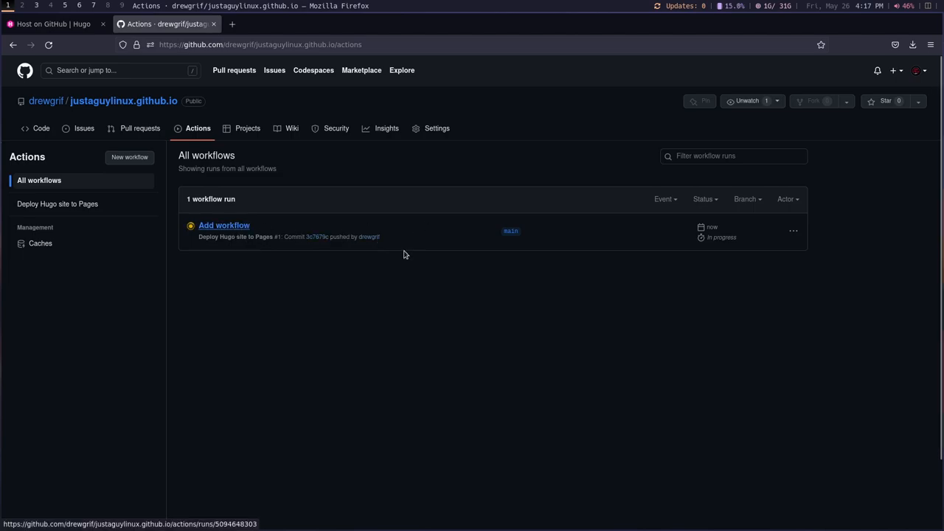
mouse_move(333, 236)
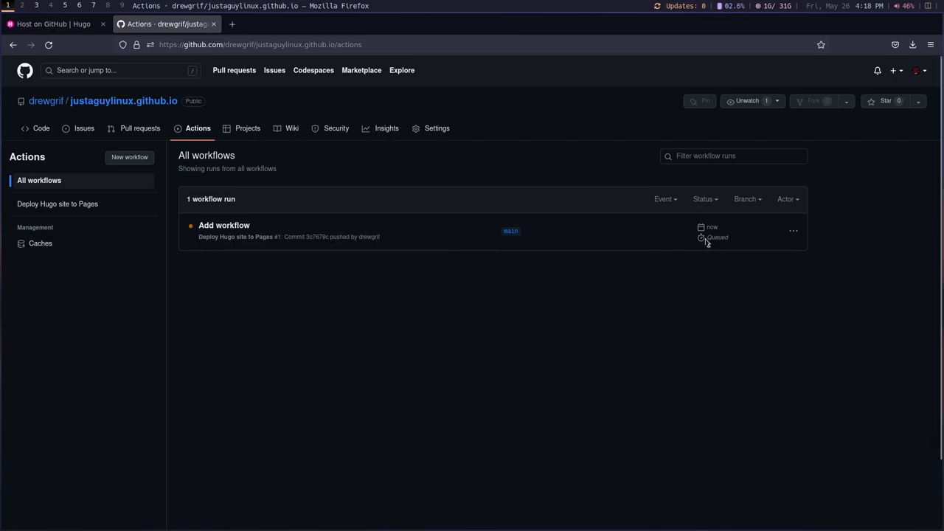
mouse_move(717, 251)
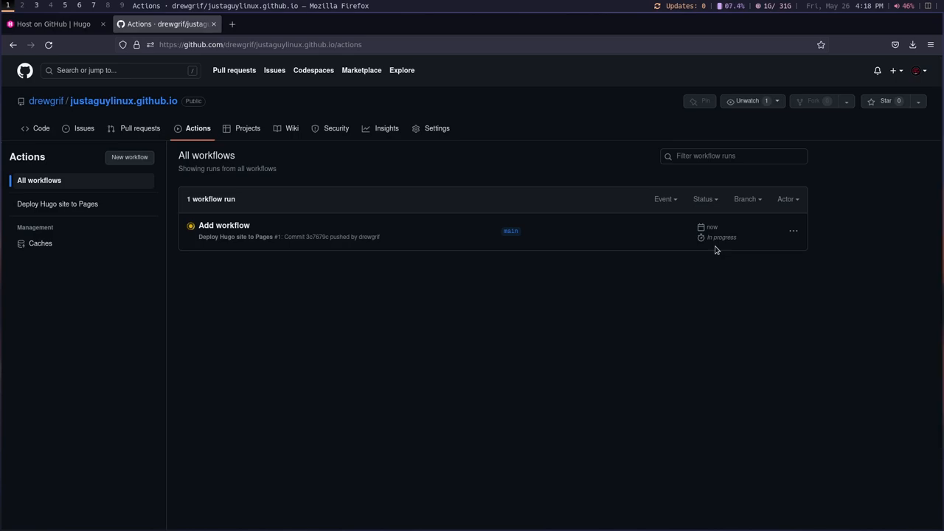
mouse_move(312, 339)
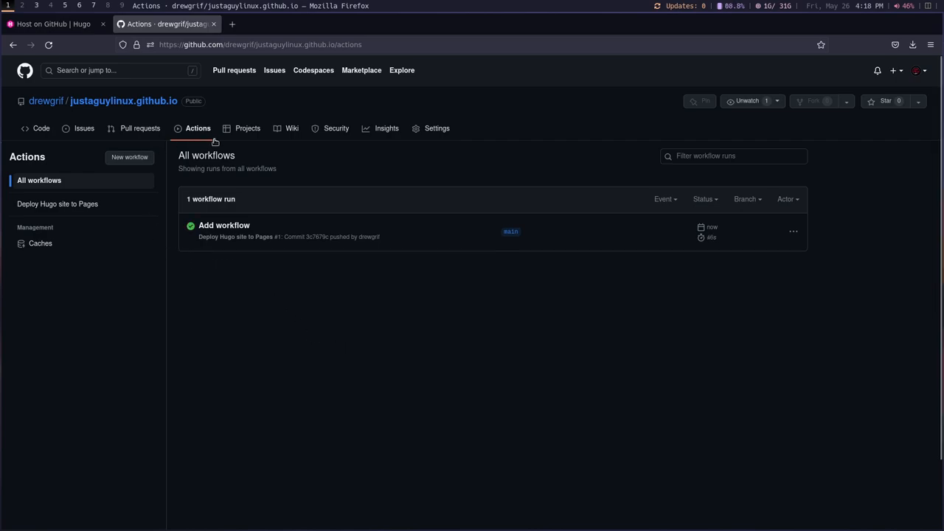
mouse_move(127, 100)
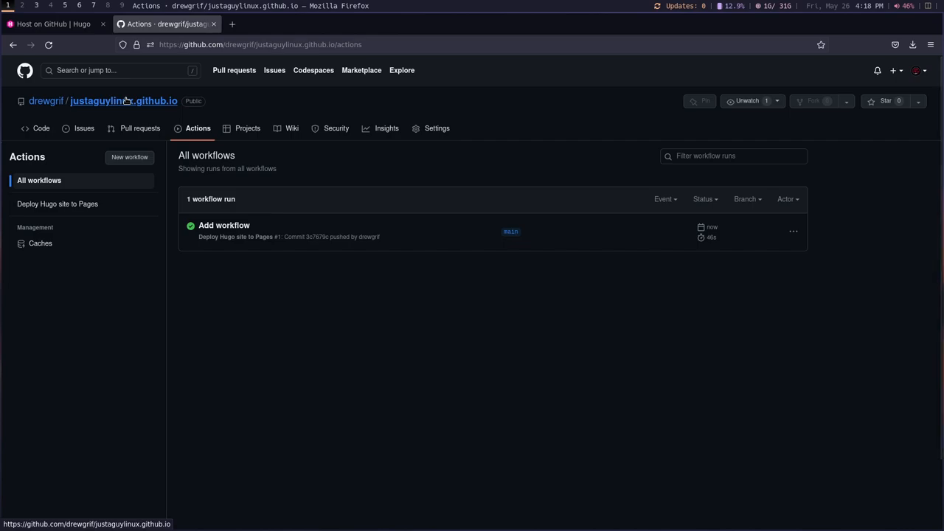
Step: From Settings > Pages, visit the live justaguylinux.github.io site in a new tab
left_click(437, 128)
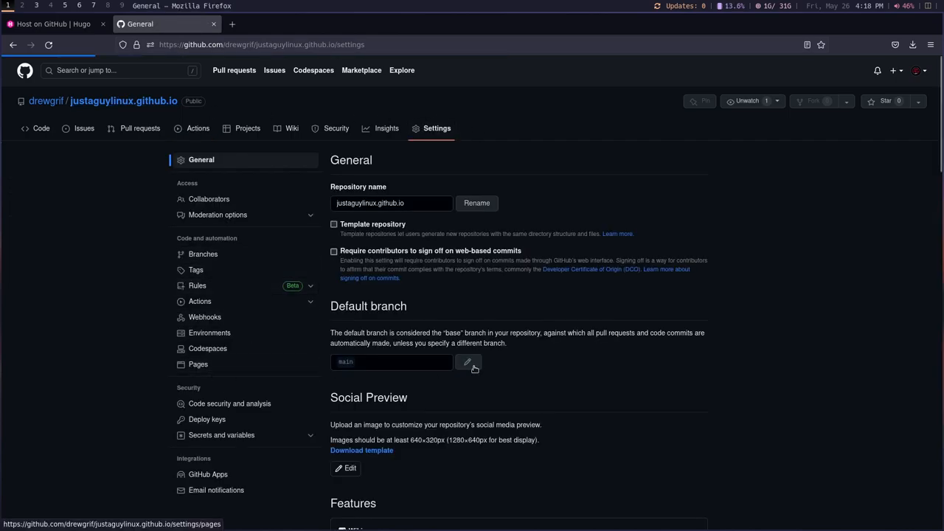
left_click(198, 365)
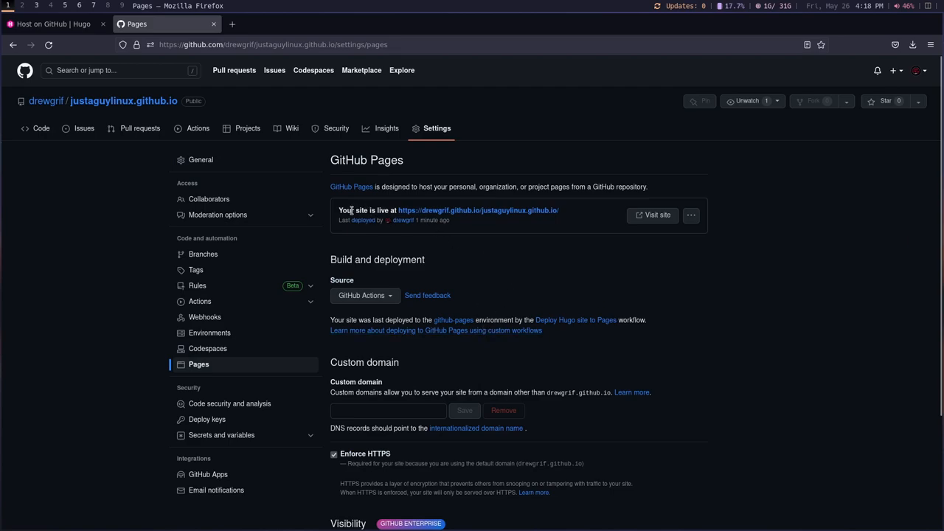
mouse_move(389, 186)
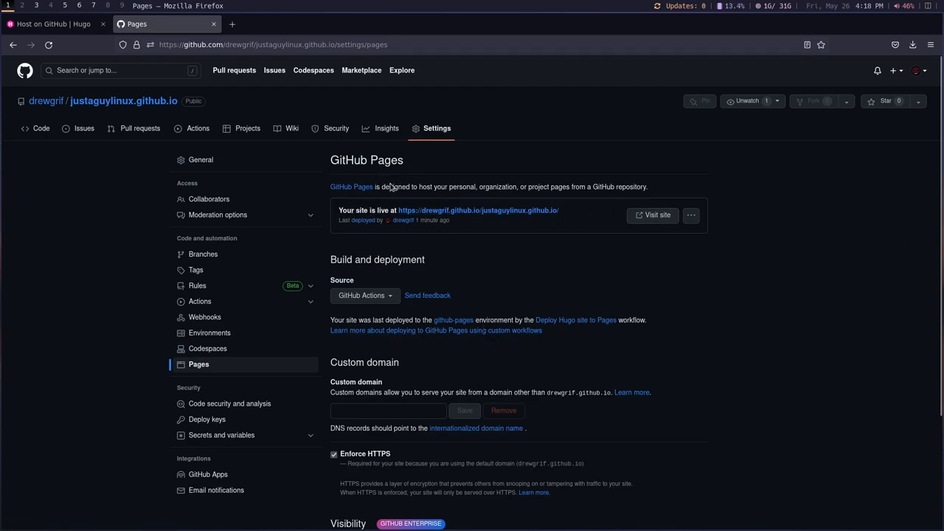
mouse_move(445, 212)
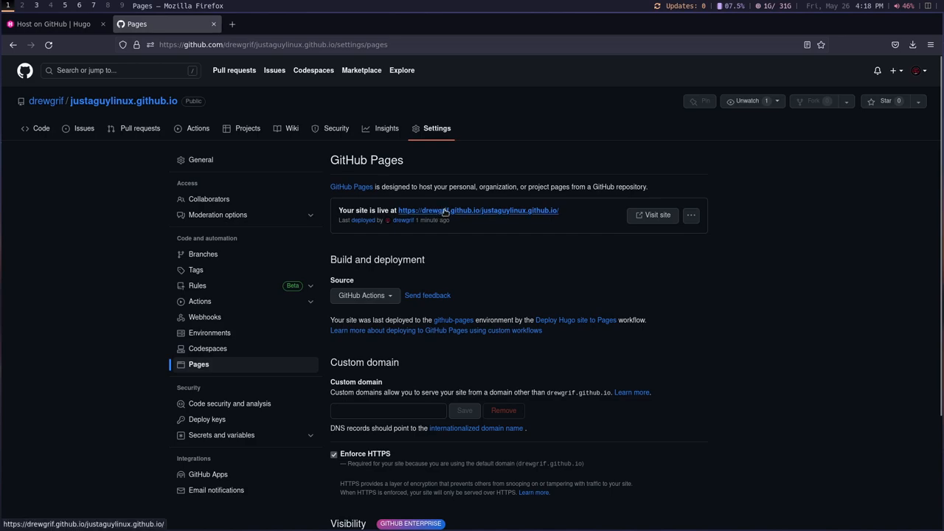
mouse_move(424, 212)
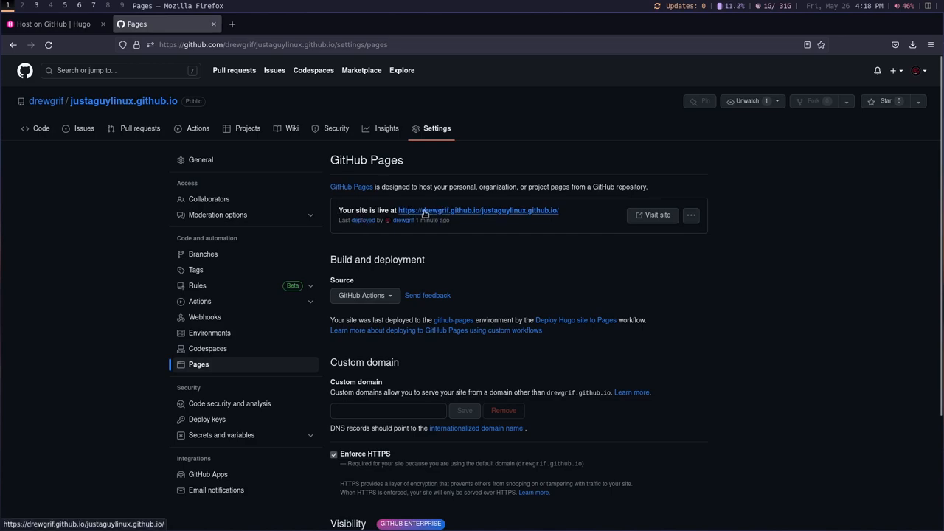
mouse_move(504, 215)
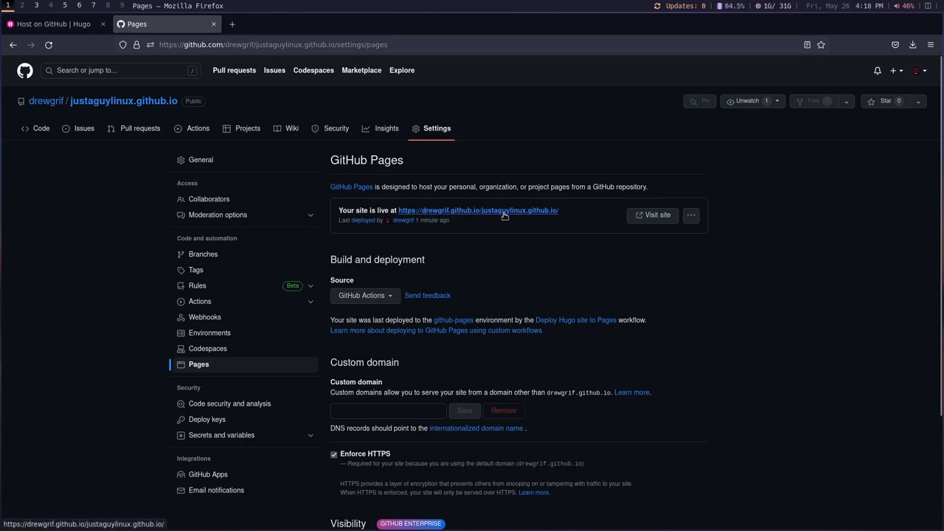
mouse_move(652, 216)
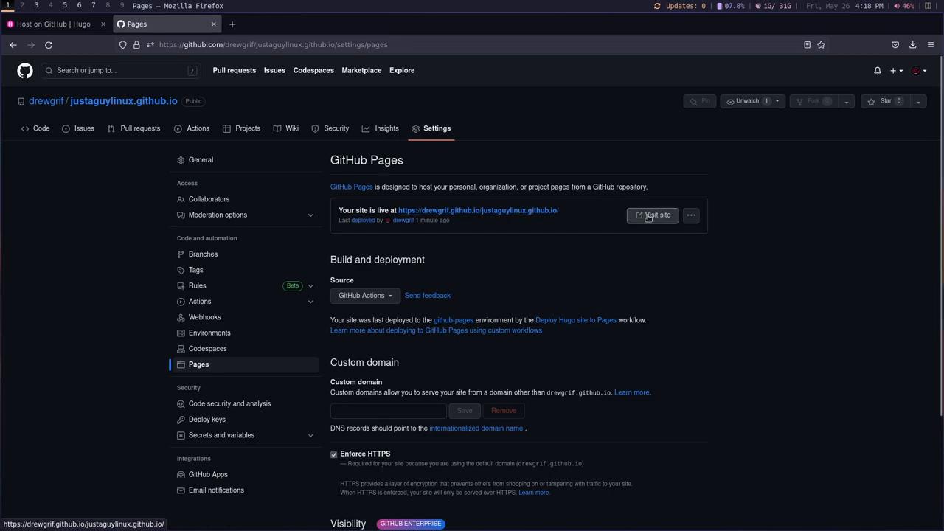
left_click(653, 216)
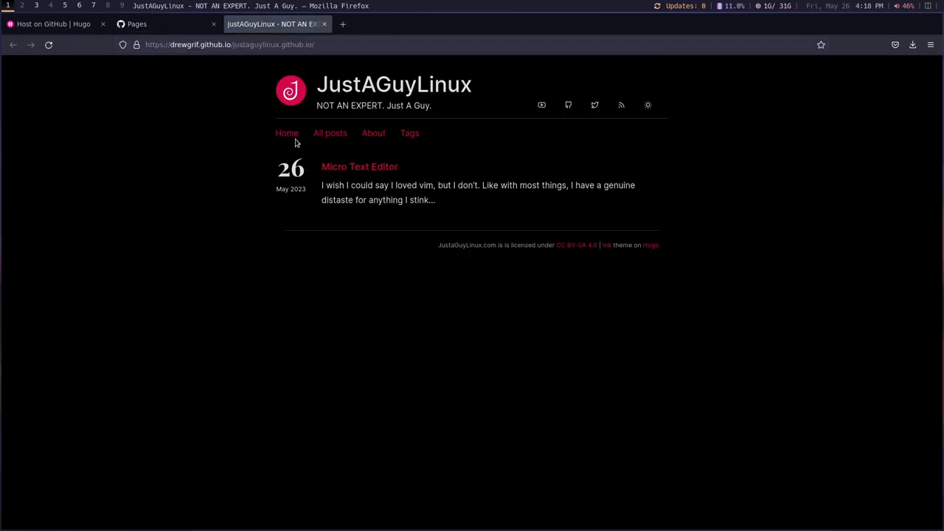
Step: Browse the live site through All posts, the Micro Text Editor post and the About page
left_click(331, 133)
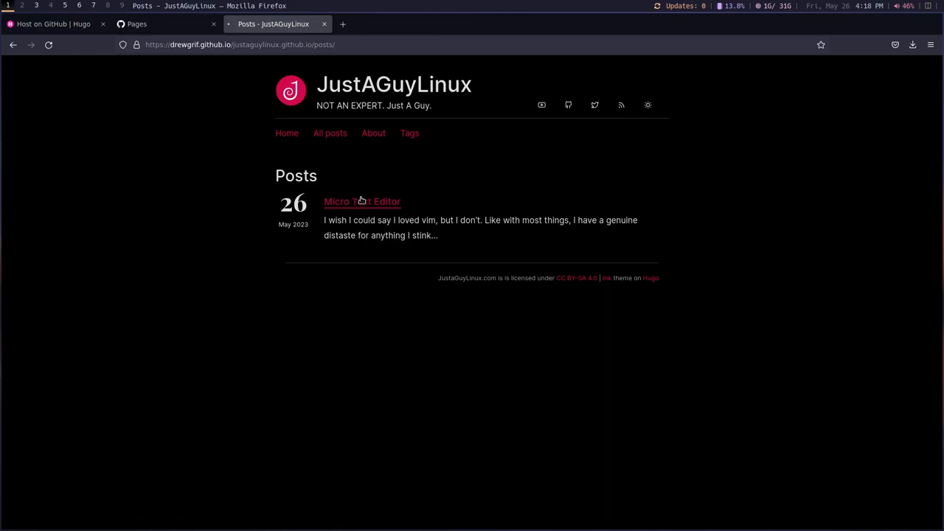
left_click(361, 200)
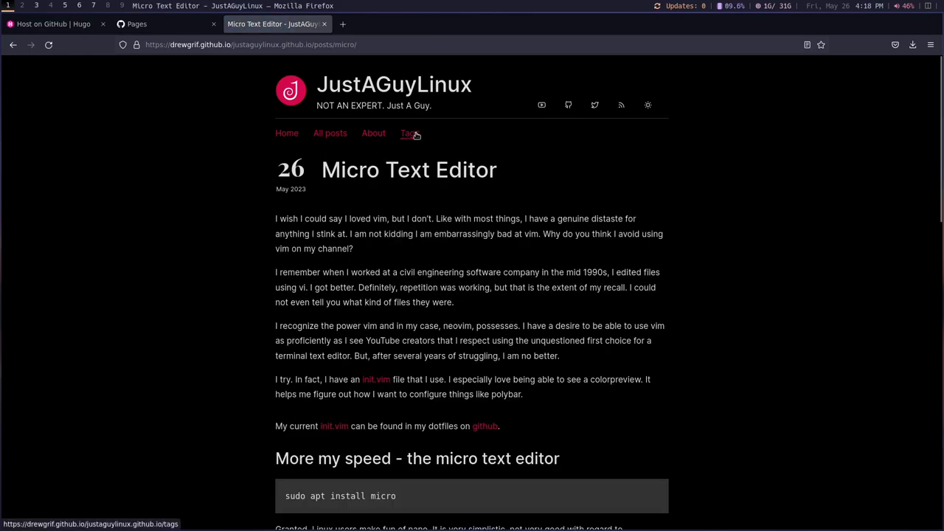
mouse_move(368, 135)
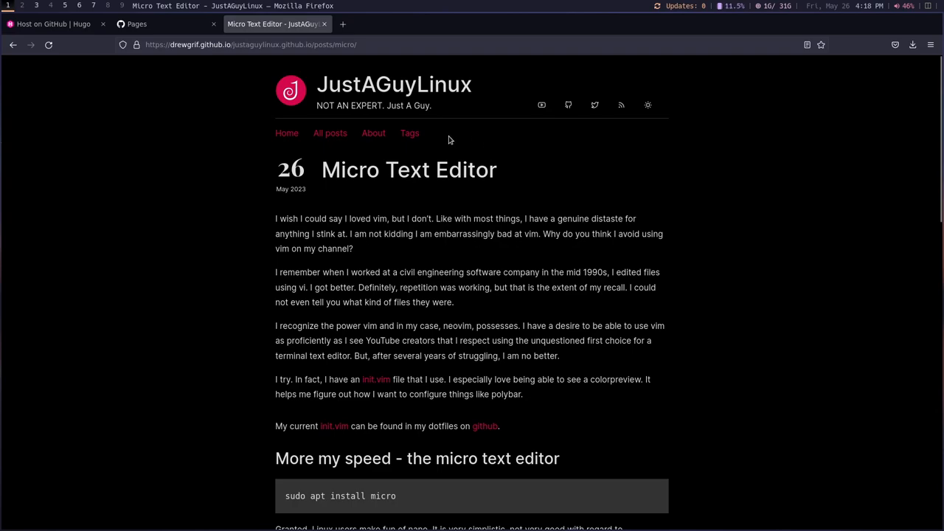
mouse_move(440, 158)
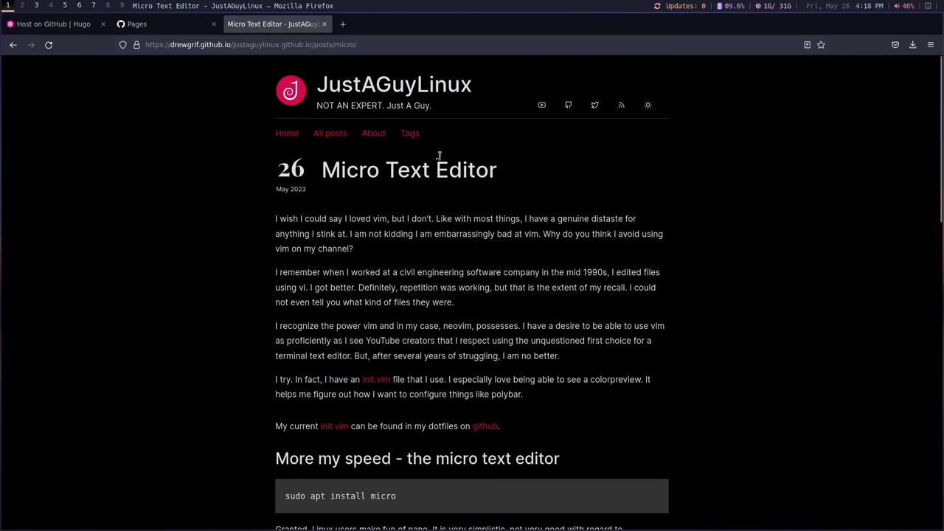
mouse_move(410, 134)
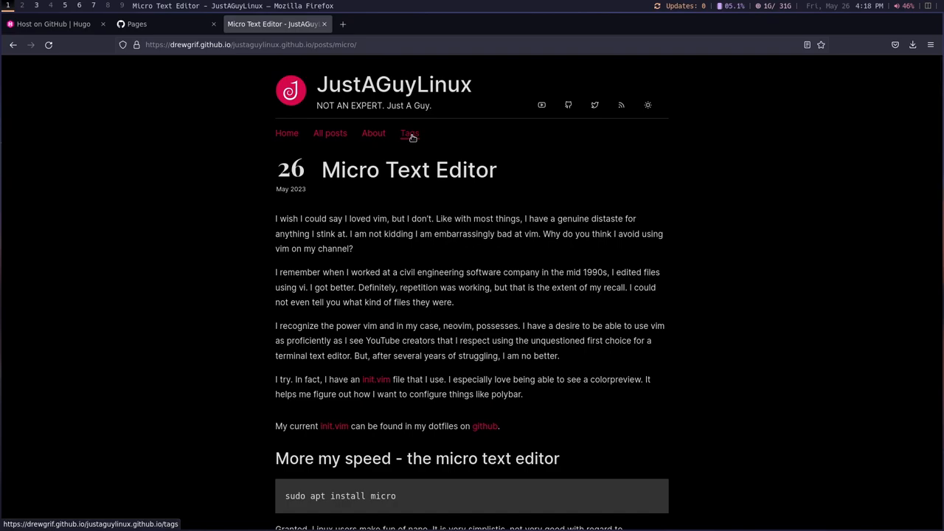
left_click(374, 133)
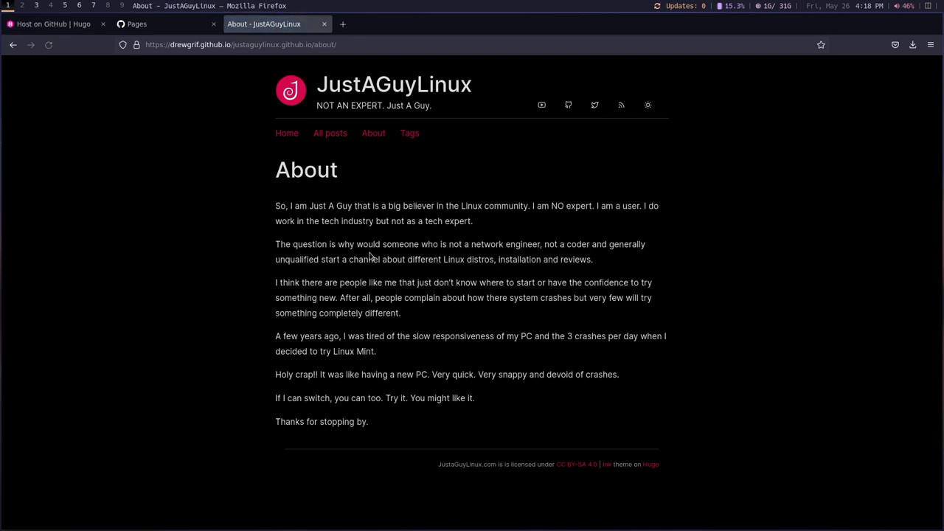
mouse_move(383, 50)
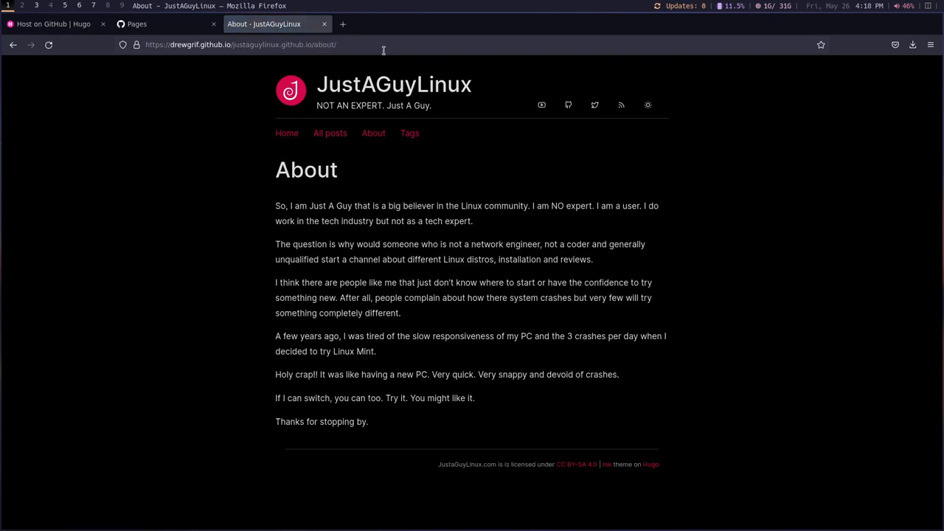
mouse_move(332, 112)
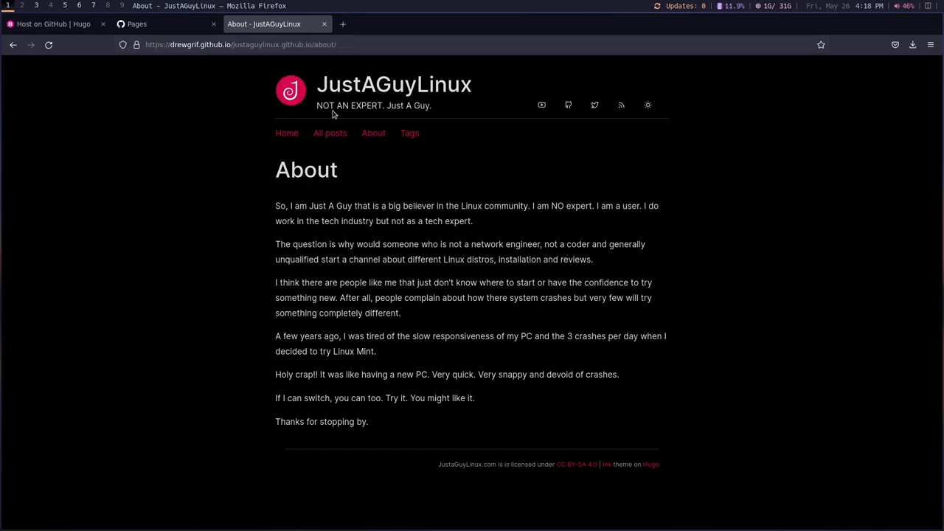
Step: From Home, open the Micro Text Editor post on justaguylinux.com and scroll through its screenshots
left_click(286, 133)
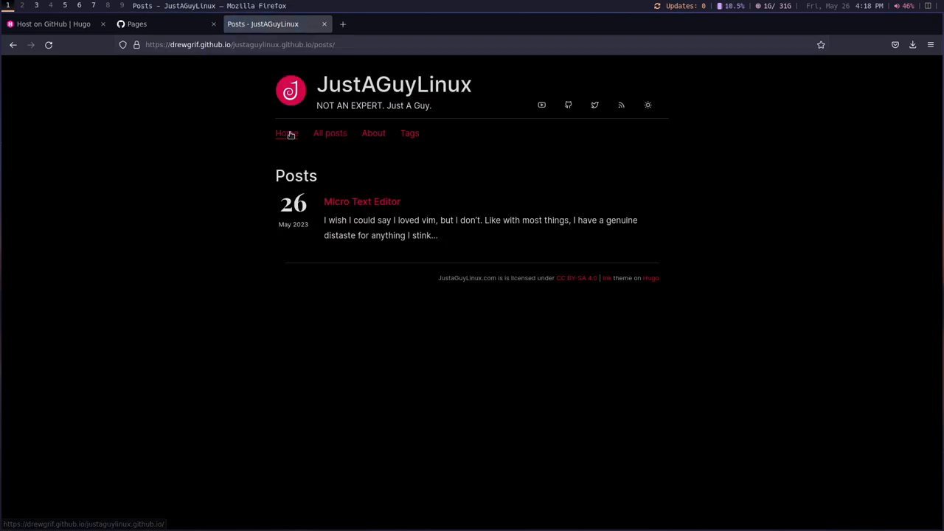
left_click(362, 201)
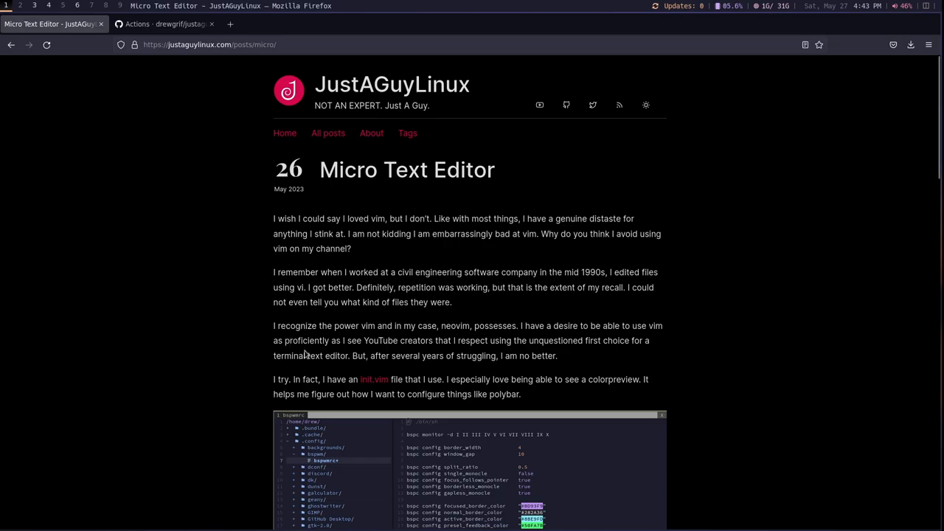
mouse_move(333, 344)
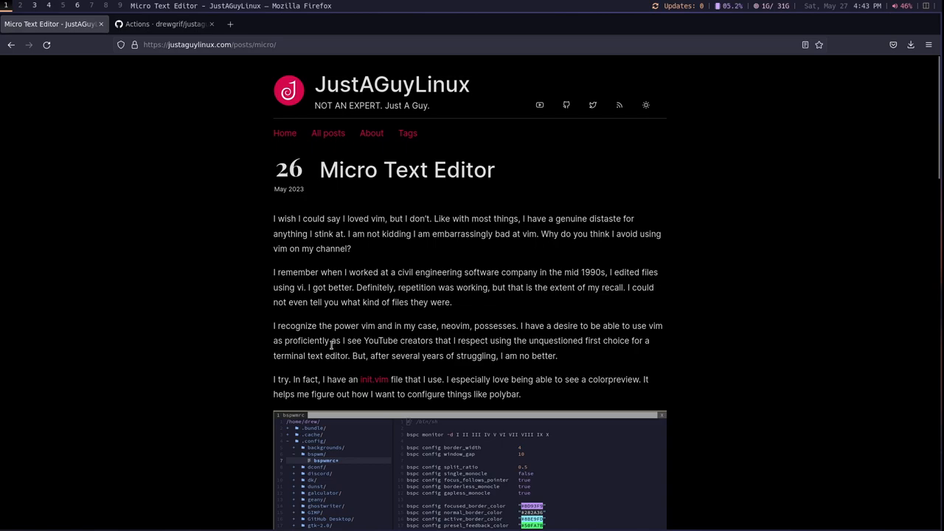
mouse_move(332, 349)
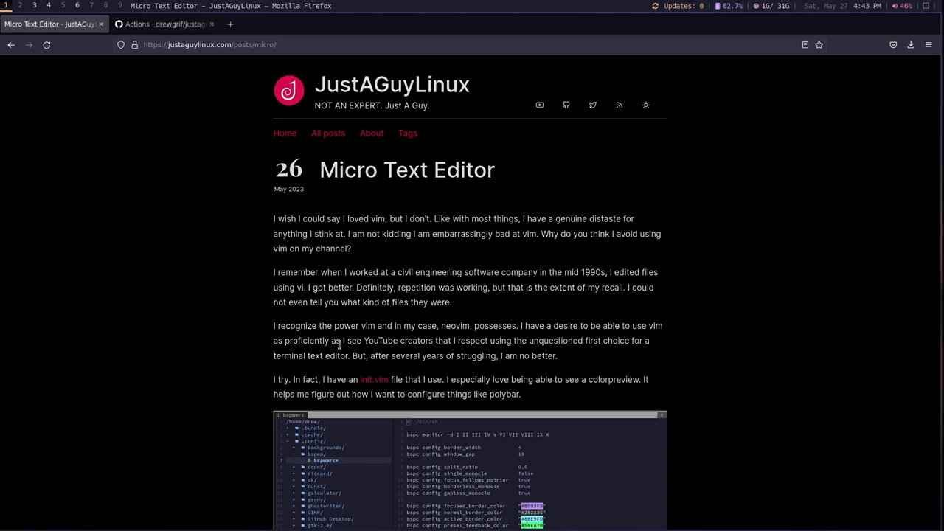
scroll("down", 3)
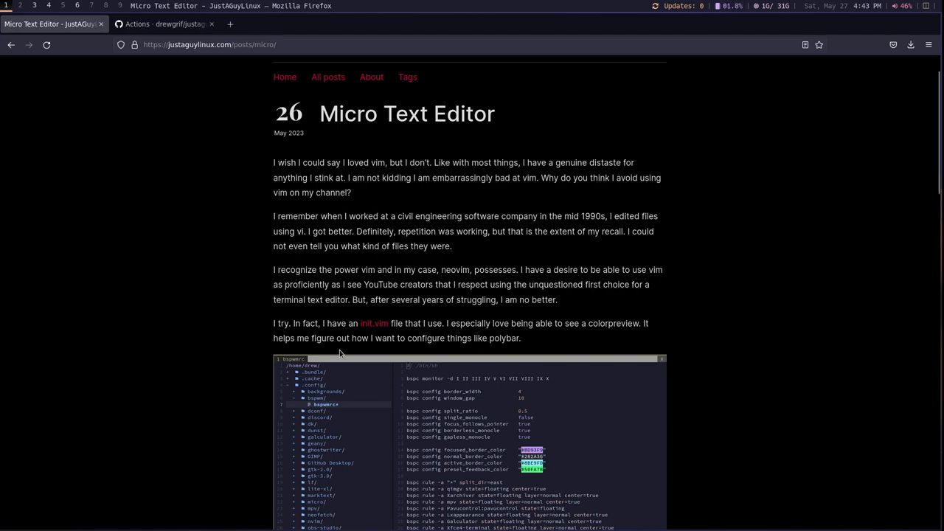
scroll("down", 3)
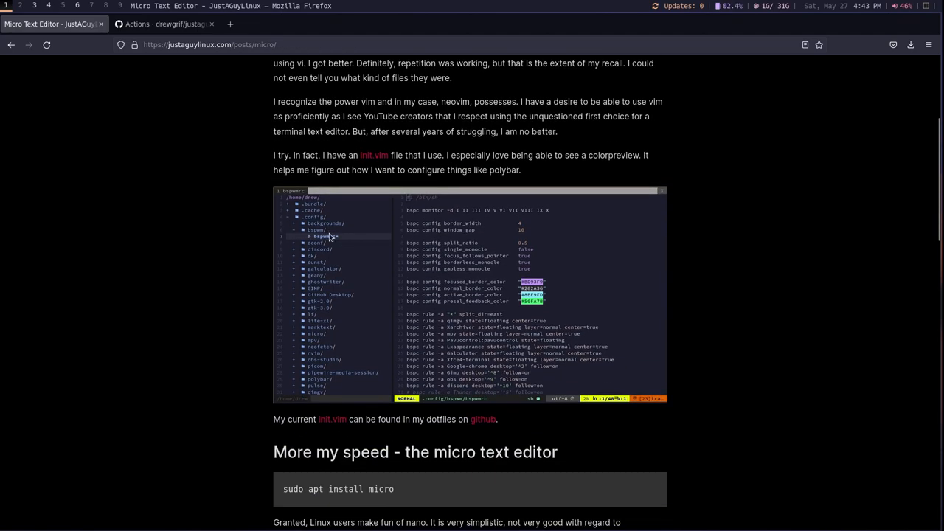
scroll("down", 3)
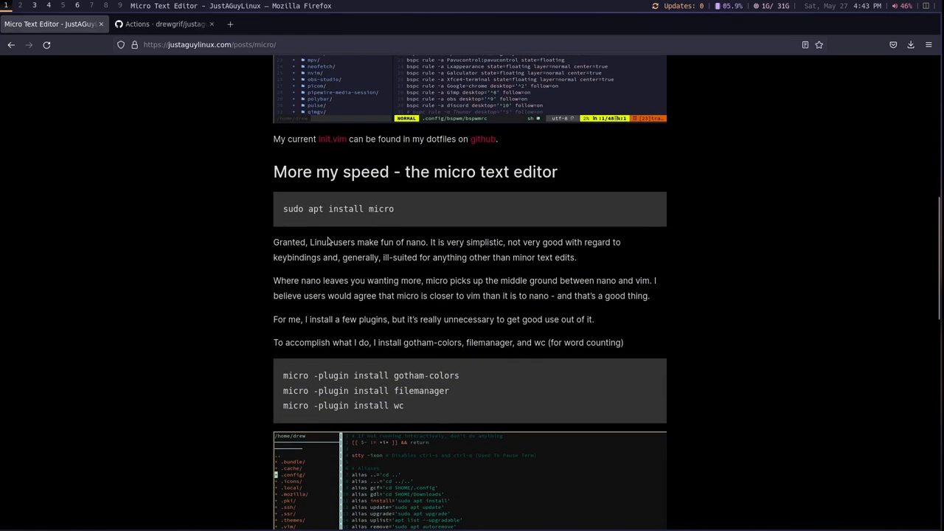
scroll("down", 3)
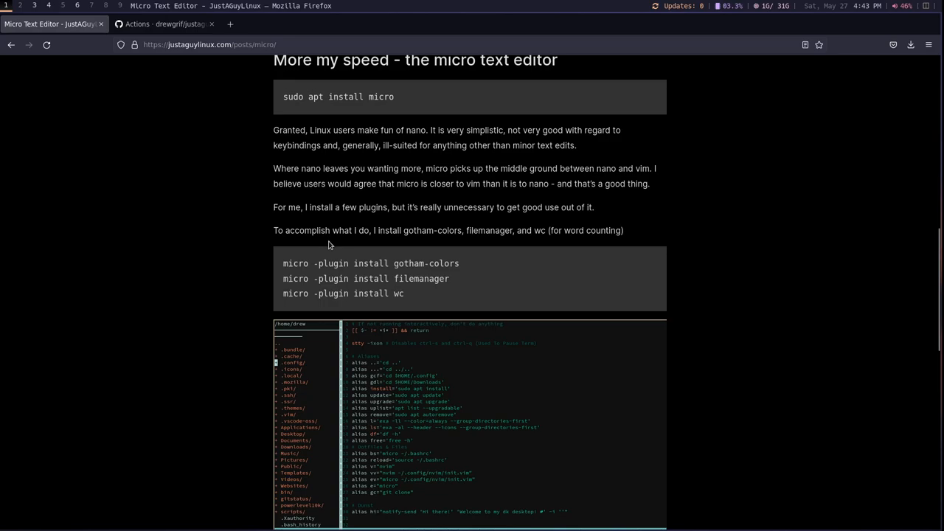
scroll("down", 3)
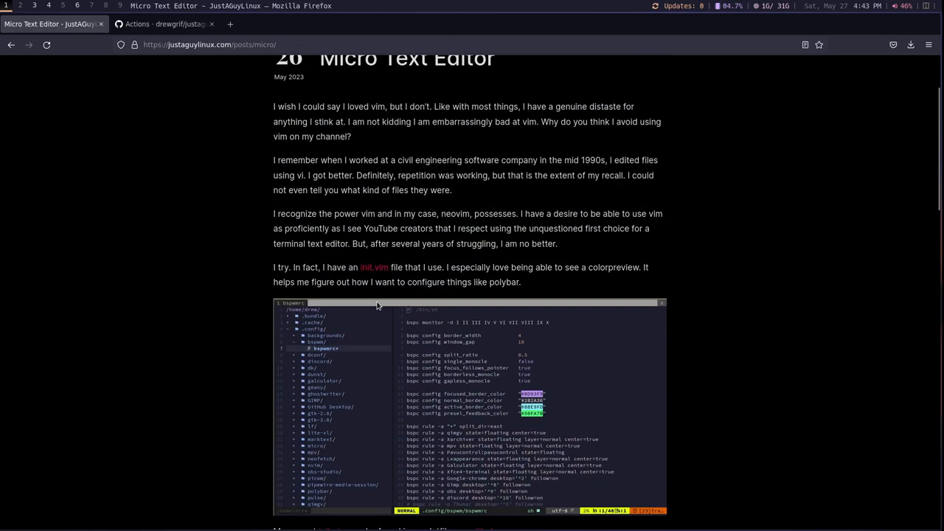
scroll("up", 3)
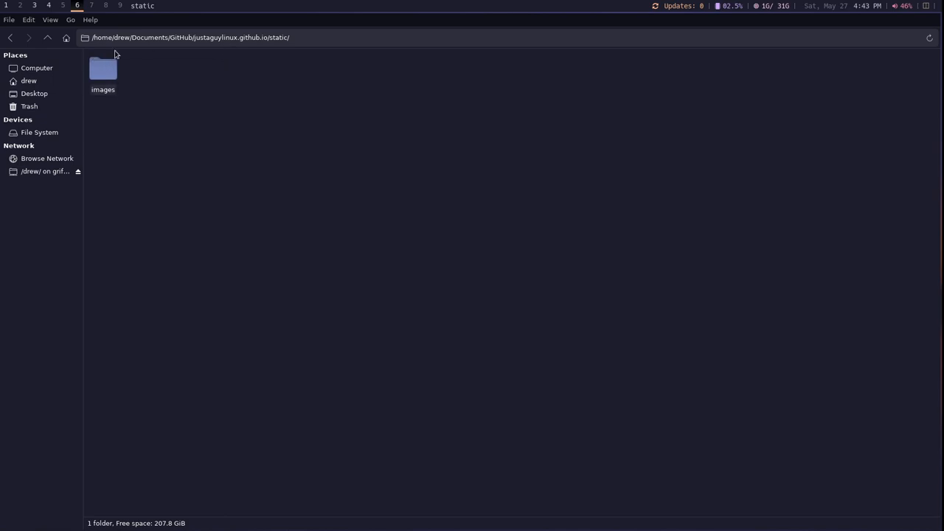
Step: Browse into justaguylinux.github.io/static/images to confirm micro-img-1.png and micro-img-2.png, then back to static
left_click(50, 40)
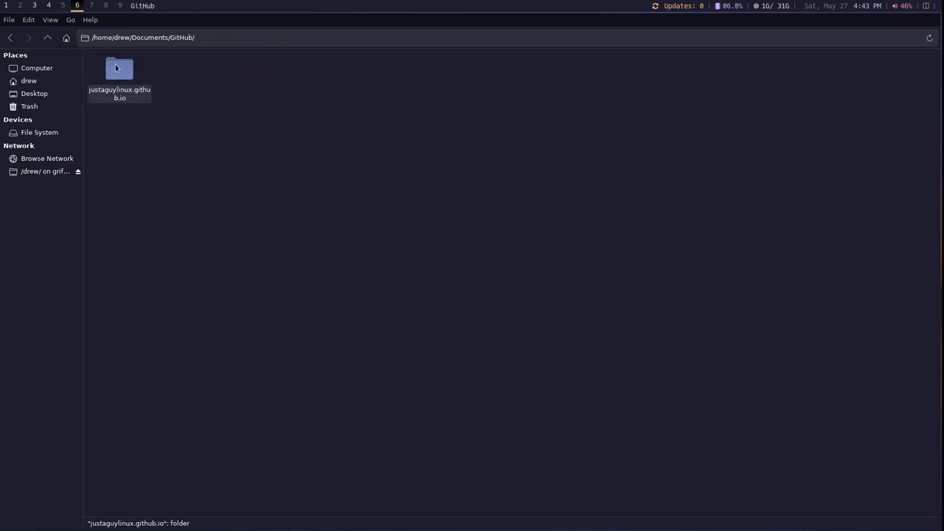
double_click(120, 68)
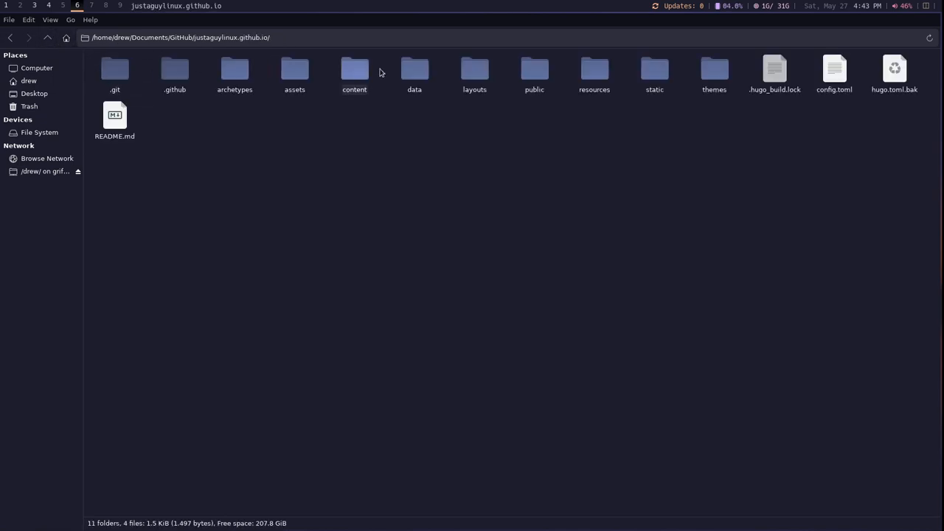
double_click(653, 68)
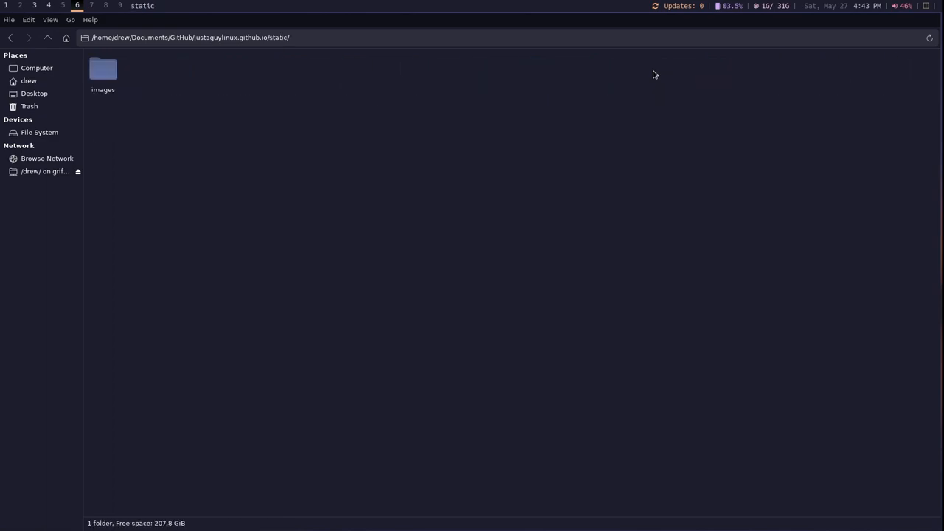
double_click(103, 71)
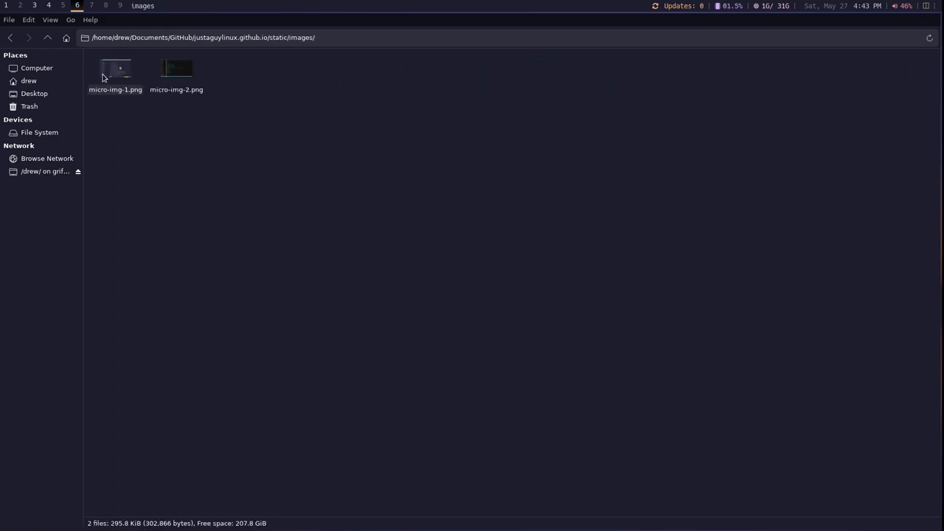
left_click(53, 39)
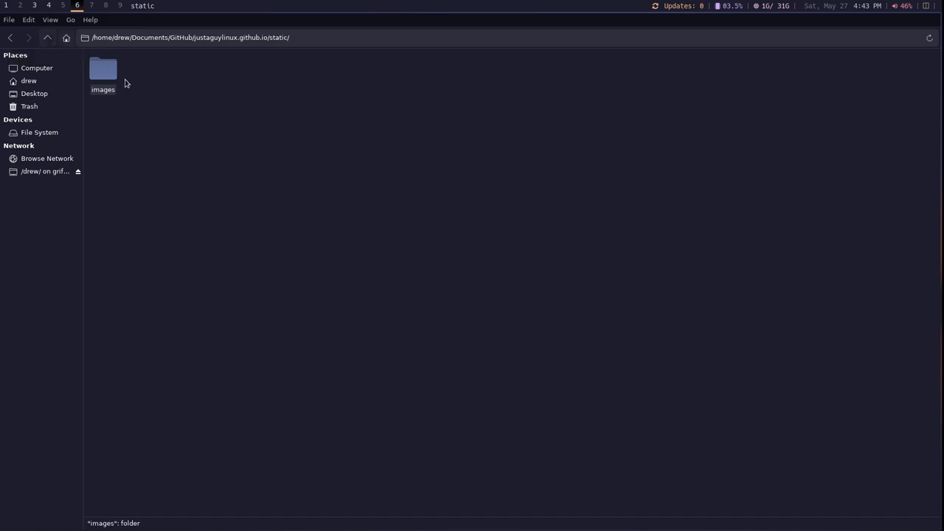
mouse_move(112, 97)
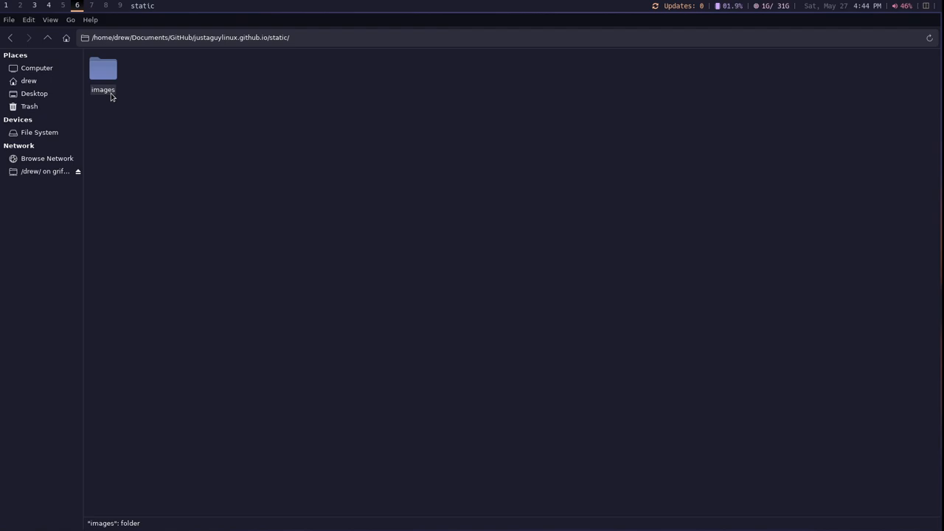
mouse_move(109, 97)
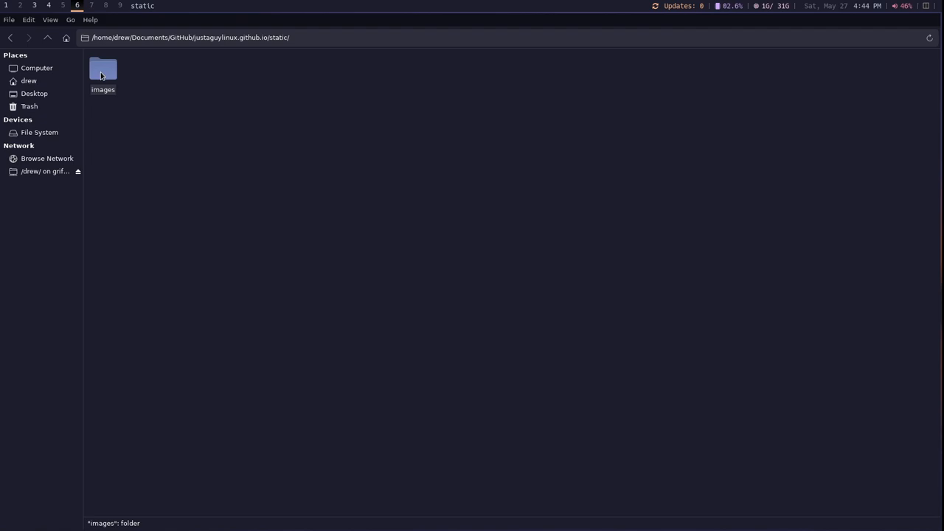
double_click(100, 71)
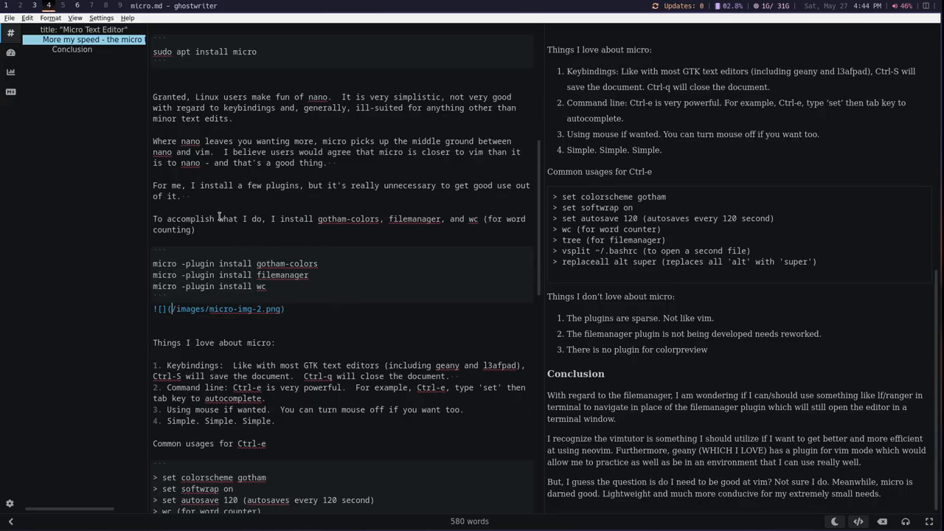
scroll("down", 3)
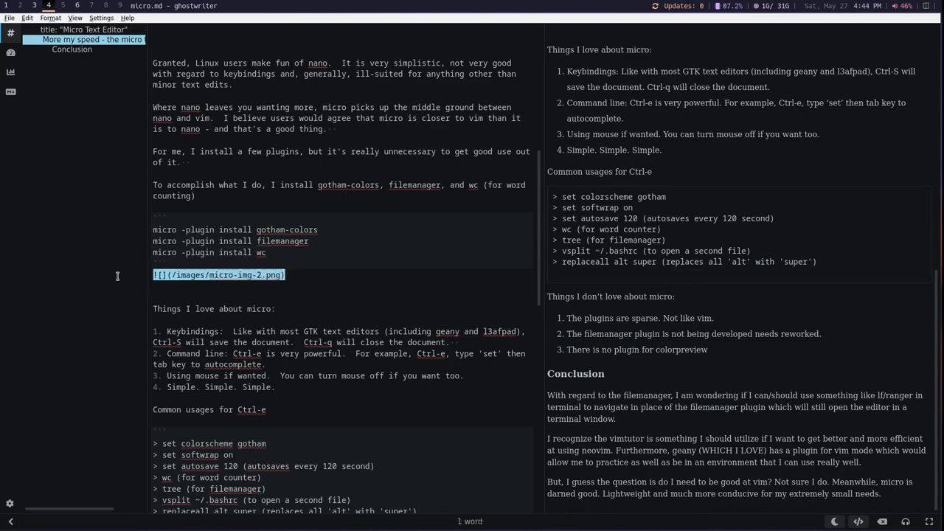
mouse_move(323, 303)
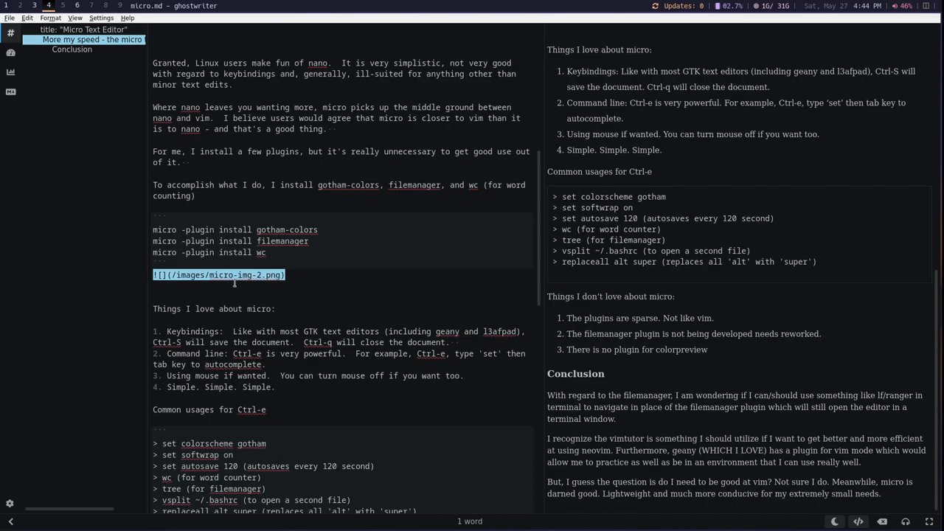
mouse_move(321, 274)
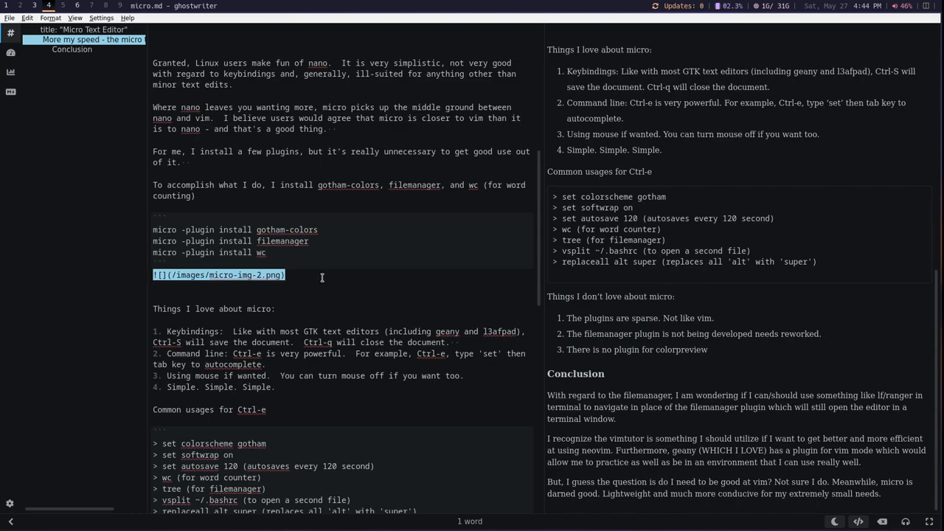
mouse_move(213, 274)
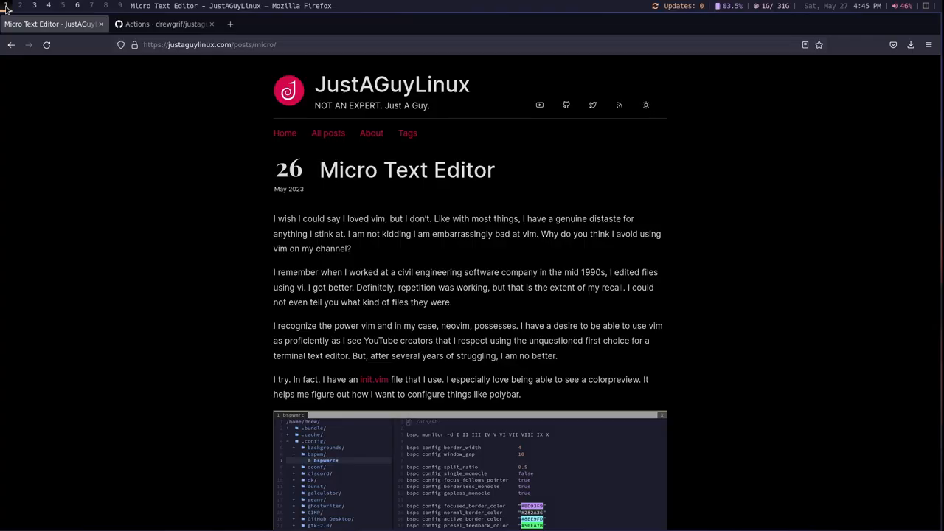
Step: Switch to the GitHub Actions tab listing the successful Deploy Hugo site to Pages runs
left_click(279, 45)
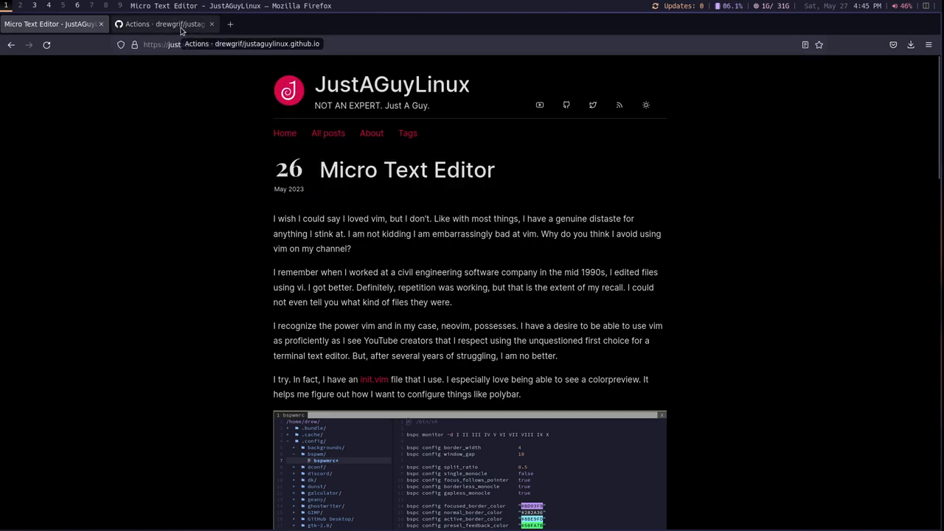
left_click(162, 24)
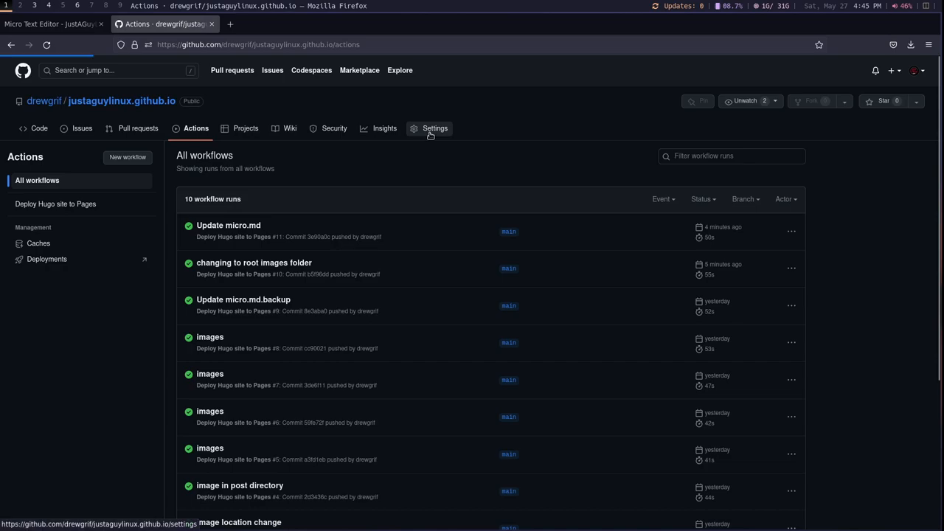
Step: Open Settings > Pages showing the site live with custom domain justaguylinux.com and a DNS warning
left_click(434, 127)
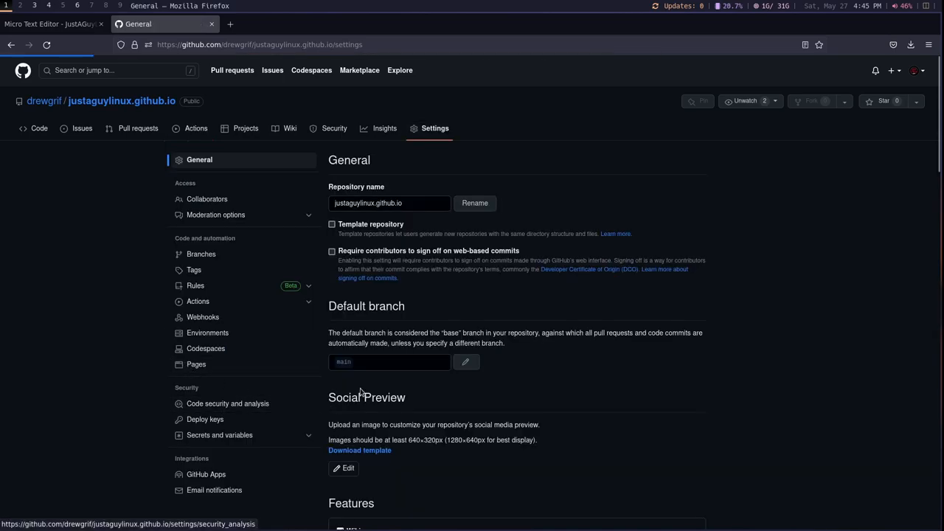
left_click(195, 365)
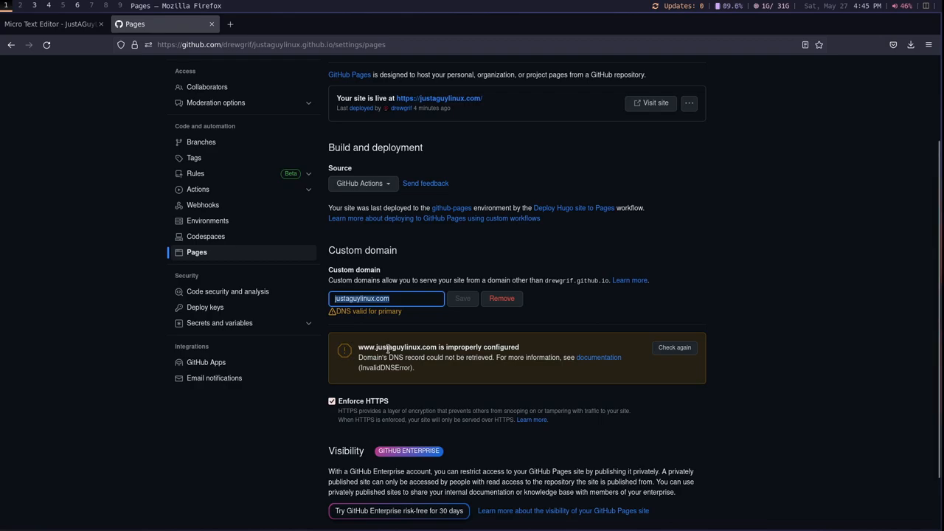
mouse_move(486, 179)
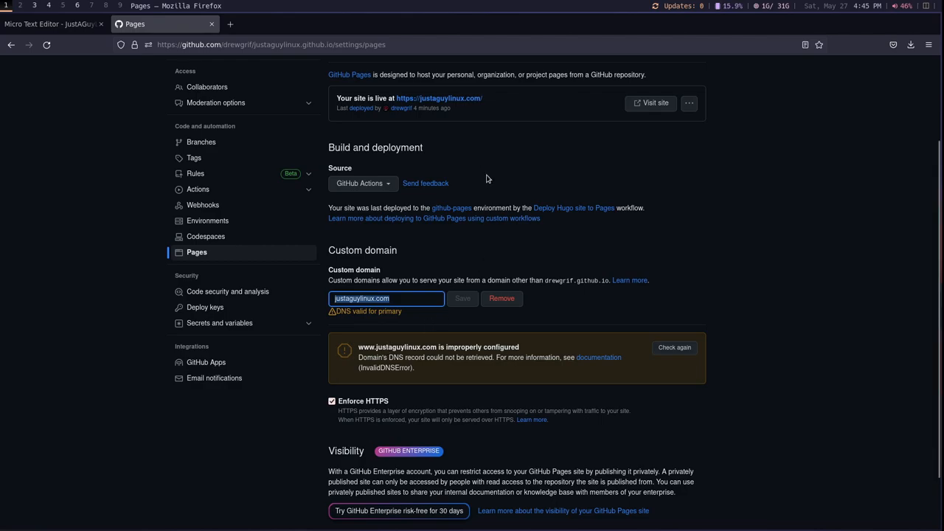
mouse_move(600, 366)
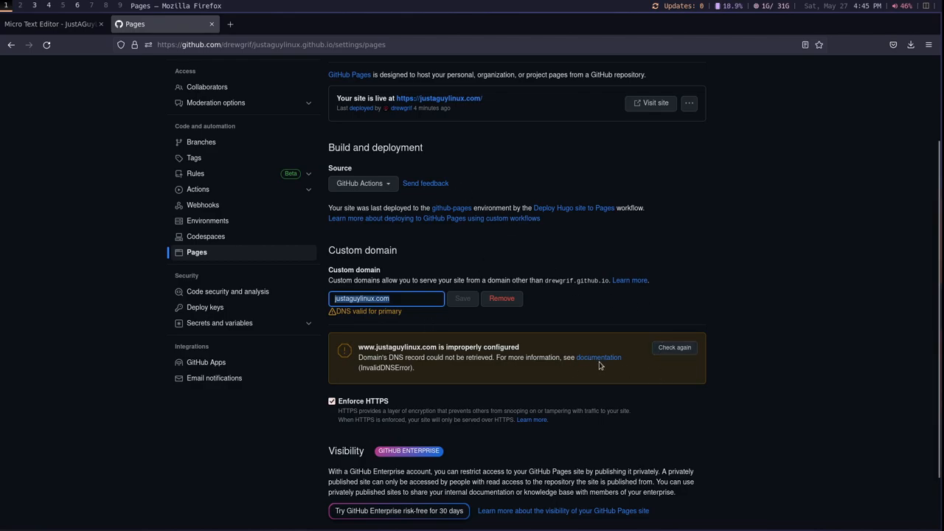
mouse_move(599, 361)
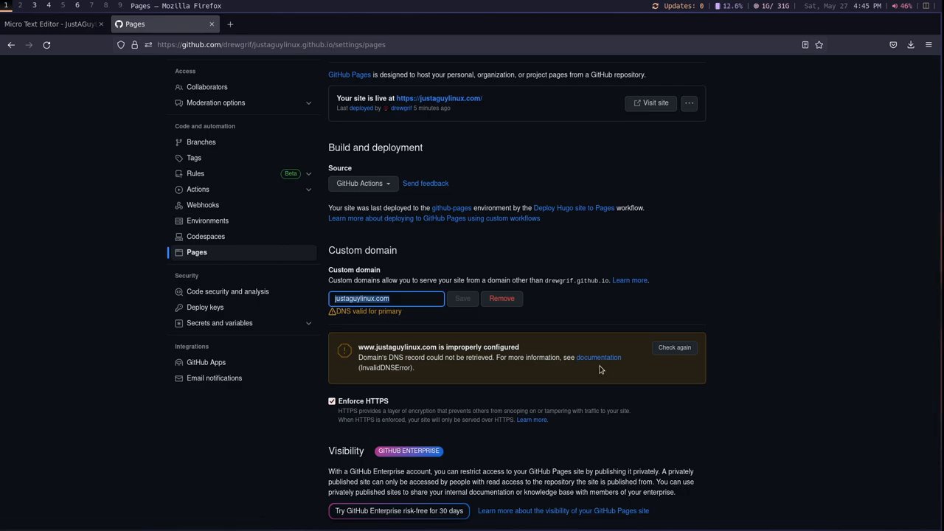
mouse_move(606, 366)
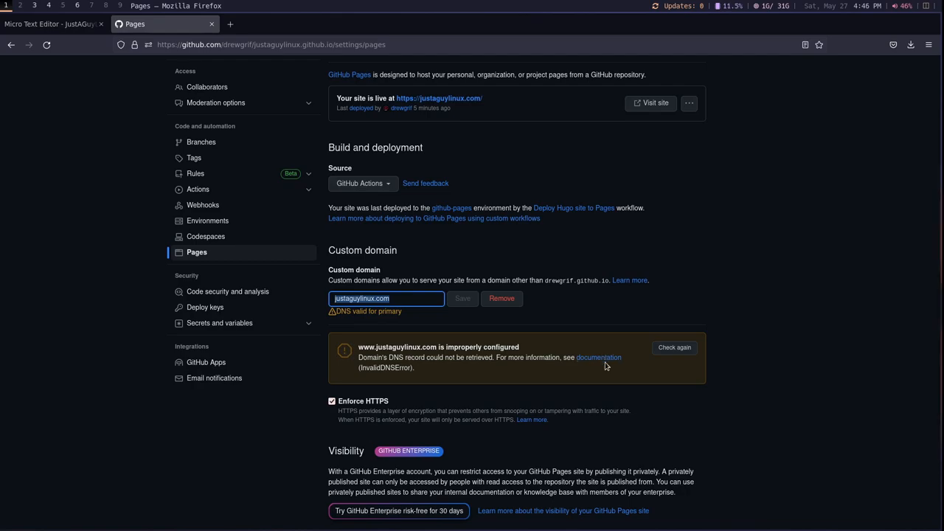
mouse_move(414, 298)
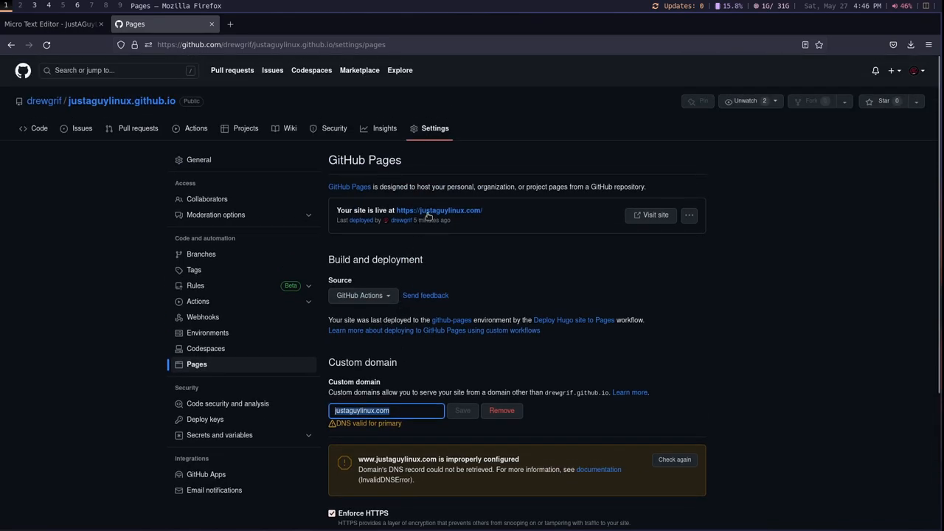
mouse_move(429, 215)
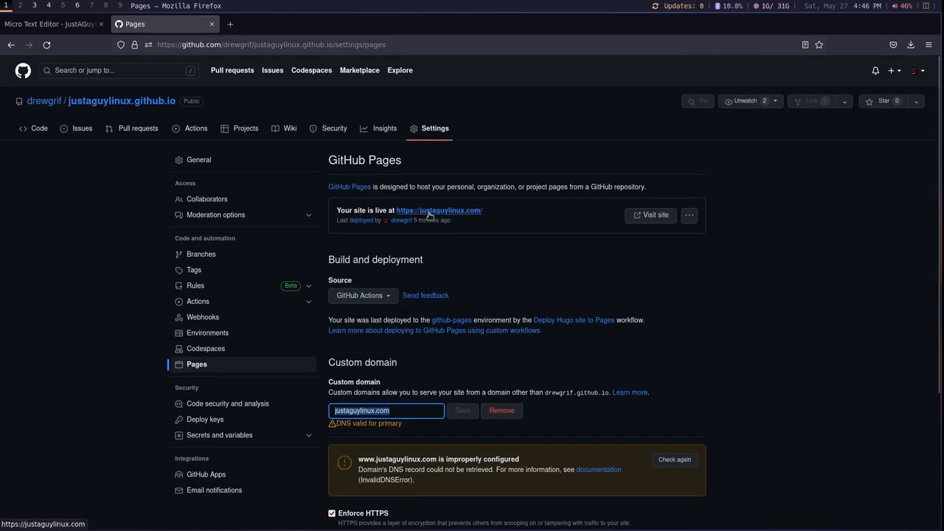
Step: Visit the live justaguylinux.com site and scroll the Micro Text Editor post to its screenshot
left_click(440, 209)
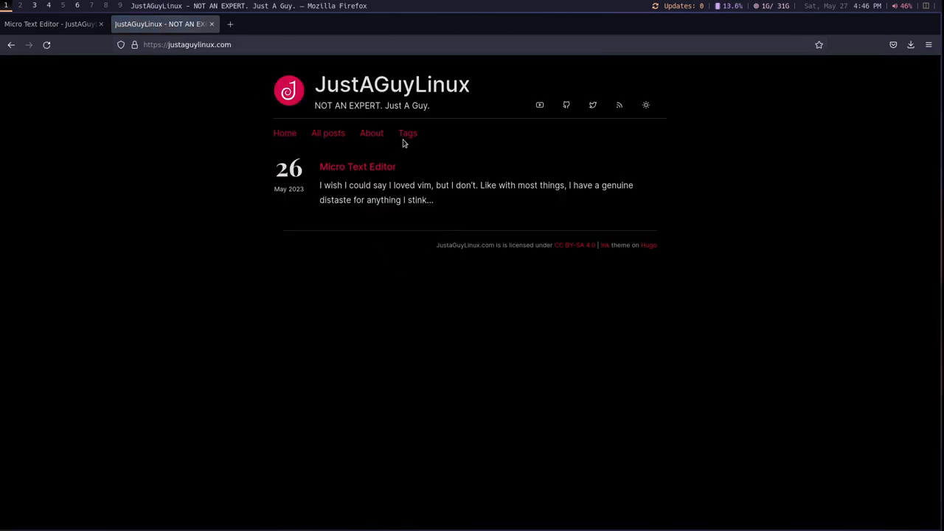
mouse_move(372, 134)
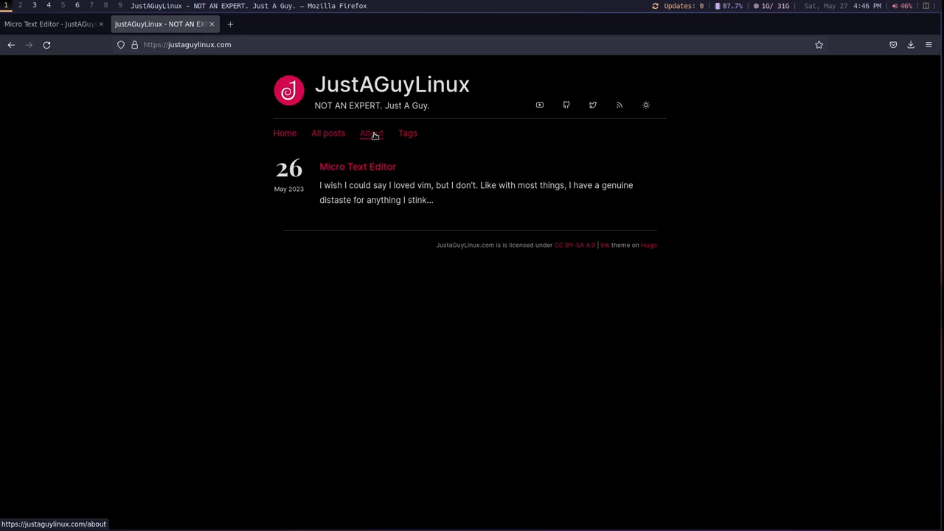
mouse_move(275, 89)
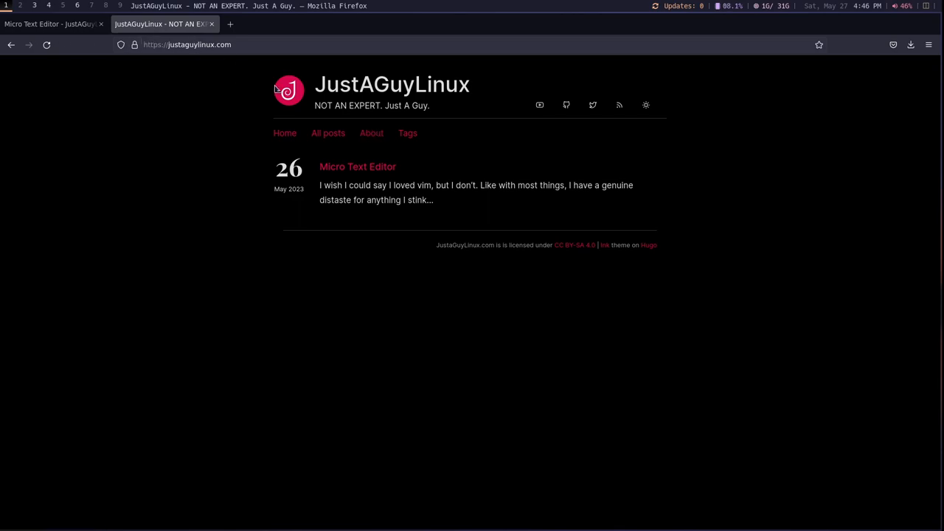
mouse_move(329, 137)
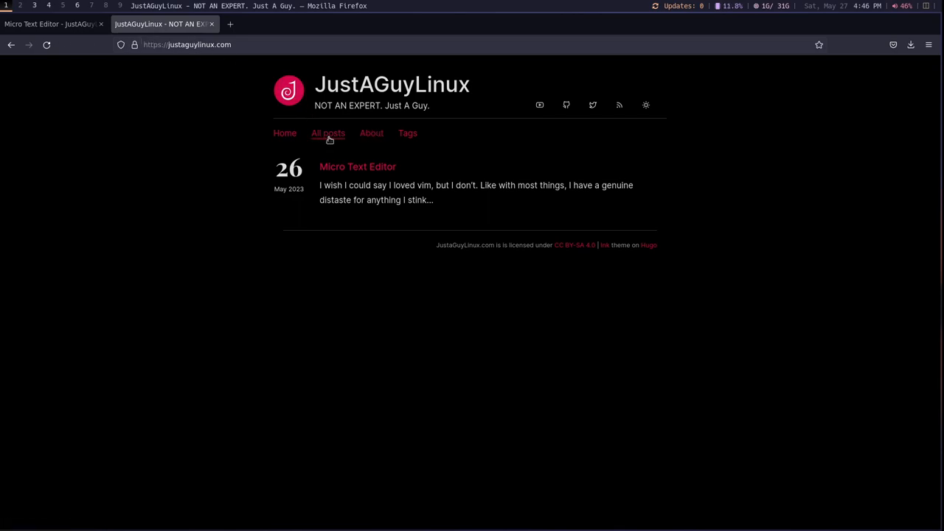
mouse_move(366, 138)
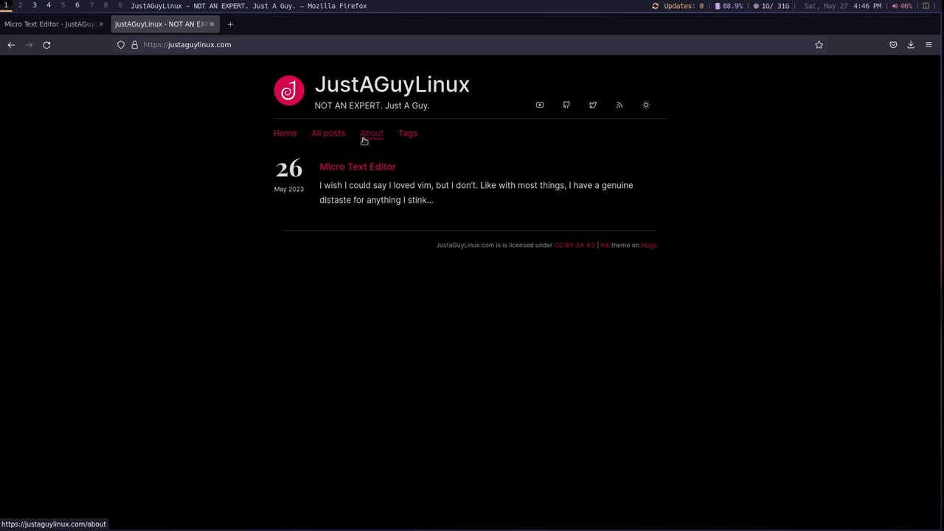
mouse_move(53, 26)
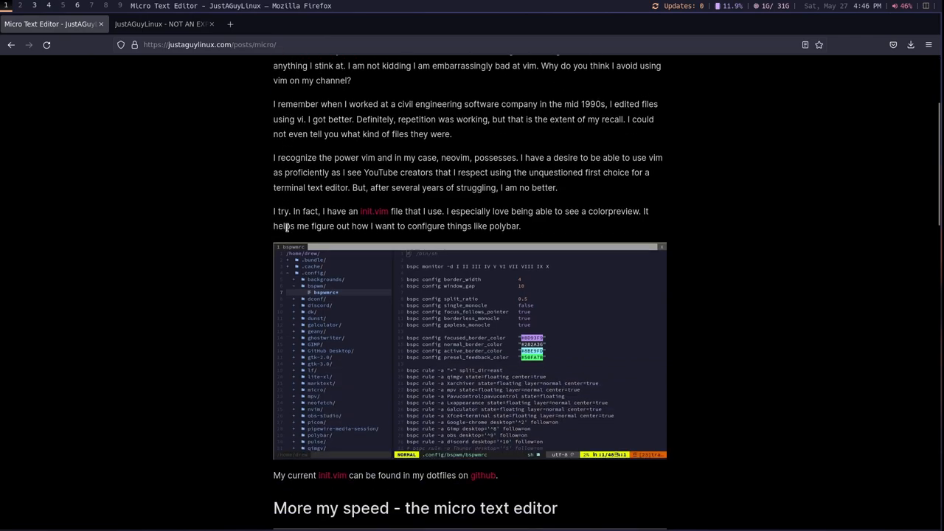
scroll("down", 3)
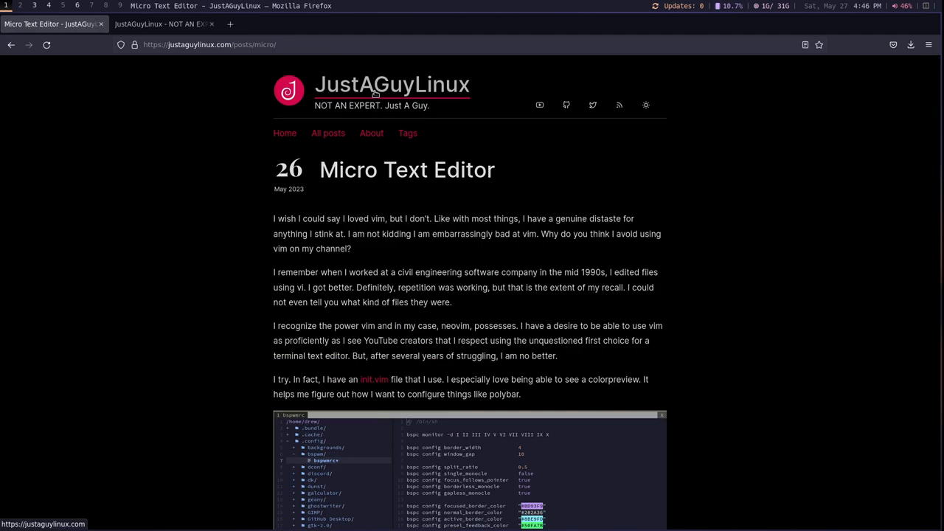
mouse_move(163, 24)
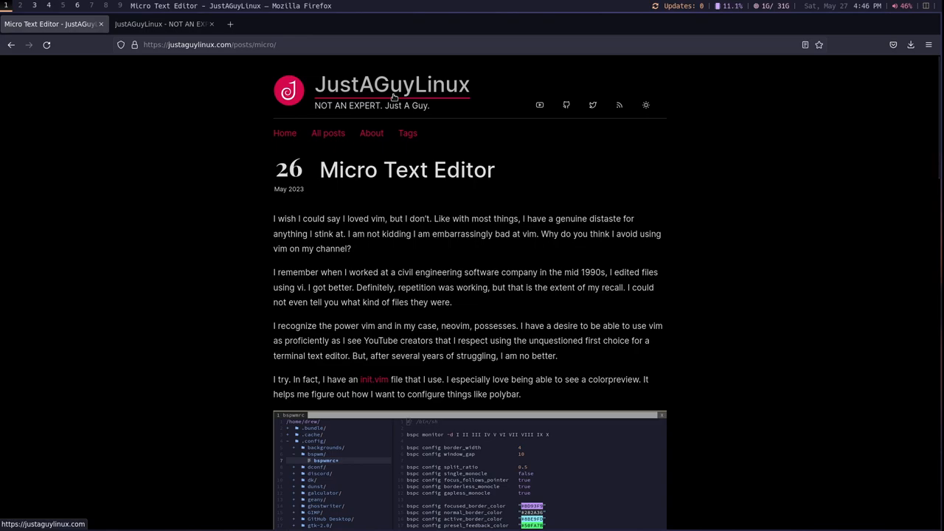
mouse_move(380, 97)
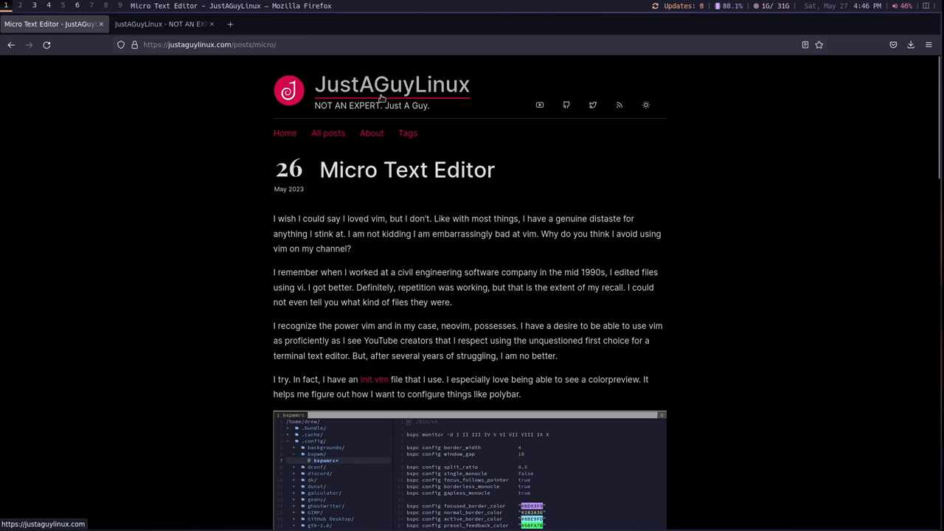
mouse_move(368, 96)
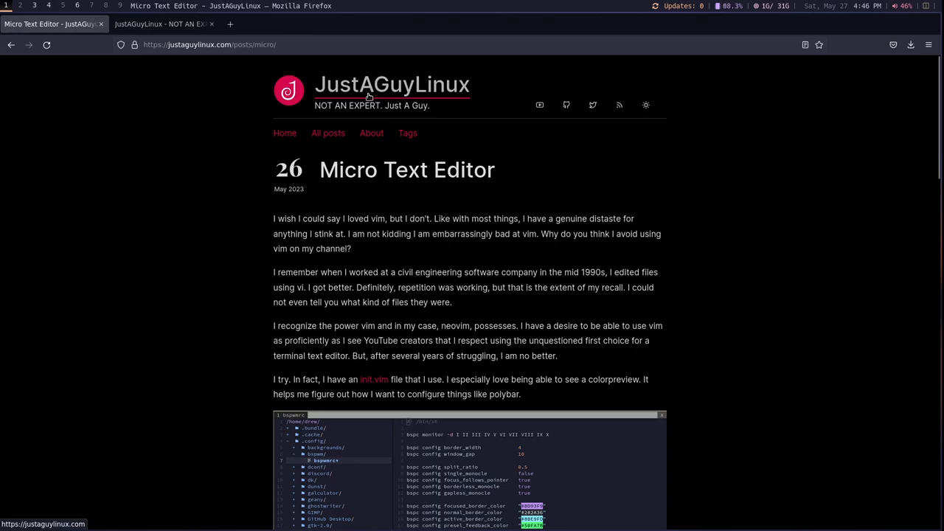